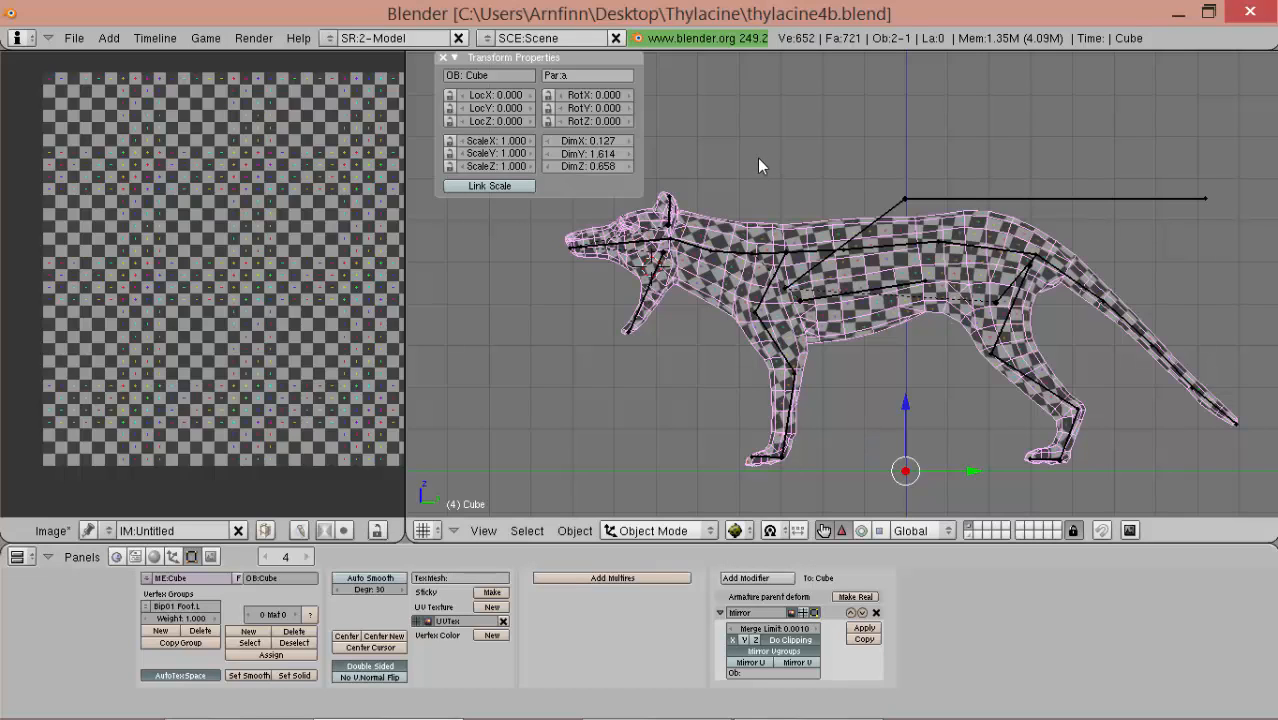
mouse_move(762, 205)
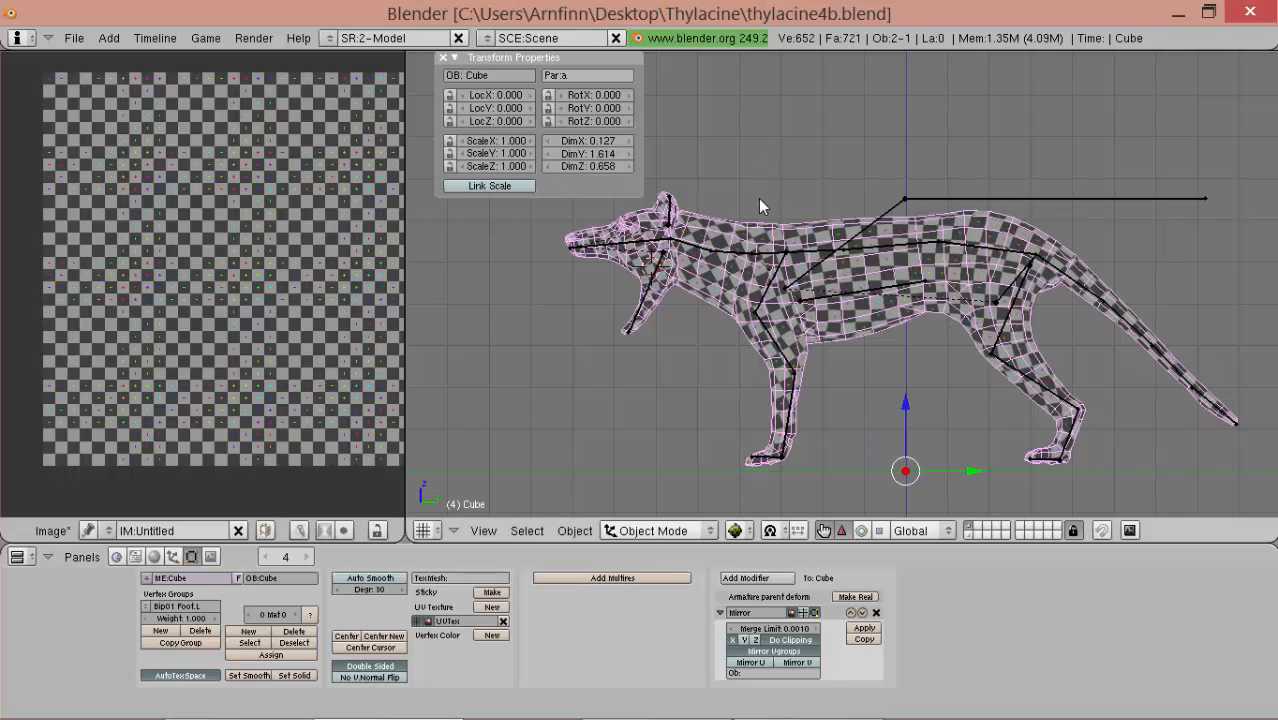
mouse_move(880, 228)
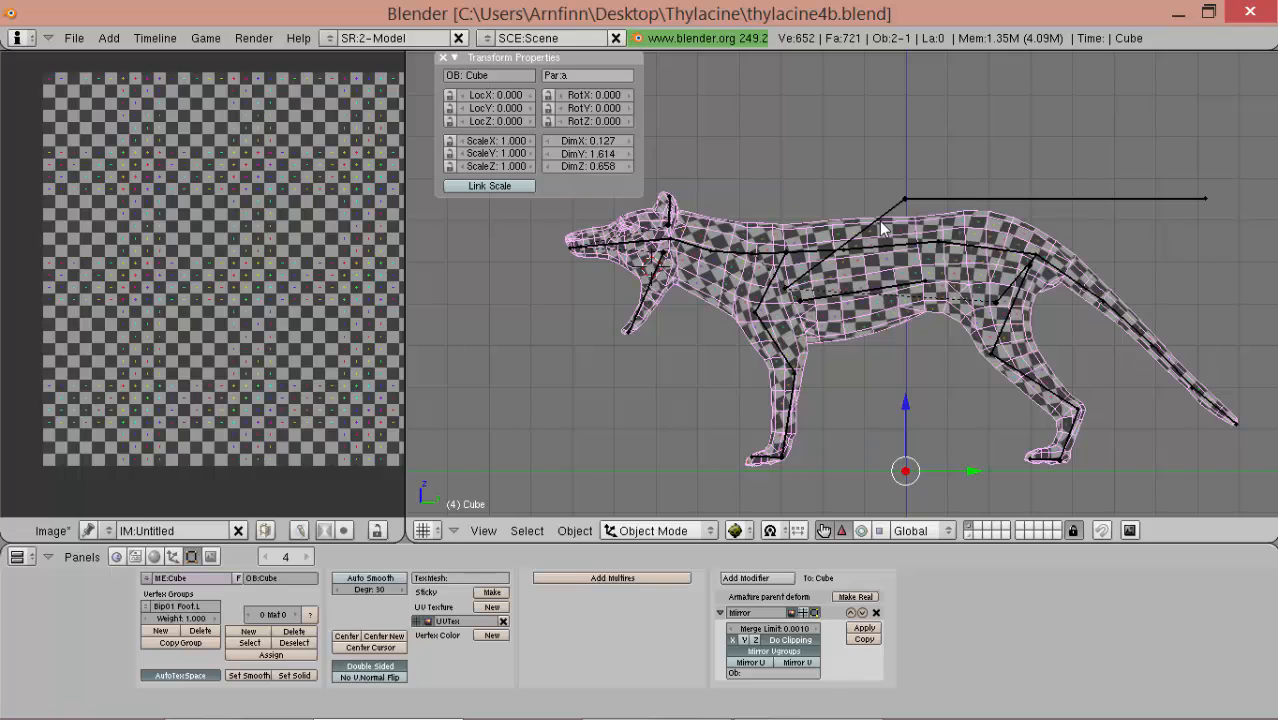
mouse_move(877, 231)
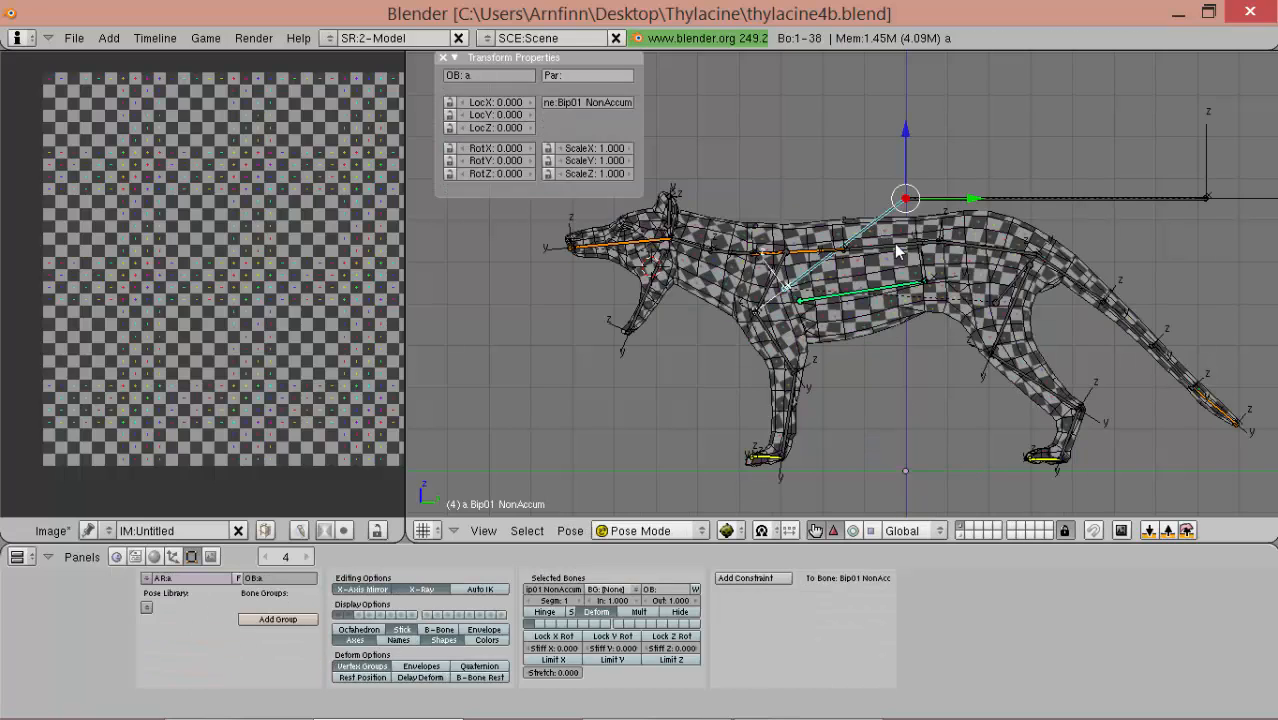
mouse_move(888, 388)
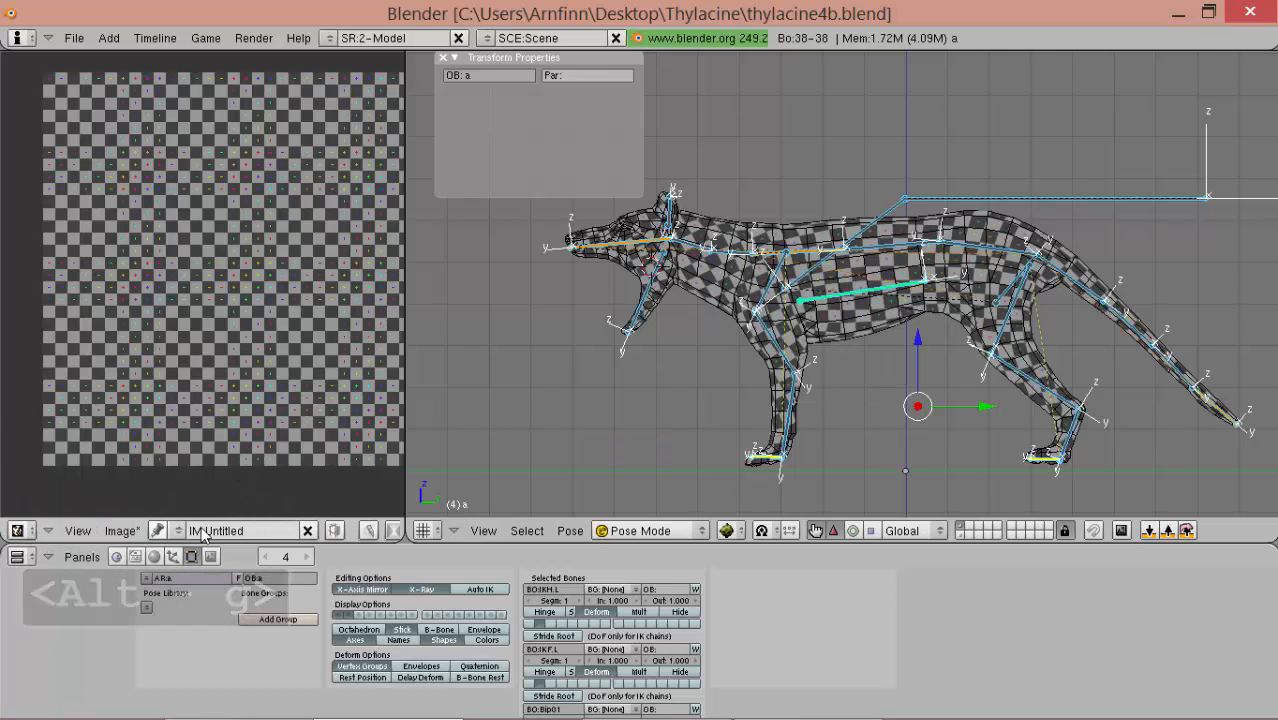
- Clear the remaining transforms on all bones of the pose
key(alt+s)
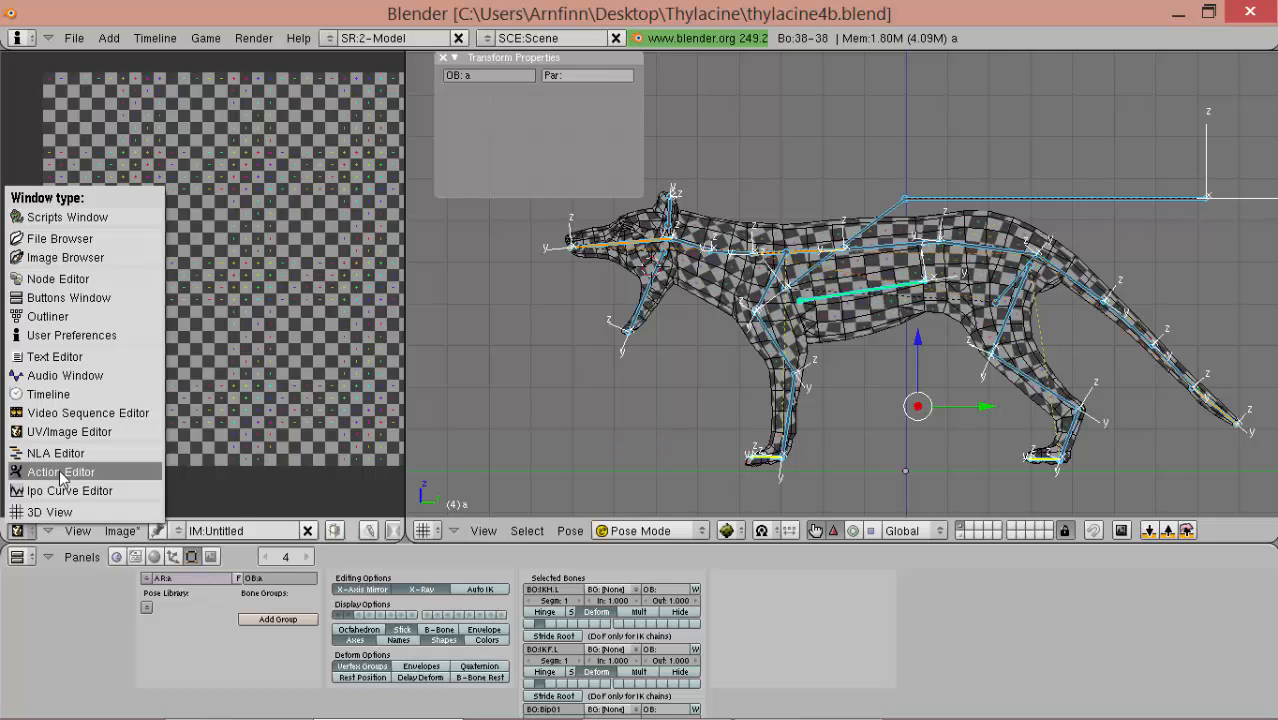
- Switch to Action Editor, make the Armature modifier real below Mirror, and re-enter pose mode
click(61, 471)
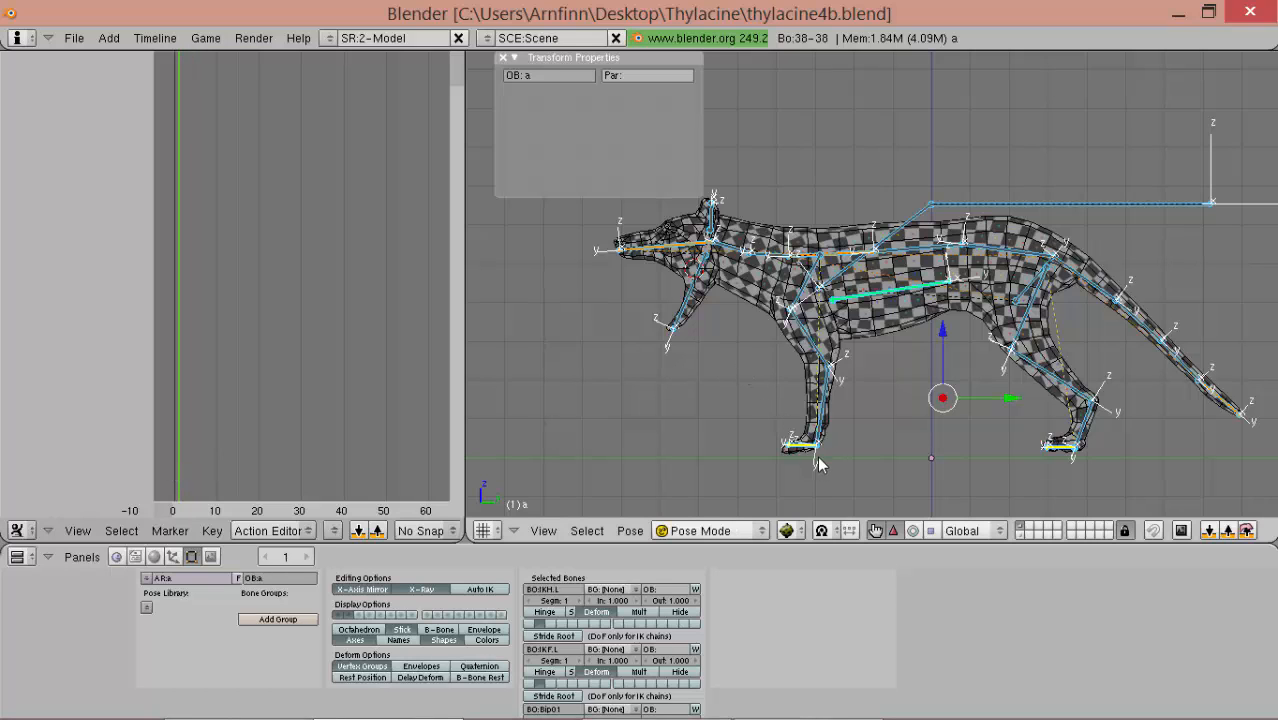
mouse_move(808, 453)
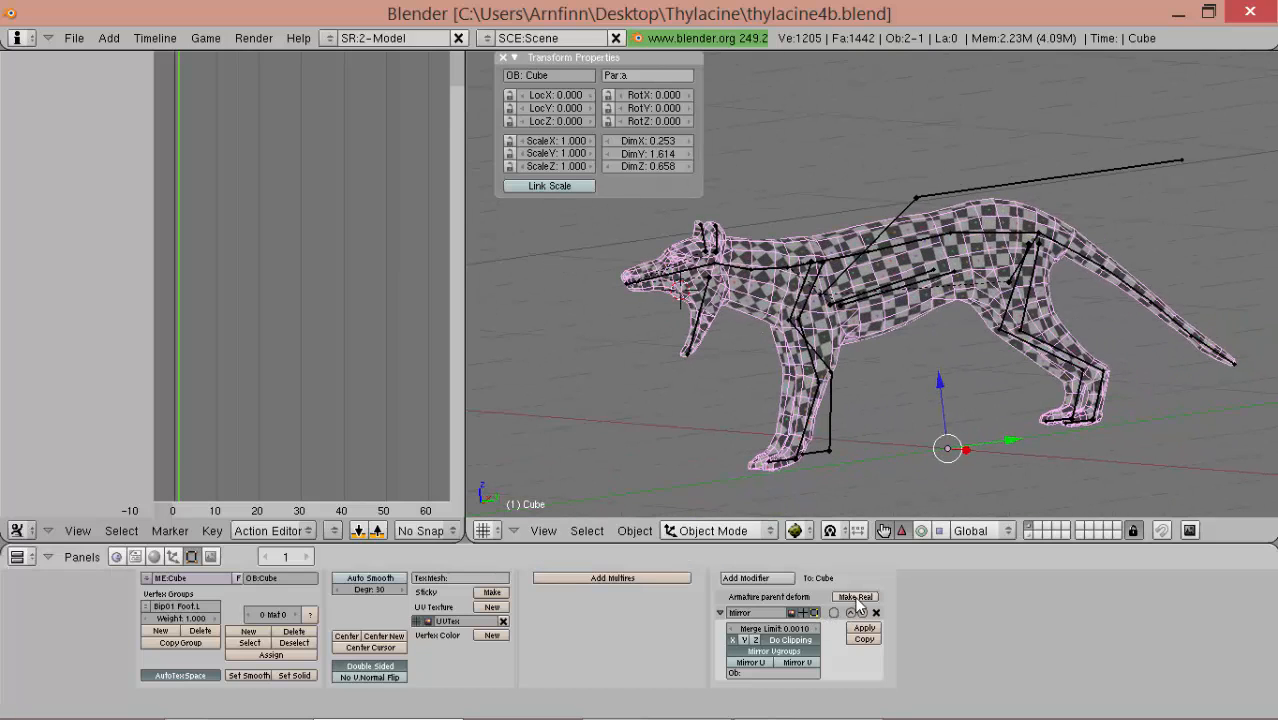
click(855, 596)
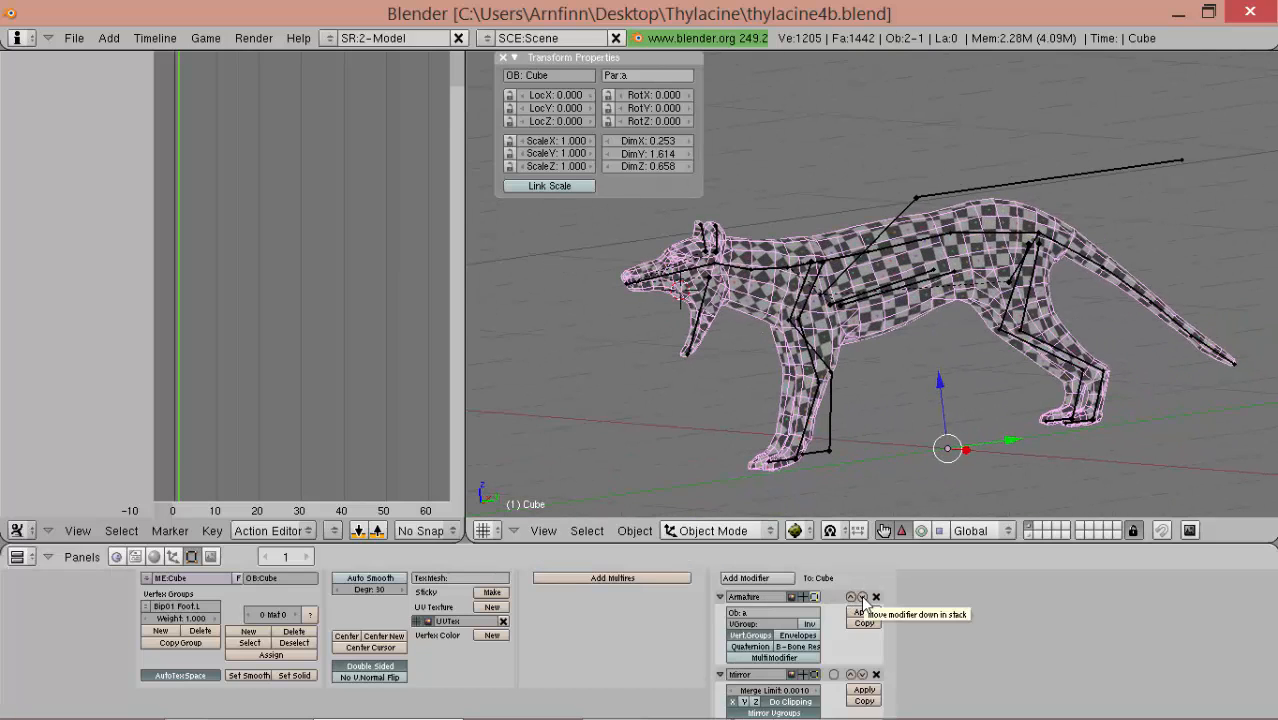
click(862, 597)
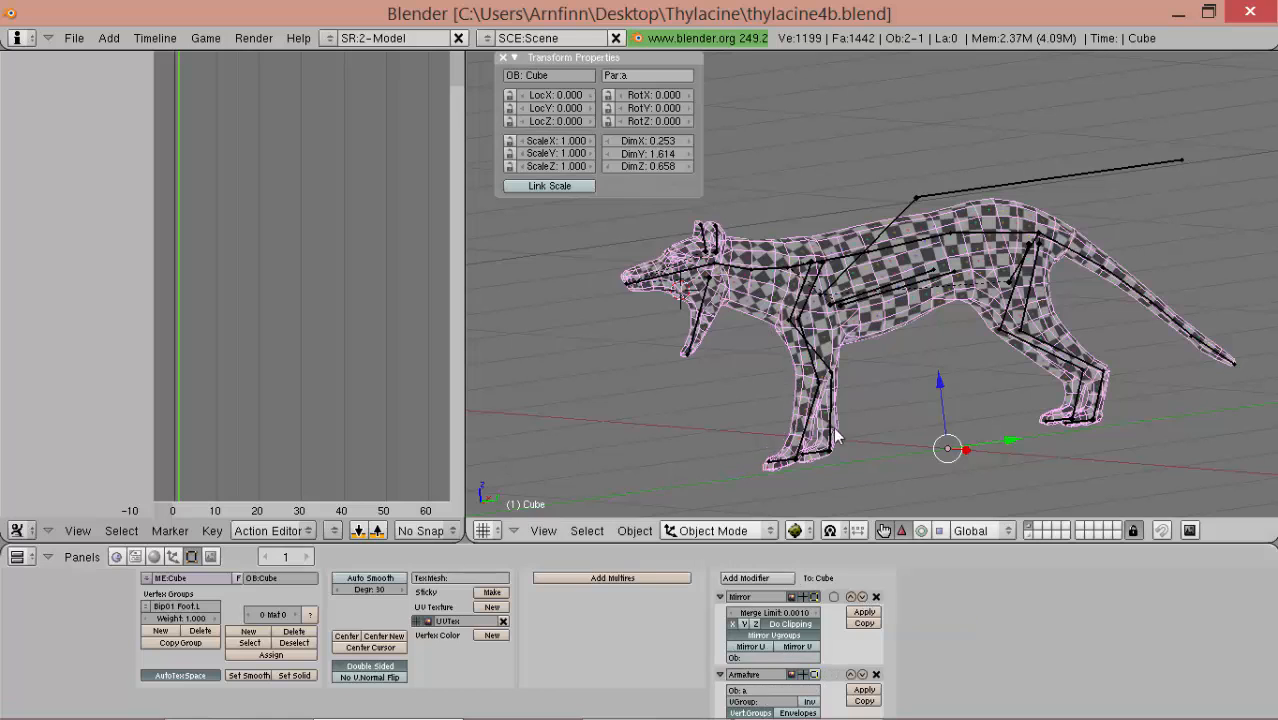
key(3)
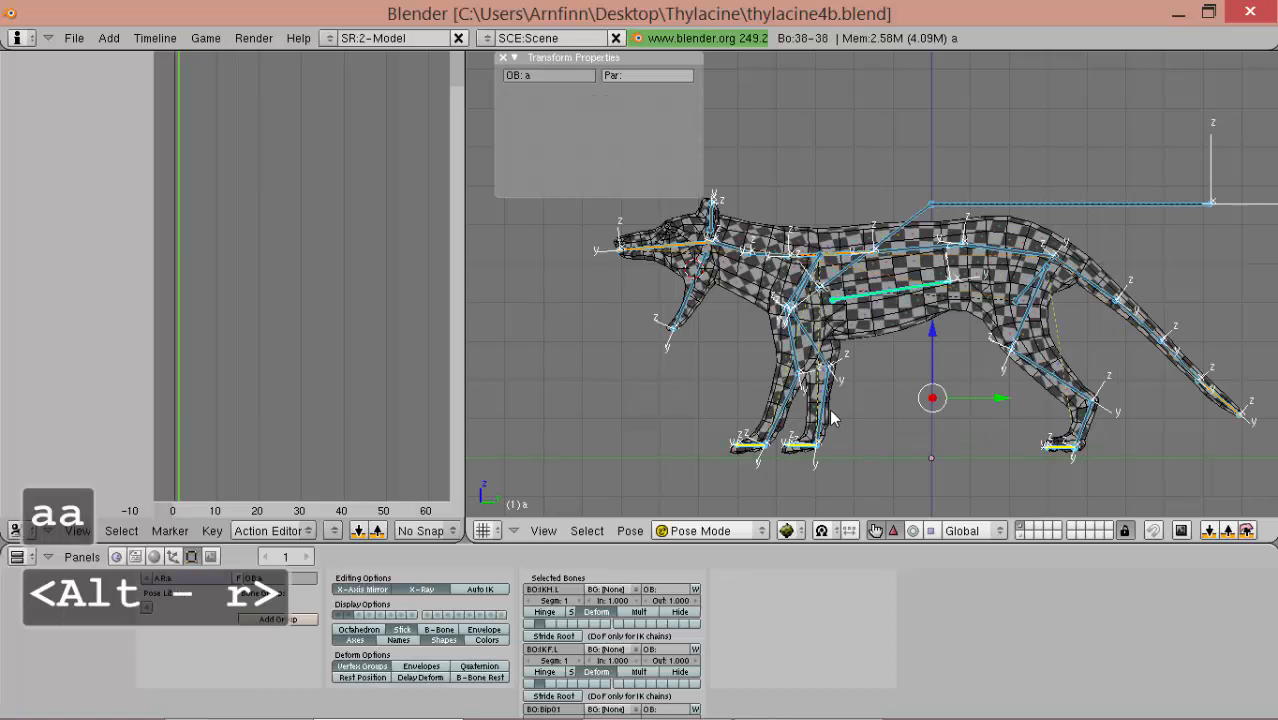
- Set the four IK foot bones' LocY to ±0.1 and rotate Bip01 Jaw by 60°
click(815, 444)
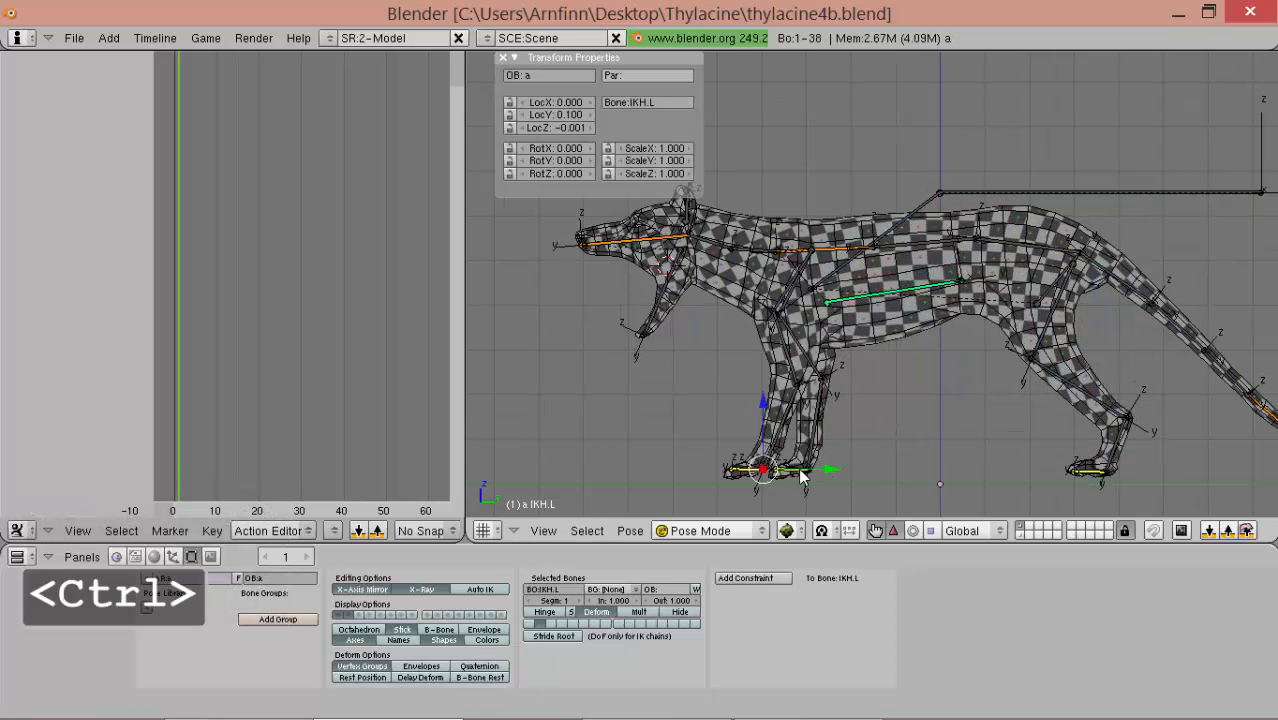
click(850, 470)
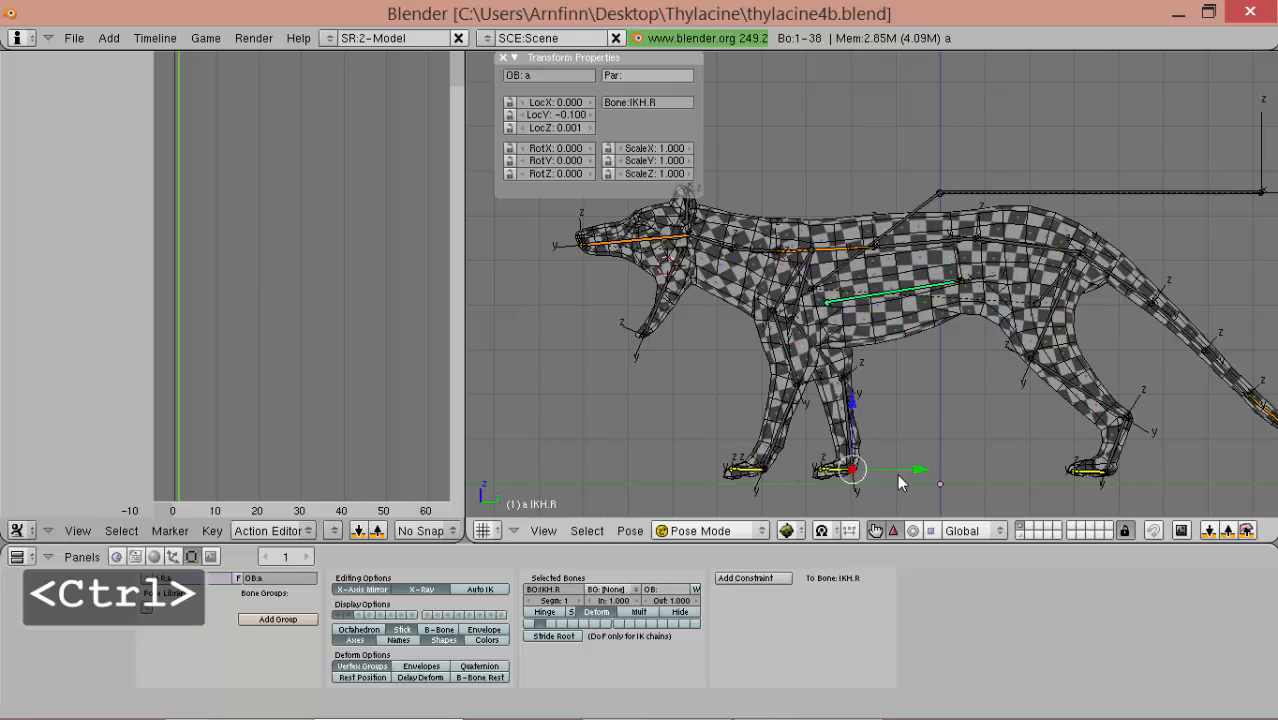
click(1105, 470)
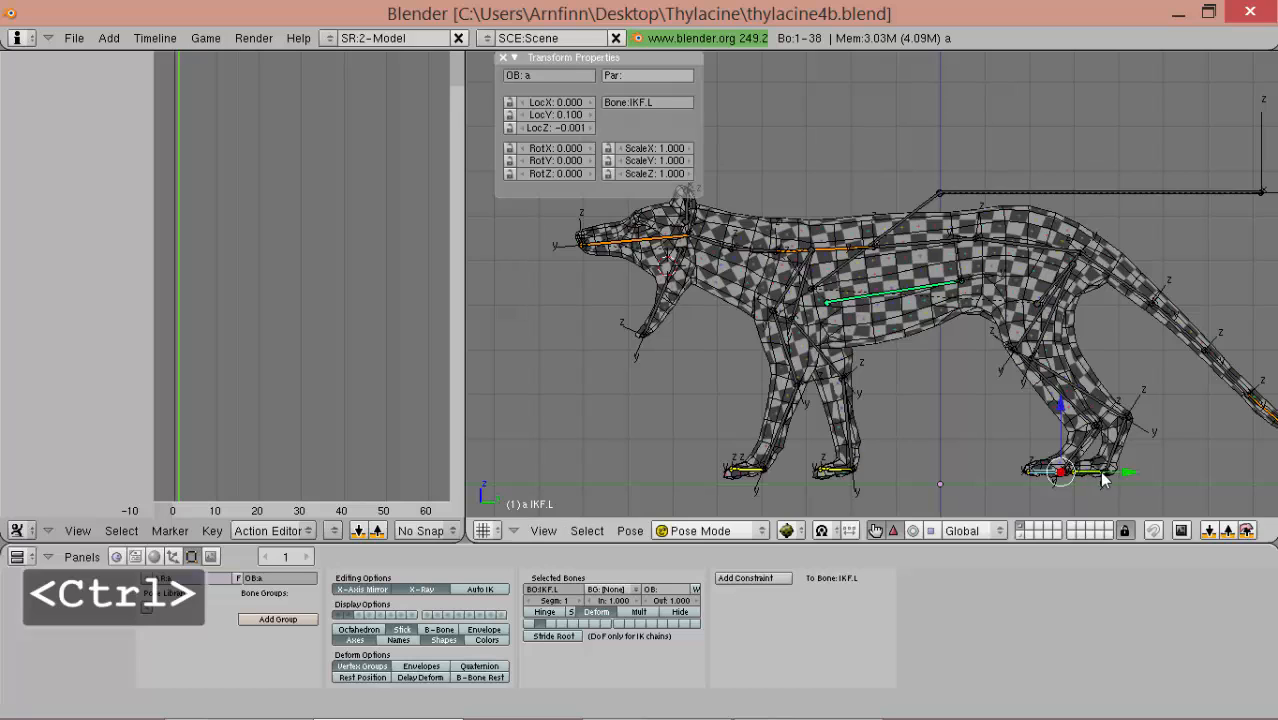
click(1148, 470)
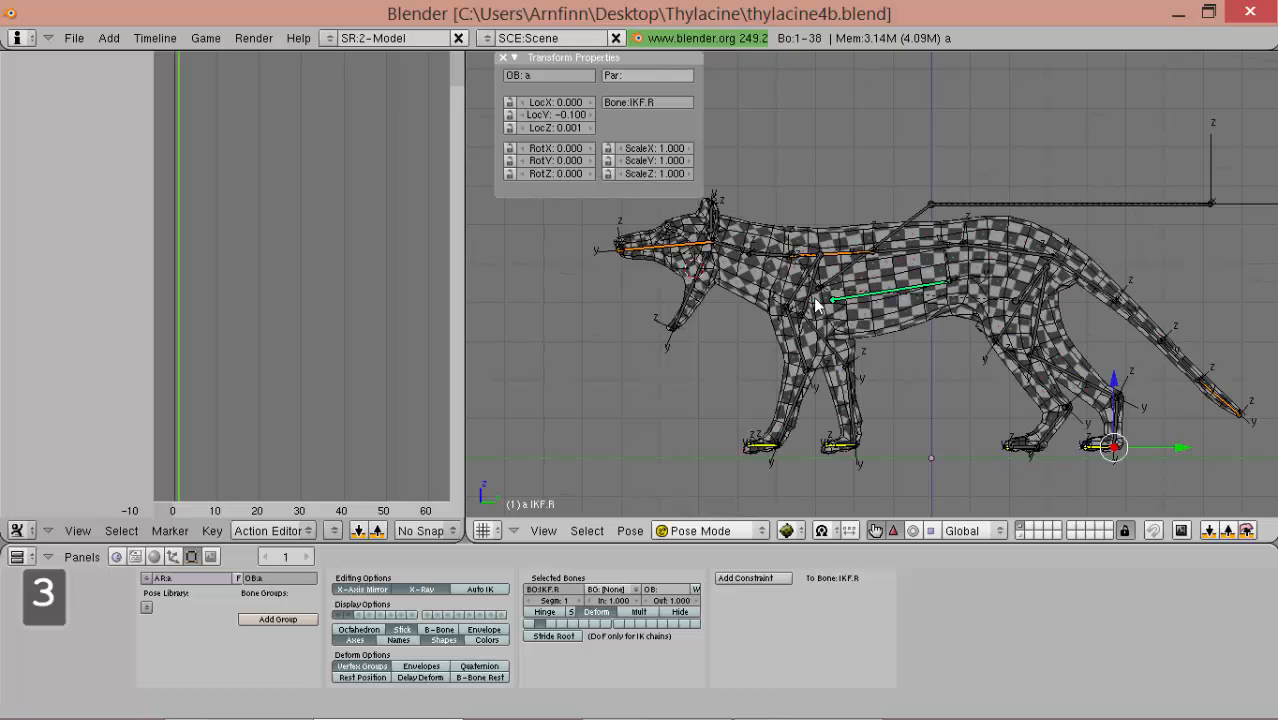
click(705, 255)
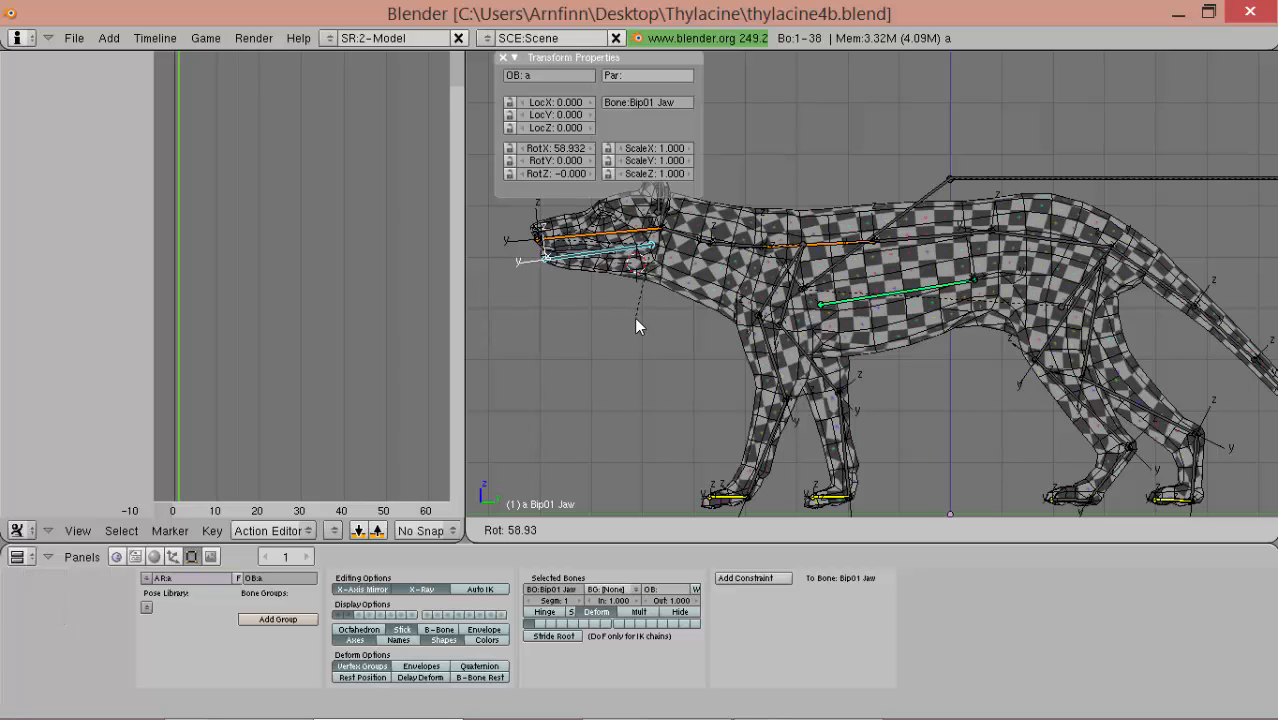
text(6)
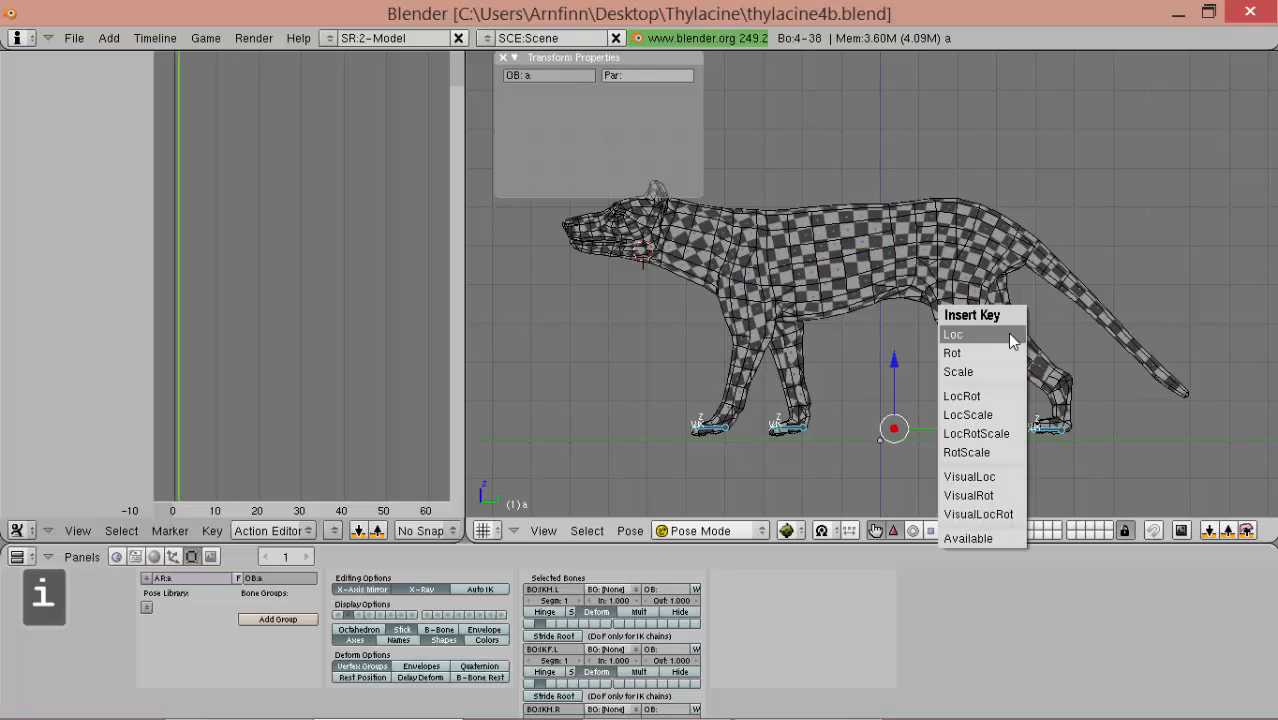
mouse_move(962, 396)
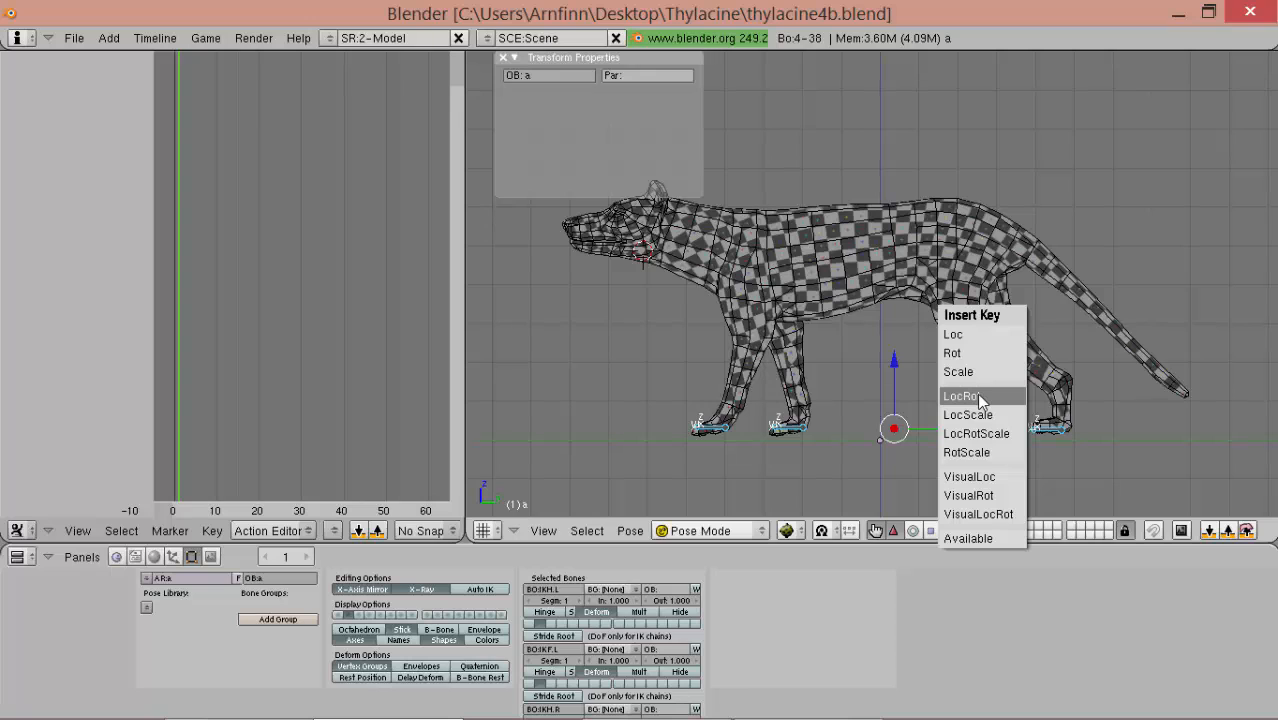
- Key LocRot at frame 1 for the four IK foot bones, then select Bip01 for keying
click(962, 396)
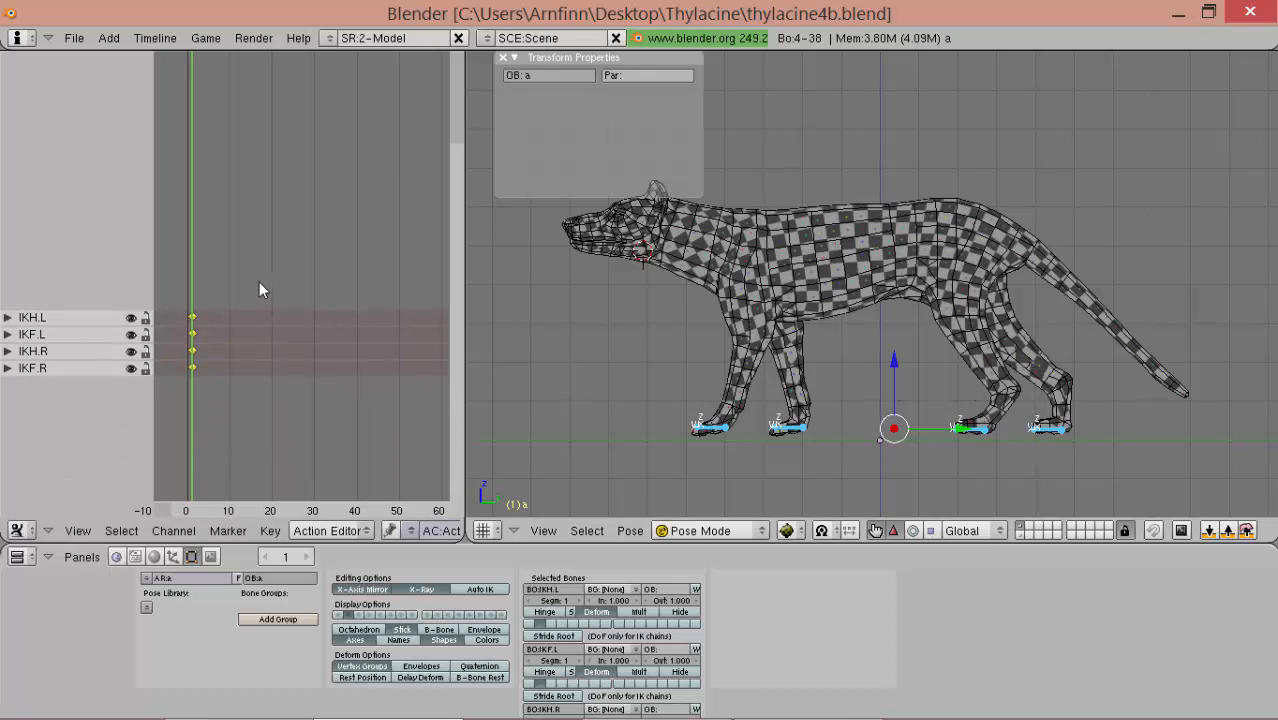
mouse_move(820, 424)
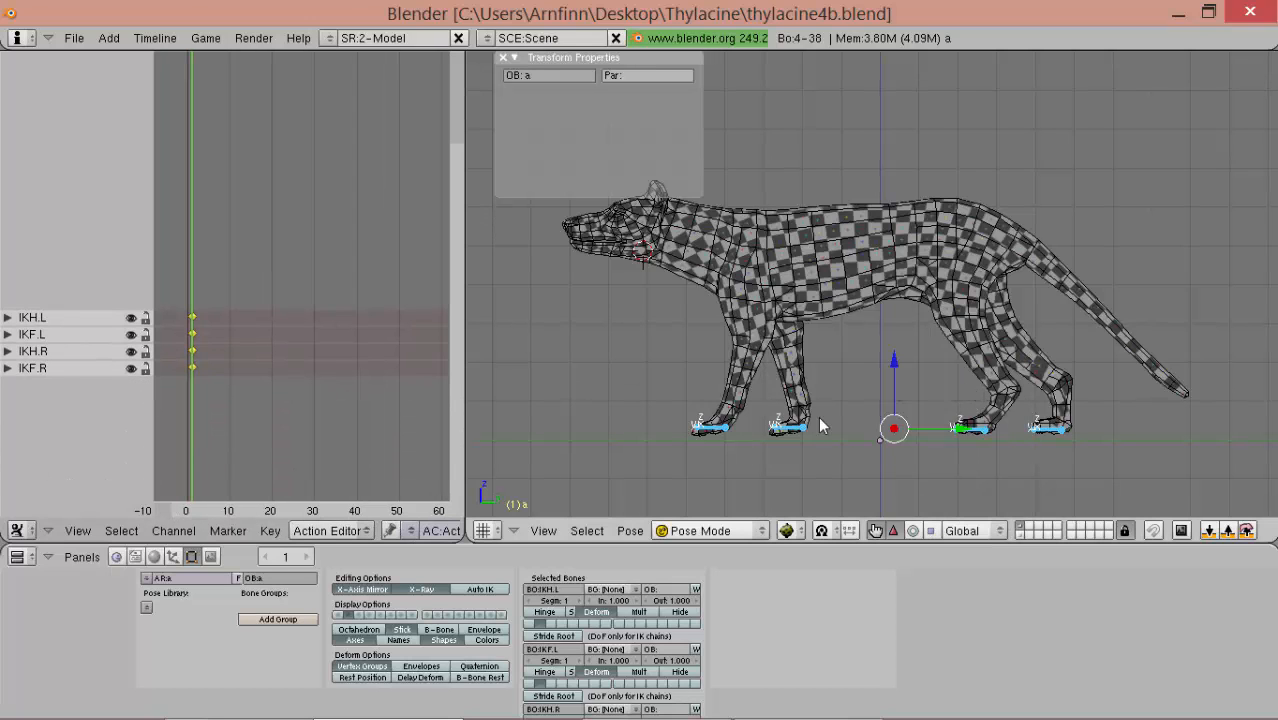
mouse_move(755, 427)
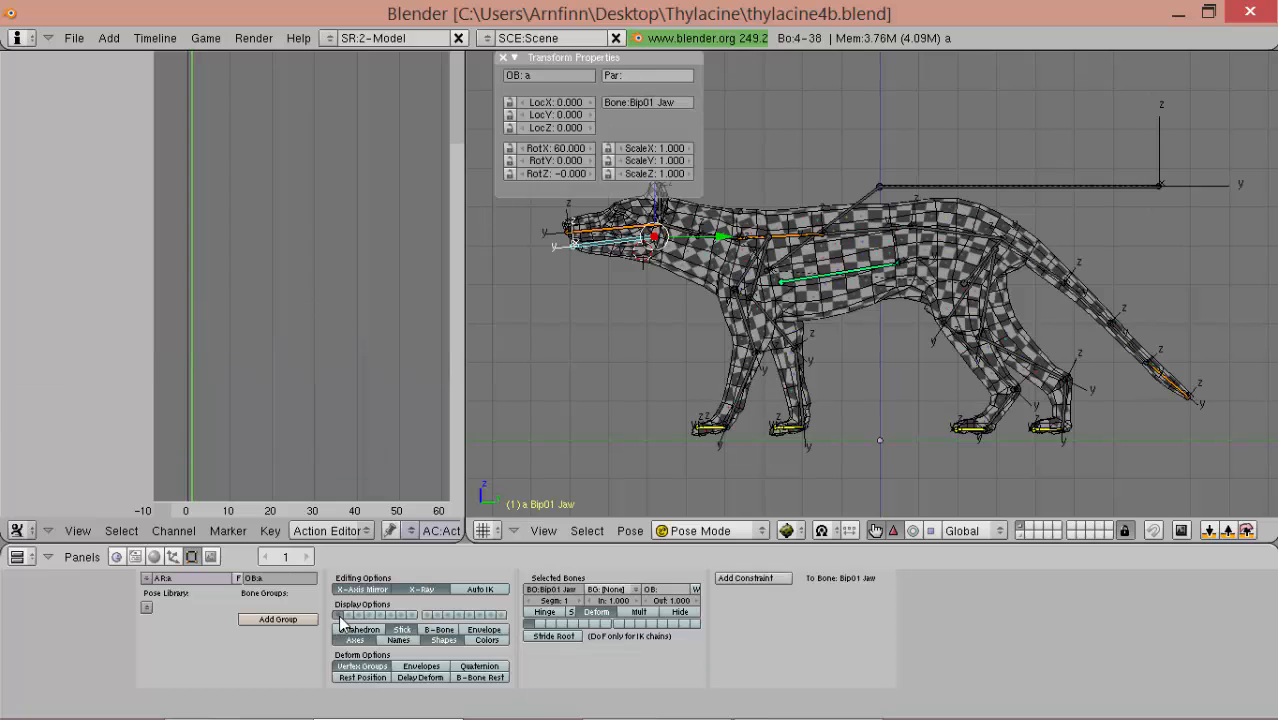
click(878, 187)
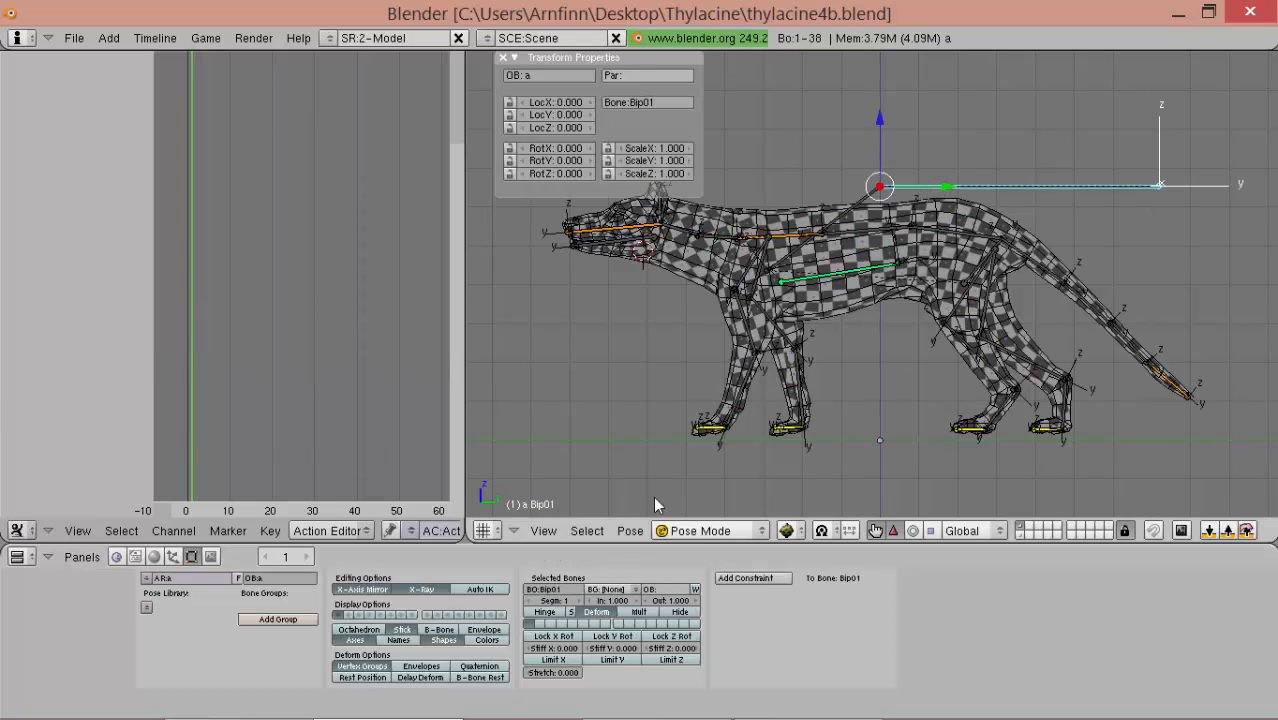
key(shift)
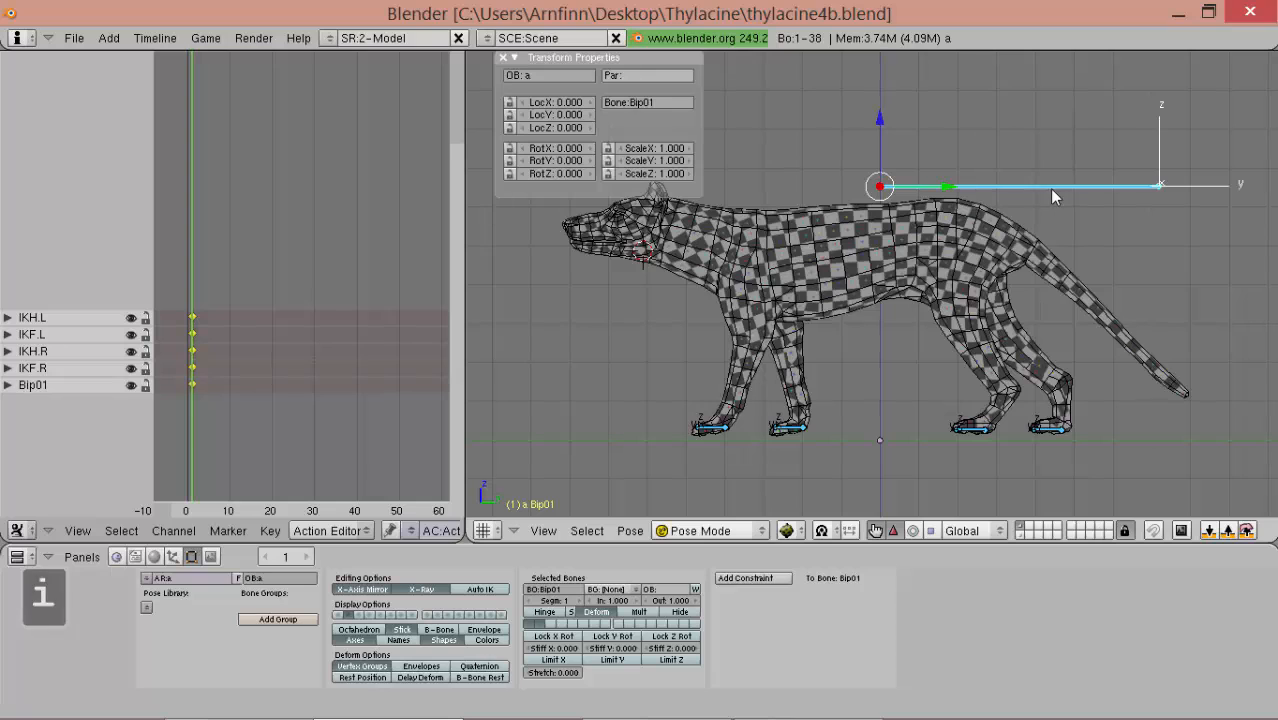
- Key Bip01's LocRot at frame 1, then key LocRot for all bones at frame 21
click(985, 302)
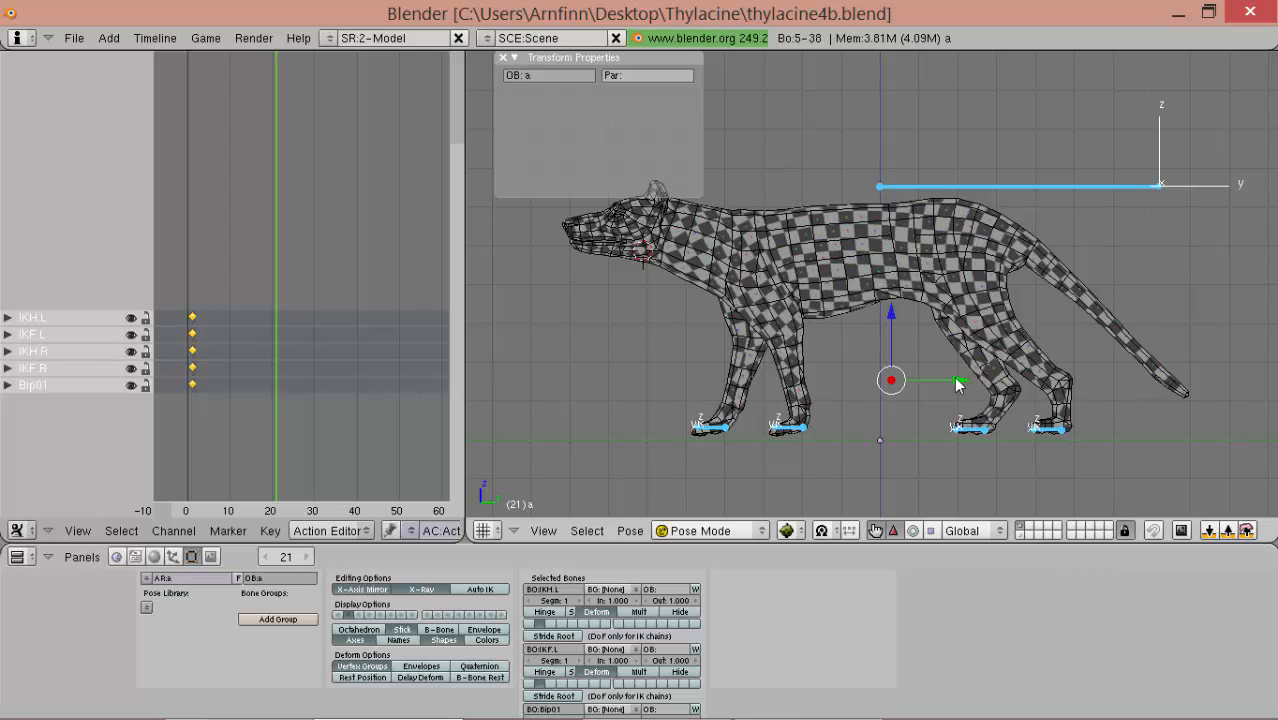
key(ctrl)
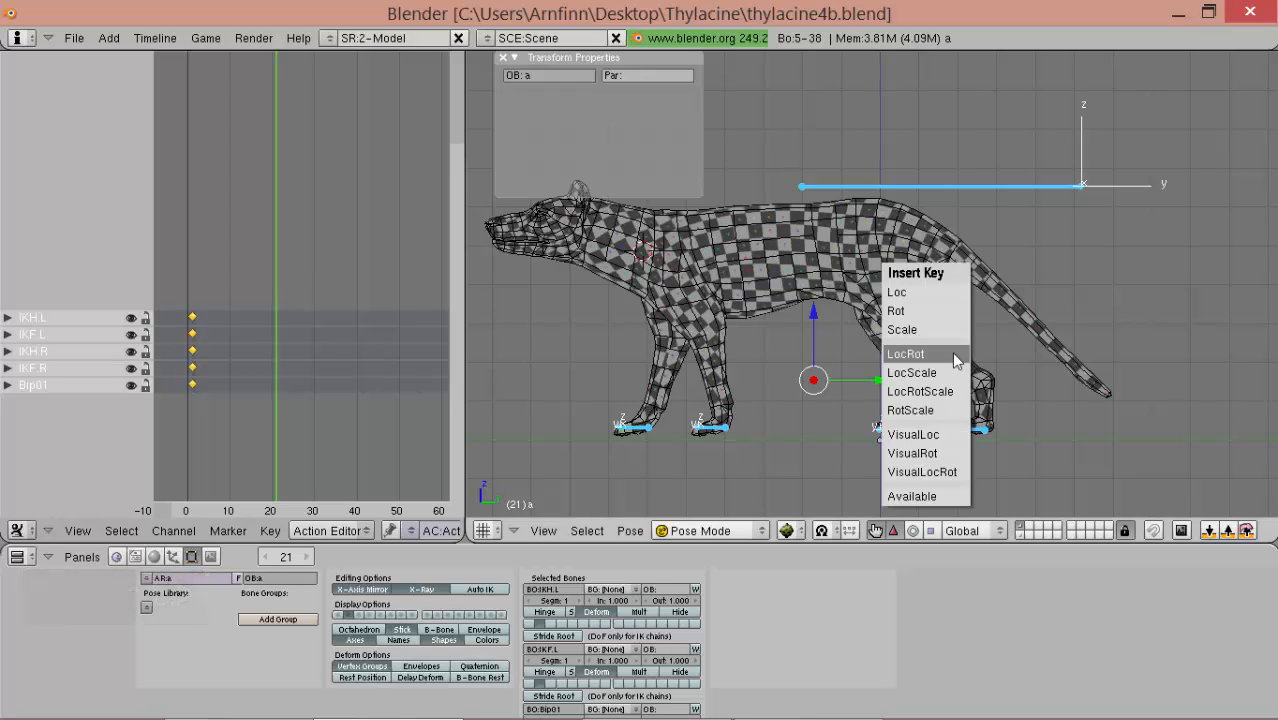
click(905, 353)
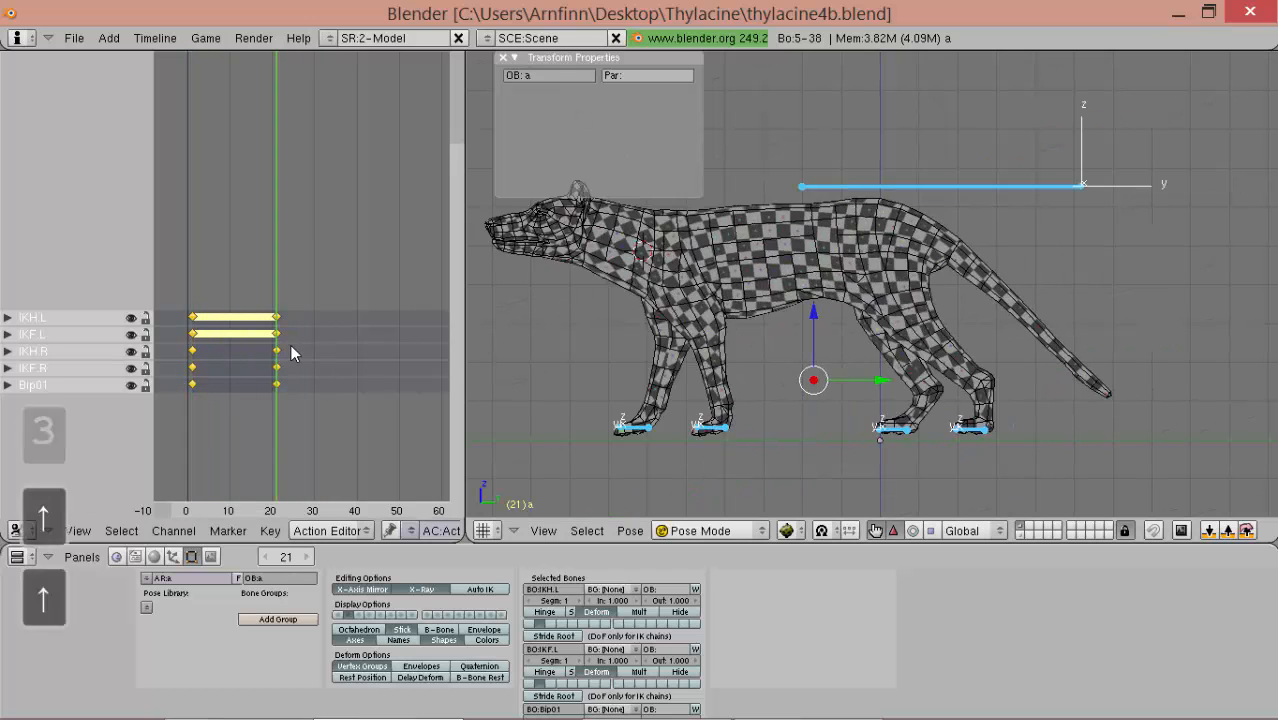
- Apply the mirrored pose and key LocRot for all bones at frame 41
click(1228, 531)
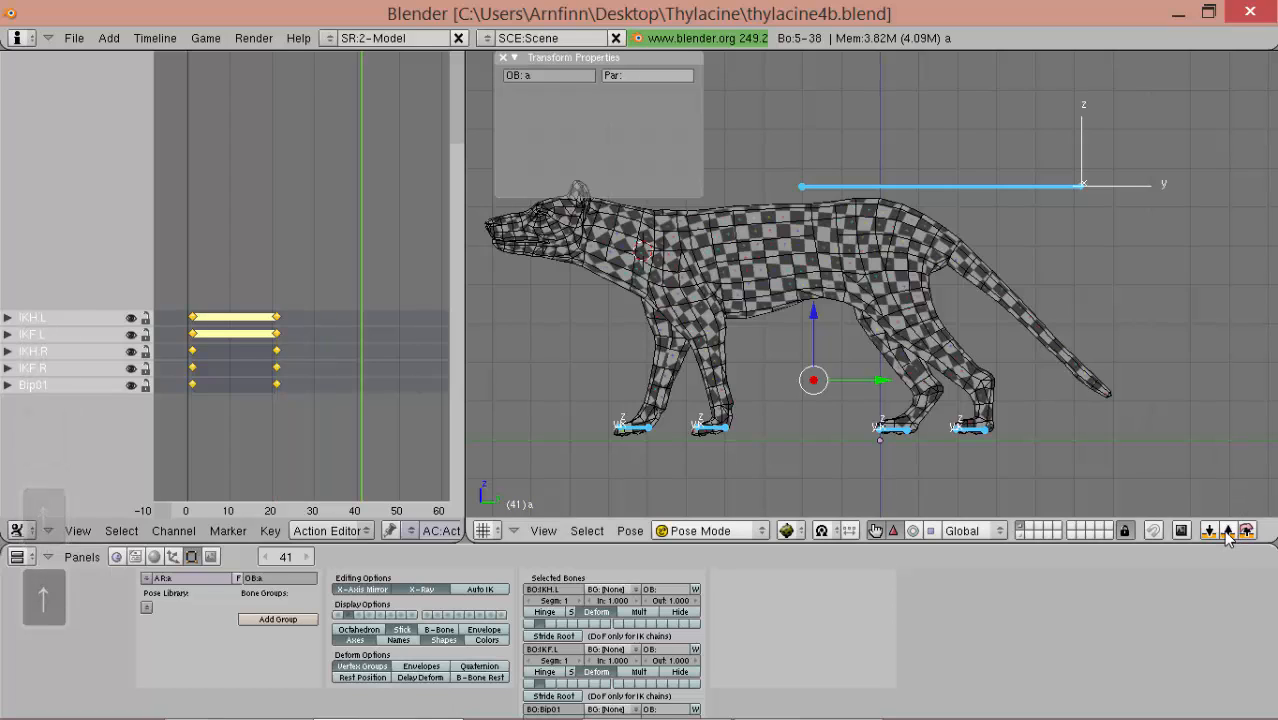
mouse_move(1246, 531)
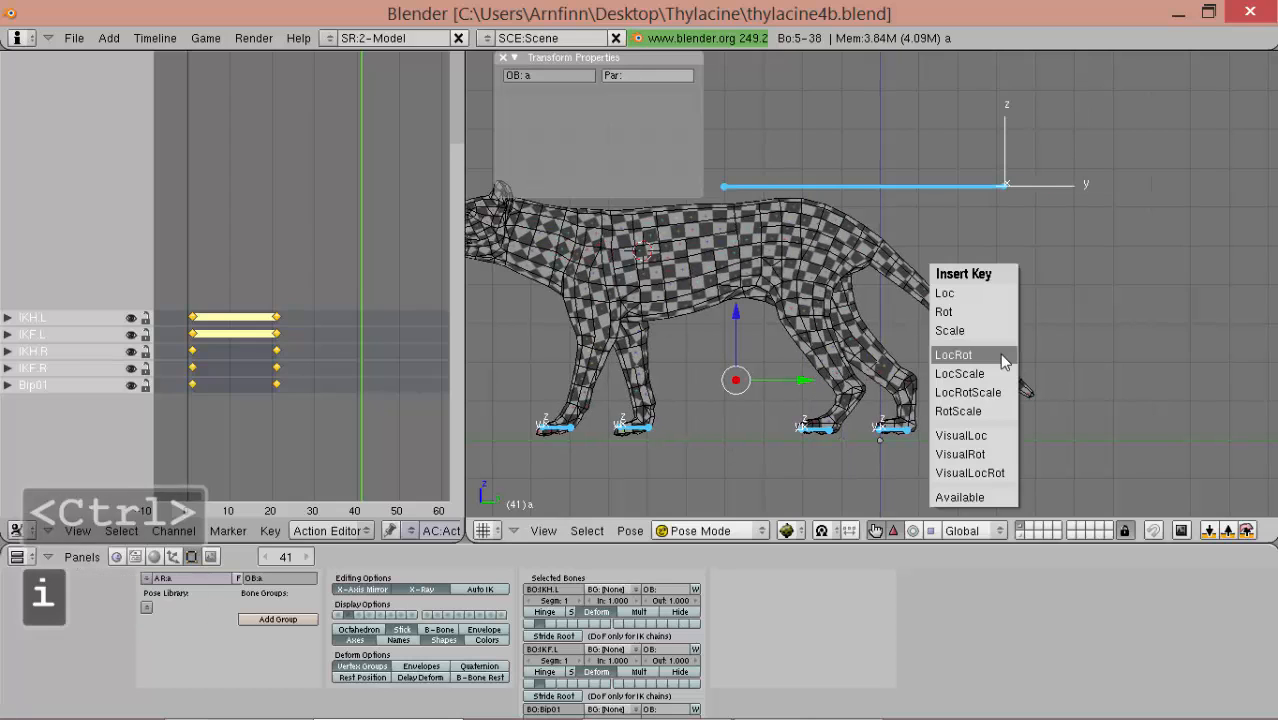
click(953, 354)
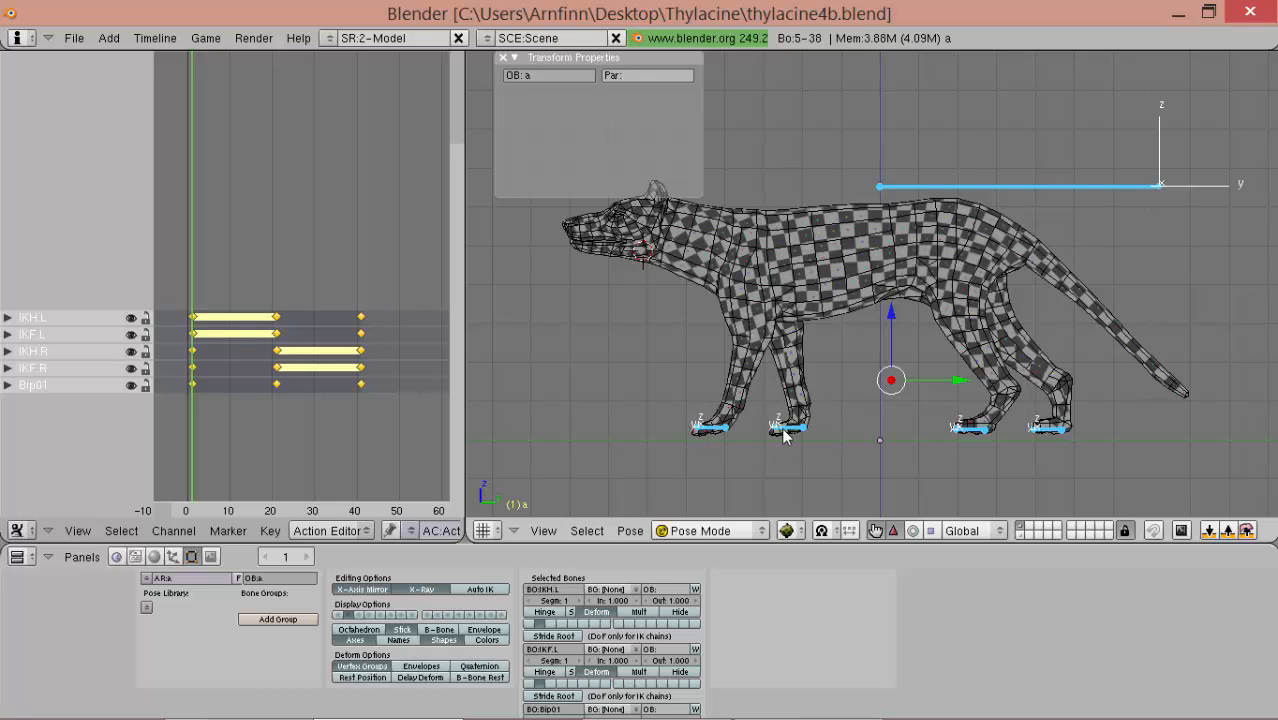
mouse_move(738, 443)
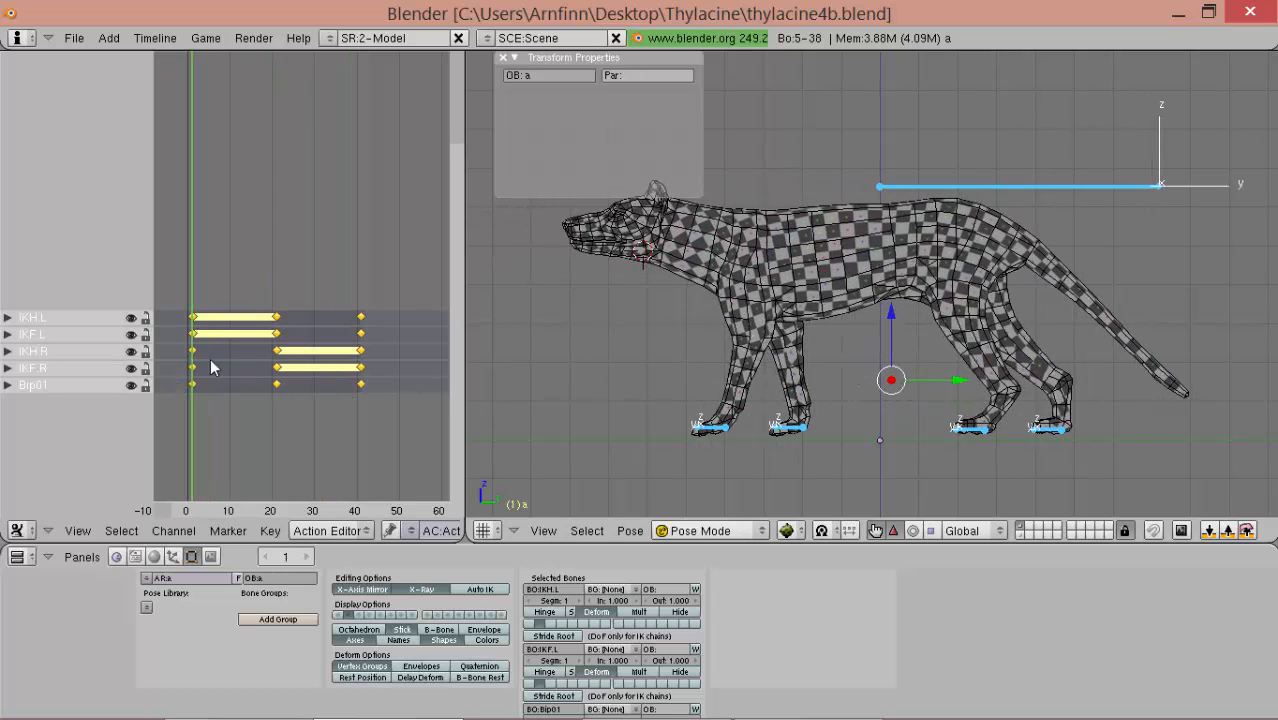
mouse_move(155, 378)
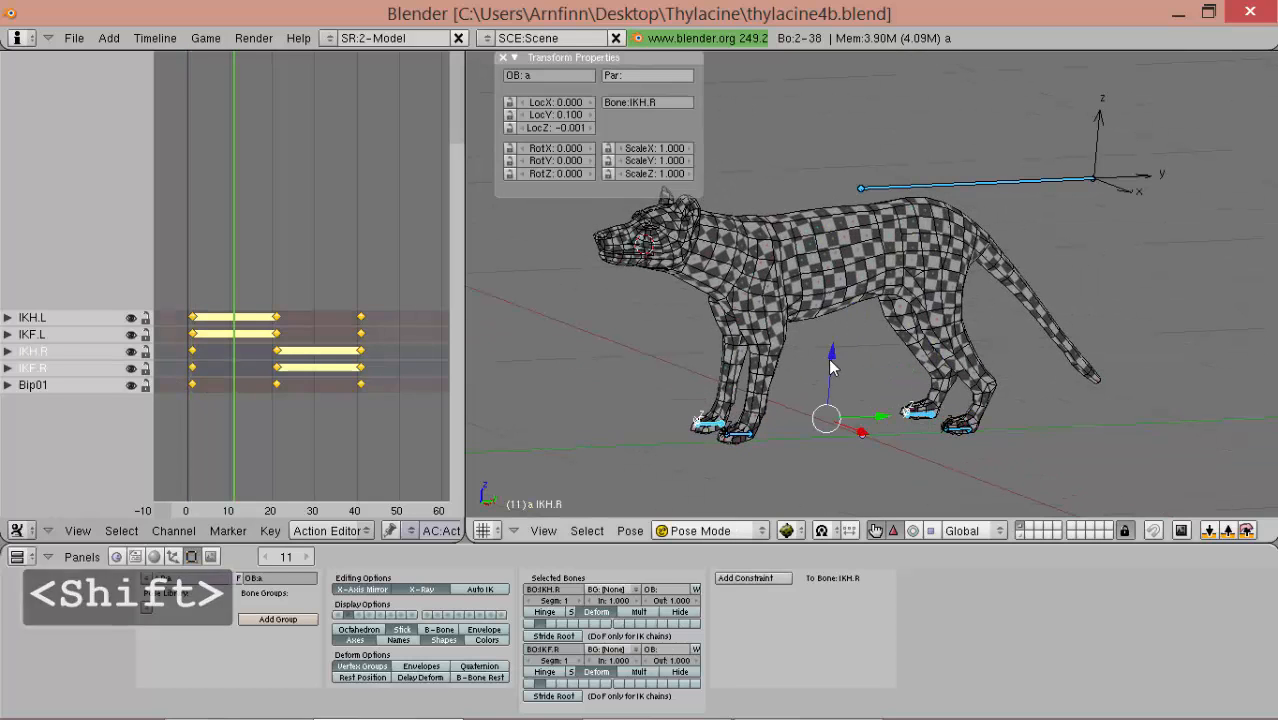
- Raise the right foot controls IKH.R and IKF.R along Z and key LocRot at frame 11
key(ctrl+3)
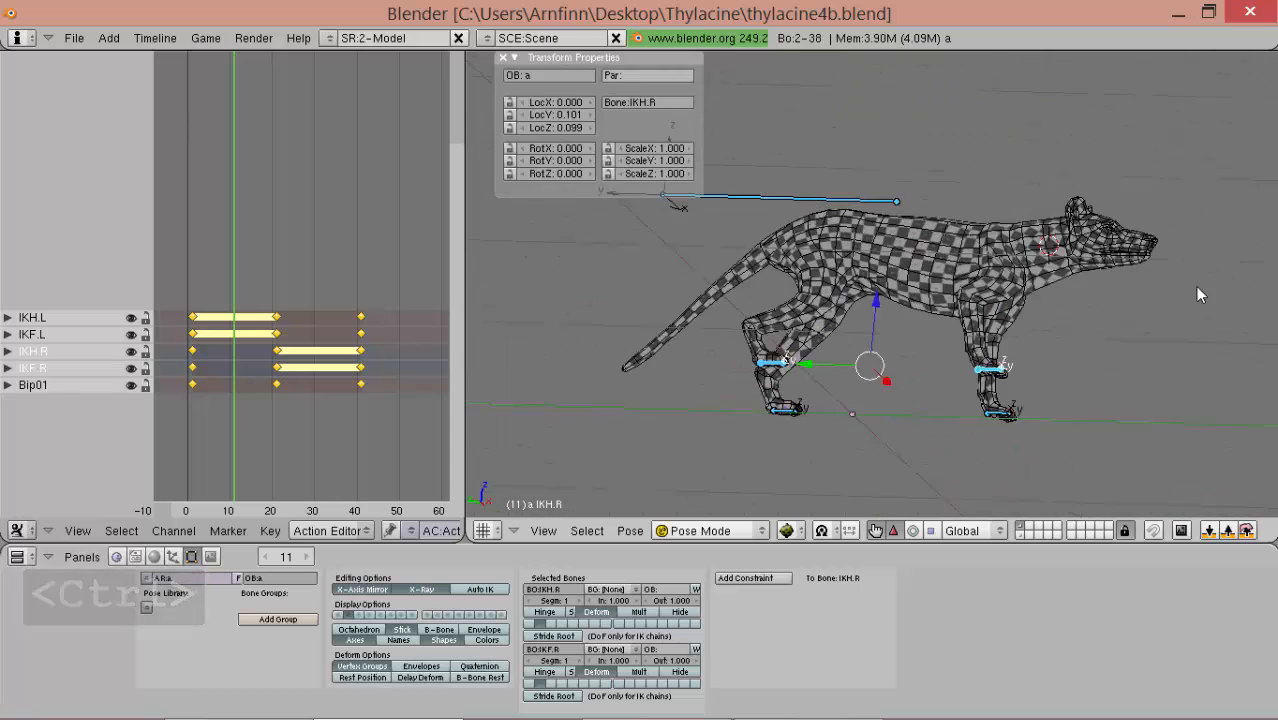
key(3)
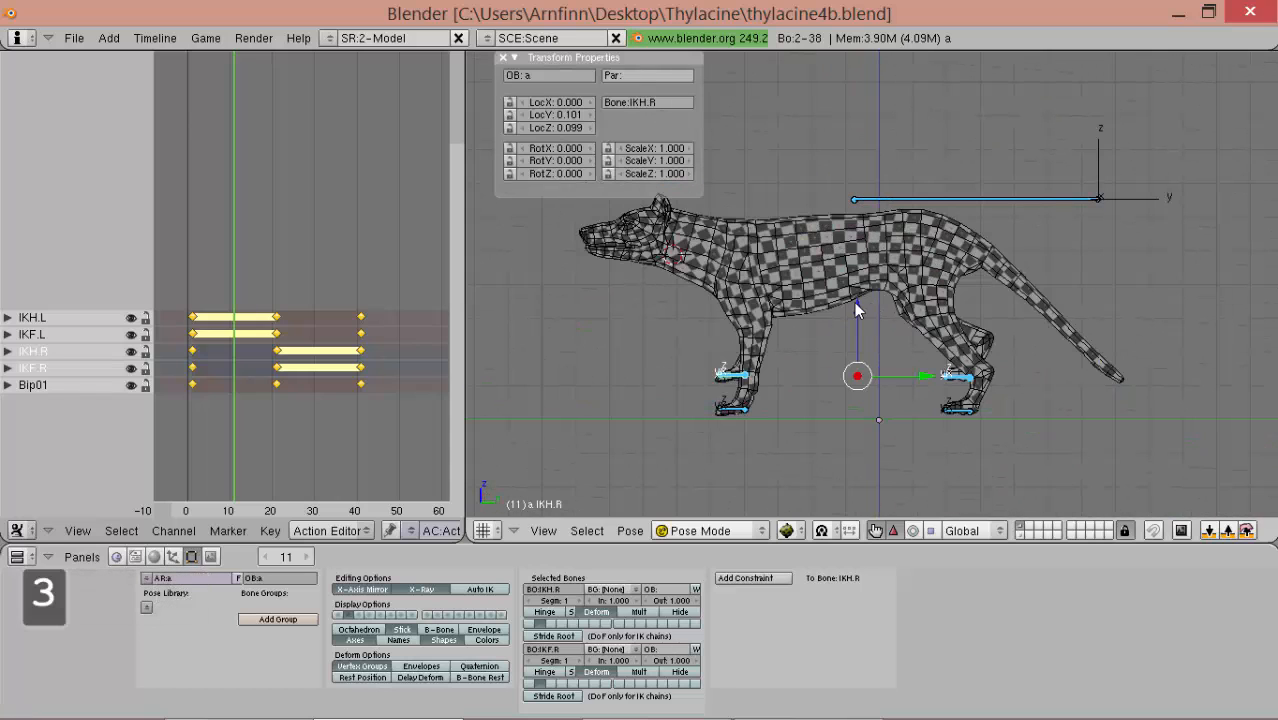
key(i)
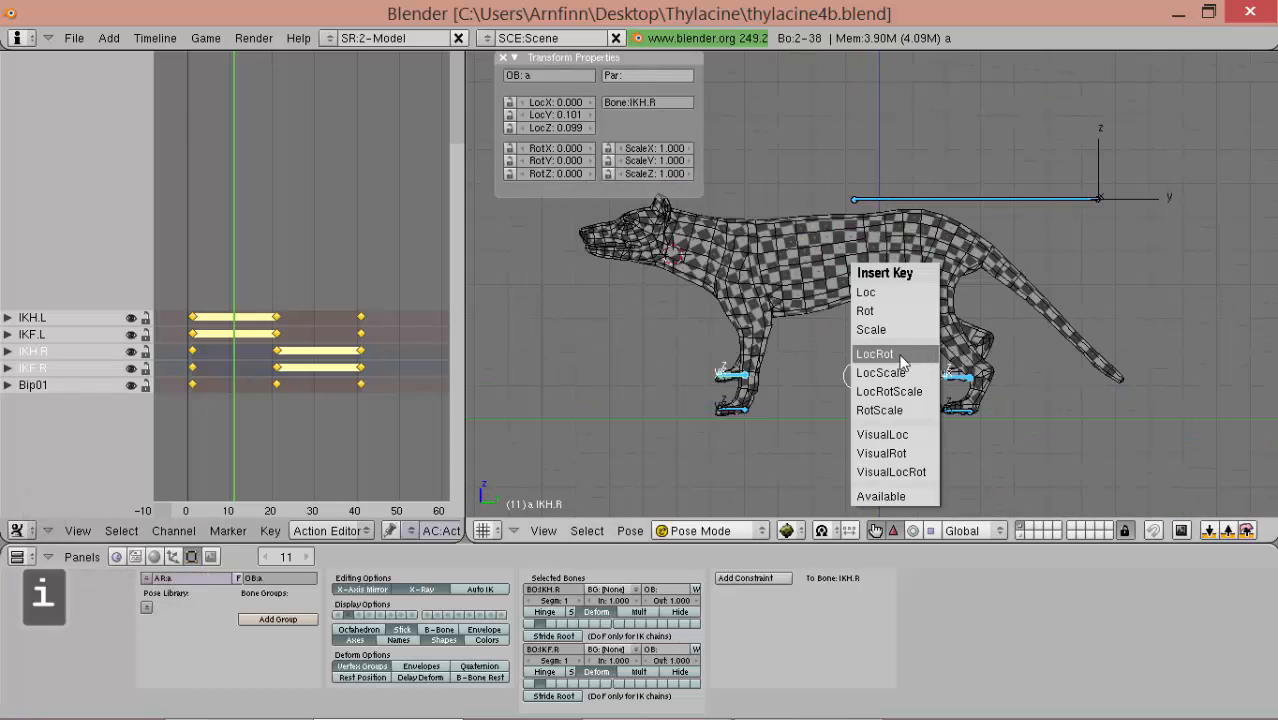
click(874, 353)
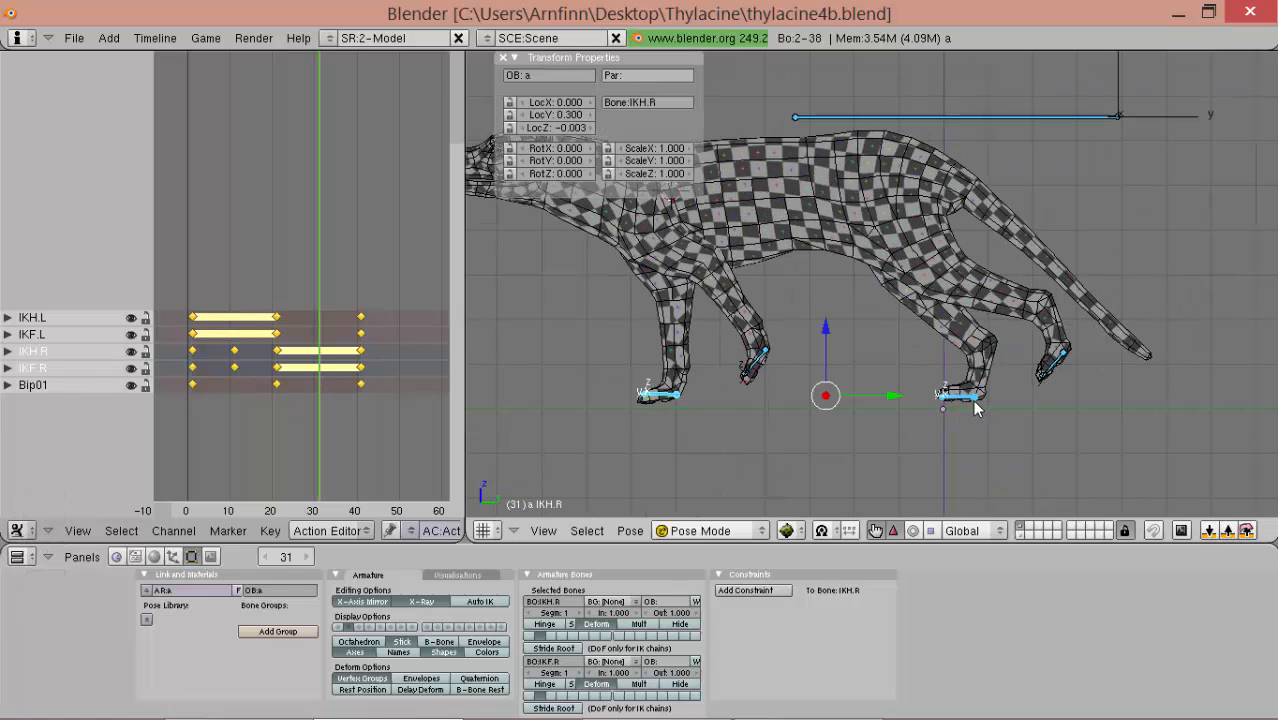
key(g)
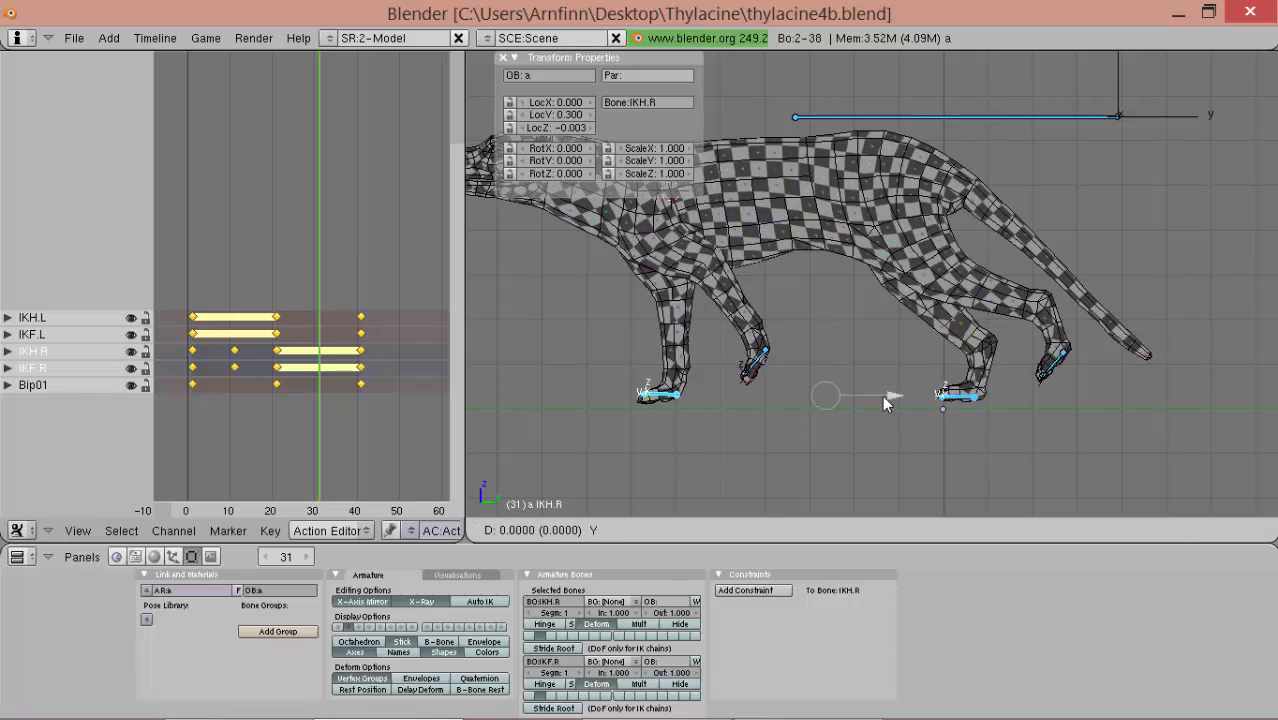
key(ctrl)
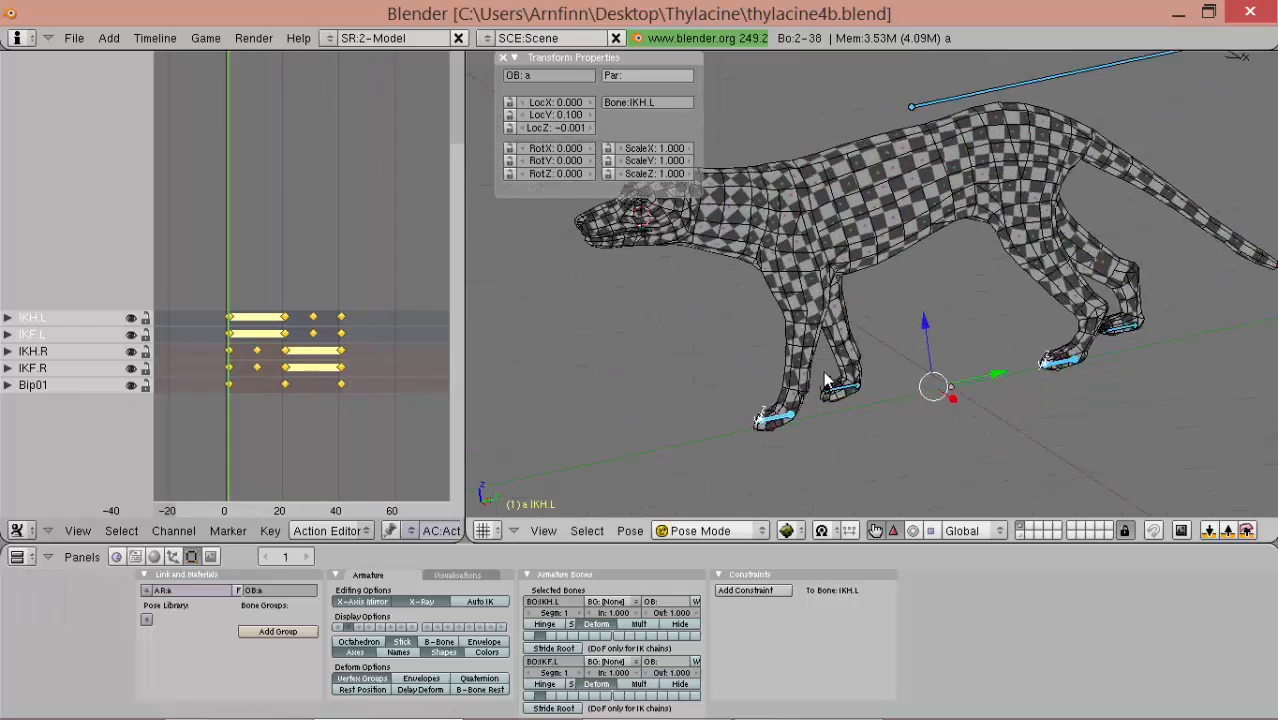
key(alt+a)
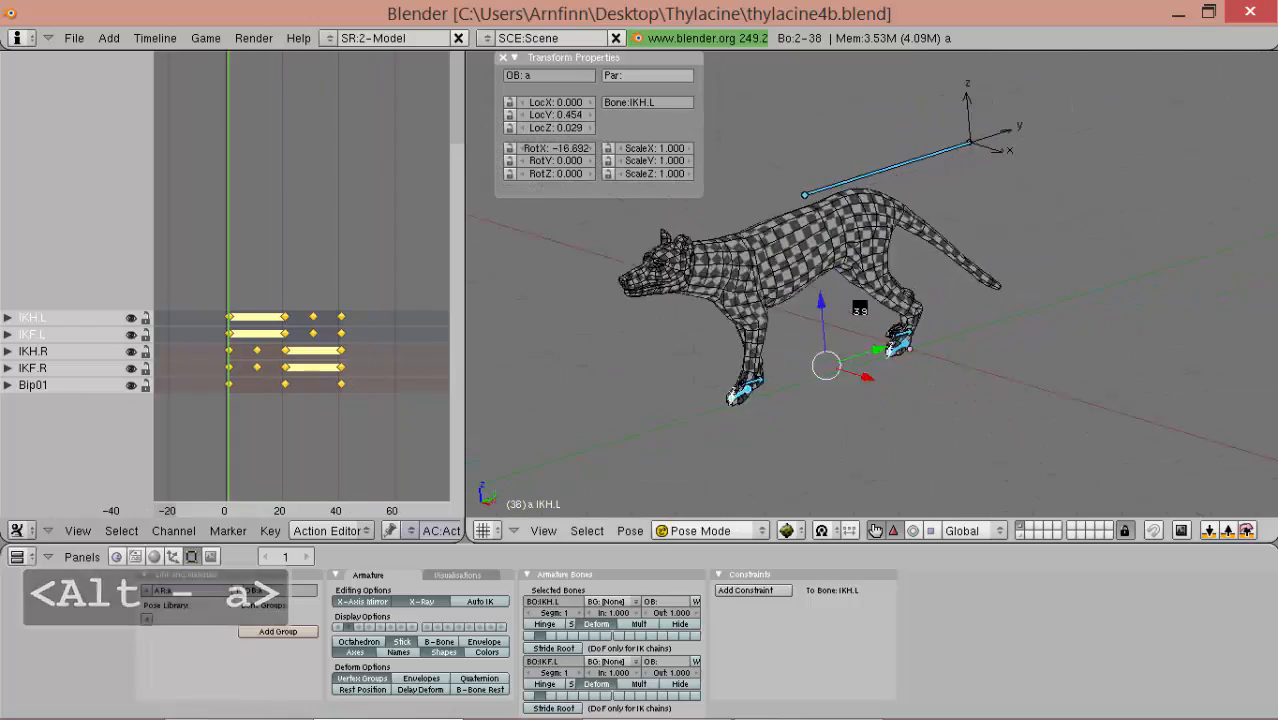
key(alt+a)
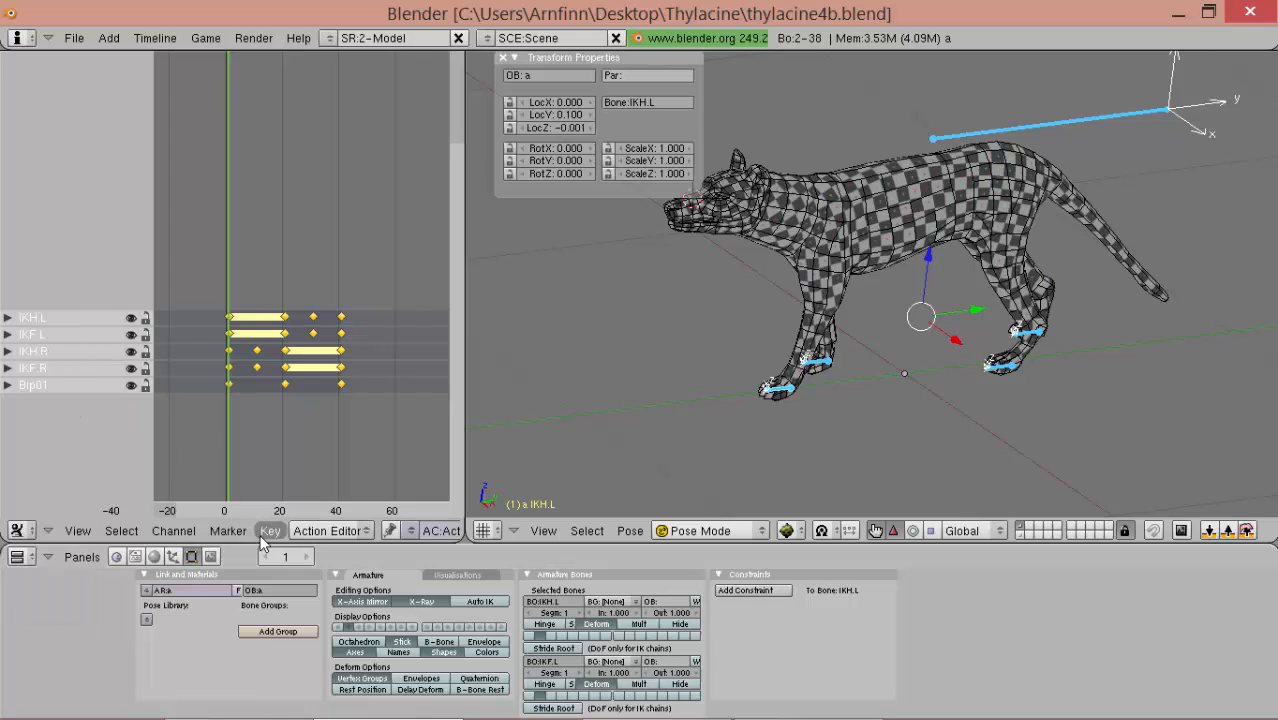
- Set the selected foot channels' extend mode to Cyclic
click(270, 530)
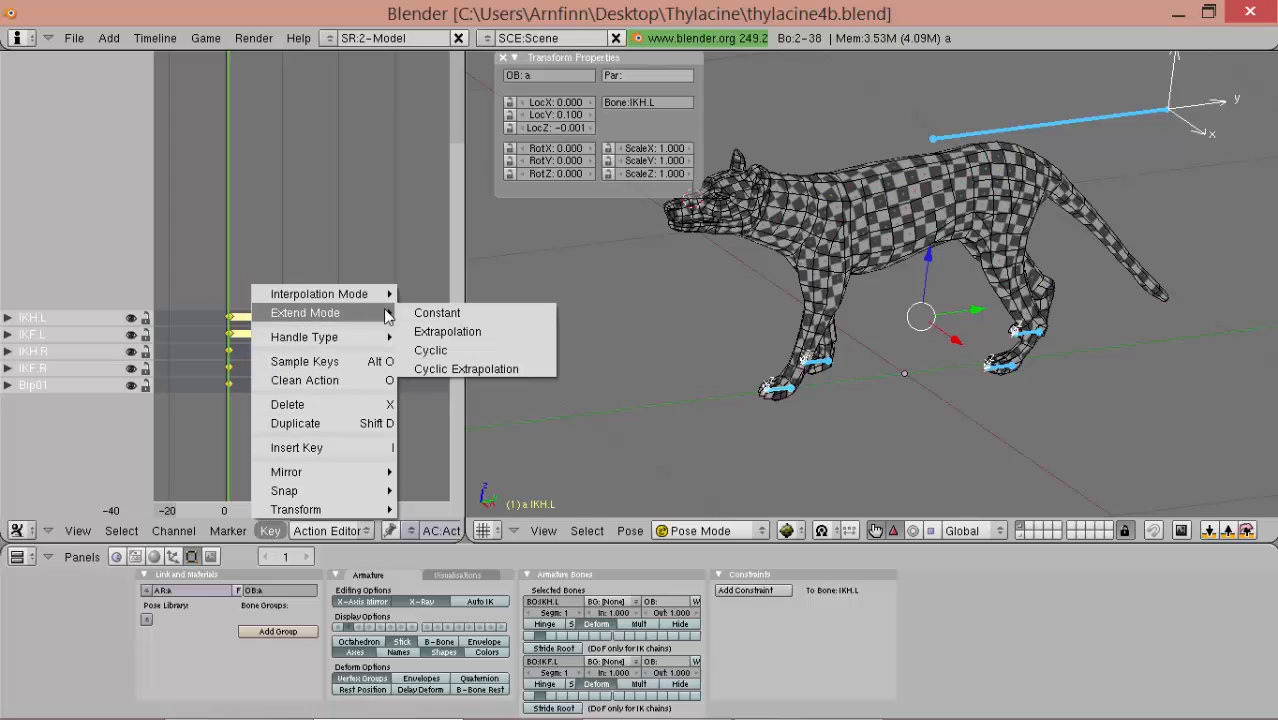
click(465, 368)
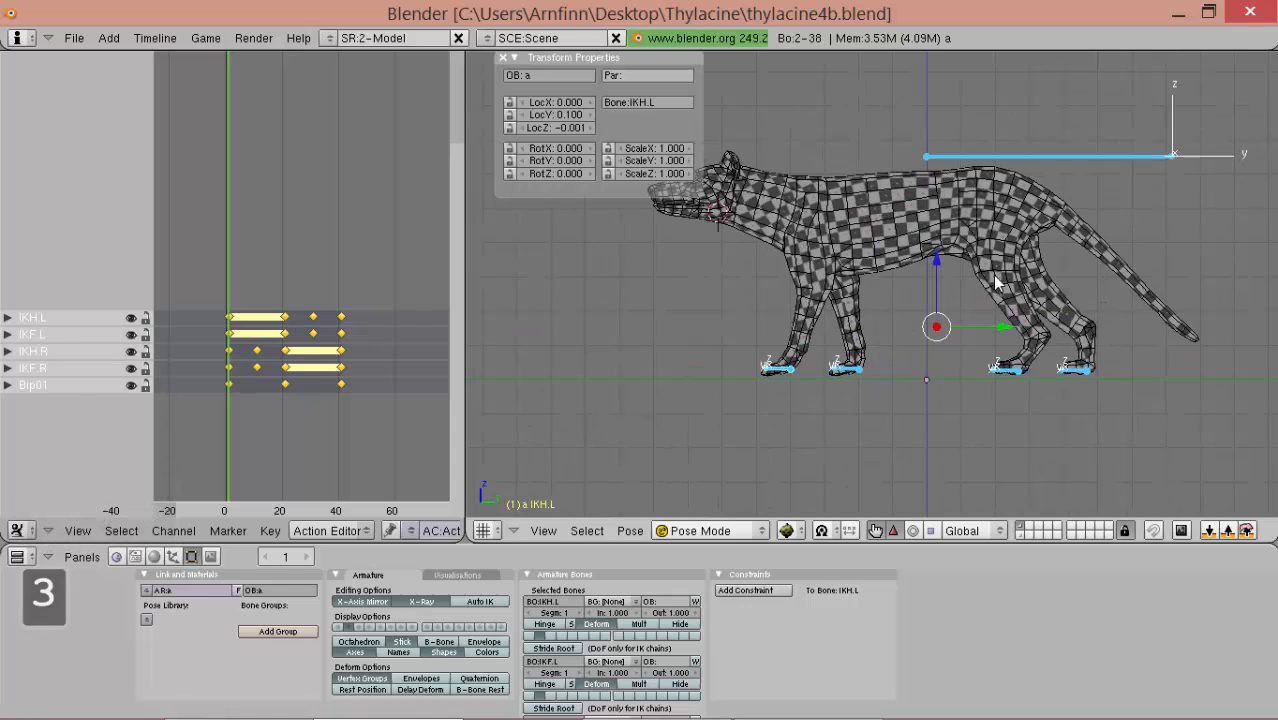
- Key LocRot for all body bones at frame 1 from a side view
key(alt+shift)
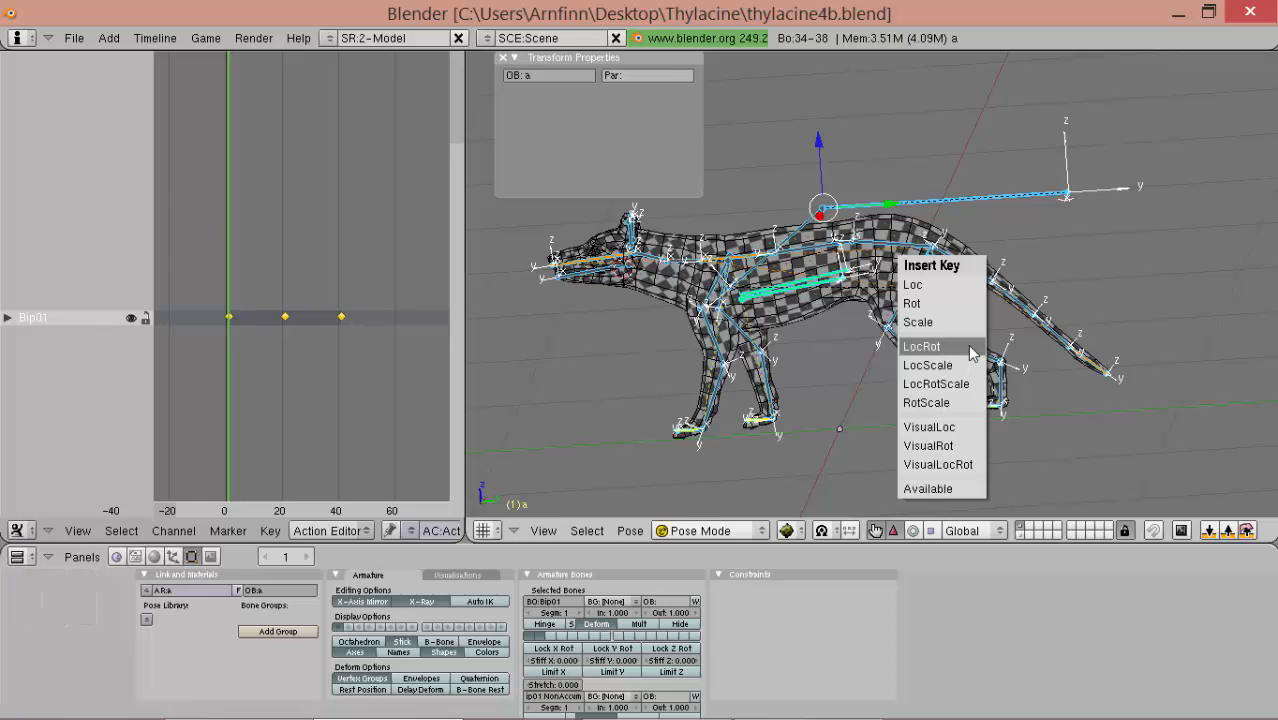
click(921, 346)
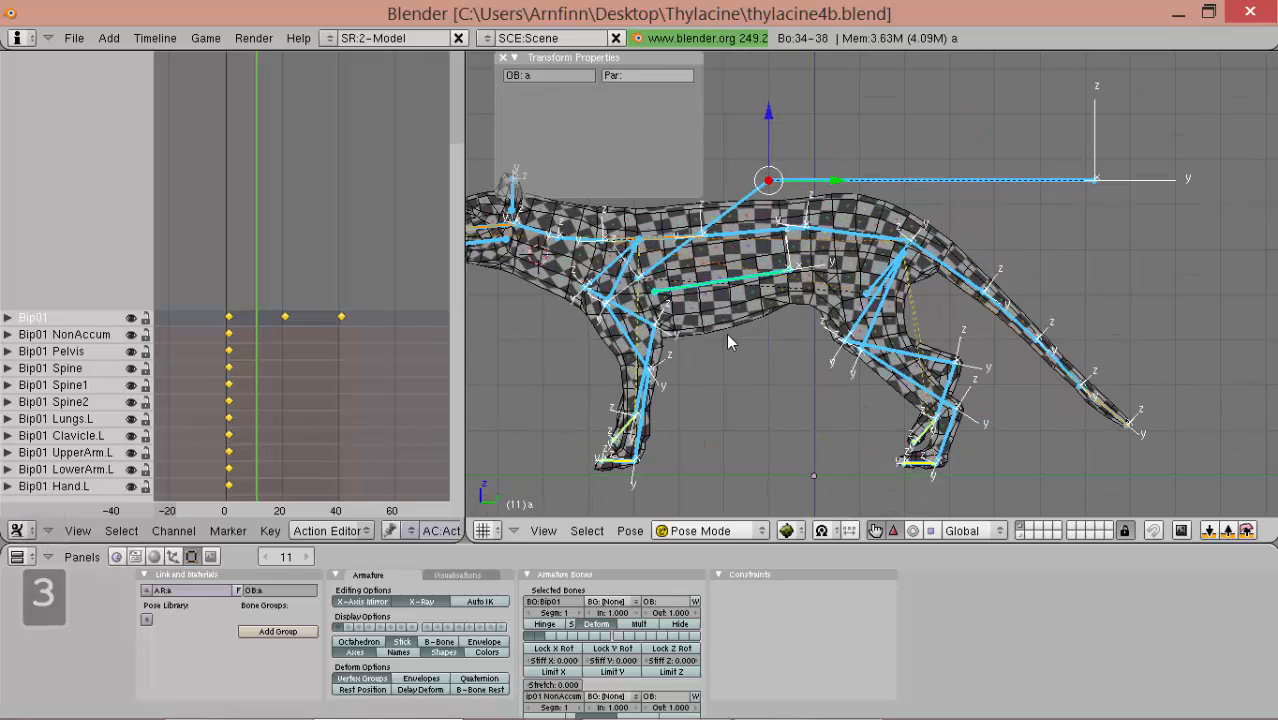
mouse_move(700, 256)
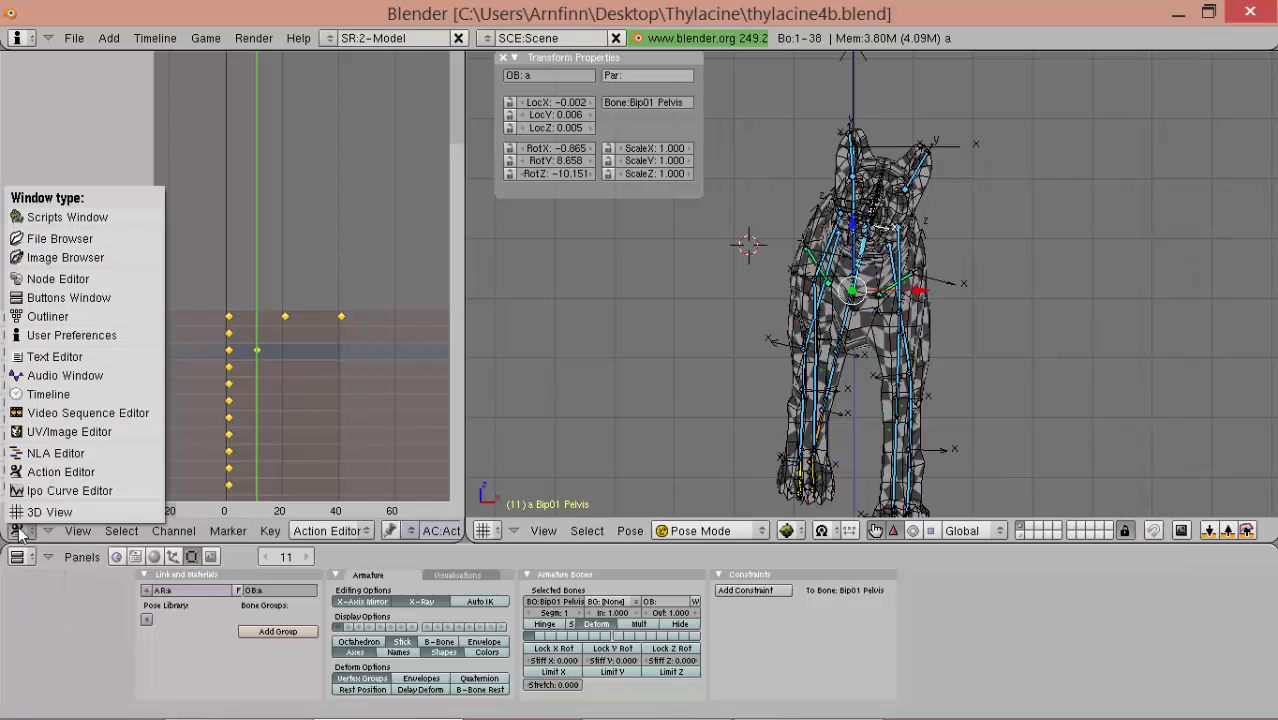
mouse_move(48, 393)
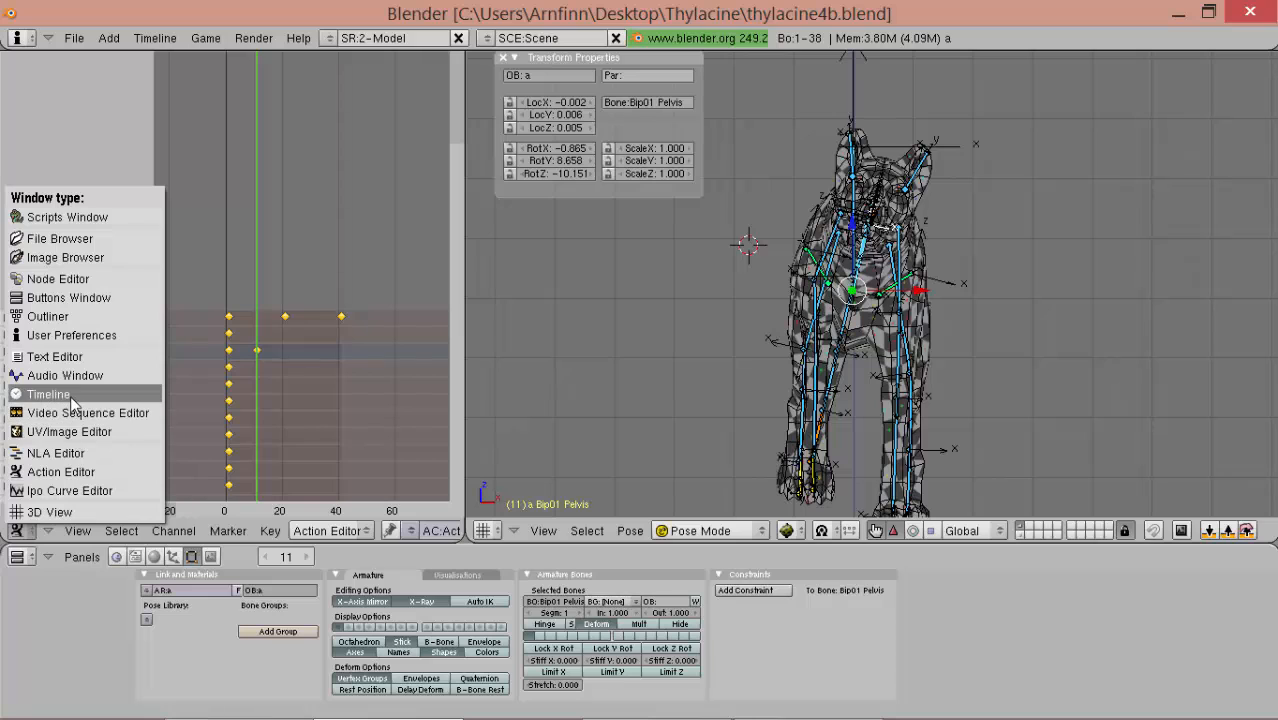
- Enable auto-keying in Add/Replace Keys mode from the Timeline, then restore the Action Editor
click(48, 393)
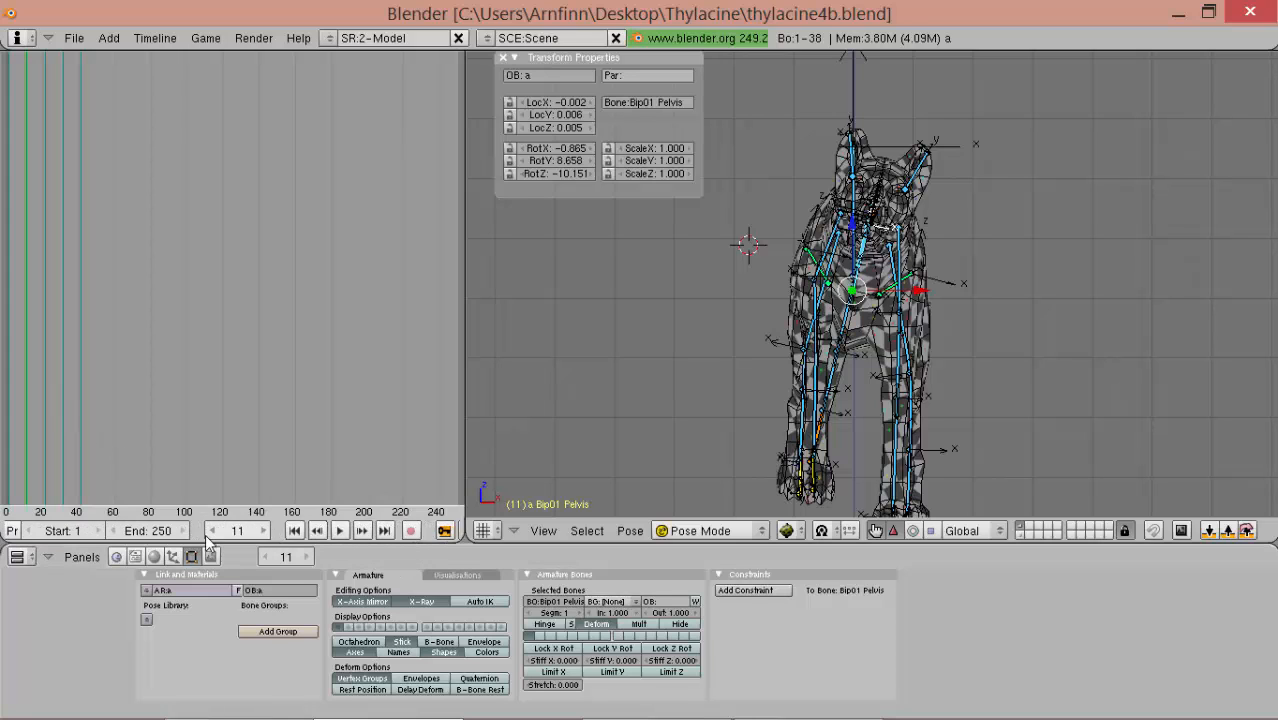
mouse_move(318, 530)
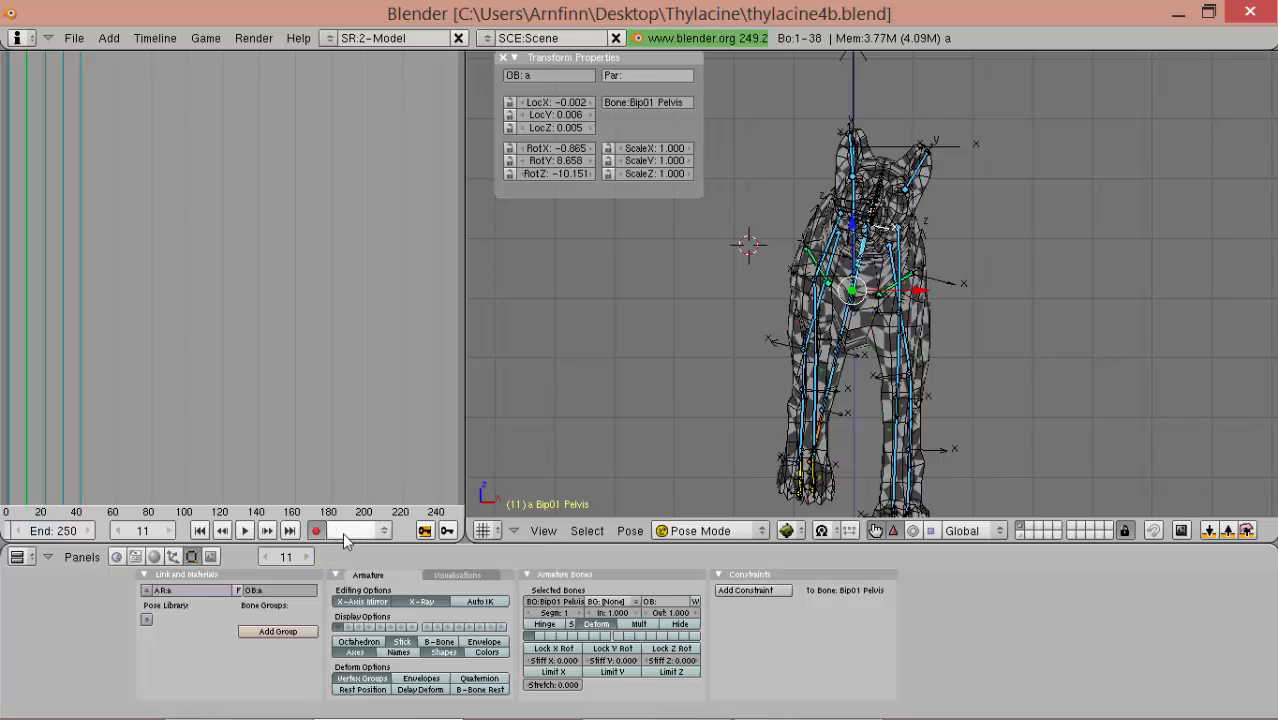
click(360, 530)
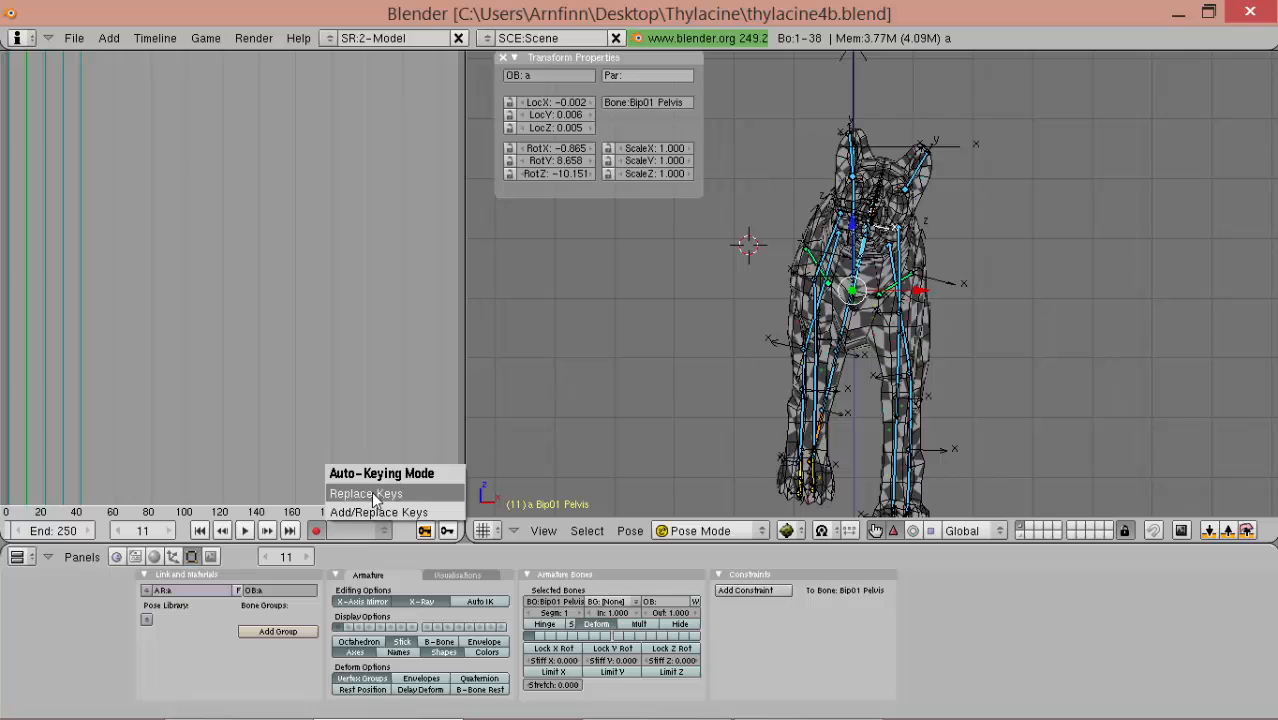
mouse_move(378, 512)
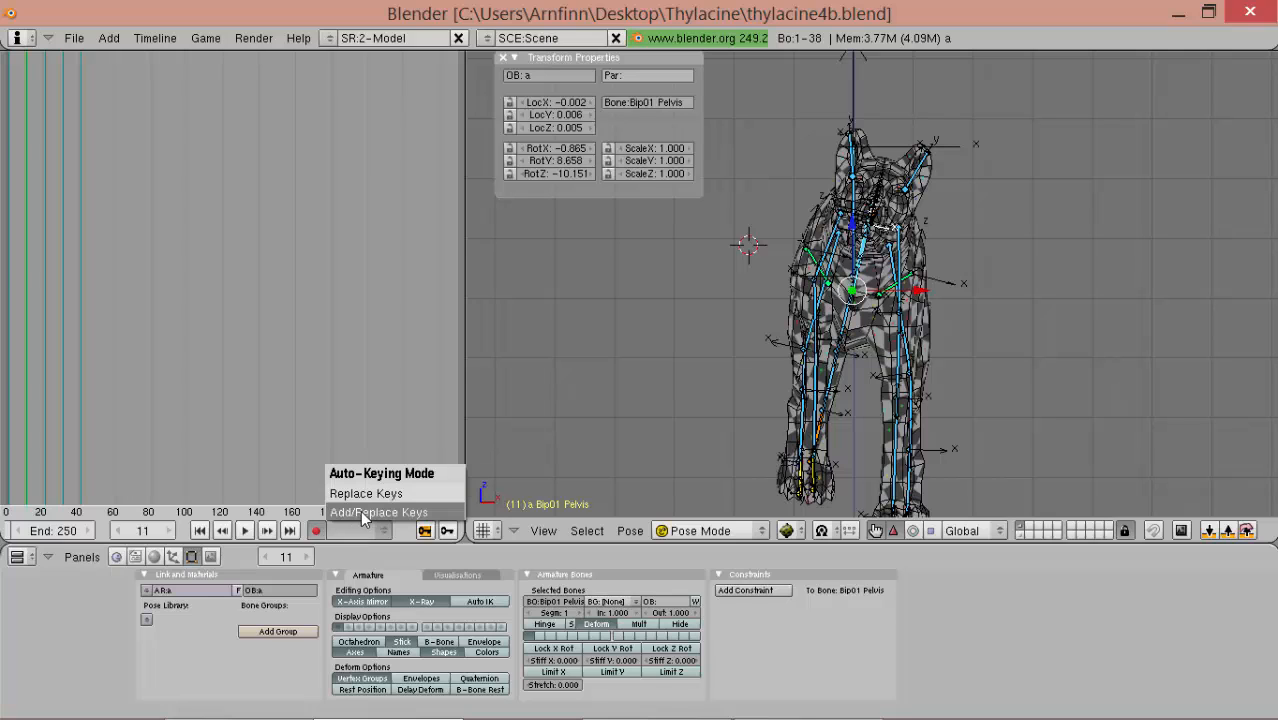
click(378, 512)
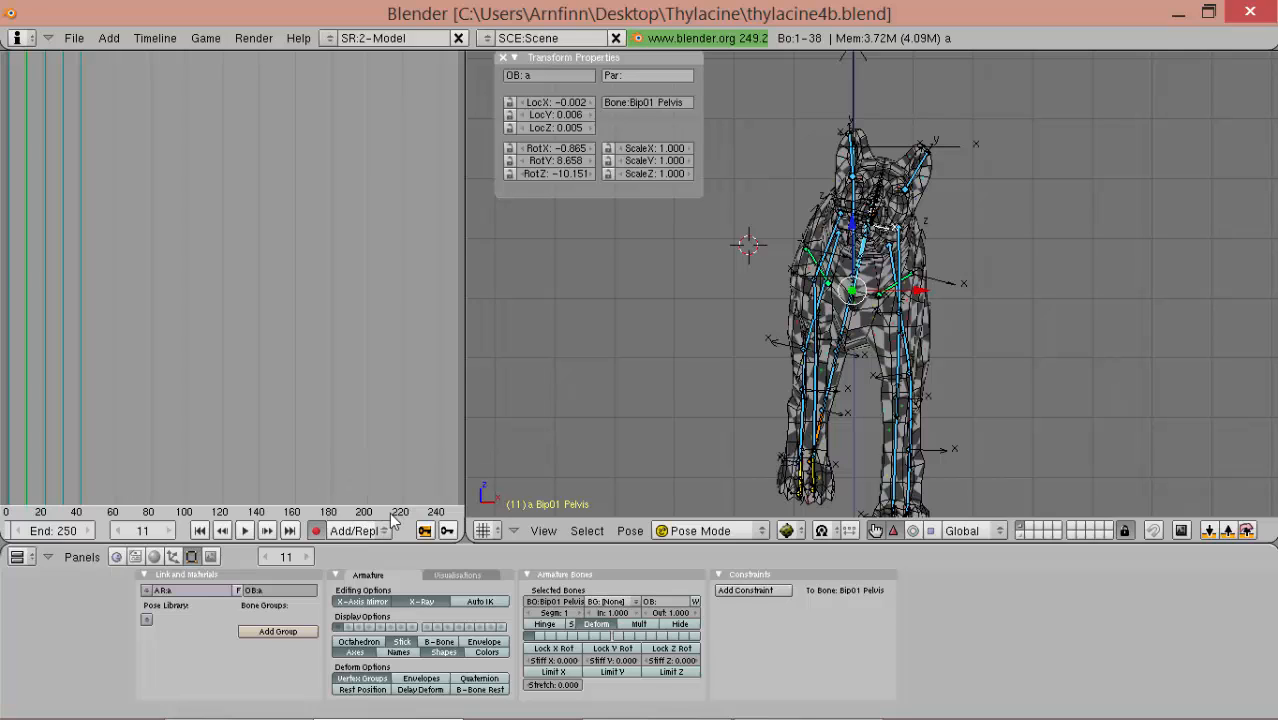
click(121, 530)
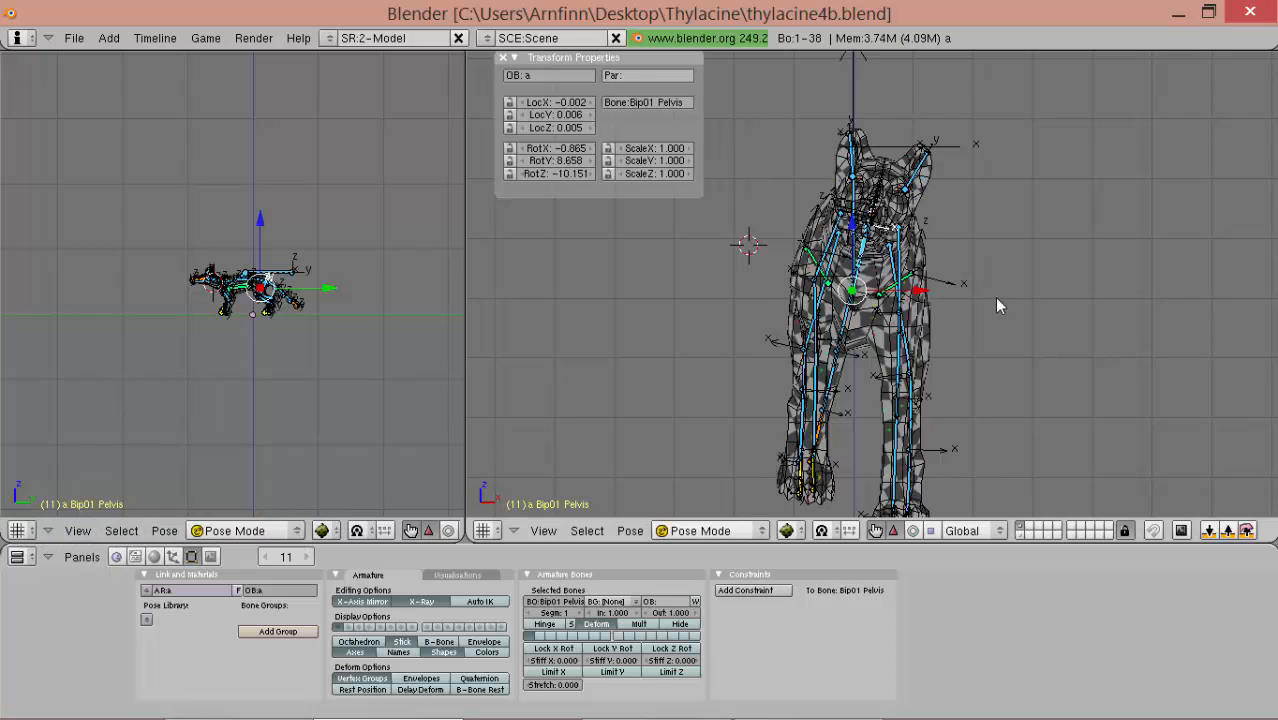
click(18, 530)
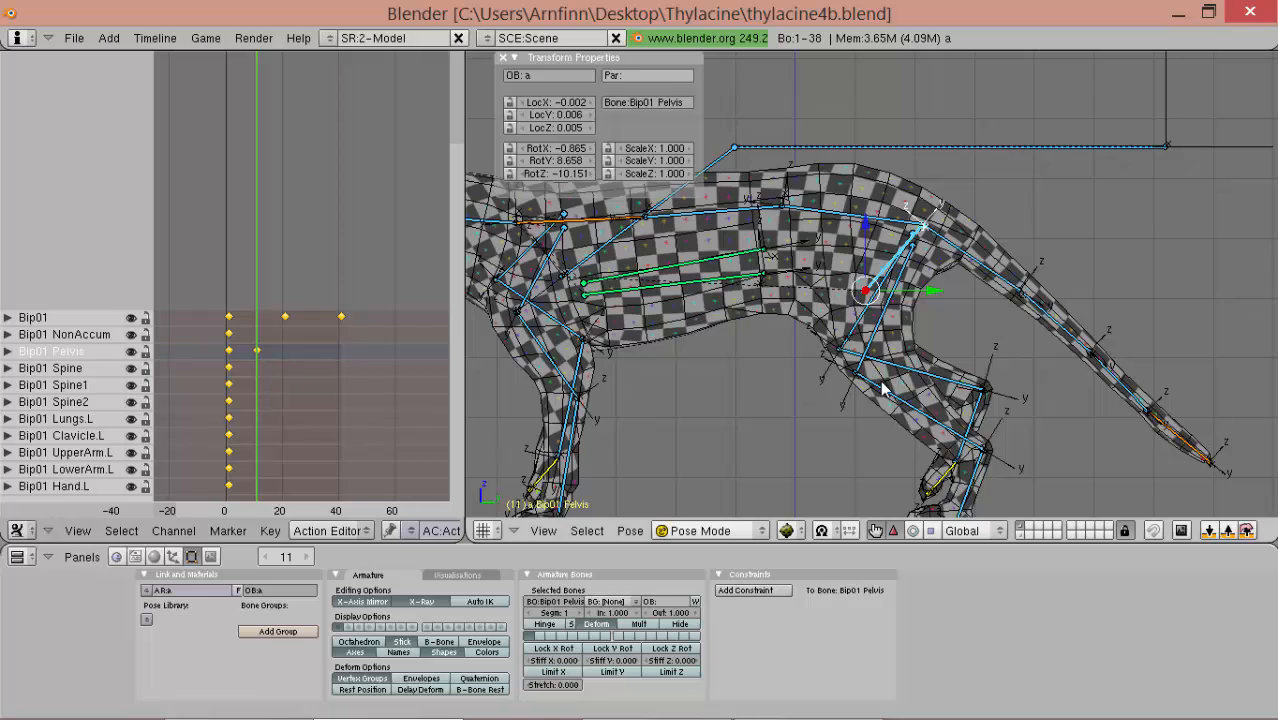
mouse_move(855, 260)
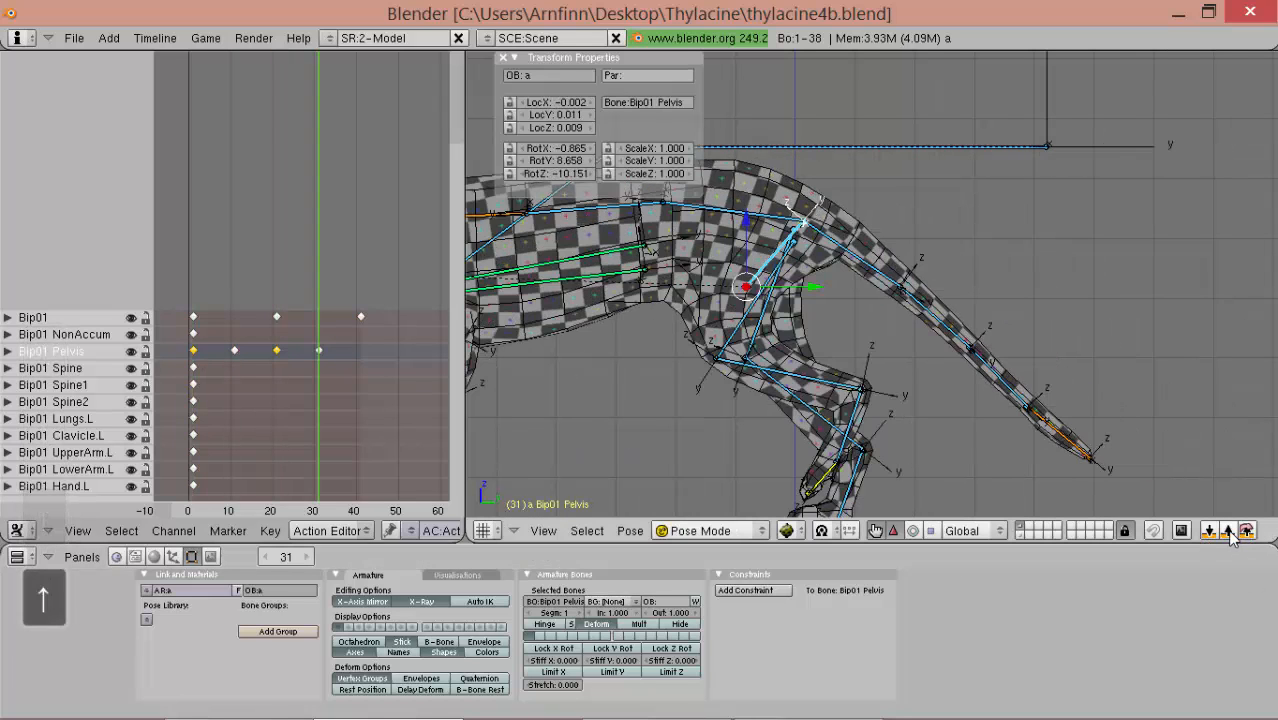
- Key Bip01 Pelvis at frame 31 with the tilt opposite frame 11, preview, then select all
key(alt+a)
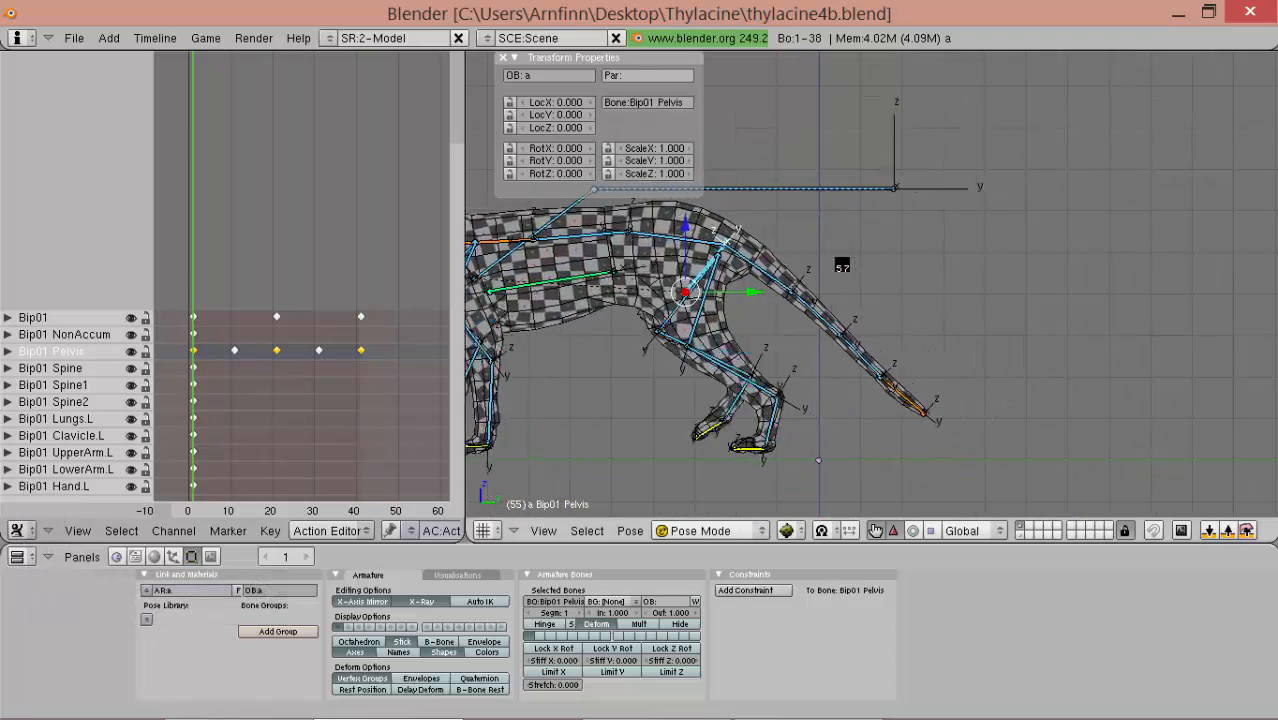
key(alt+shift)
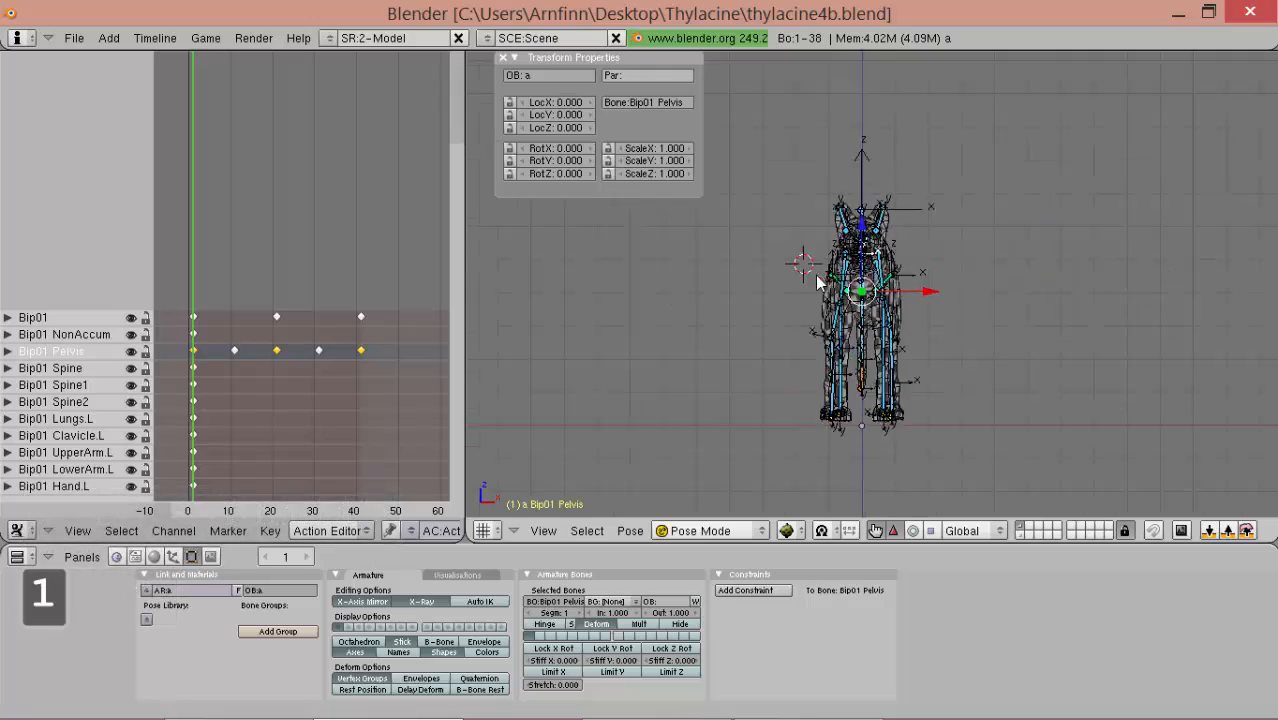
key(alt+a)
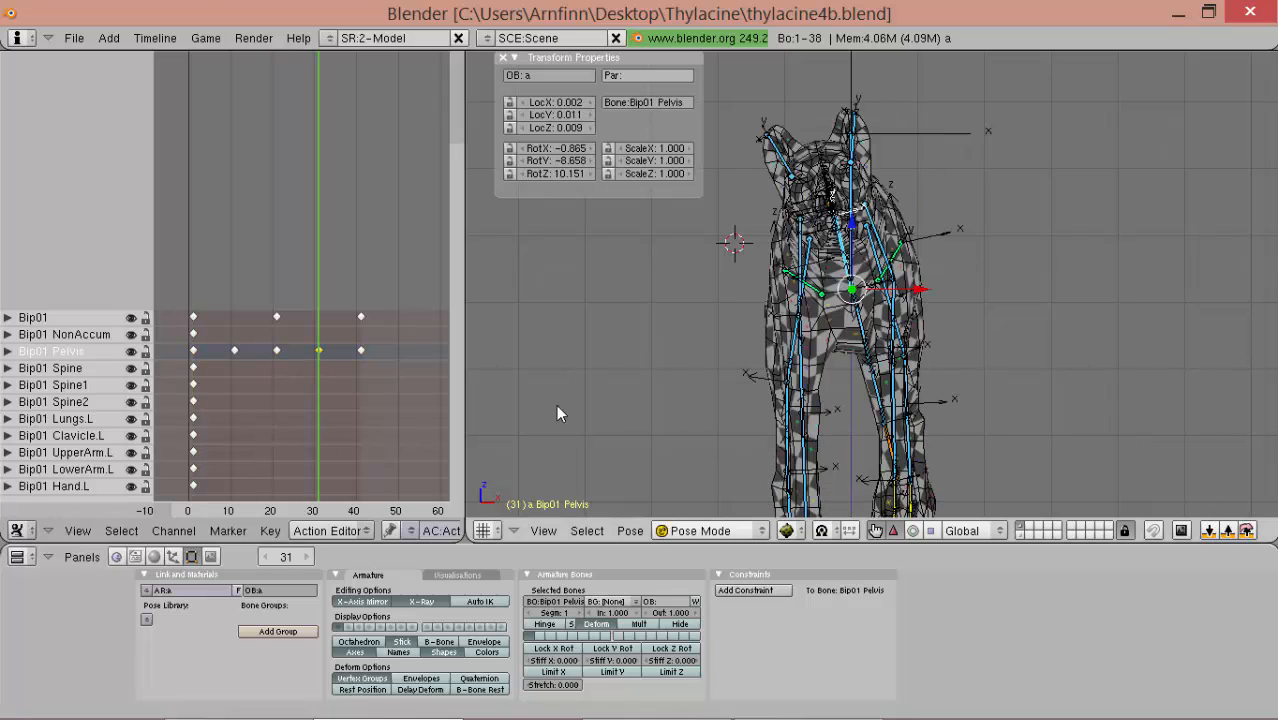
key(alt+a)
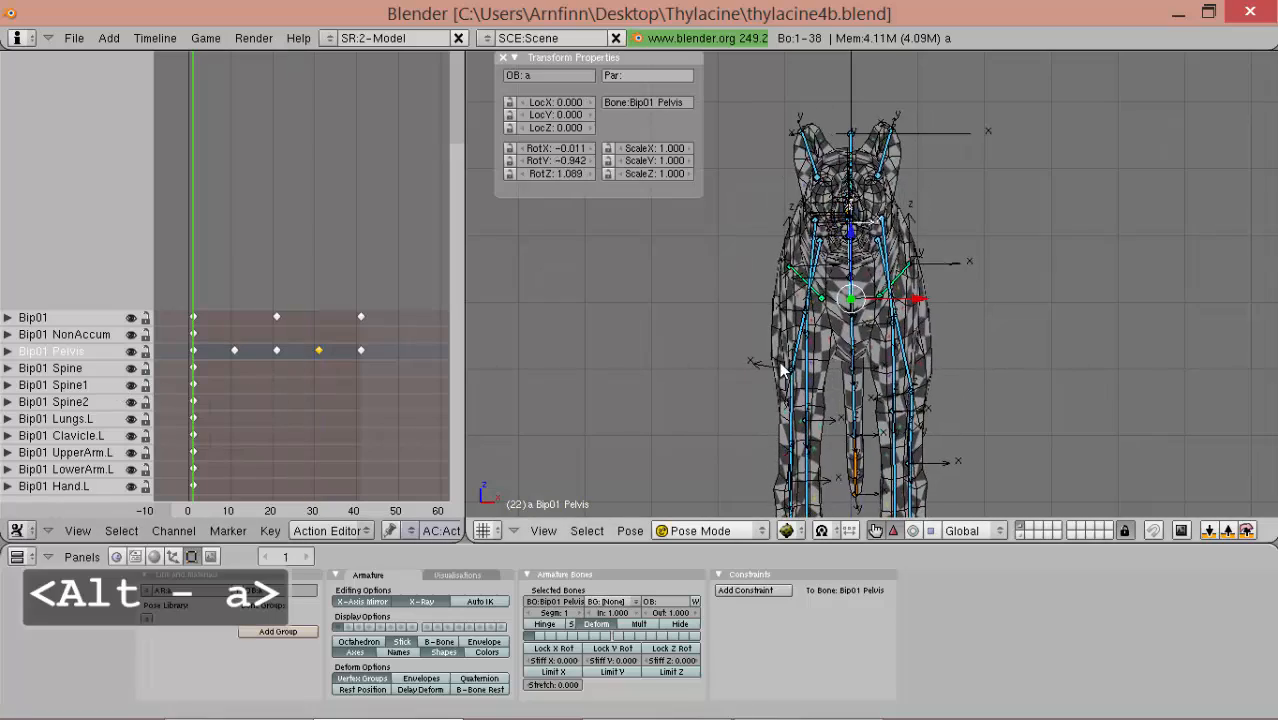
key(alt+a)
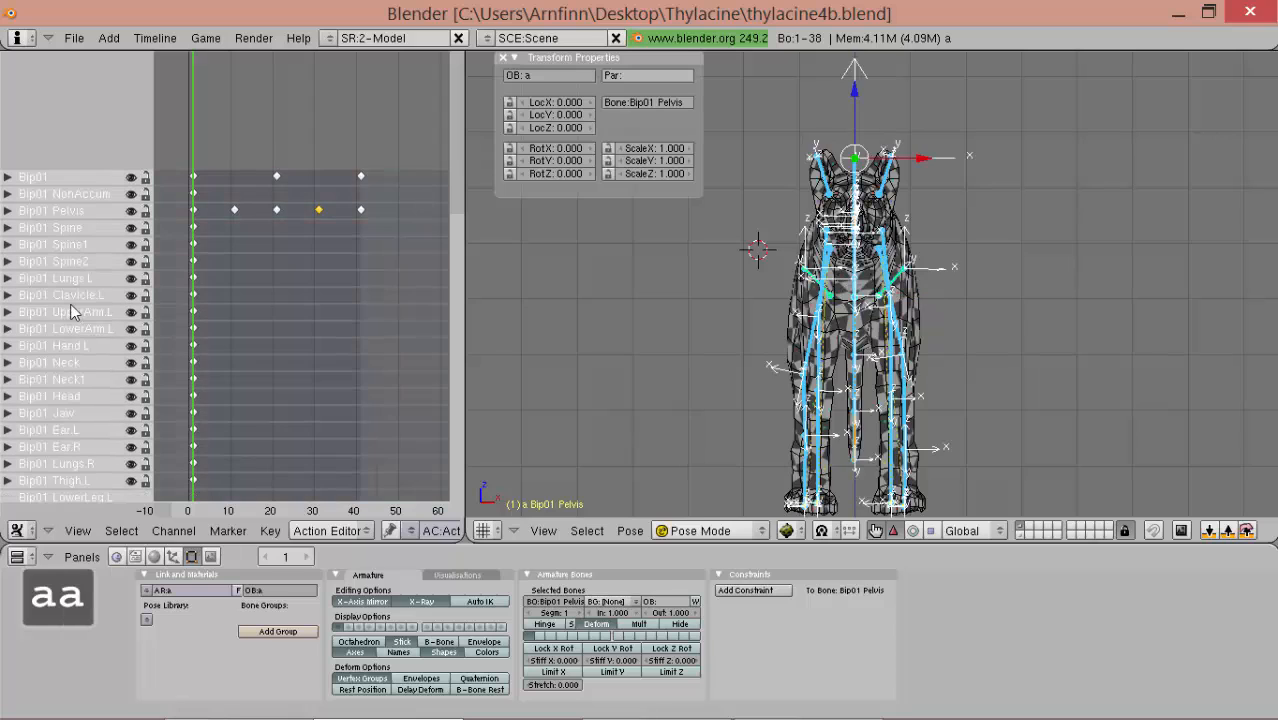
mouse_move(125, 285)
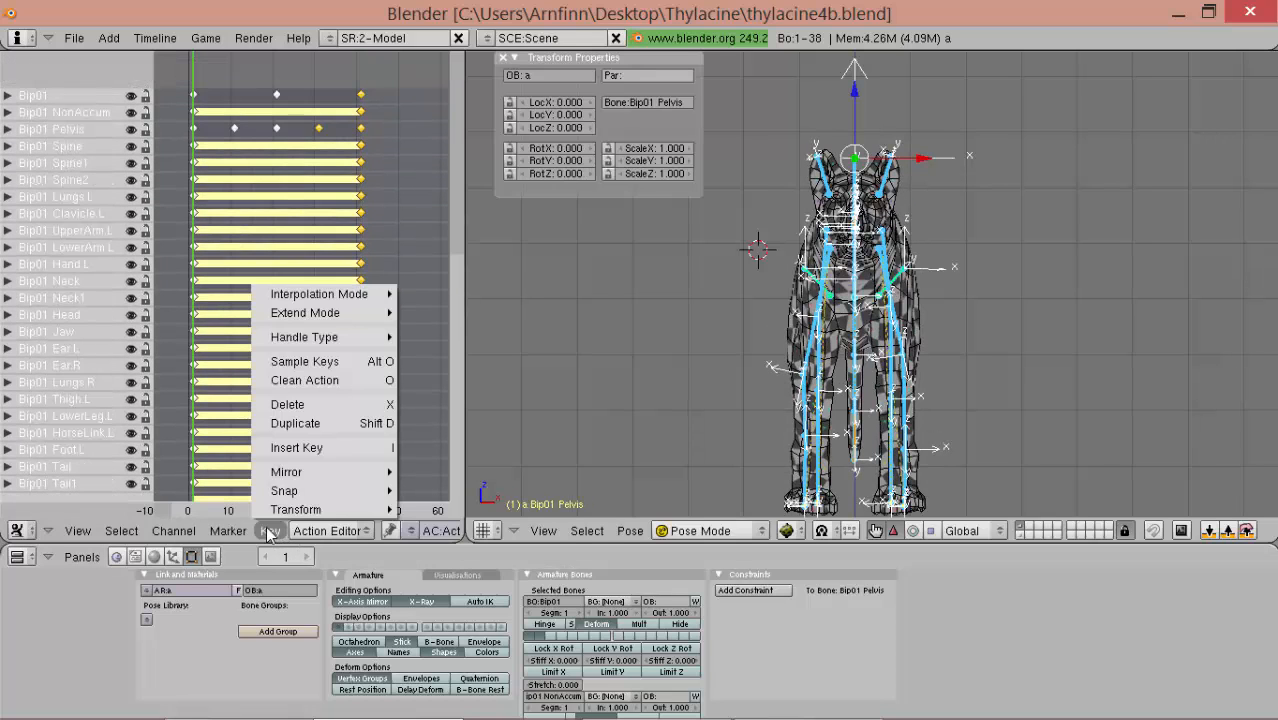
mouse_move(305, 313)
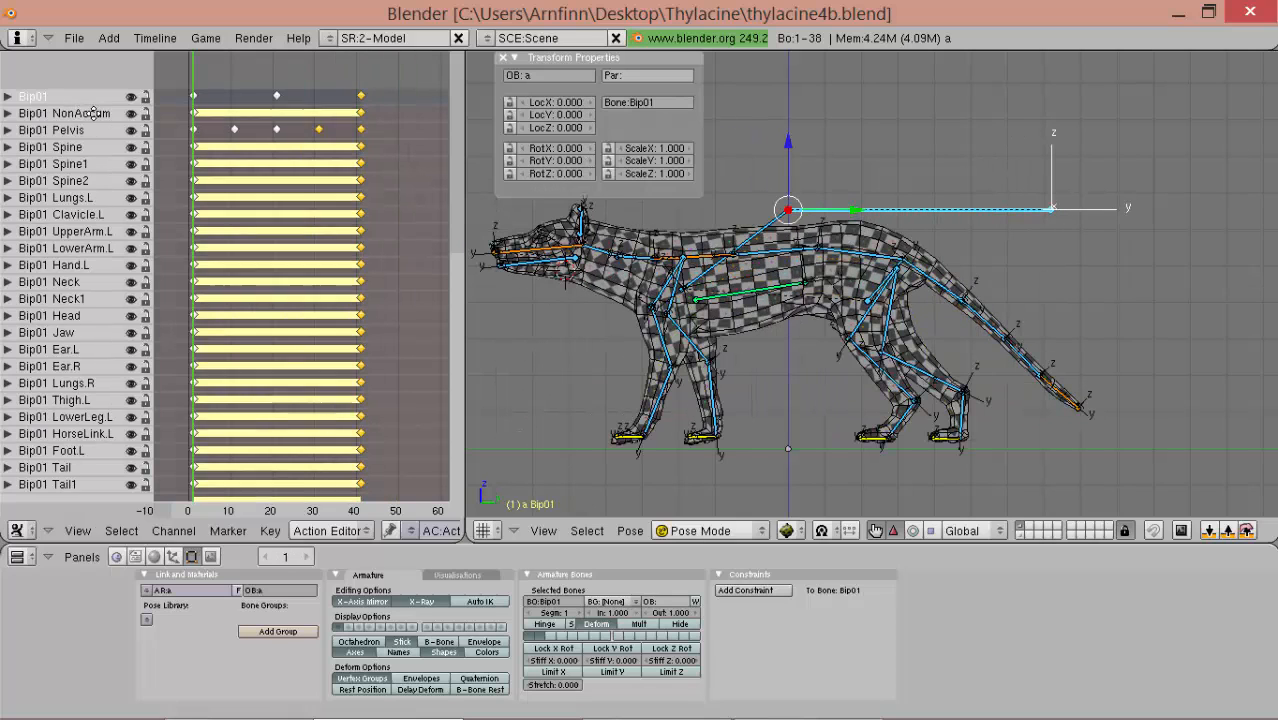
- Key Bip01 root LocRot at frames 0 and 40 and set Cyclic Extrapolation
scroll(down, 3)
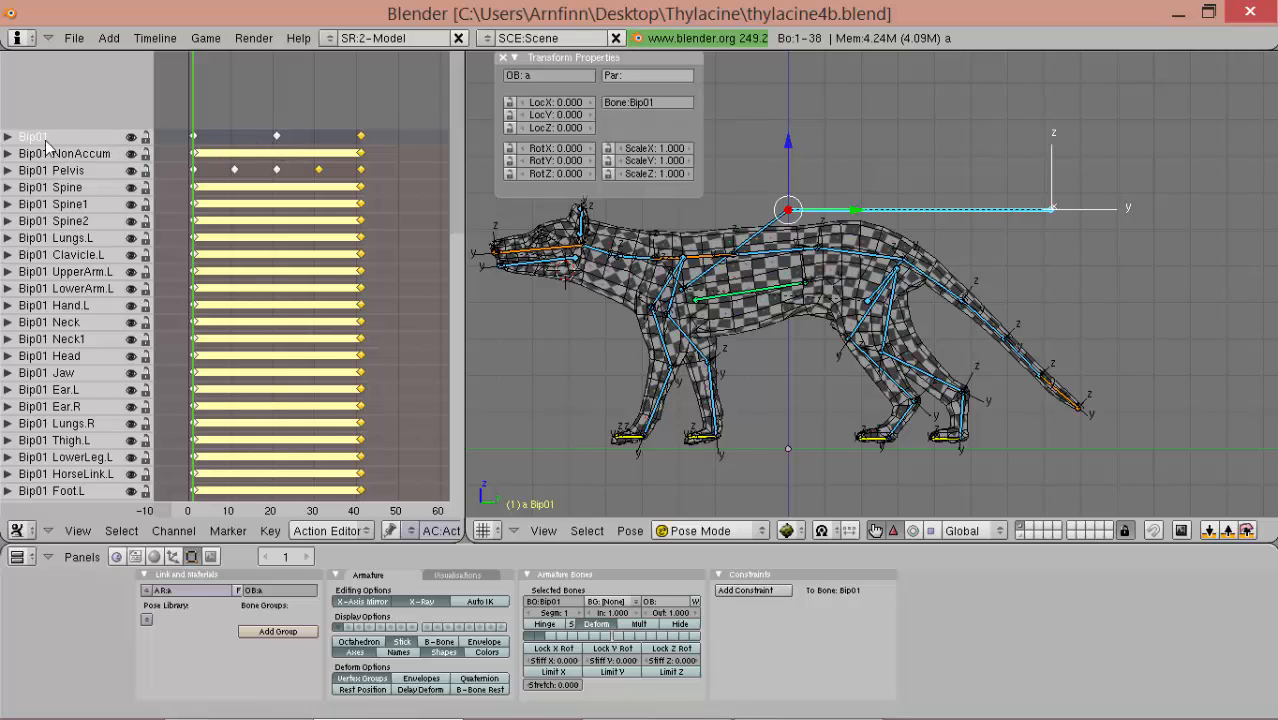
key(delete)
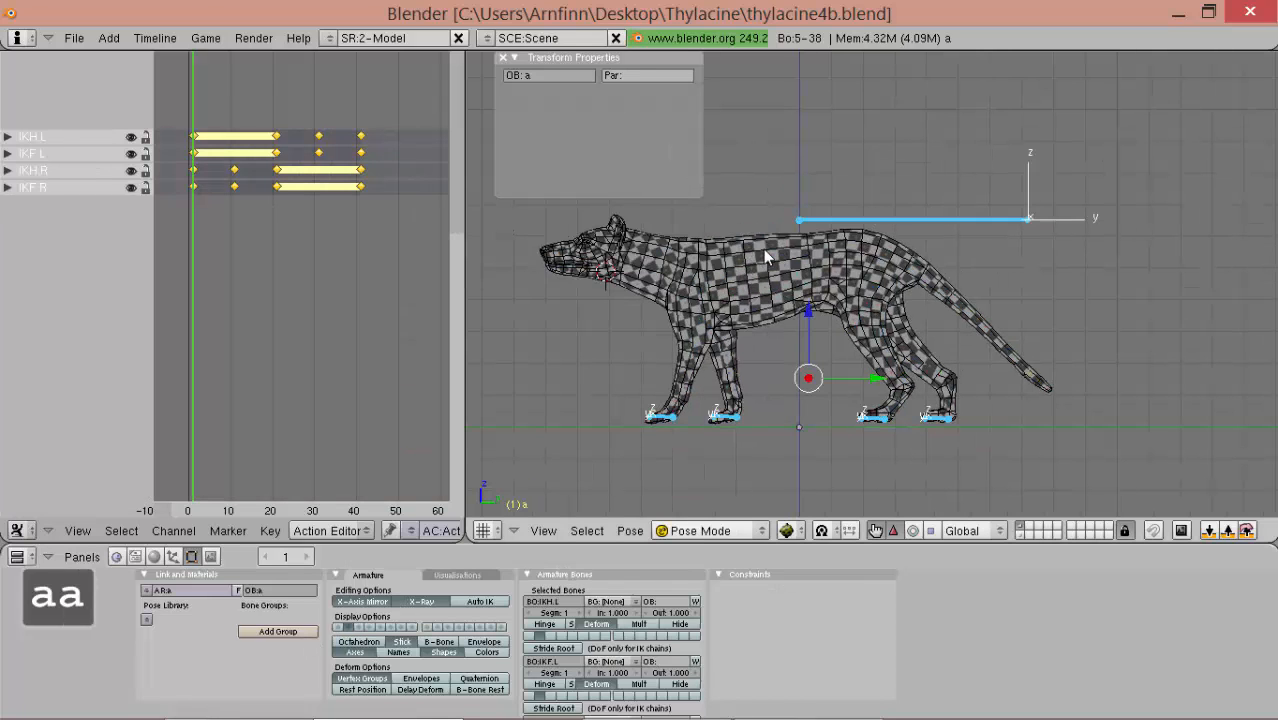
mouse_move(850, 238)
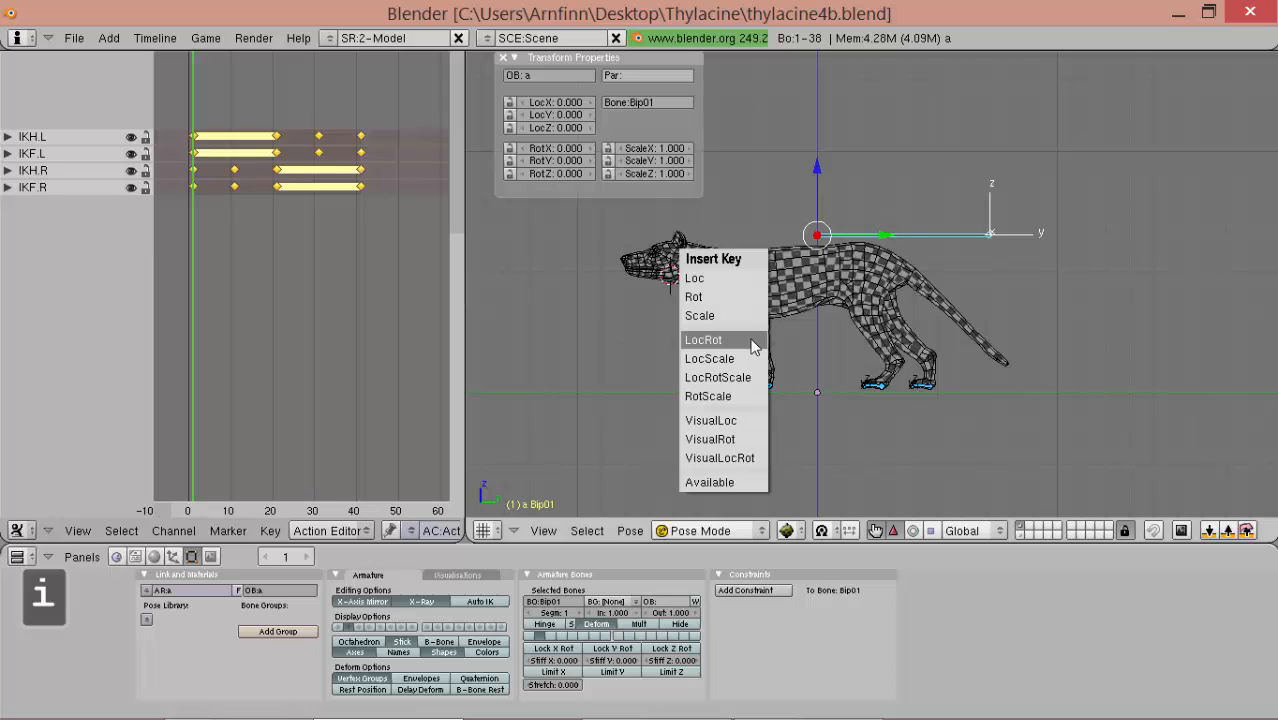
click(702, 339)
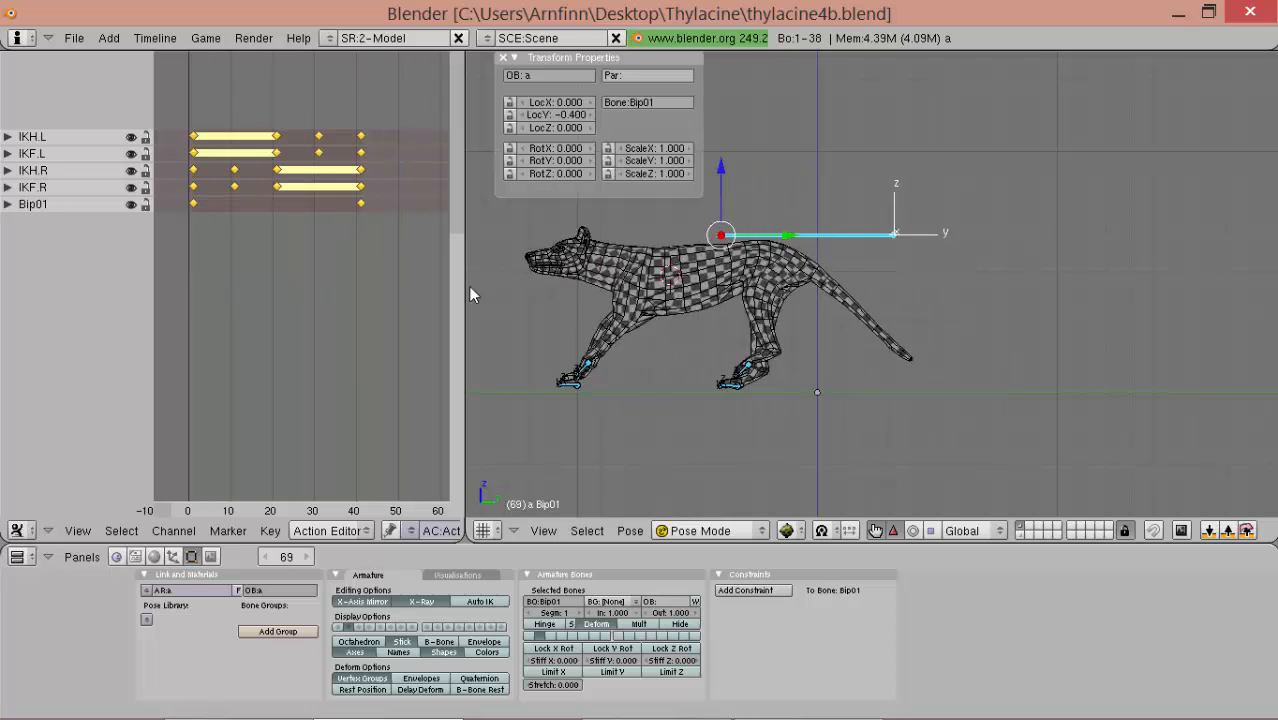
click(269, 530)
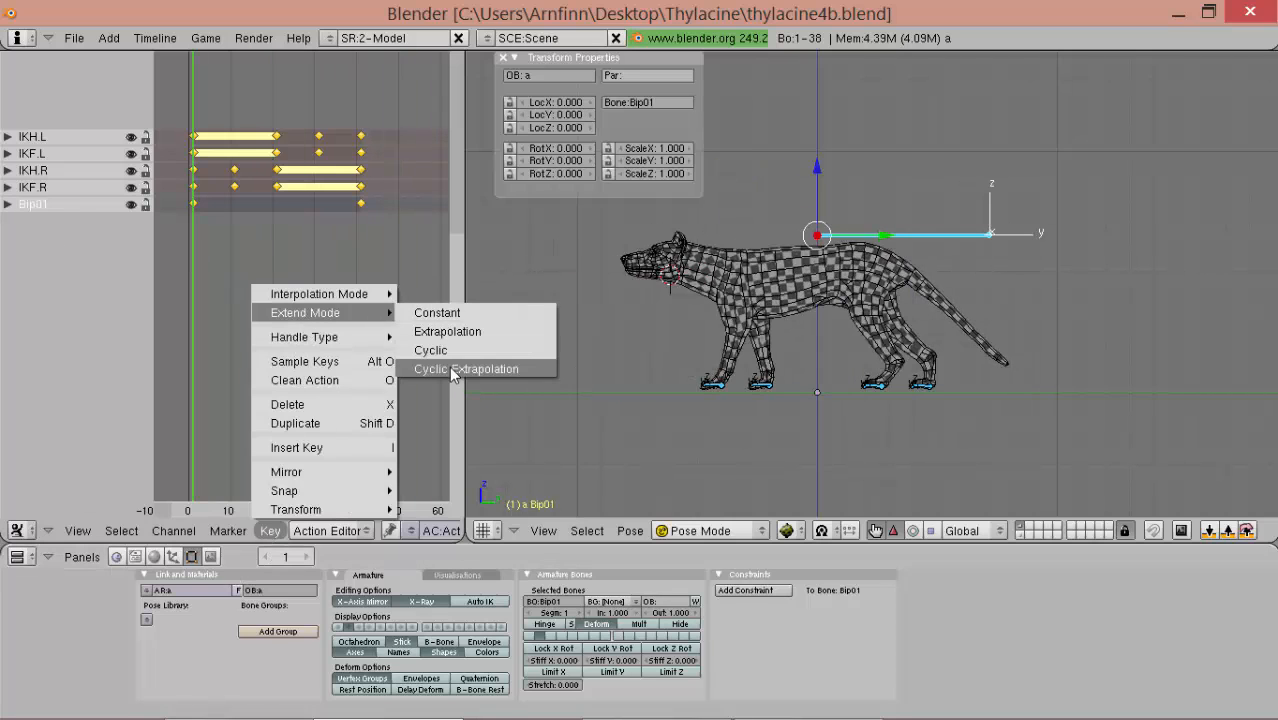
click(465, 369)
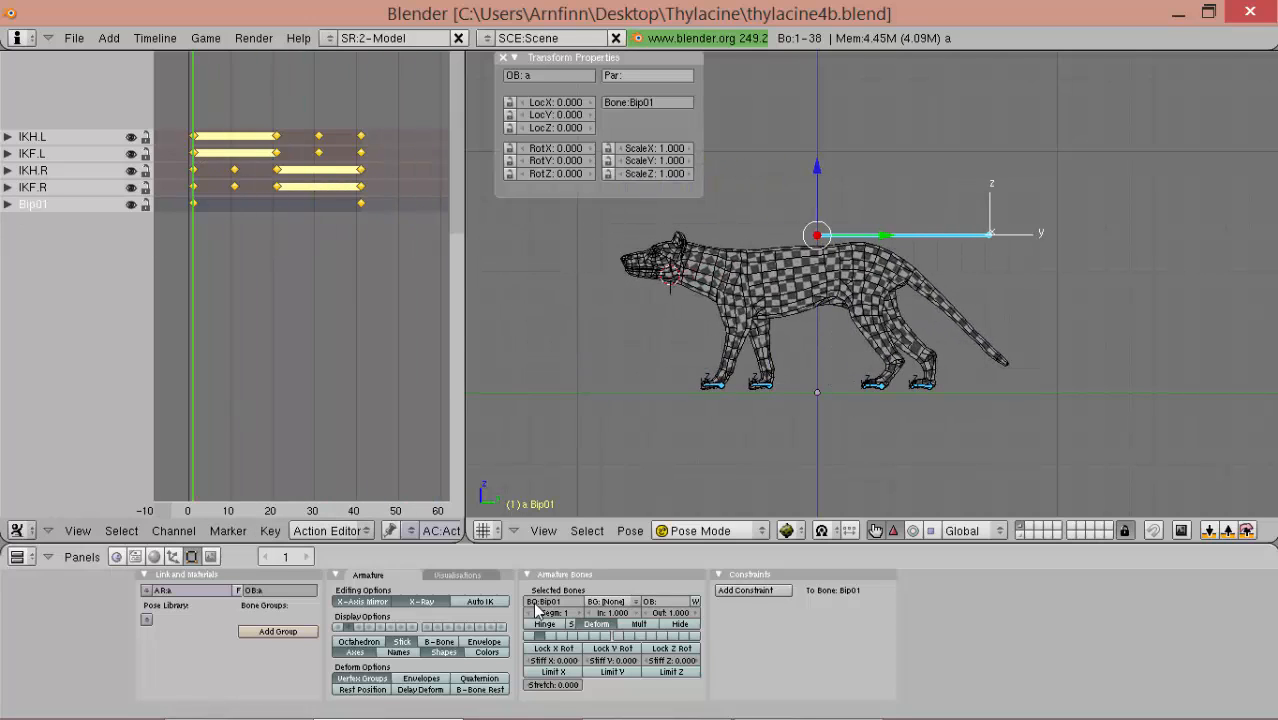
click(440, 530)
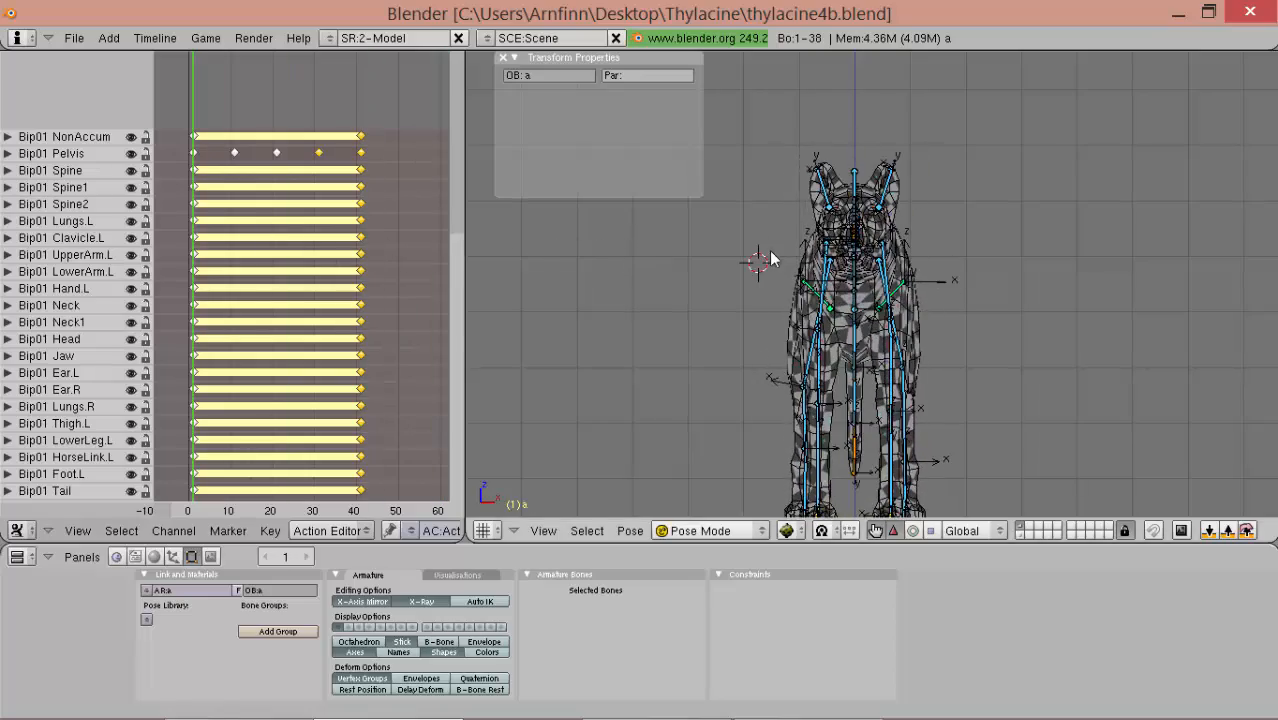
drag(850, 320, 950, 300)
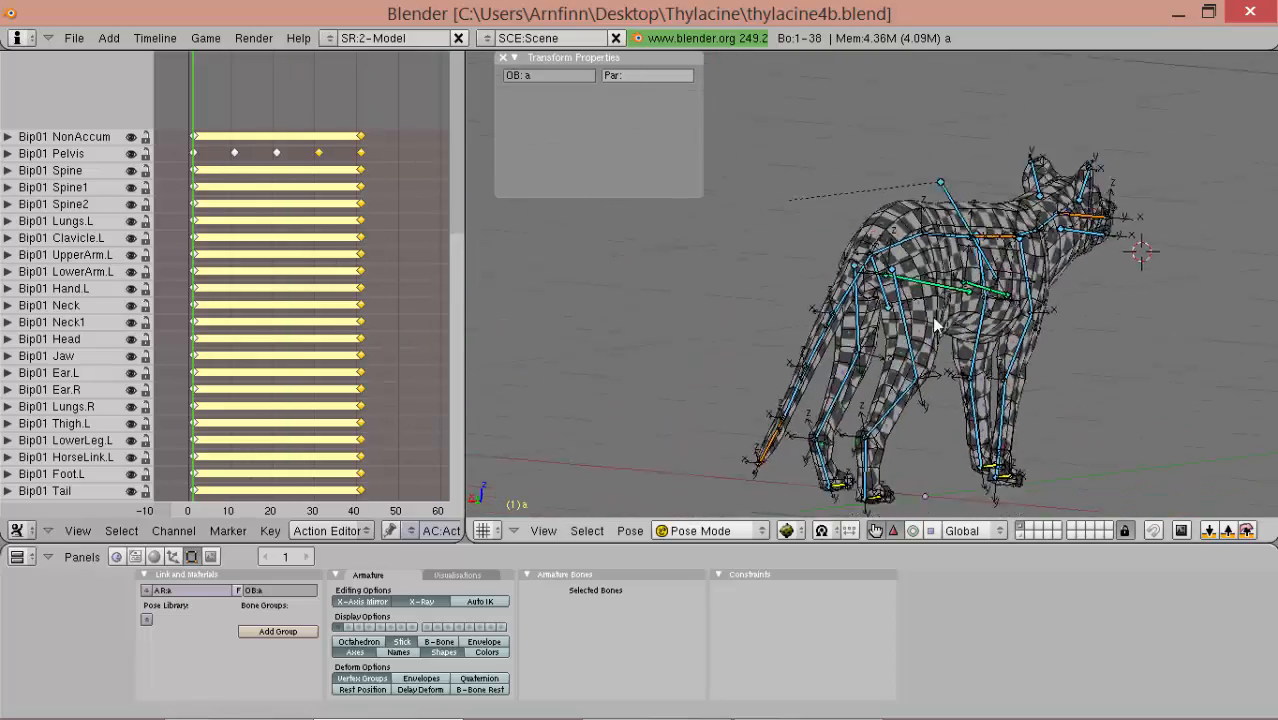
click(264, 200)
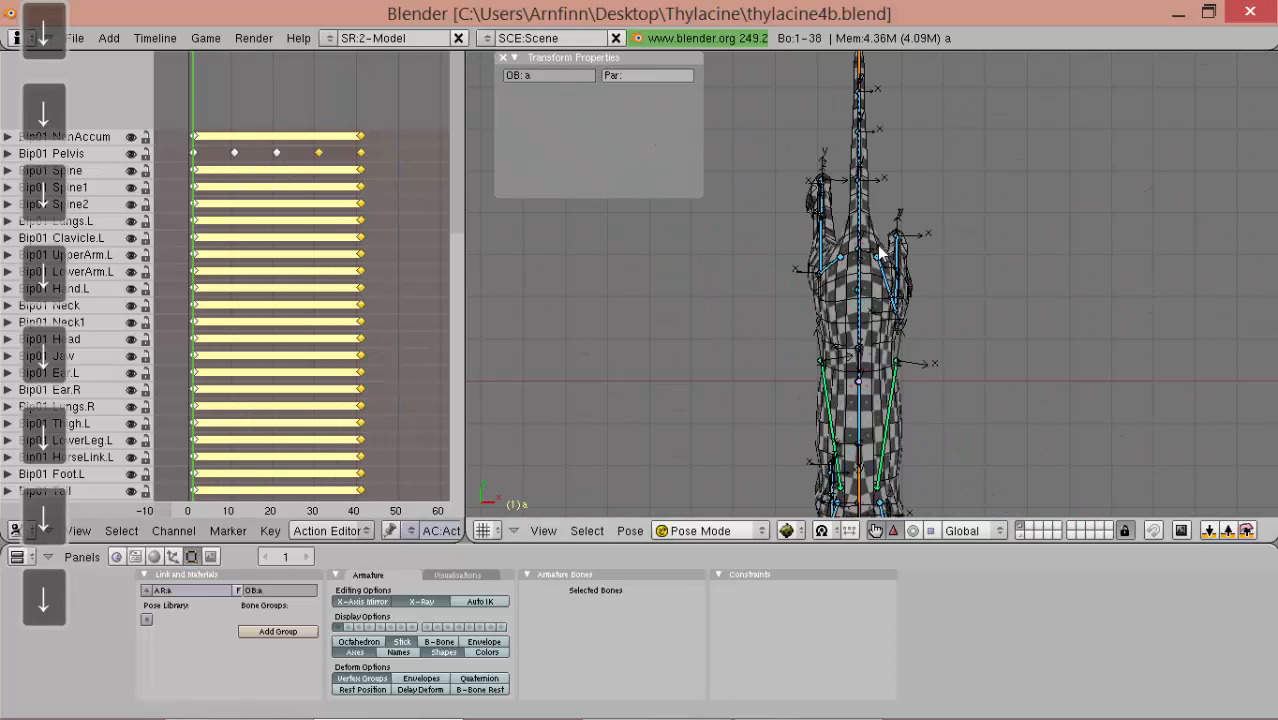
key(shift+alt)
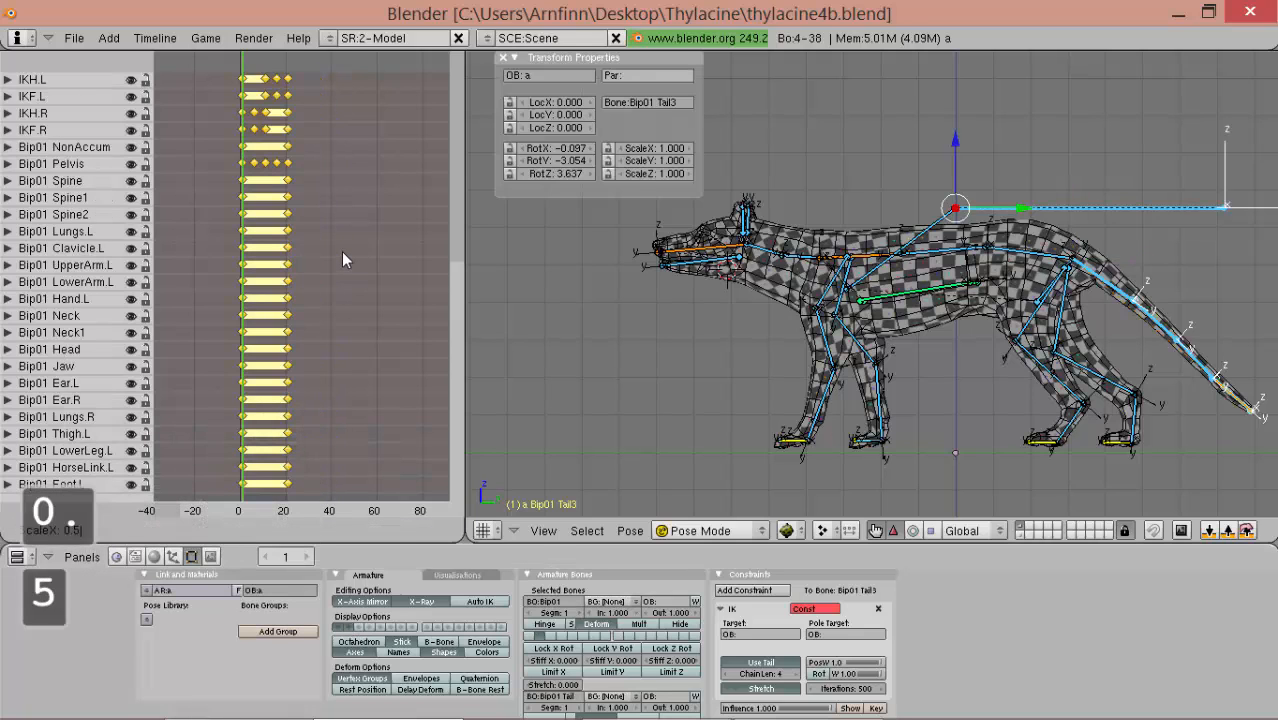
- Scale all IK and bone keys by 0.5 so the action spans frames 0 to 20
key(alt+a)
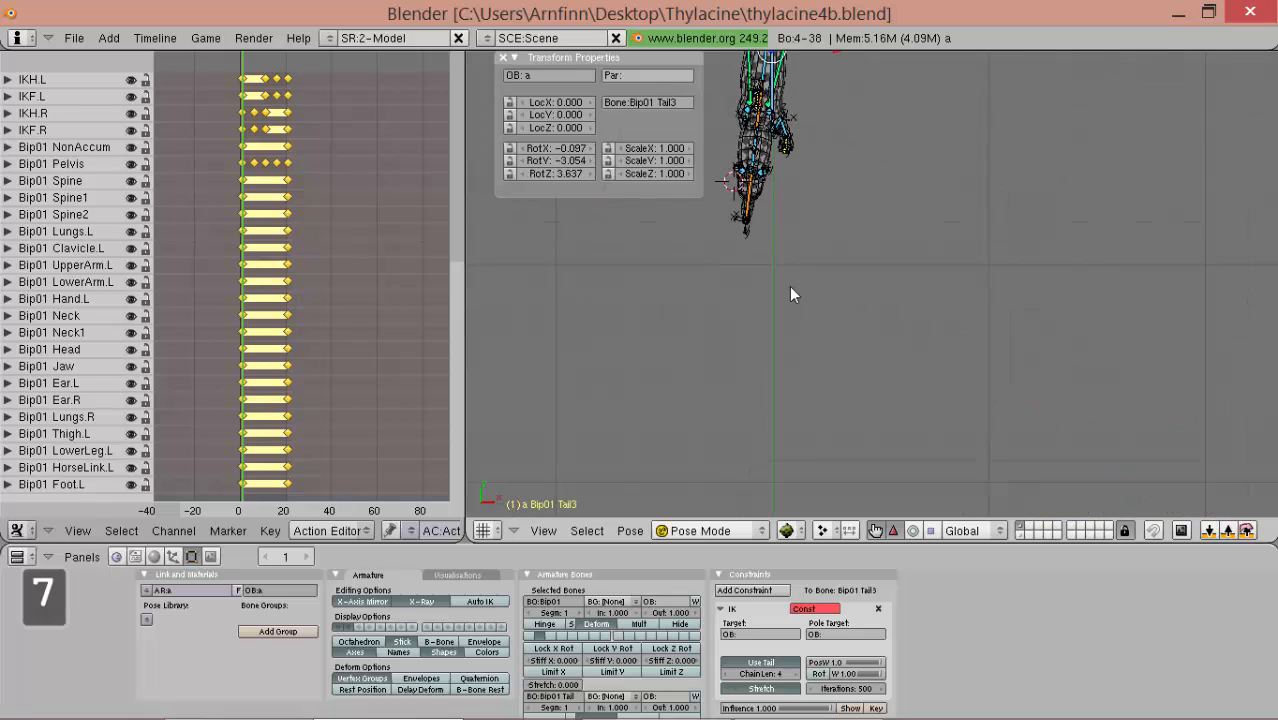
key(alt+a)
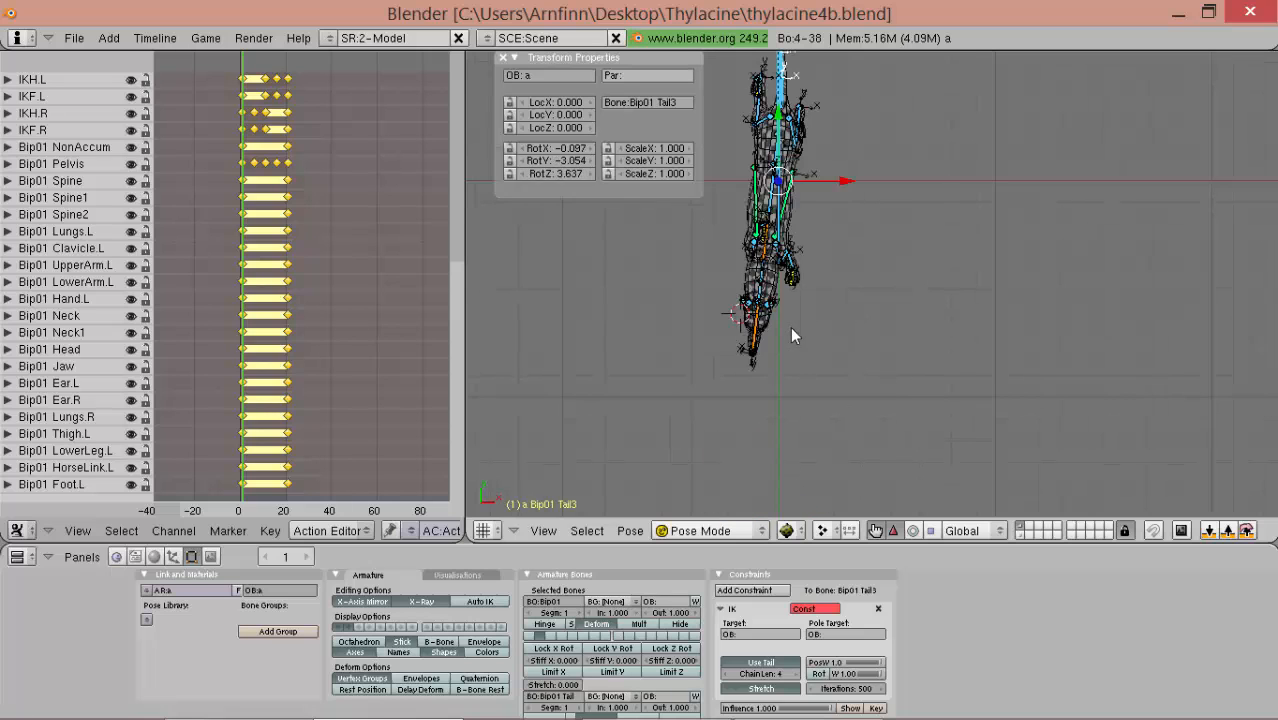
key(shift+alt)
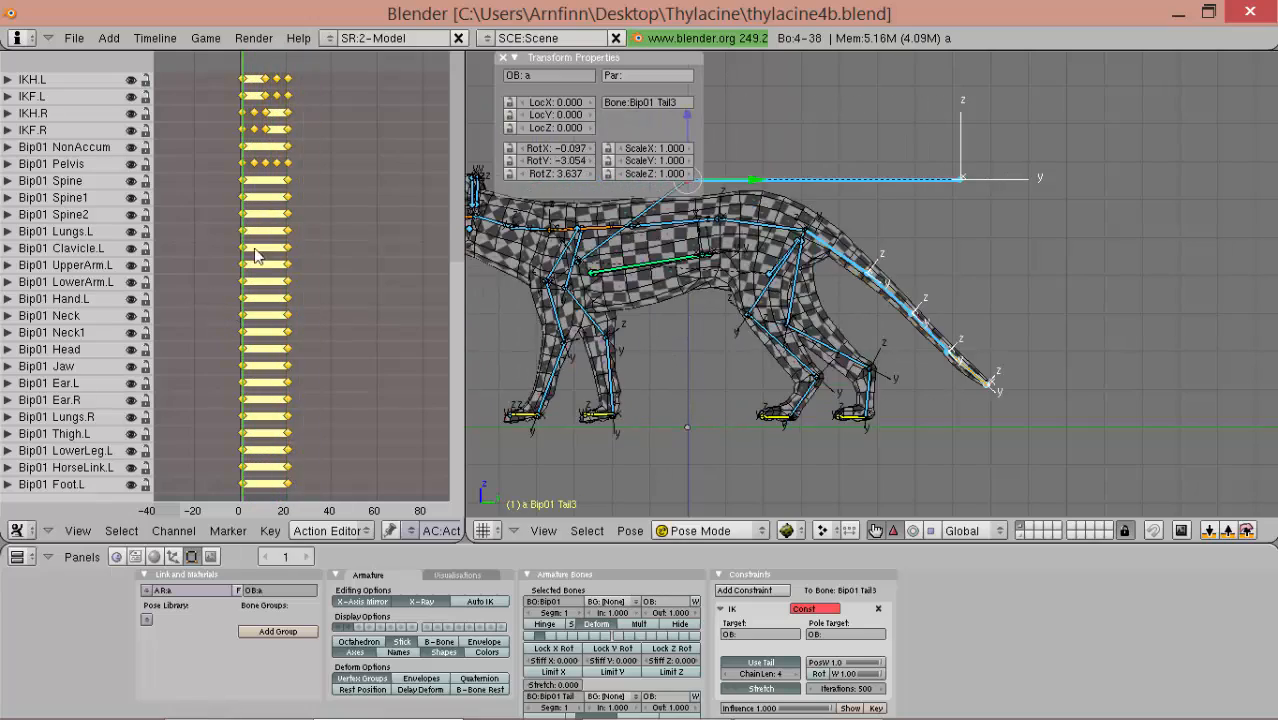
- Pose the tail at frame 6, key its mirrored pose at frame 16, and preview
key(alt+shift)
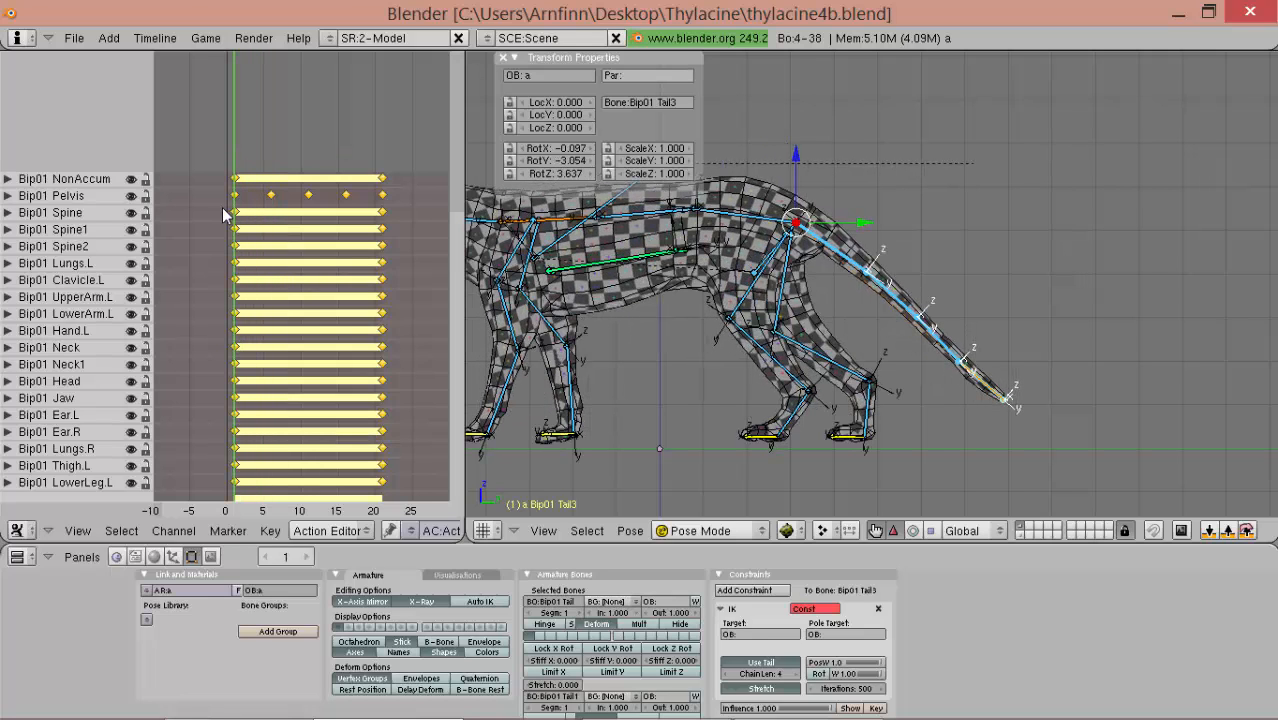
mouse_move(1007, 420)
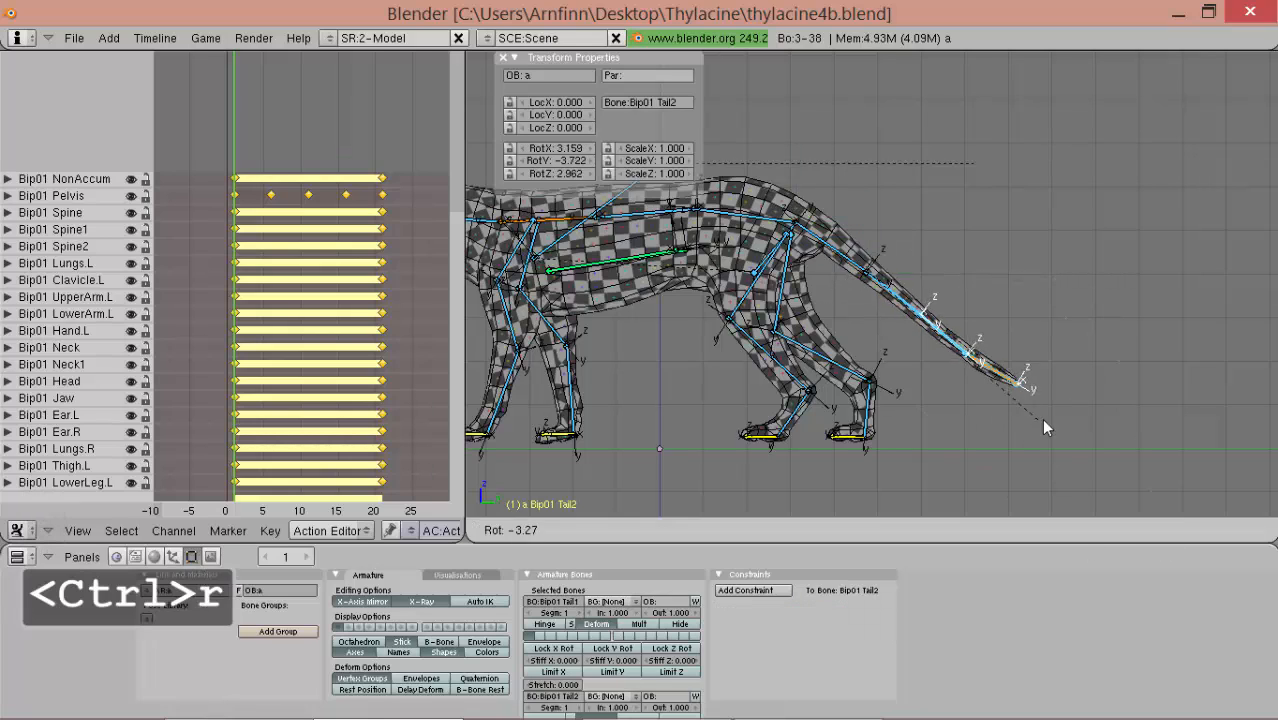
mouse_move(1047, 415)
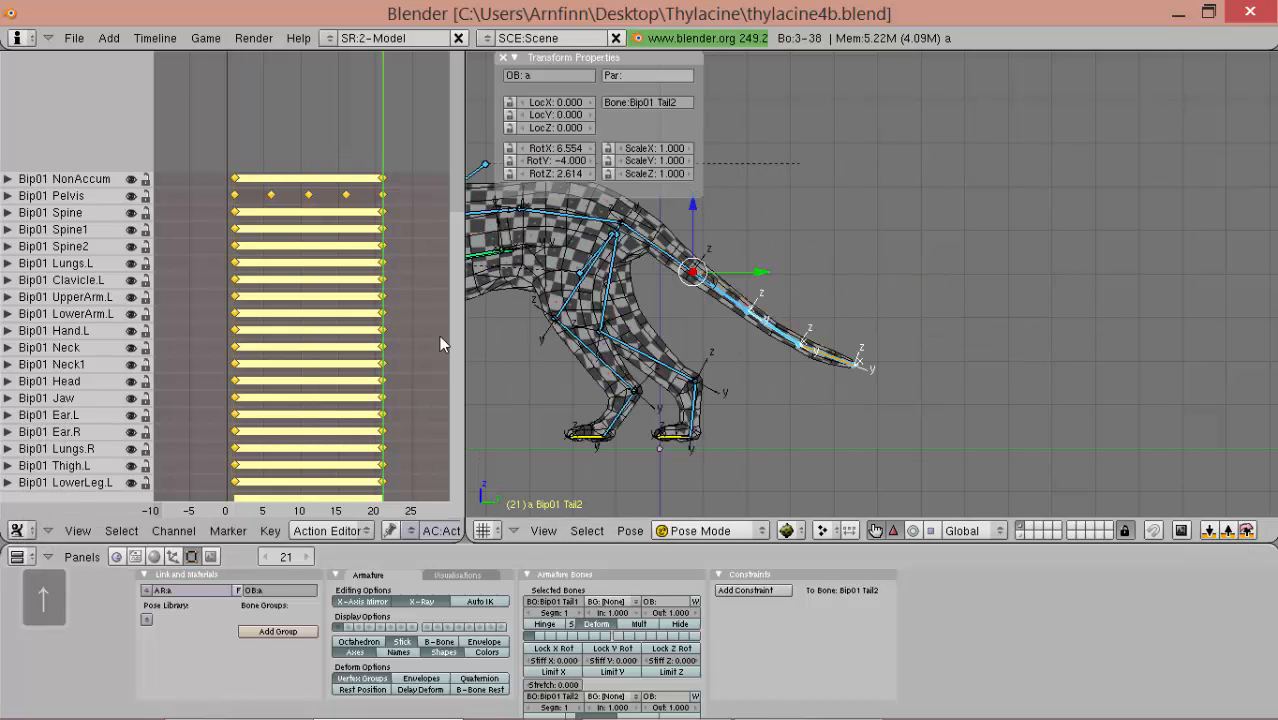
key(alt+a)
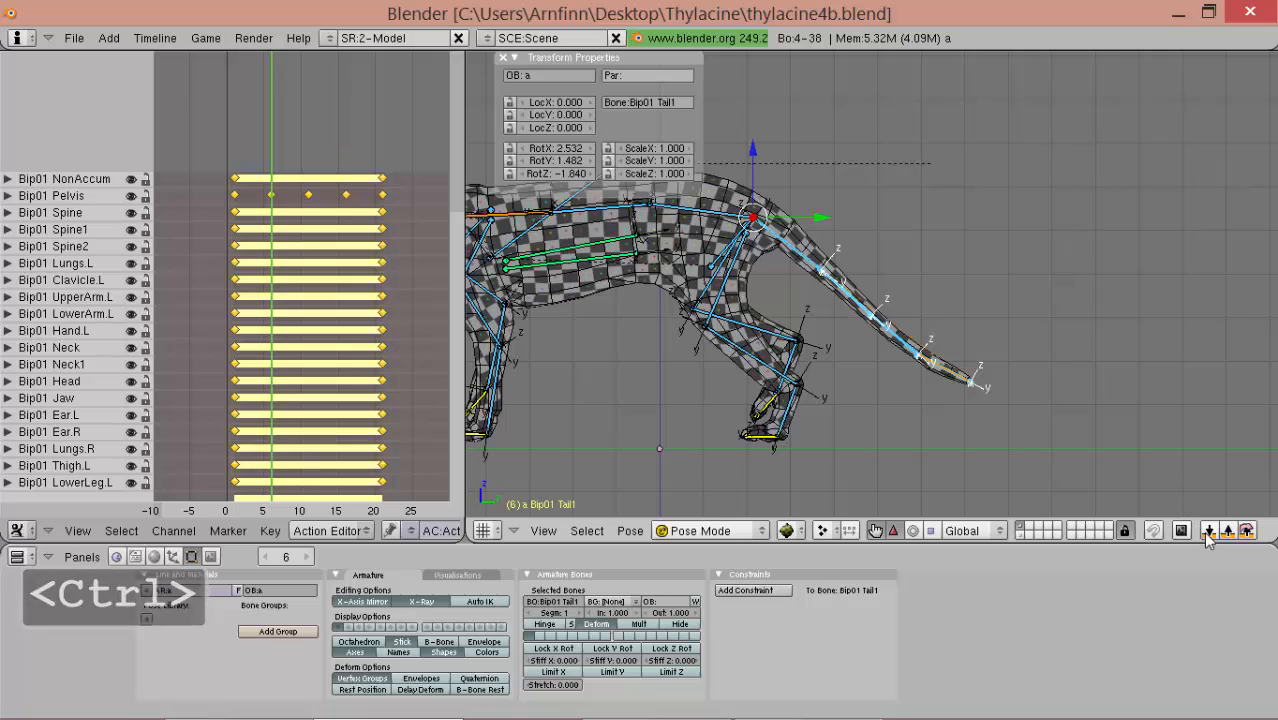
click(1246, 531)
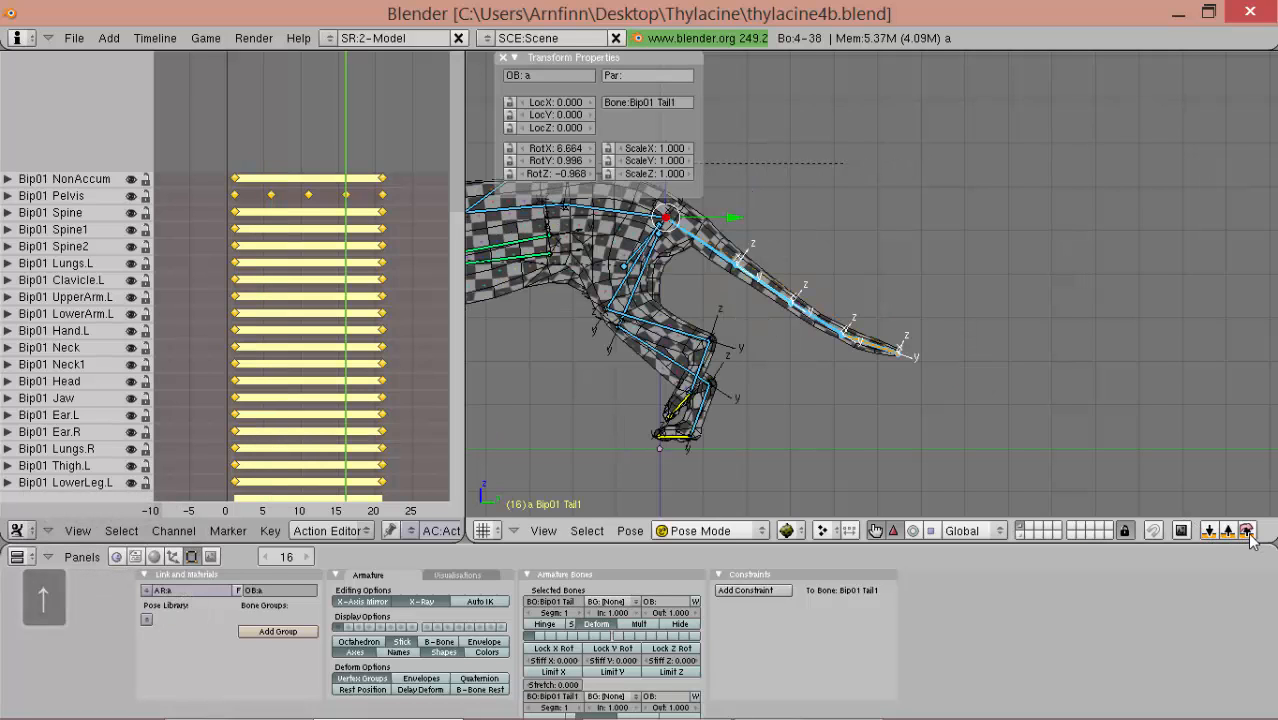
key(Alt+a)
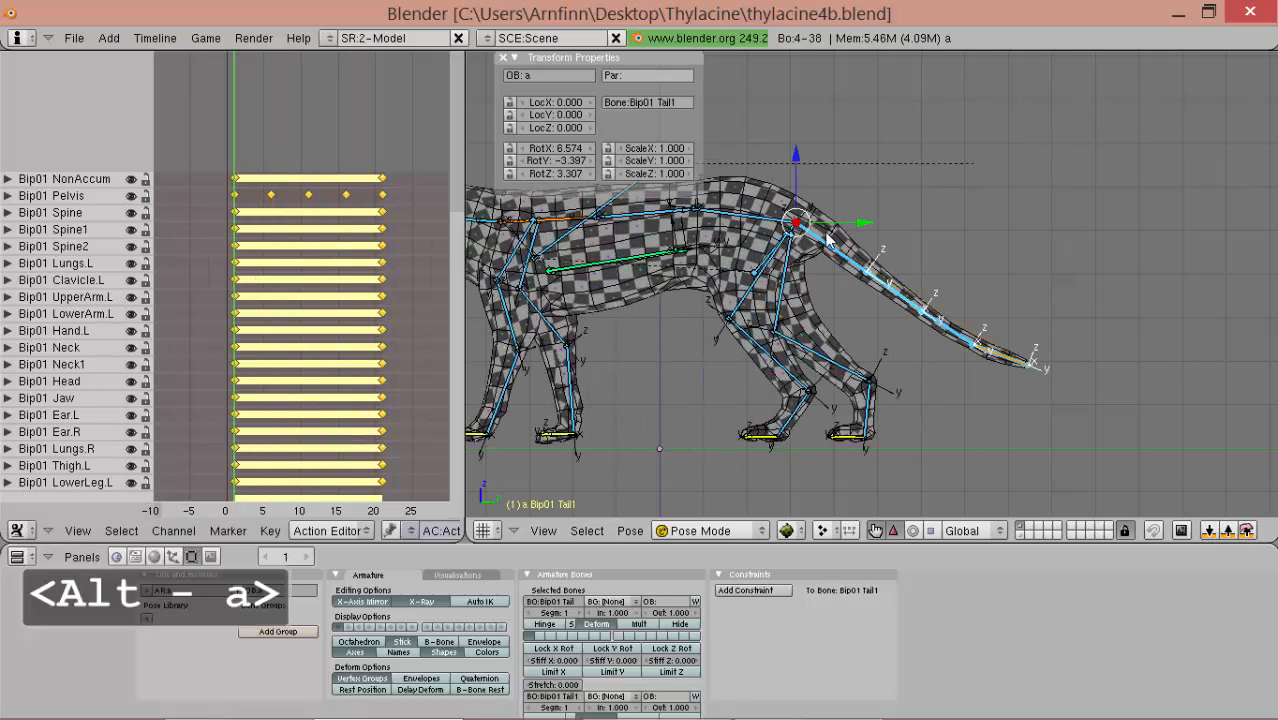
key(alt+a)
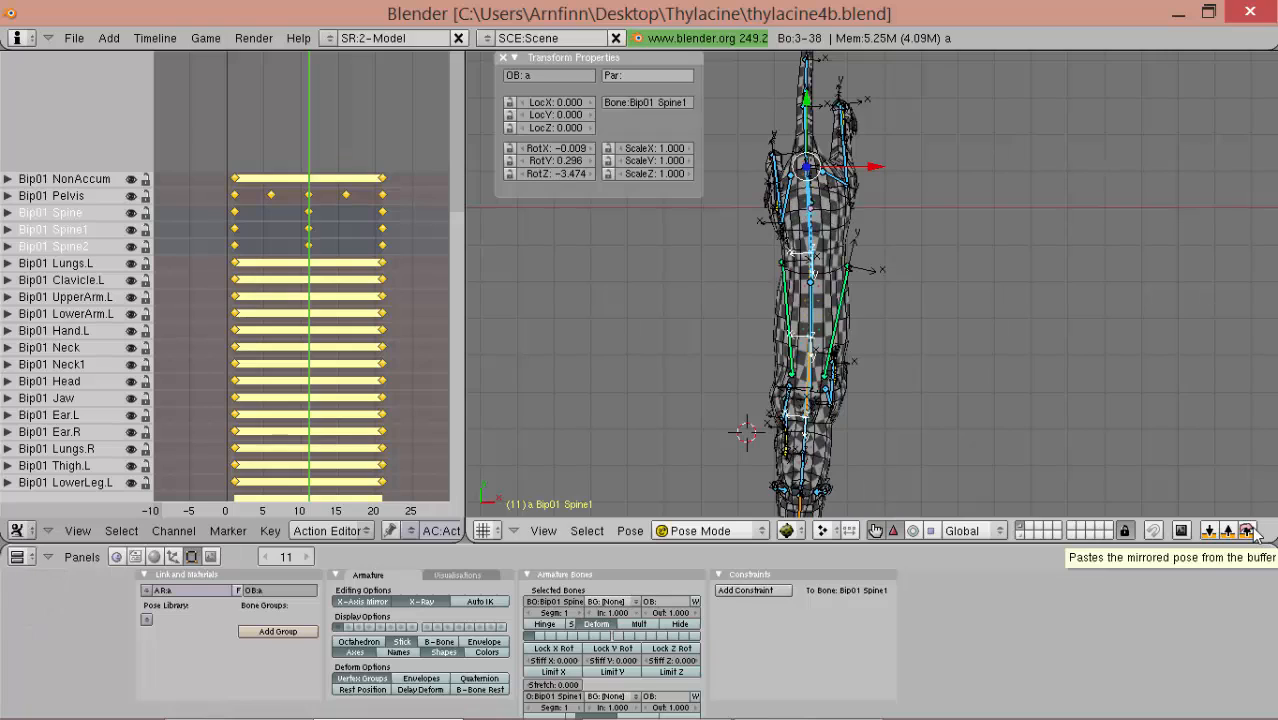
- Paste the mirrored spine pose at frame 11 and the copied pose at frame 21, then preview
click(1245, 530)
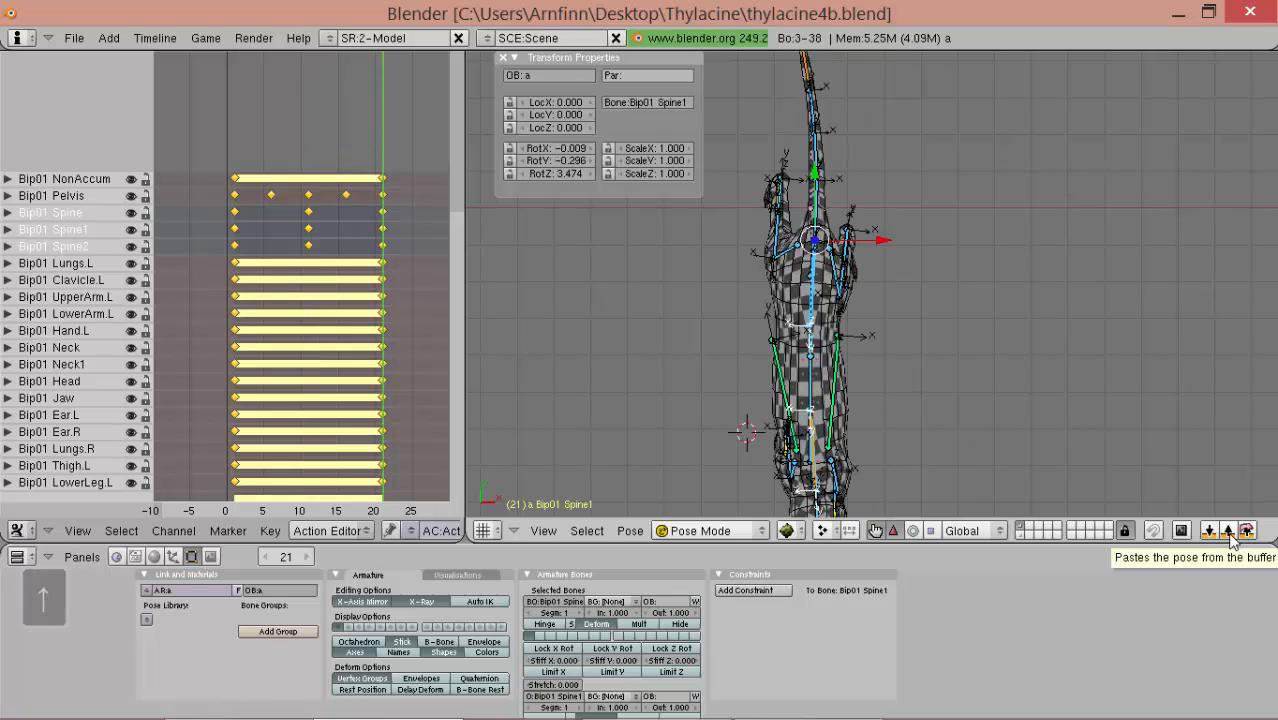
click(1245, 530)
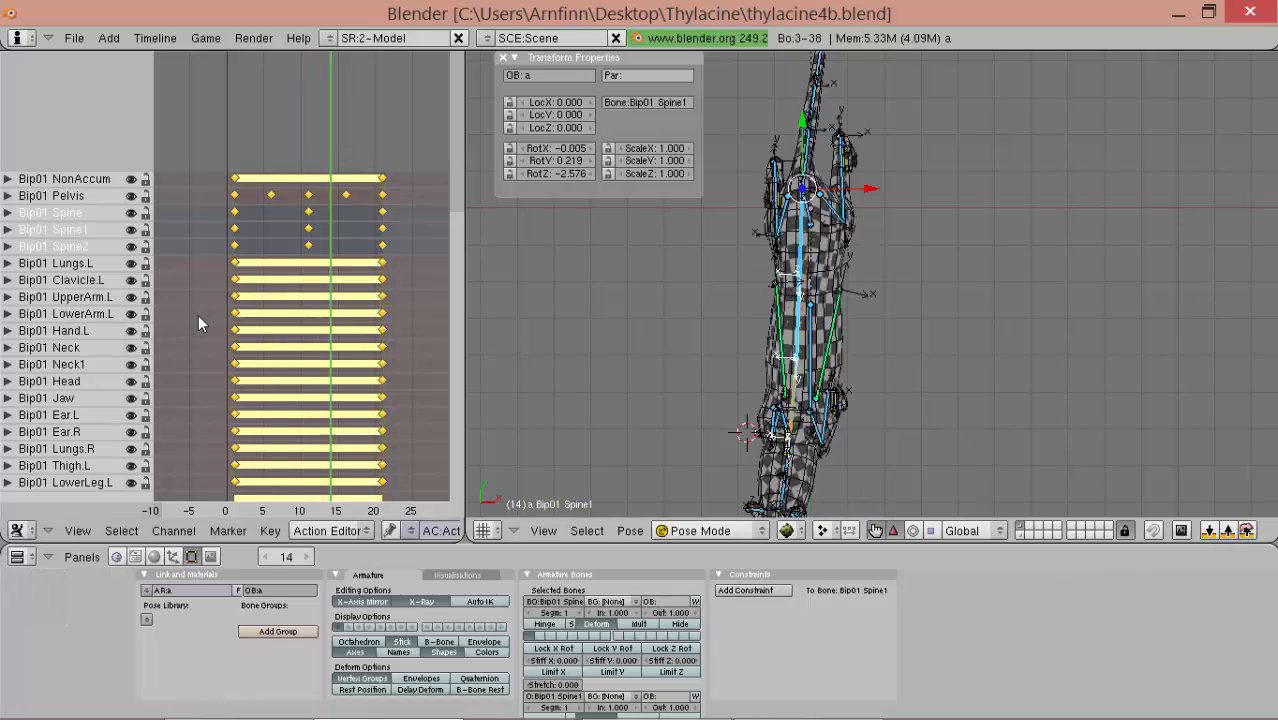
key(alt+a)
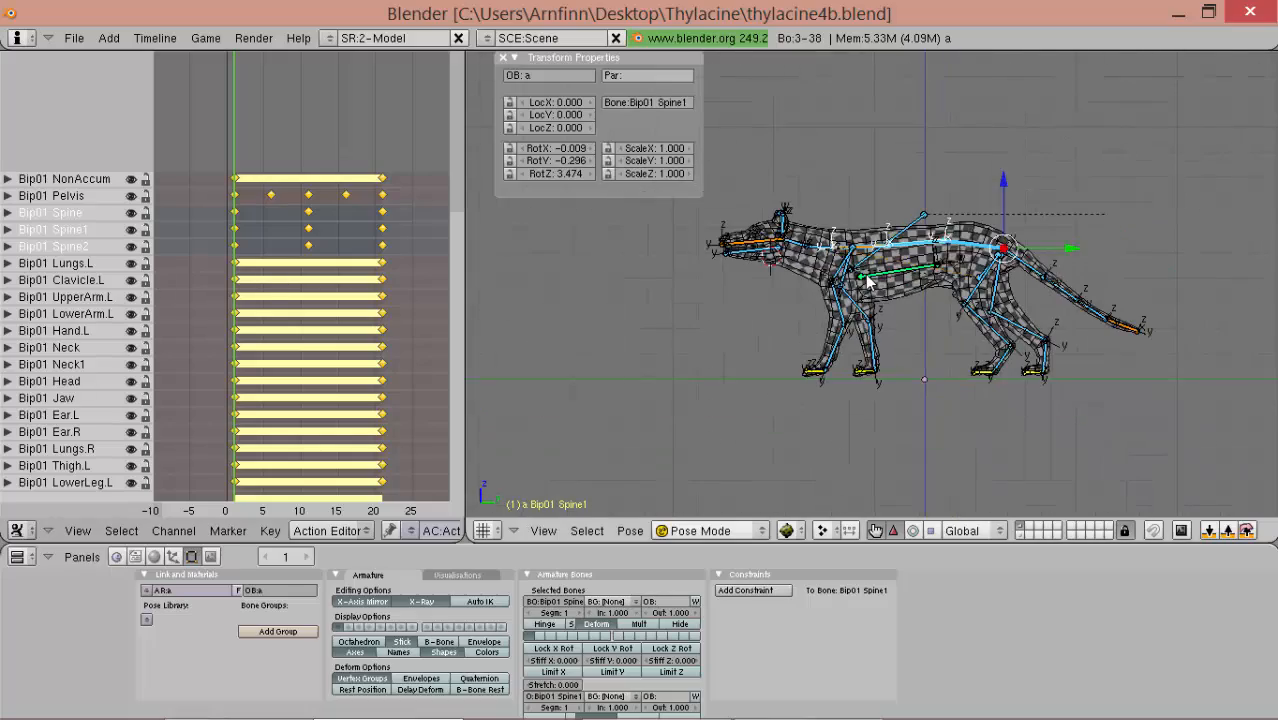
key(alt)
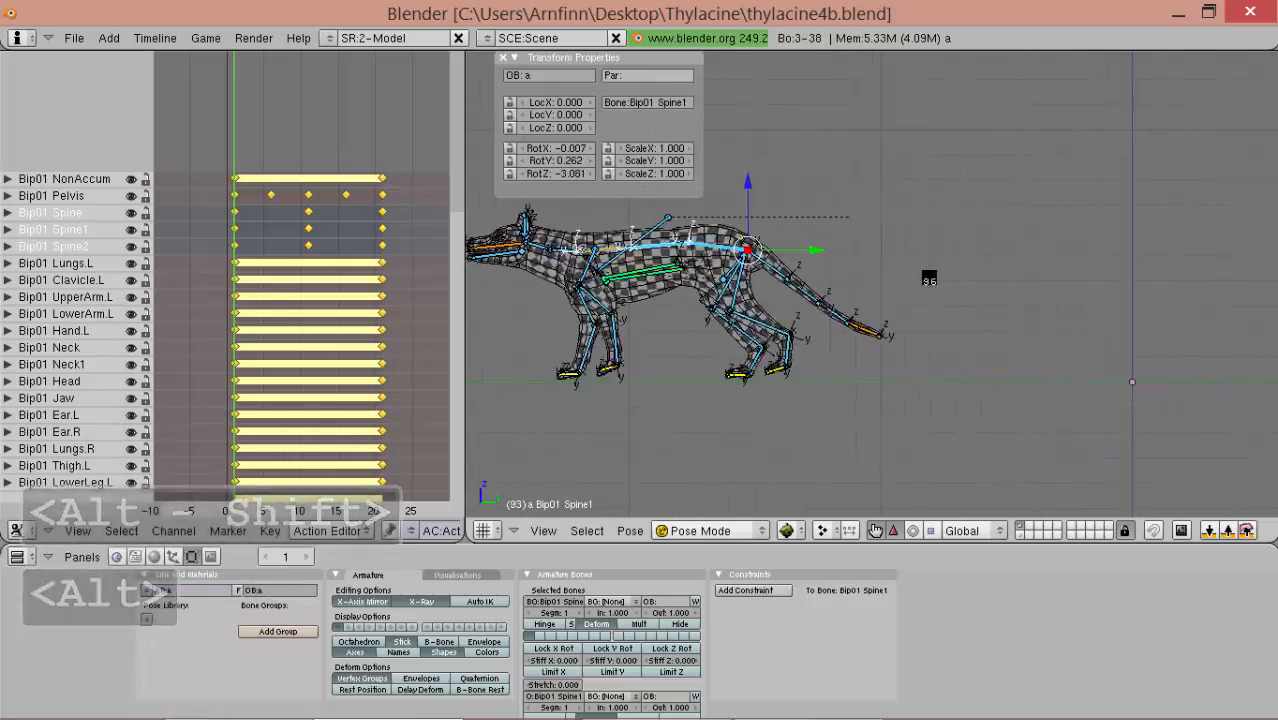
key(alt+a)
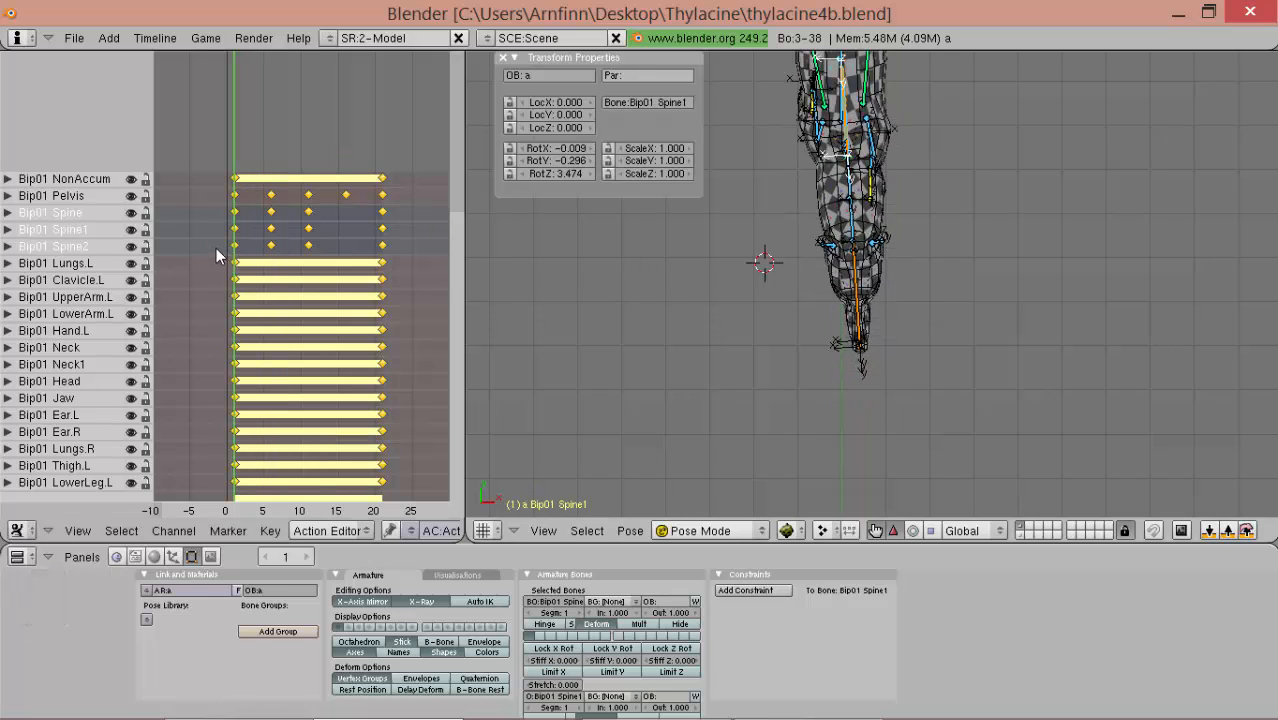
- Copy the spine pose at frame 6, key it at frame 16, and preview the spine motion
key(shift+alt+r)
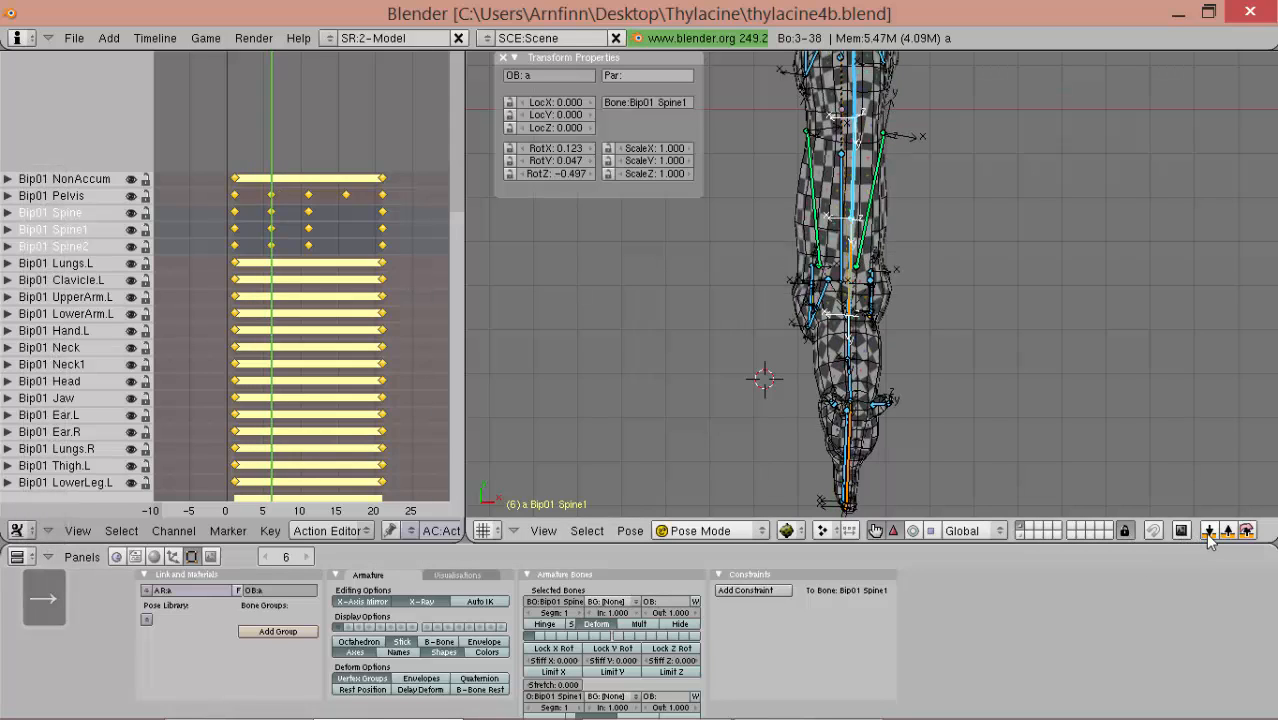
click(1247, 530)
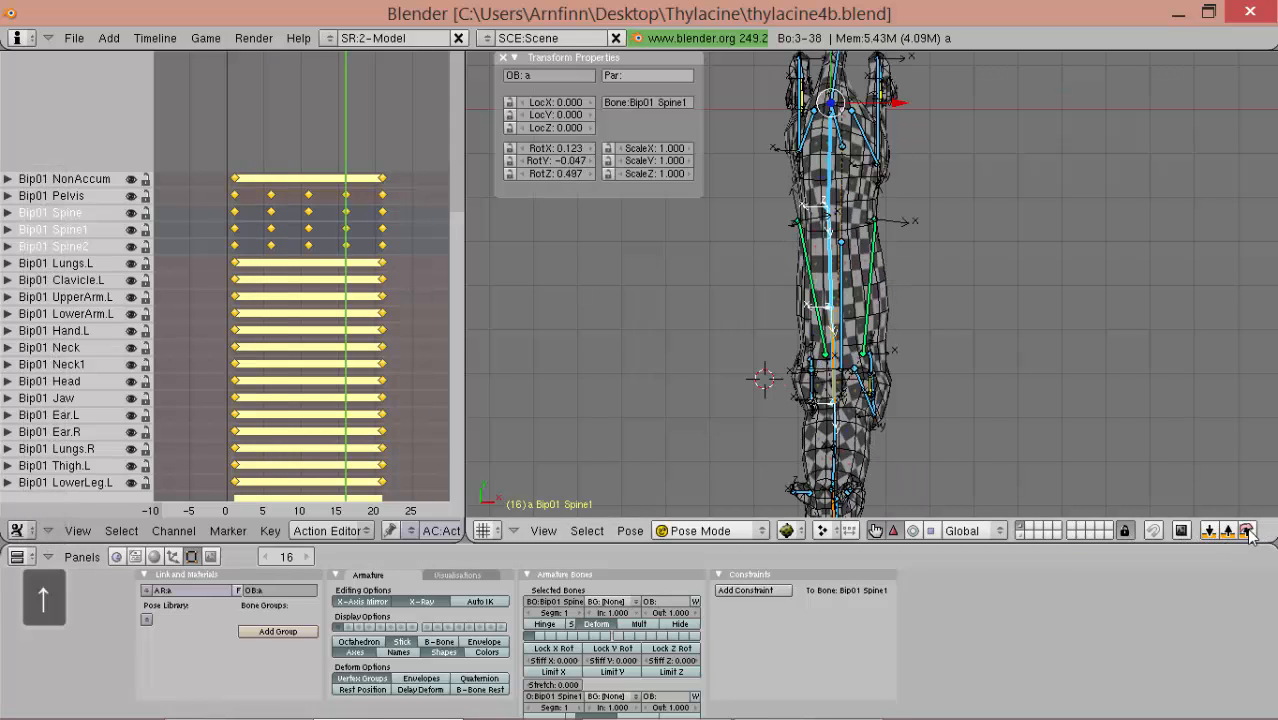
key(alt+a)
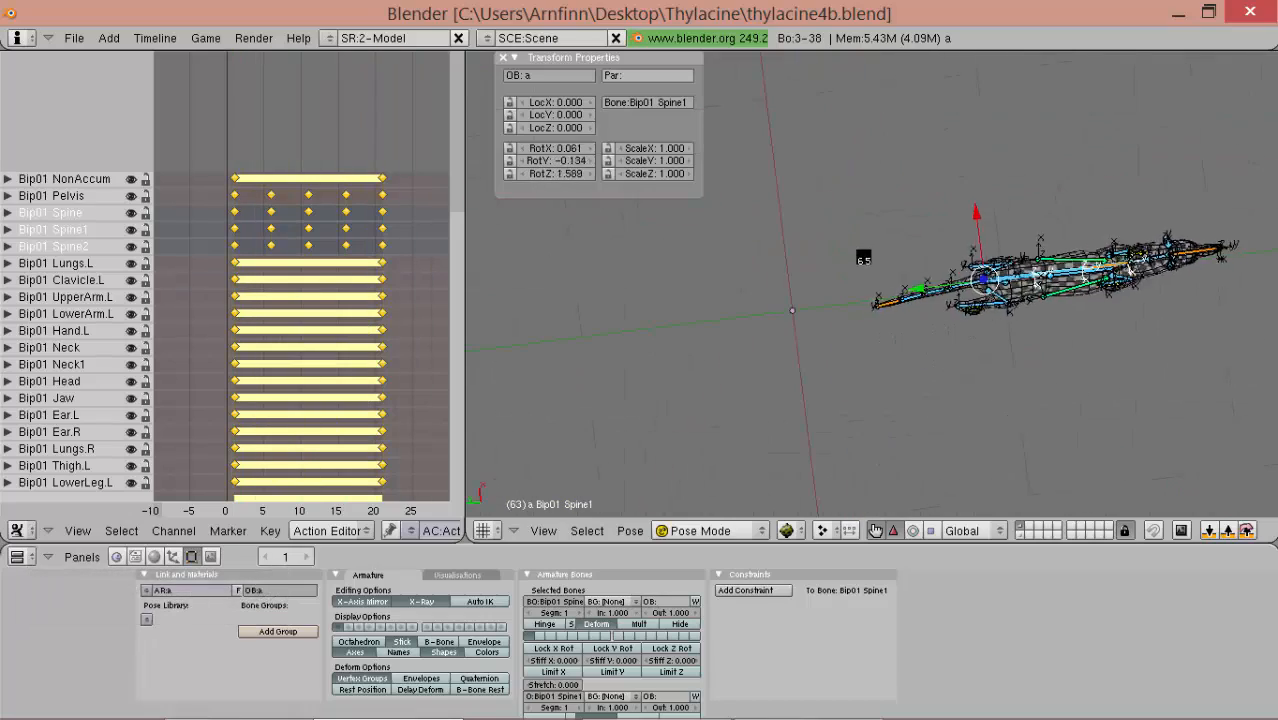
key(alt+a)
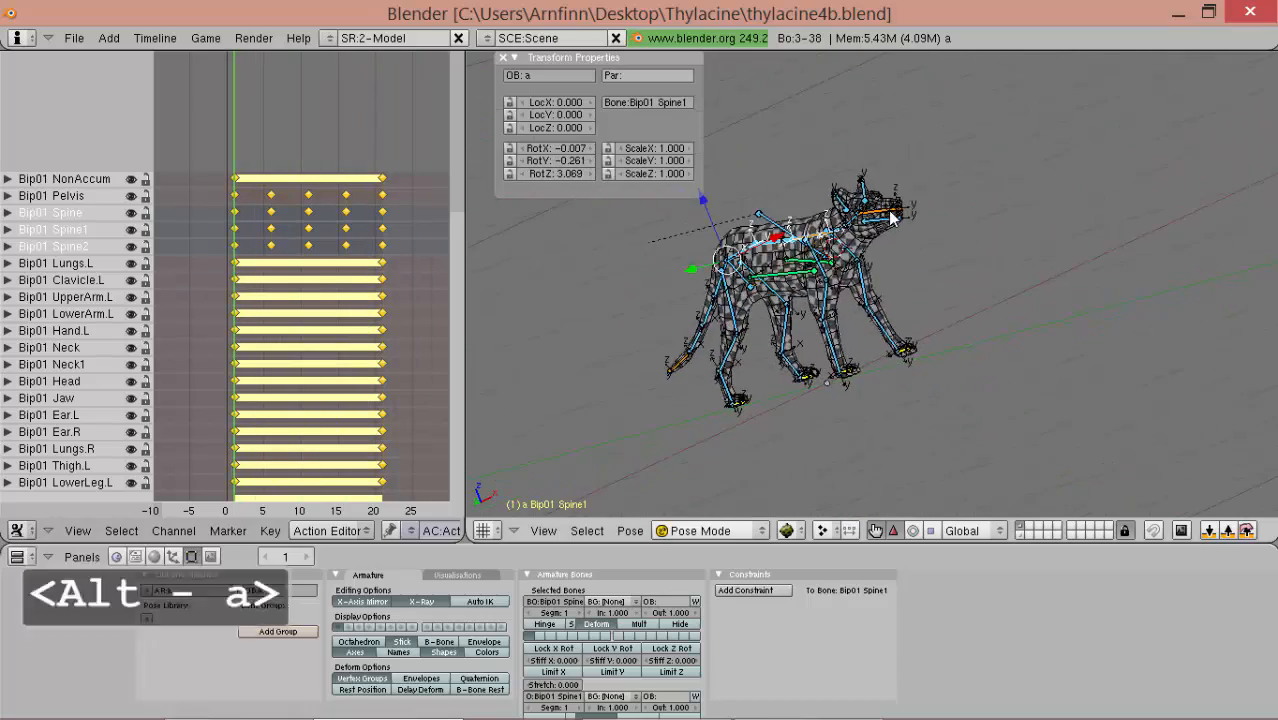
key(alt+a)
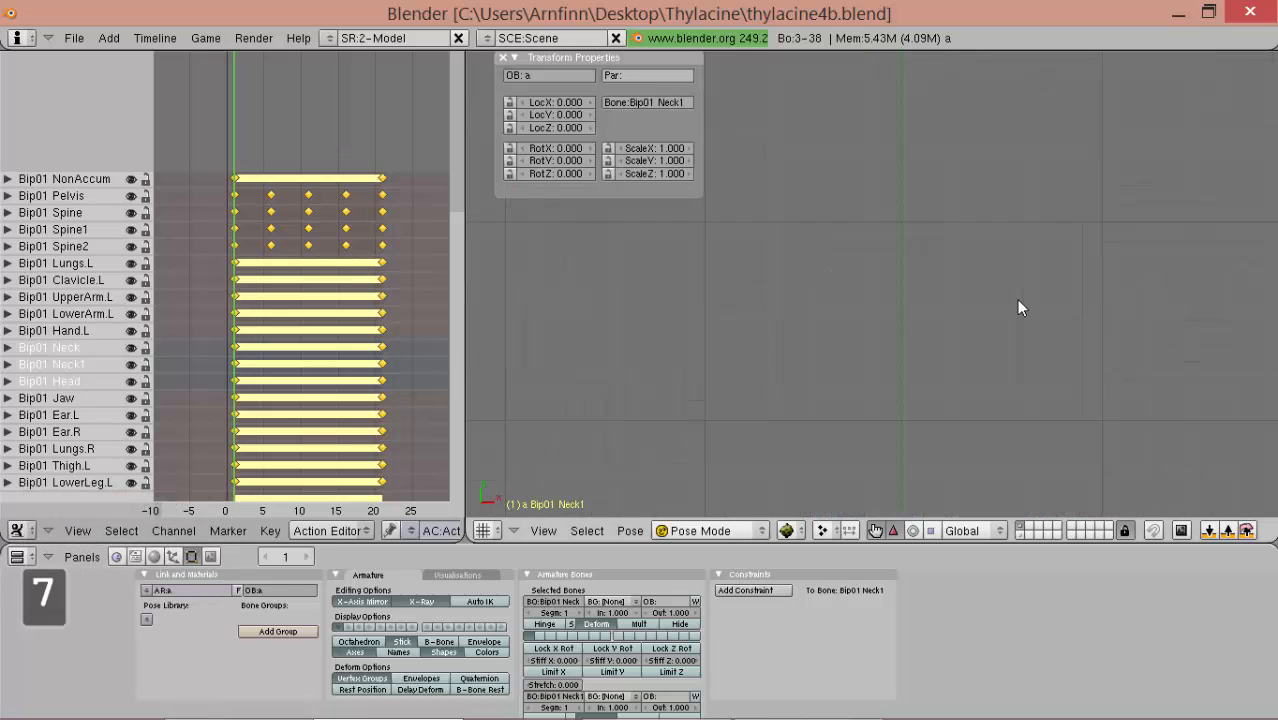
- Pose and key Neck, Neck1 and Head every five frames using top and side views, then play
key(shift+alt)
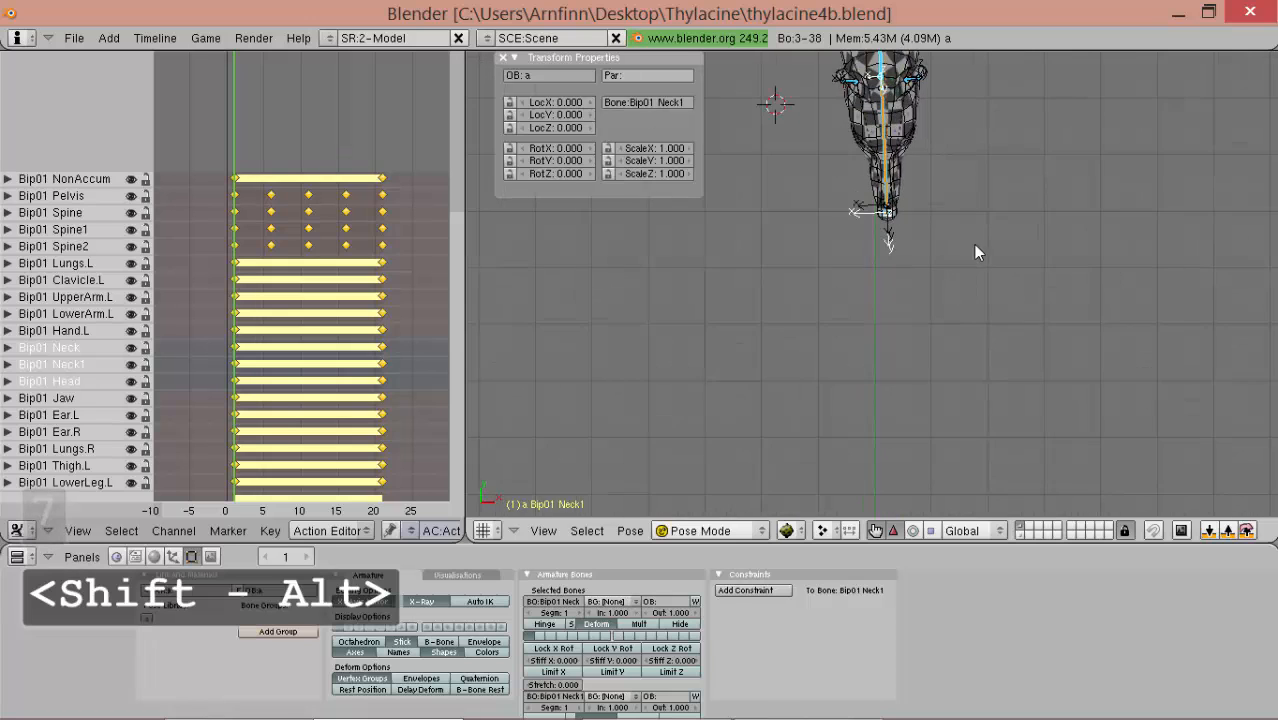
mouse_move(957, 296)
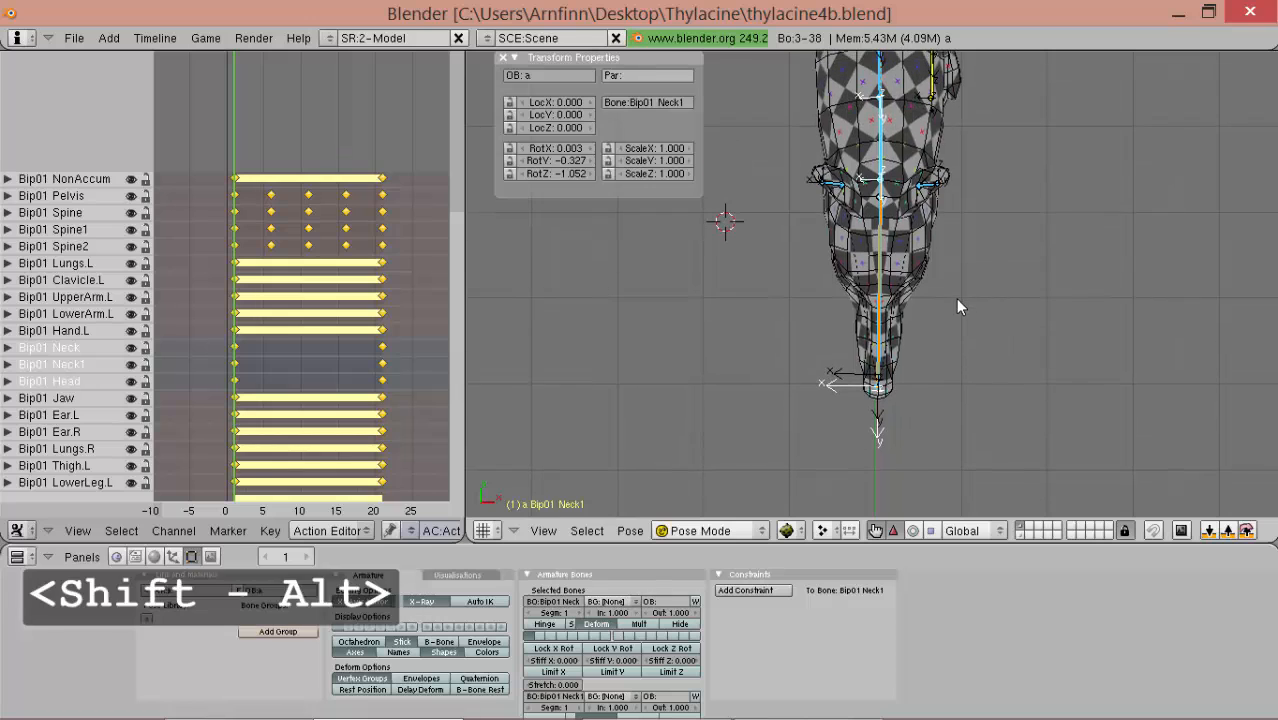
key(3)
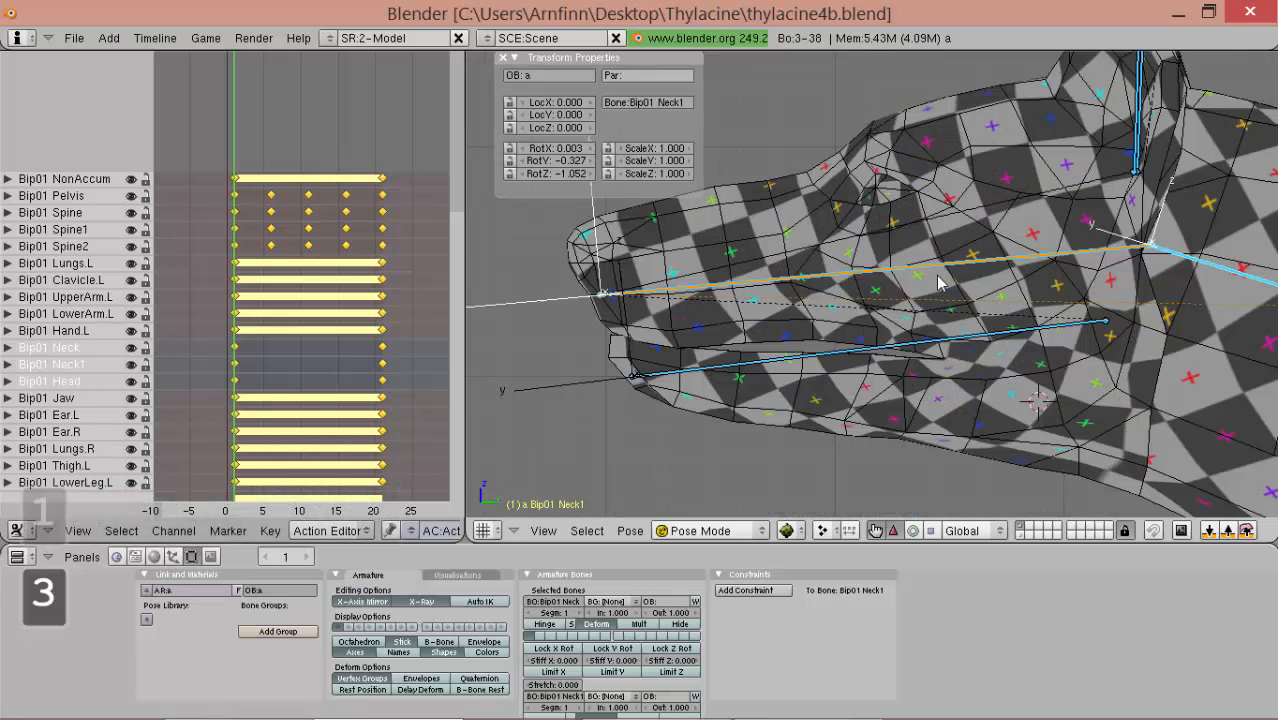
mouse_move(1150, 250)
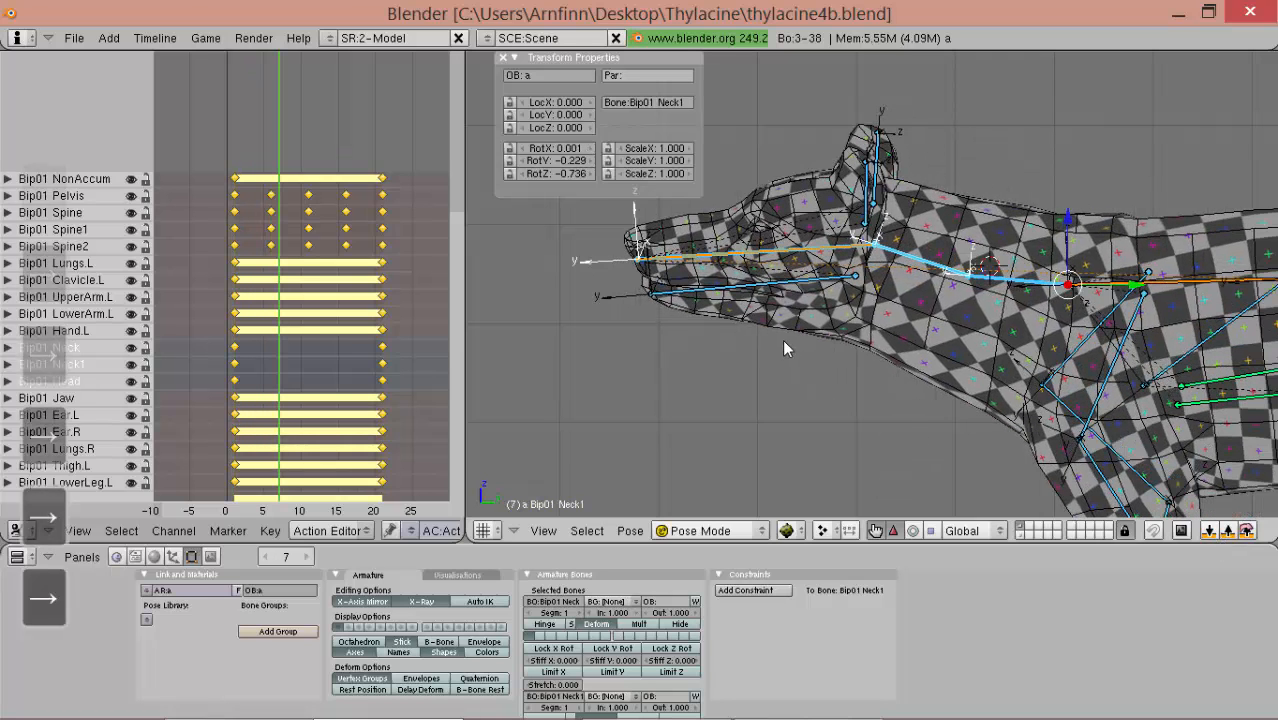
mouse_move(815, 293)
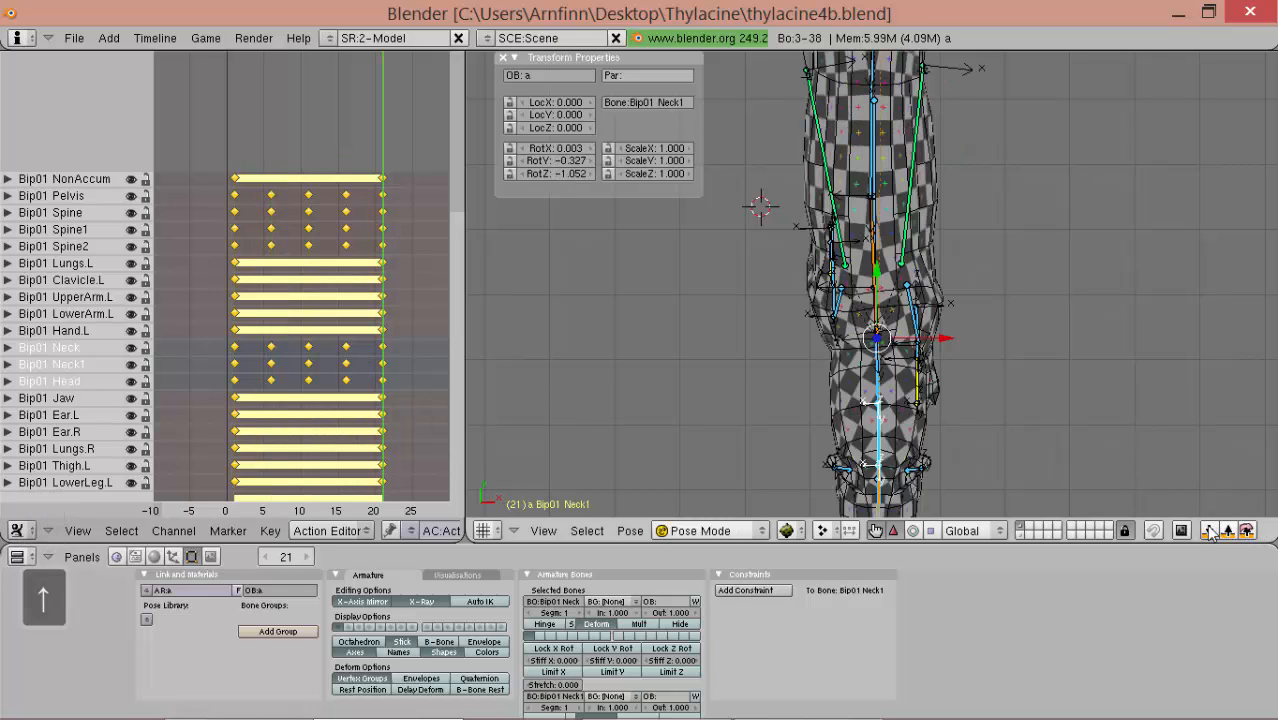
key(Alt+a)
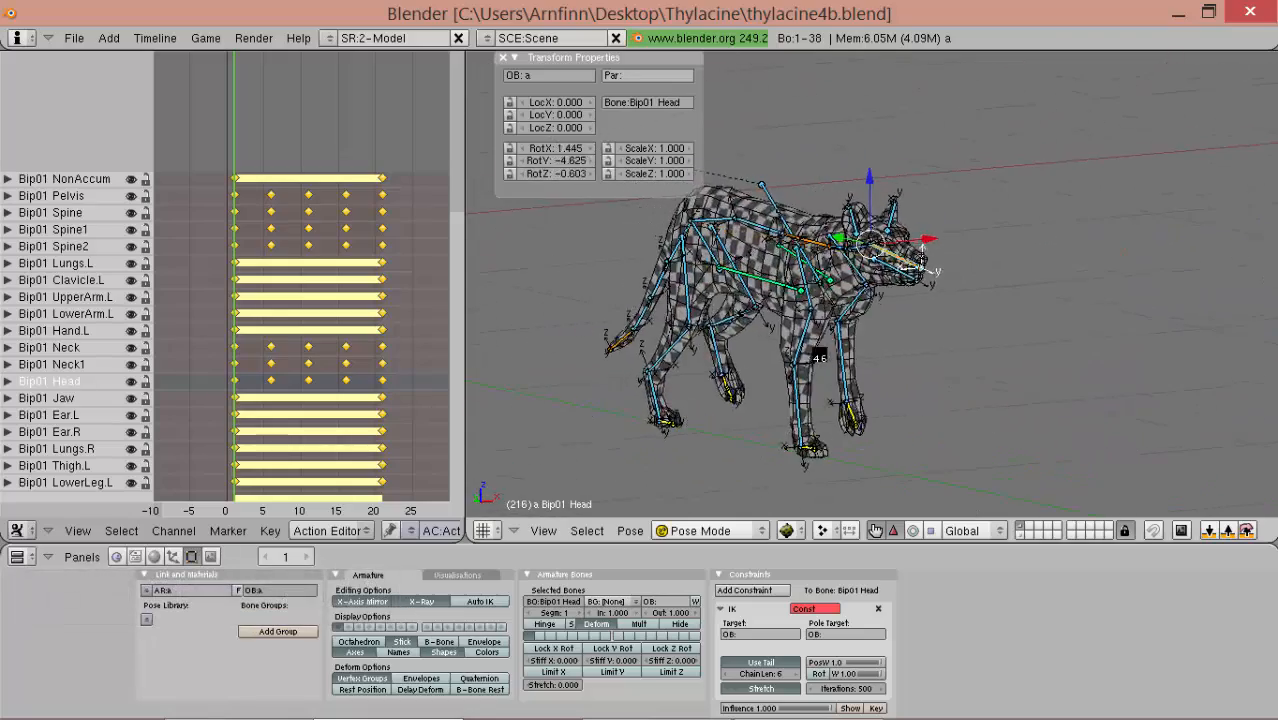
key(7)
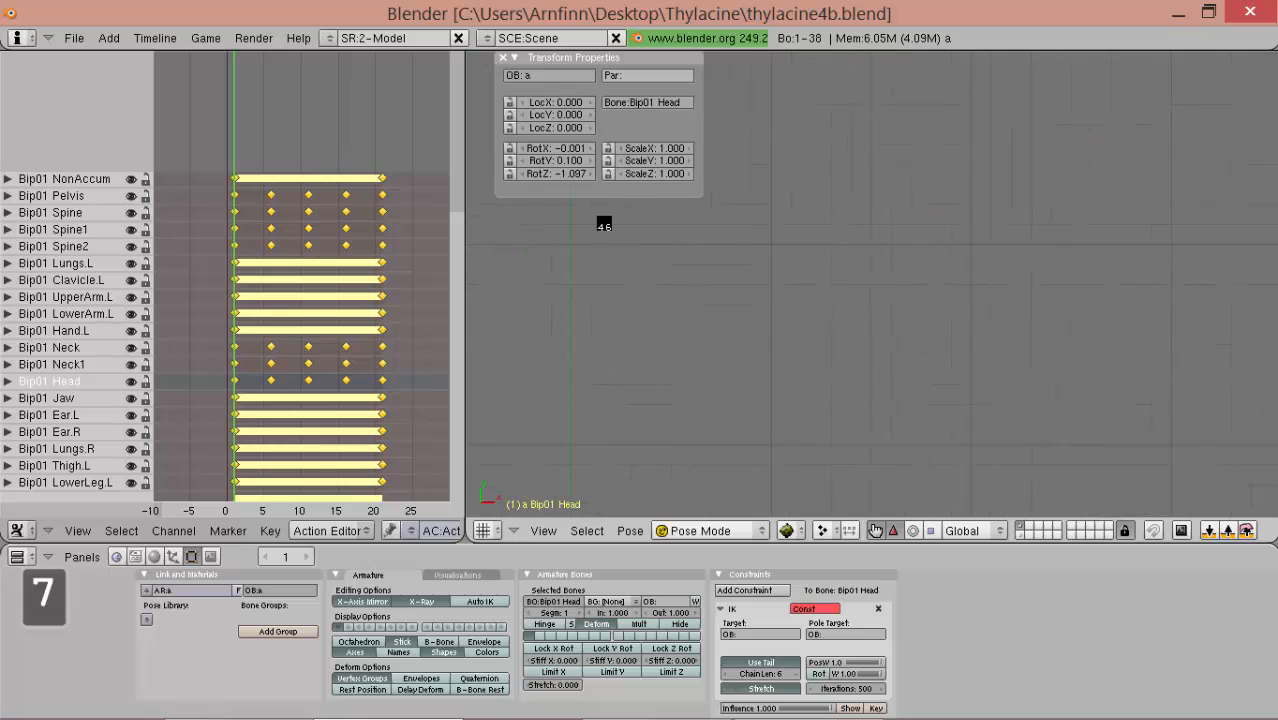
key(shift+alt)
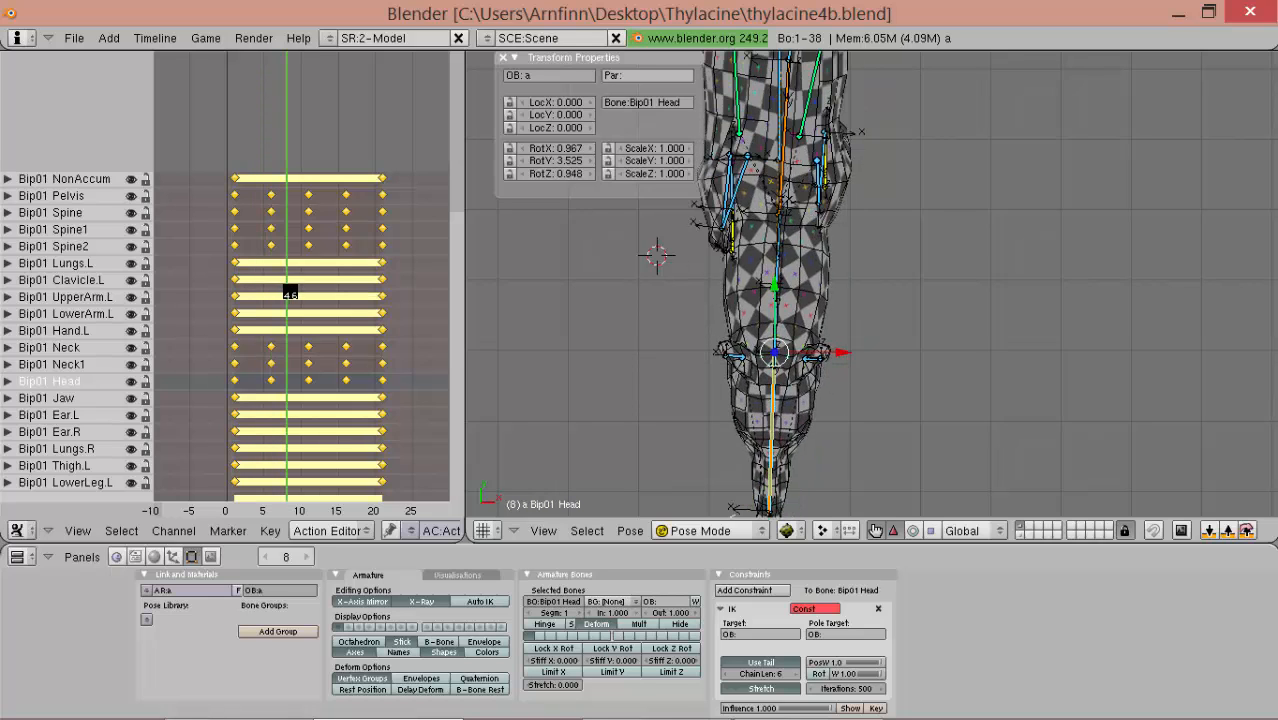
key(alt+shift)
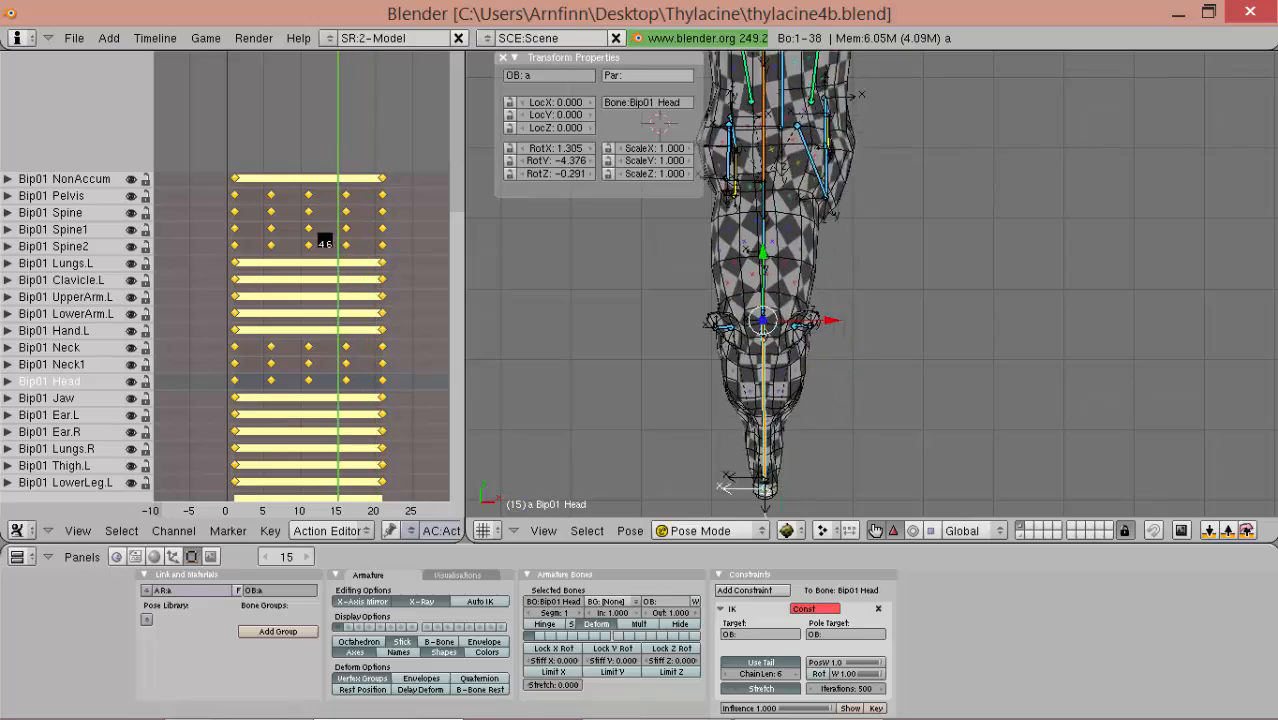
key(Alt+a)
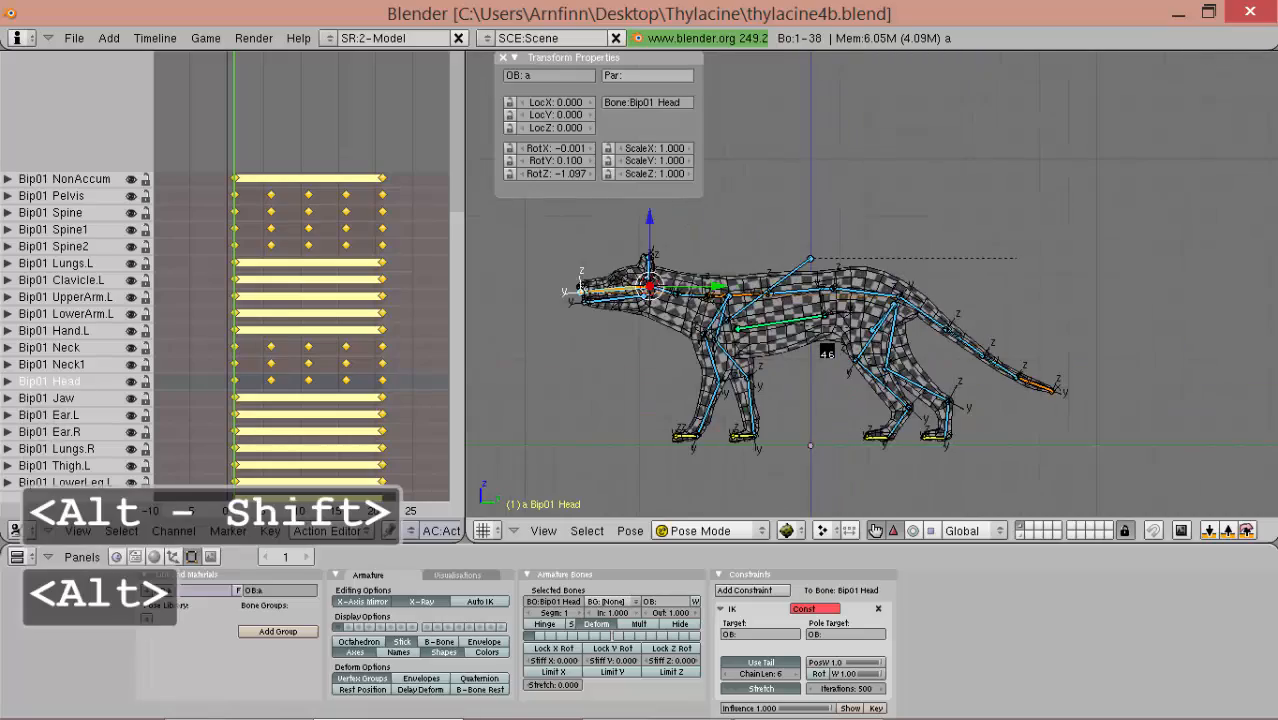
key(alt+a)
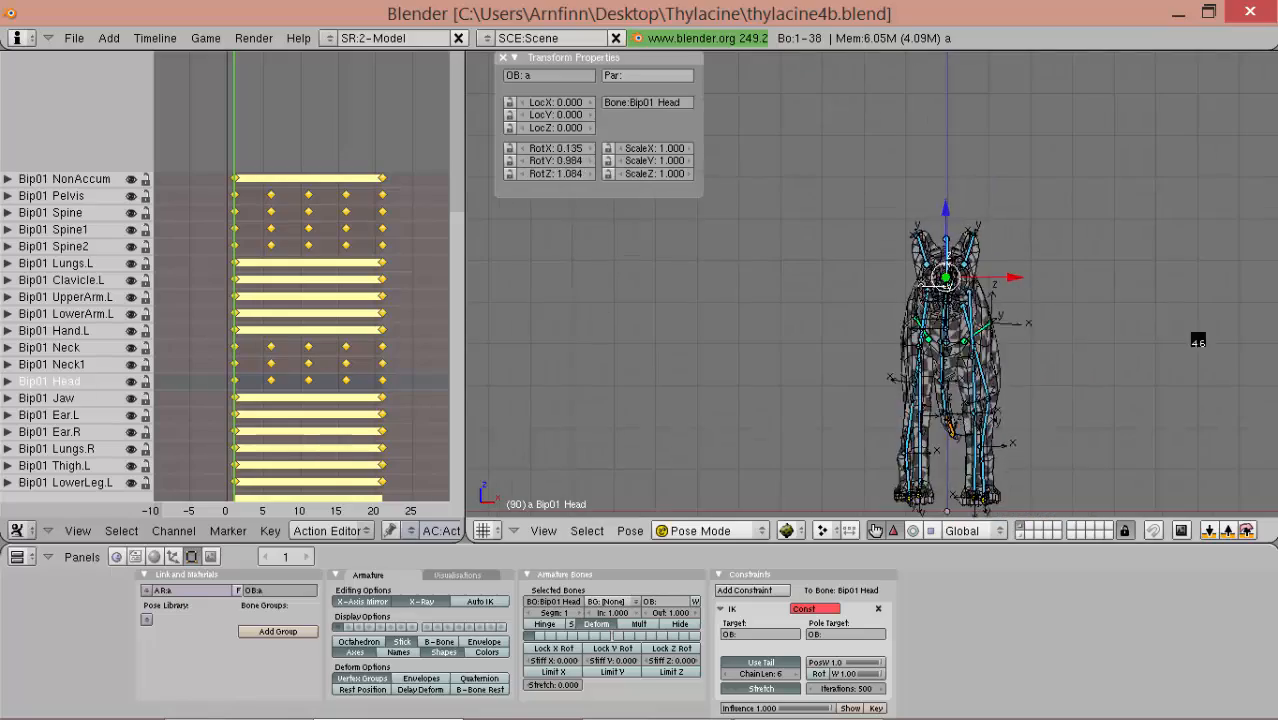
- Key all bones near frame 16 and play back to check the new keys
key(shift+alt)
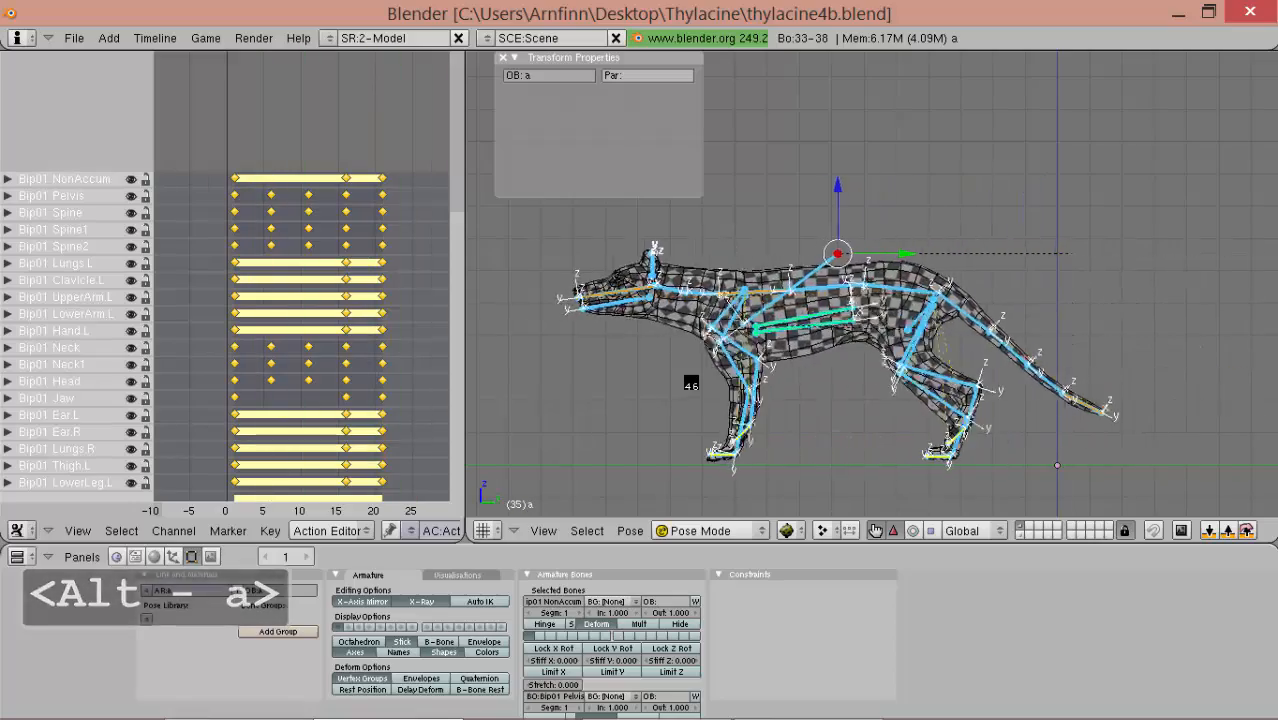
key(alt+a)
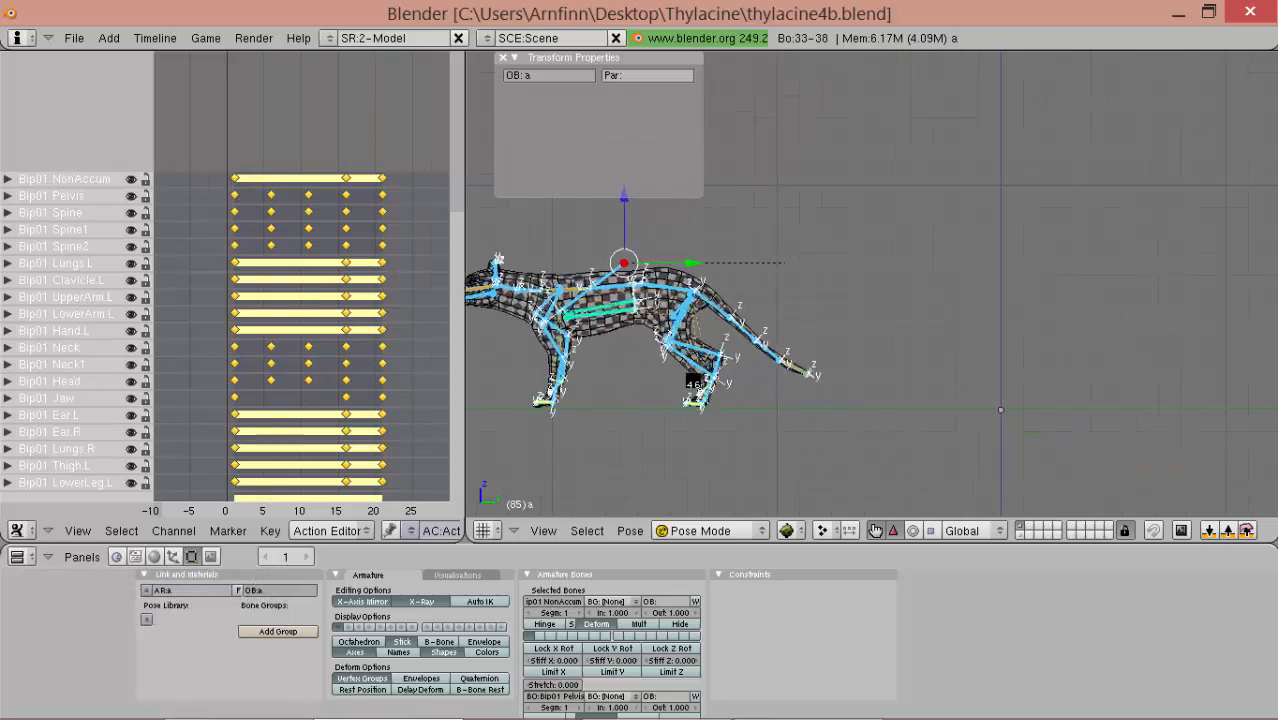
key(shift+alt)
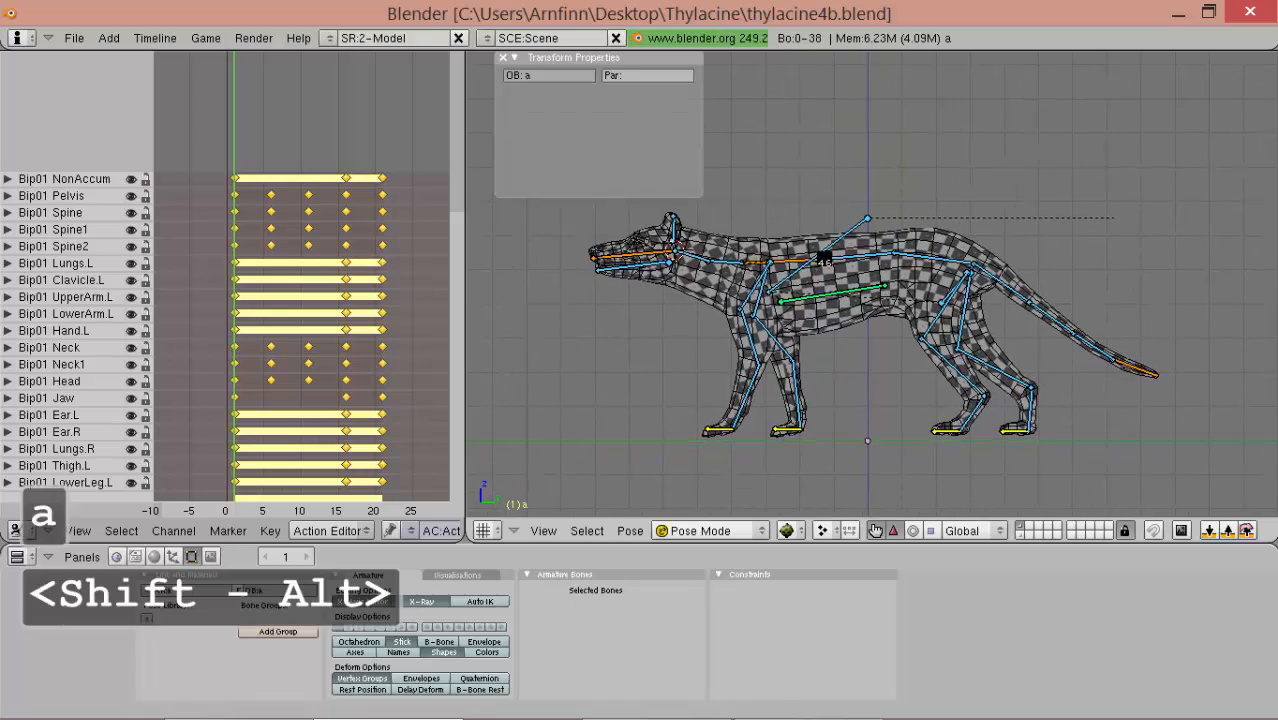
- Preview the cycle, then name the duplicated action Walk_Ahead
key(alt+a)
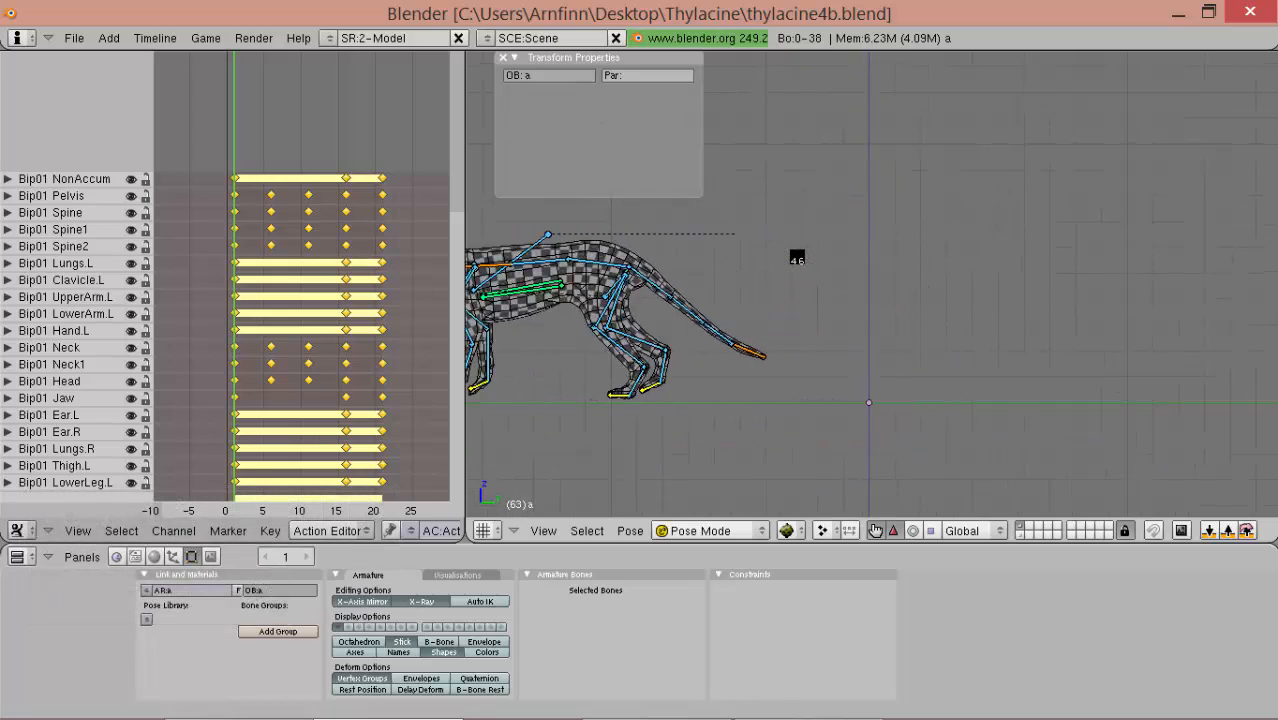
key(shift+alt)
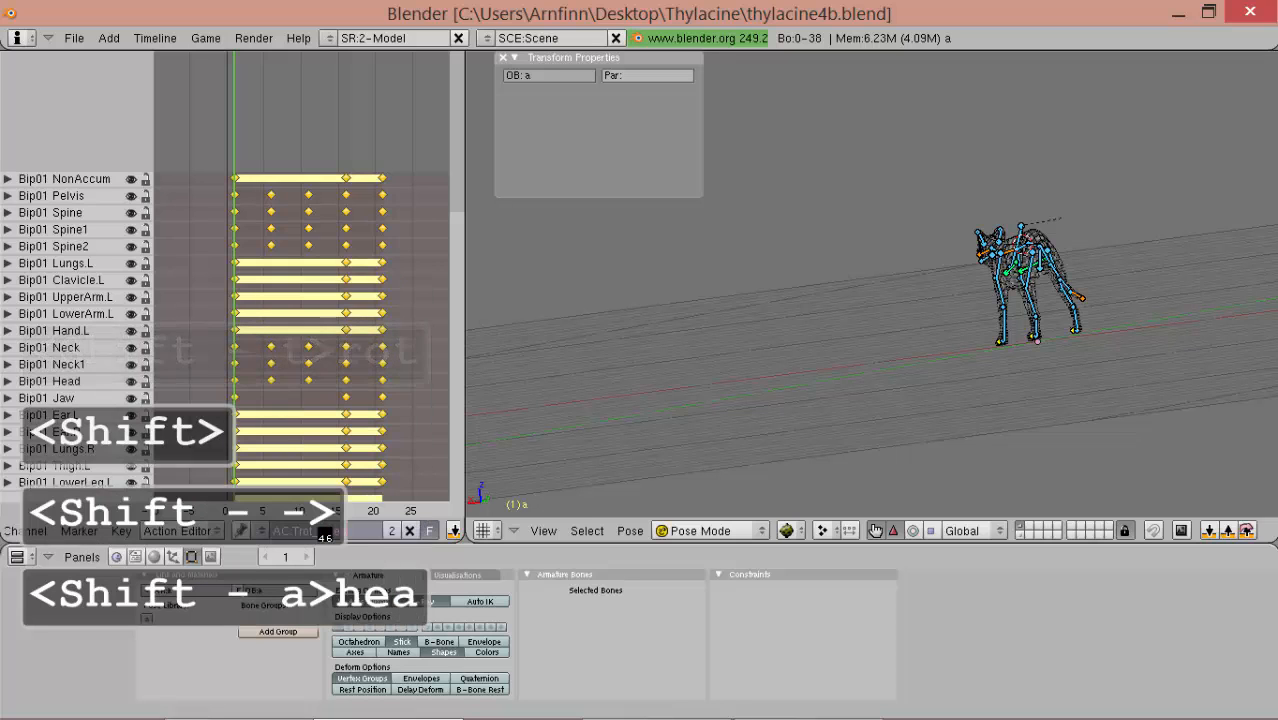
key(Return)
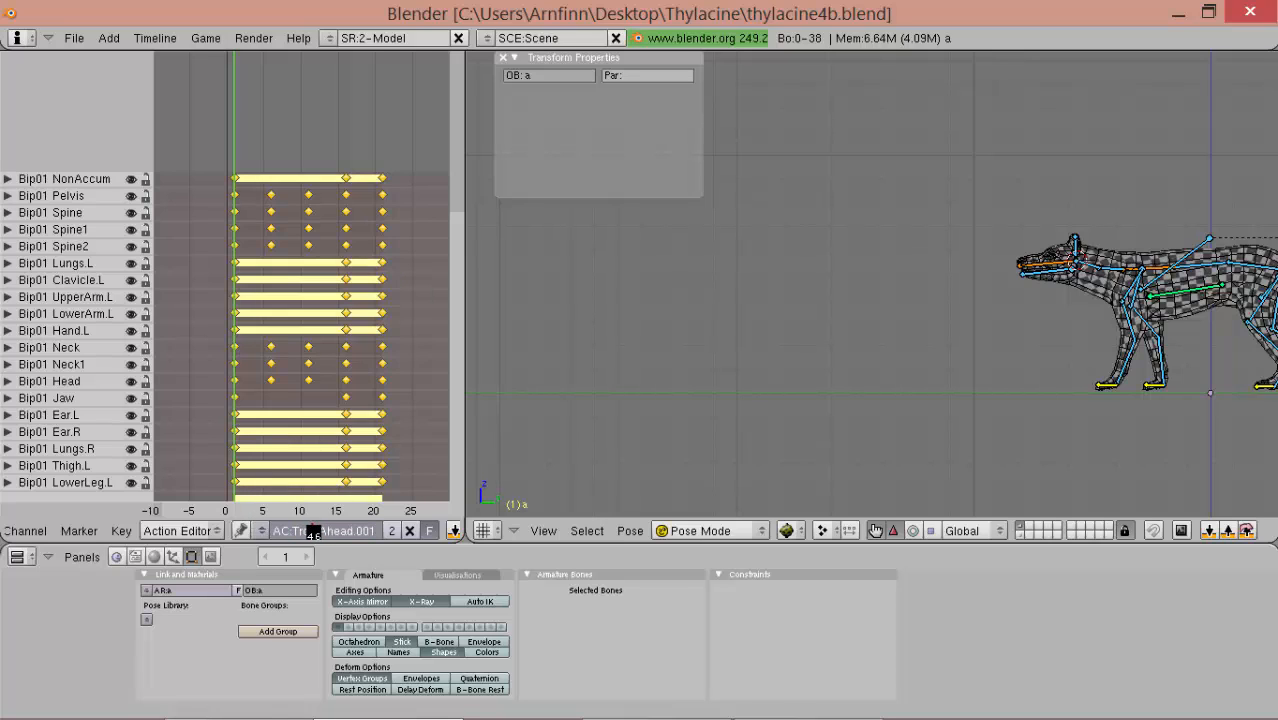
key(shift+w)
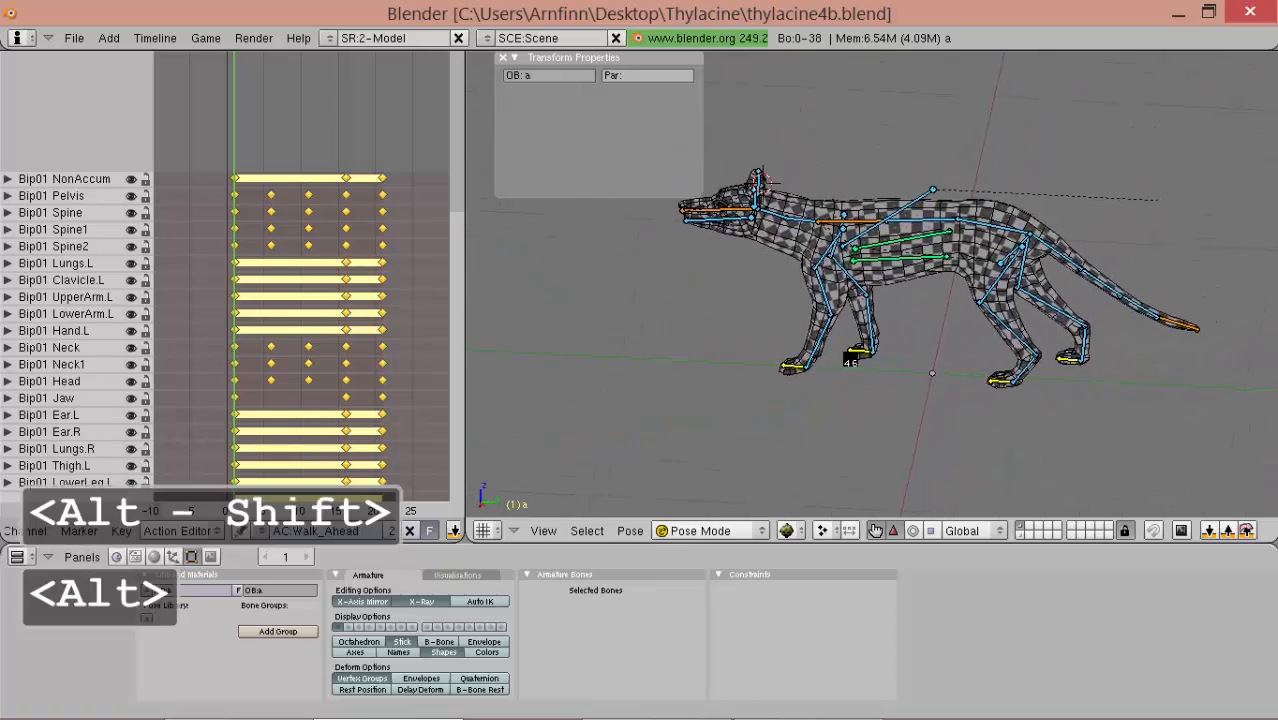
- Select the IKH.L foot controller and tilt it about 25 degrees at frame 3
click(868, 377)
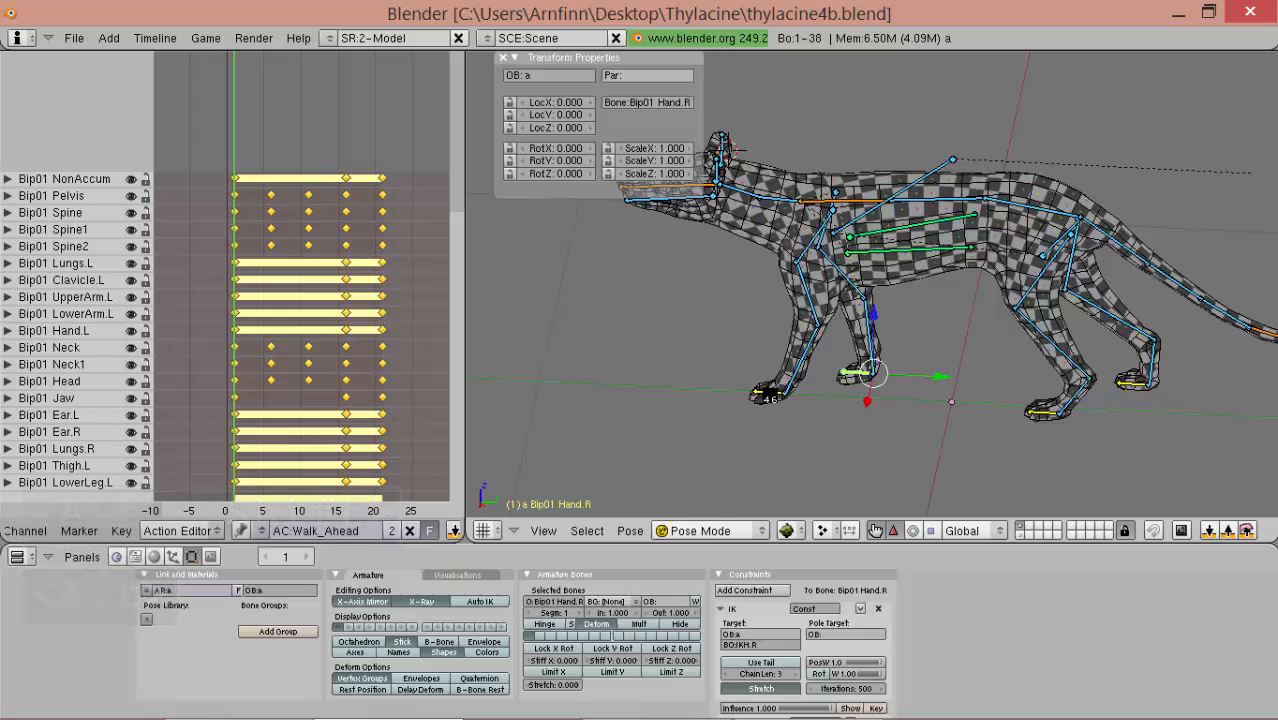
click(830, 385)
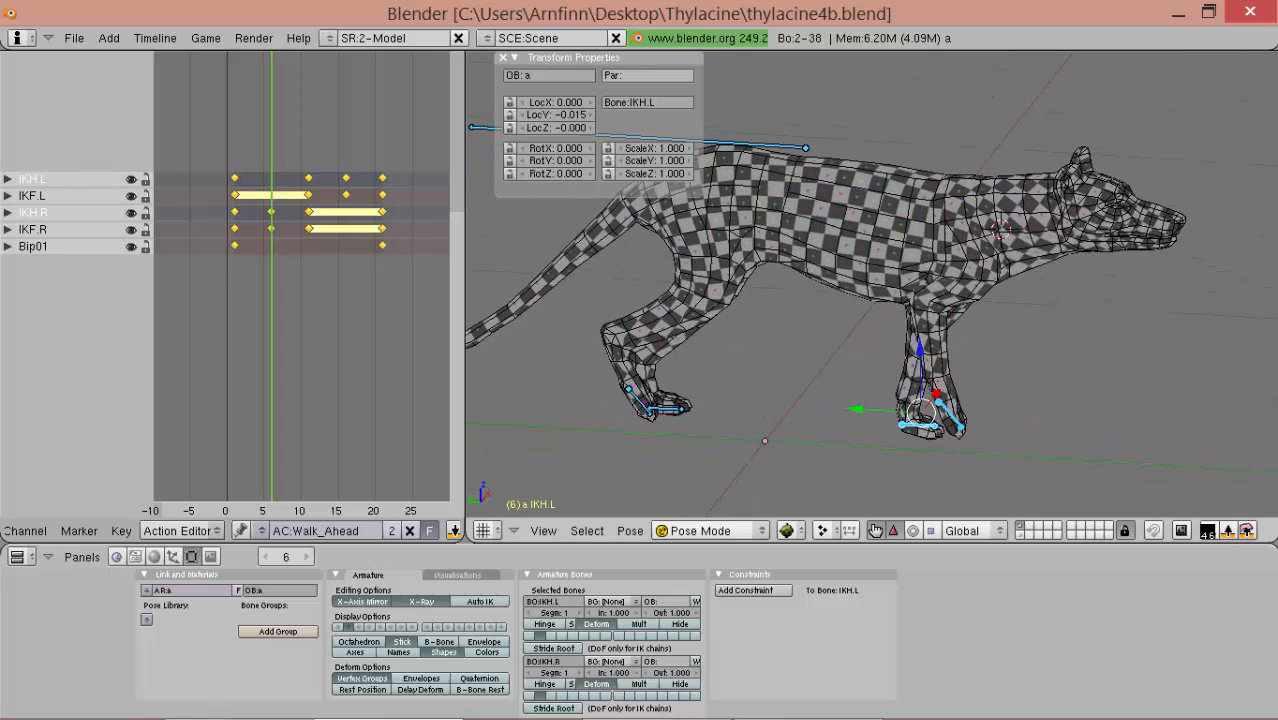
drag(920, 420, 940, 400)
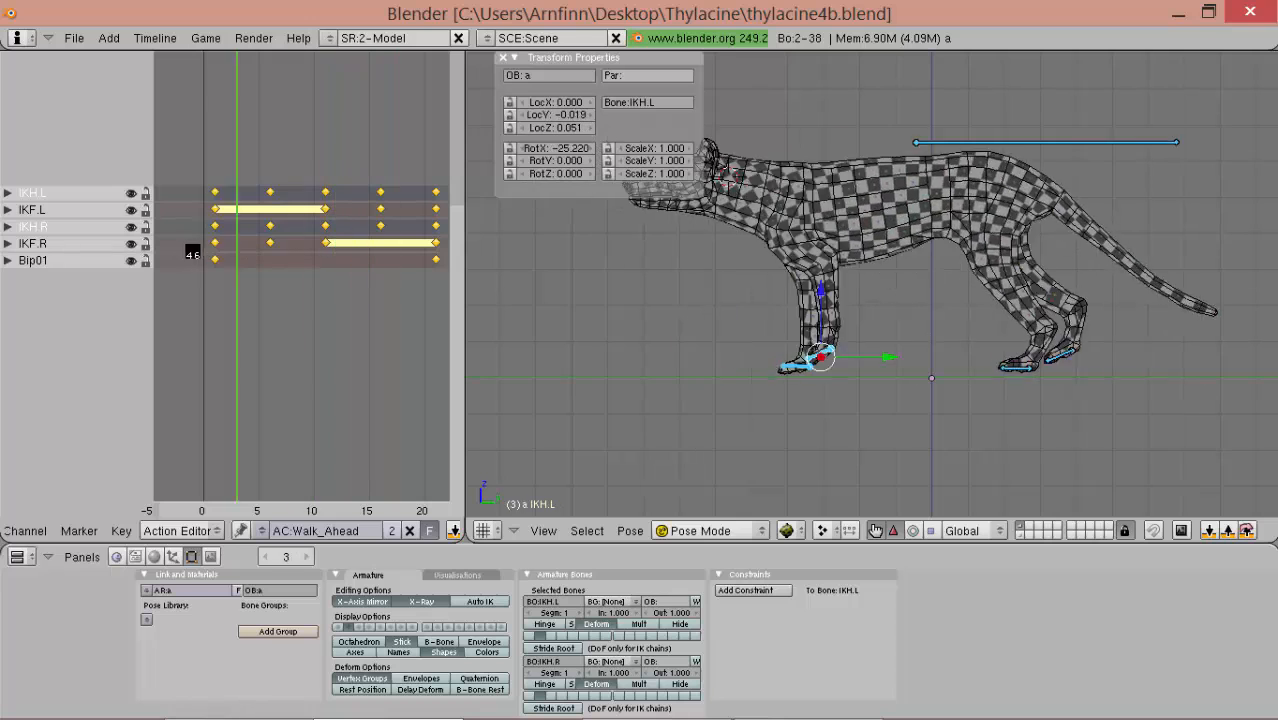
key(ctrl+z)
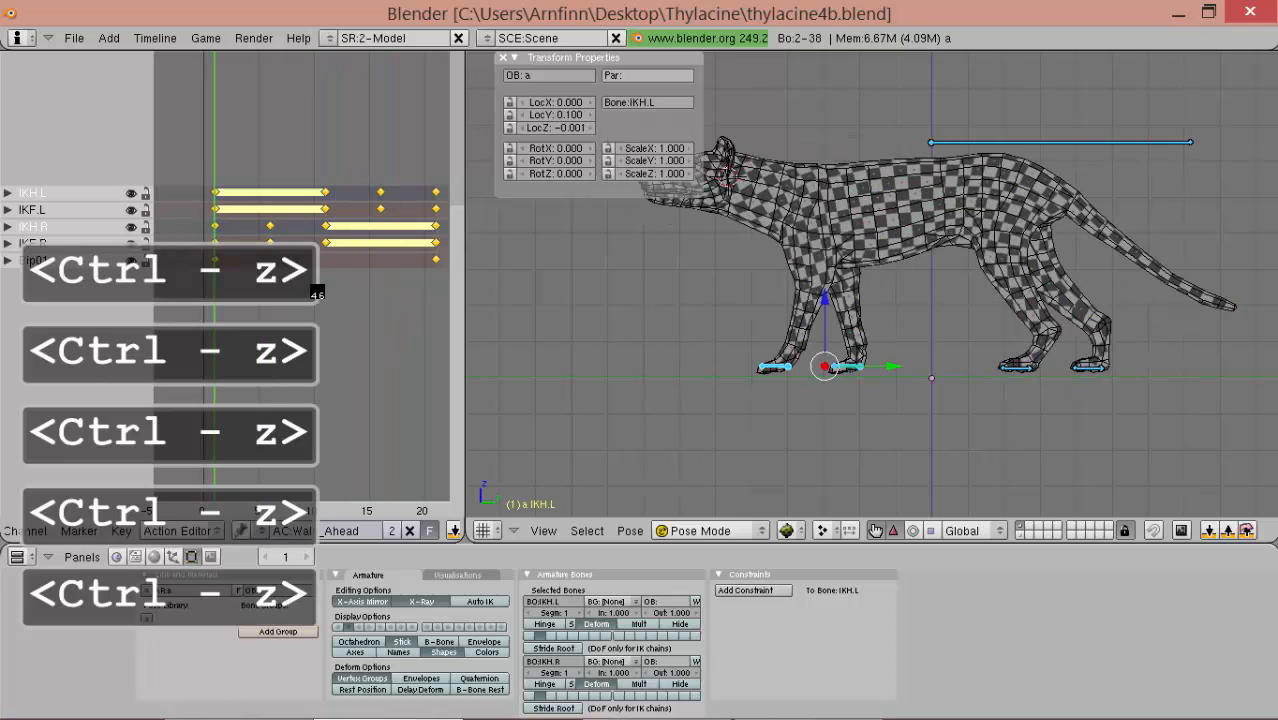
key(ctrl+z)
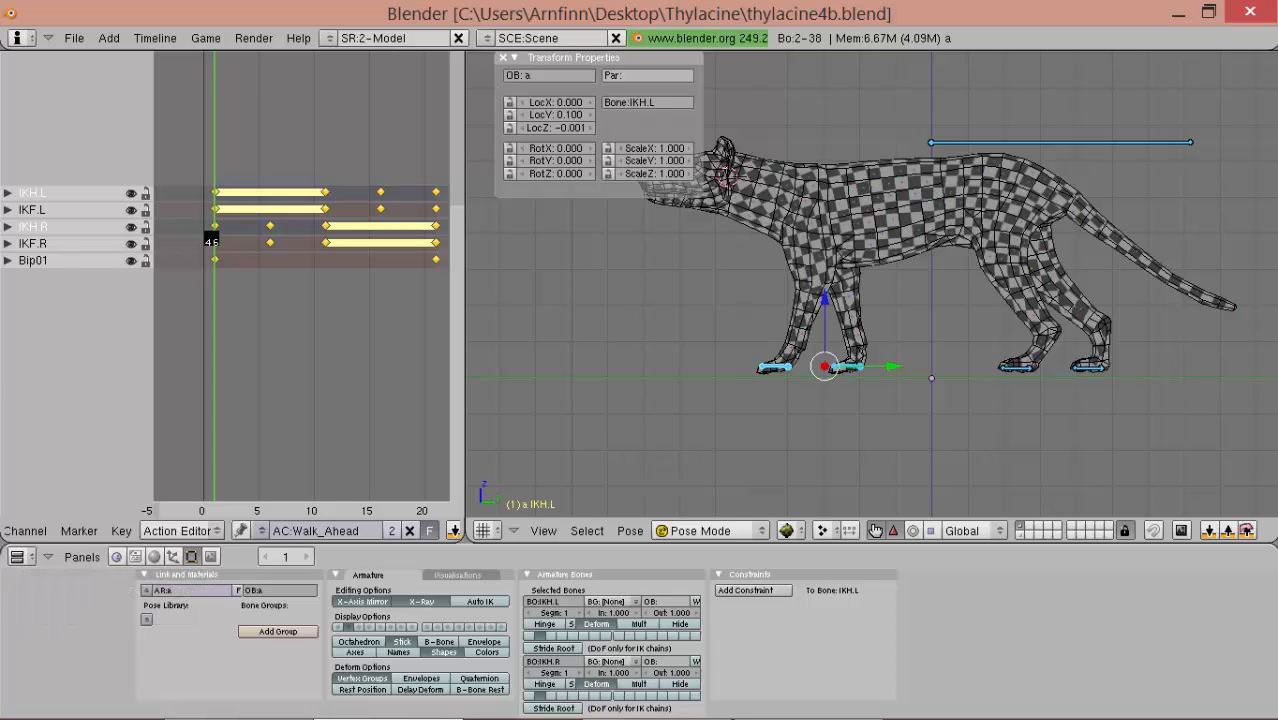
key(Ctrl+Right)
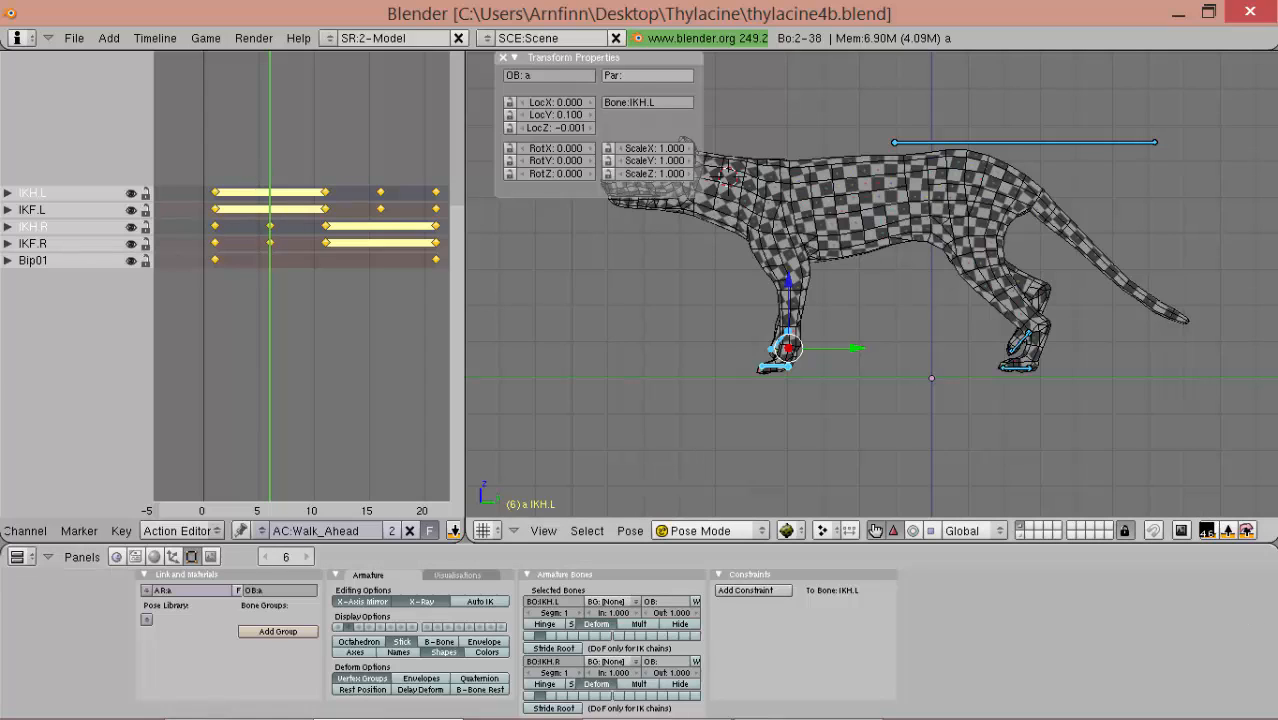
mouse_move(1248, 530)
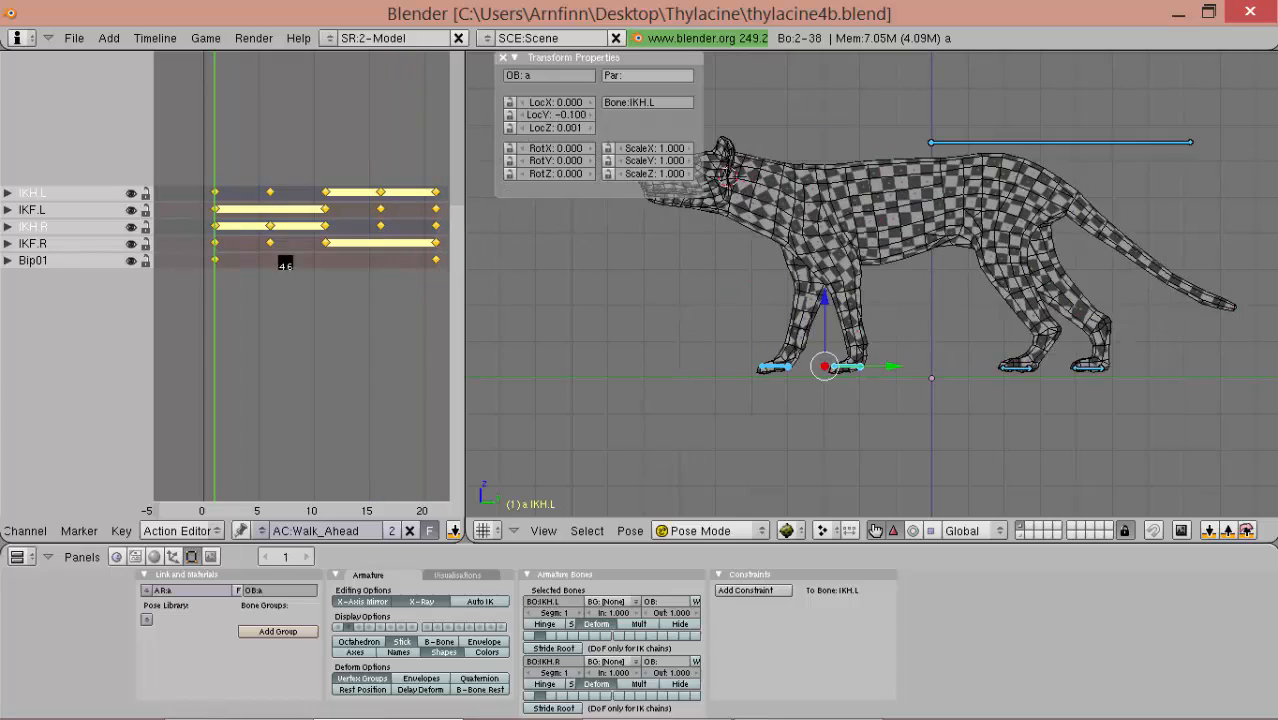
key(alt+a)
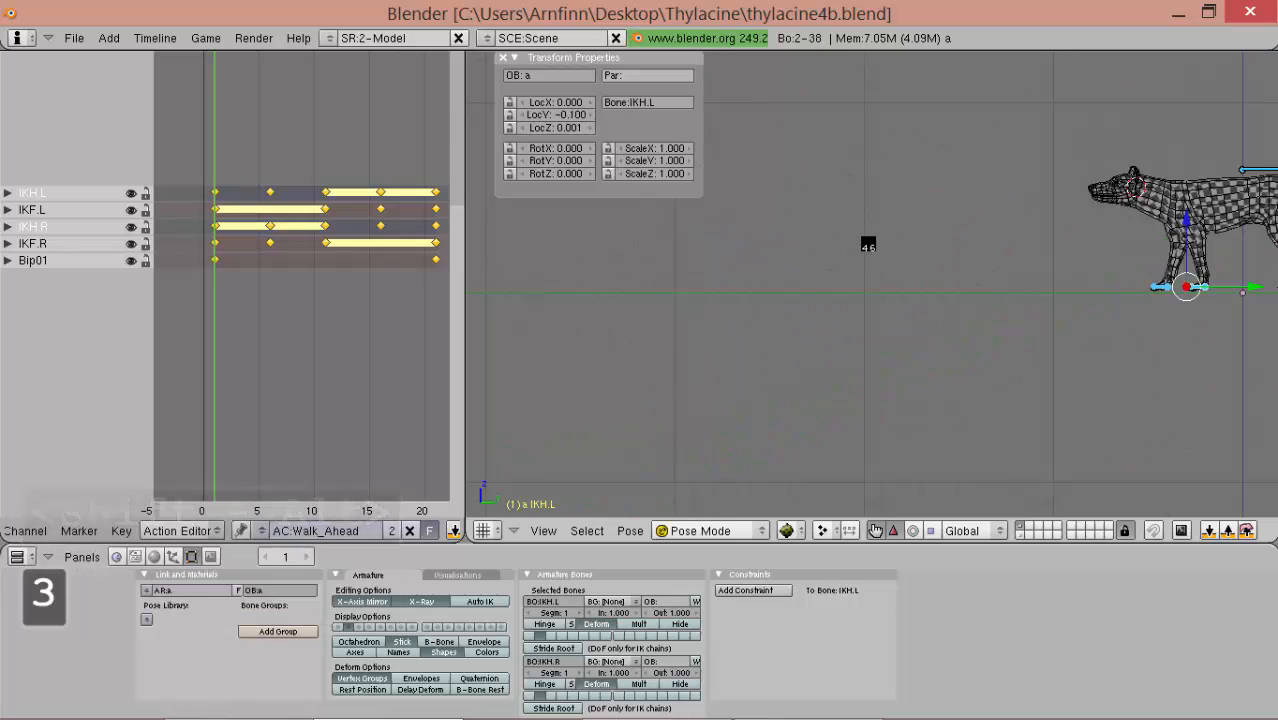
key(alt+shift)
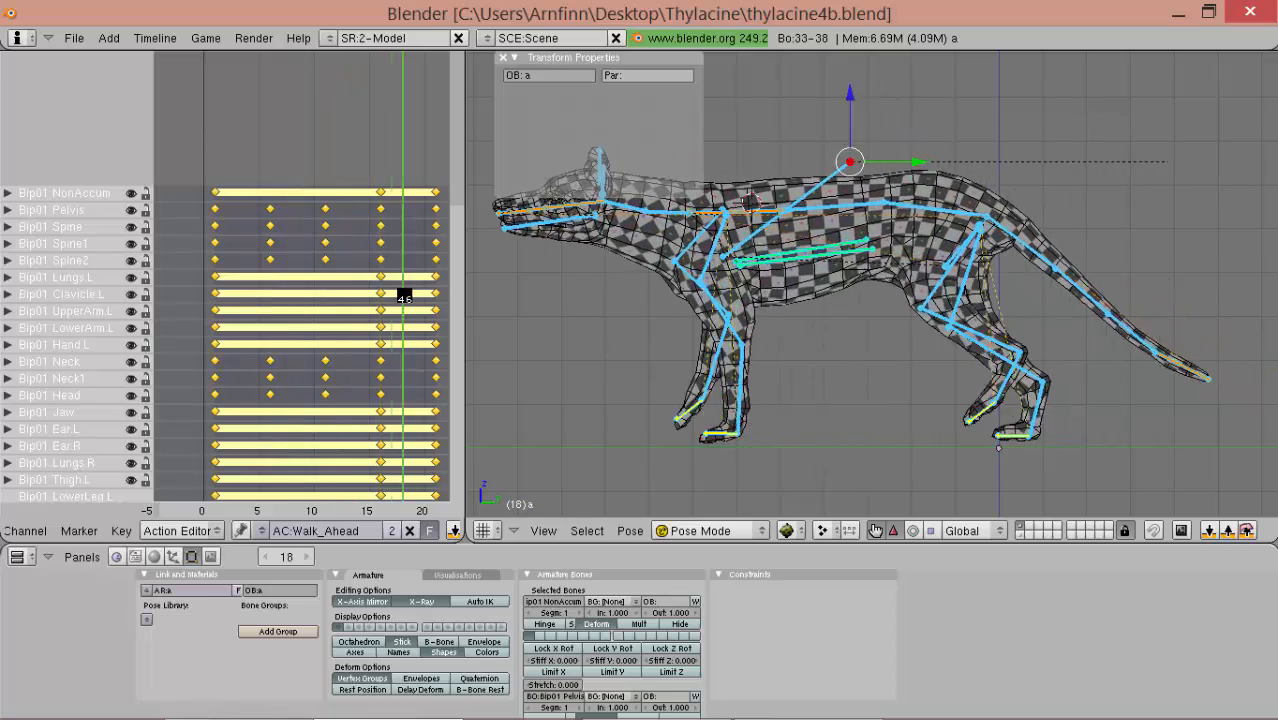
key(alt+a)
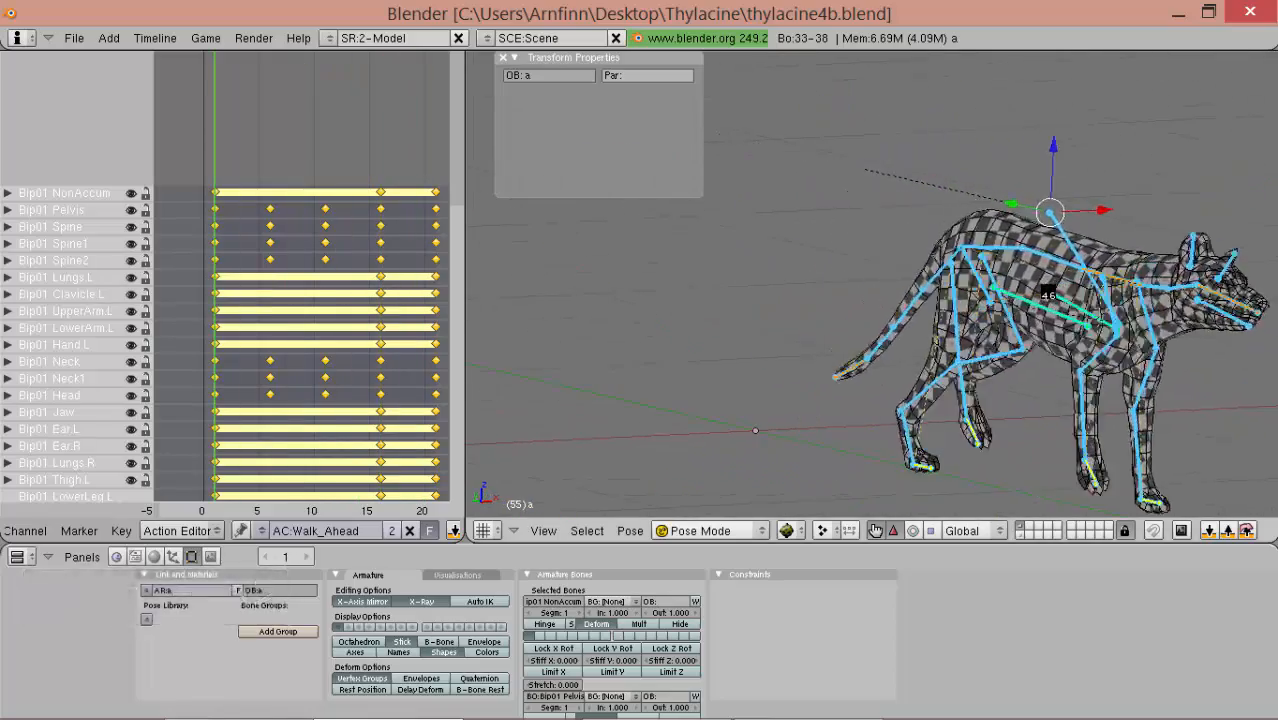
key(alt+shift)
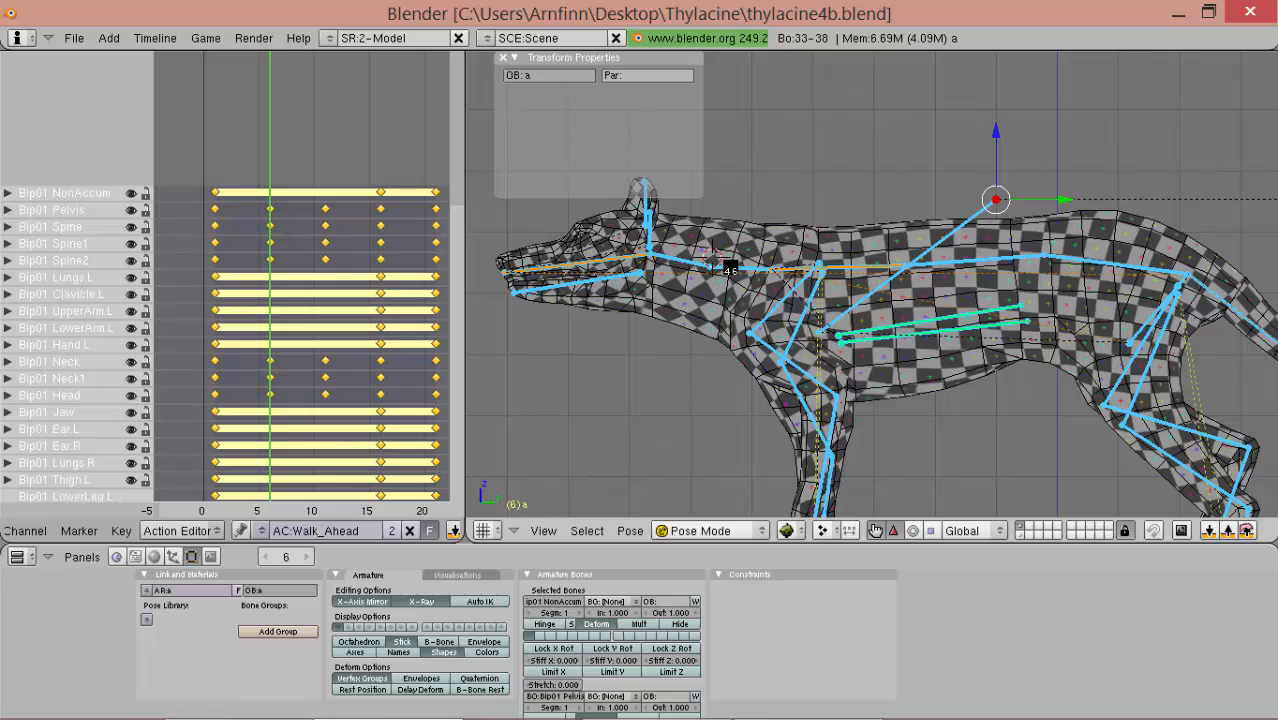
key(shift+alt)
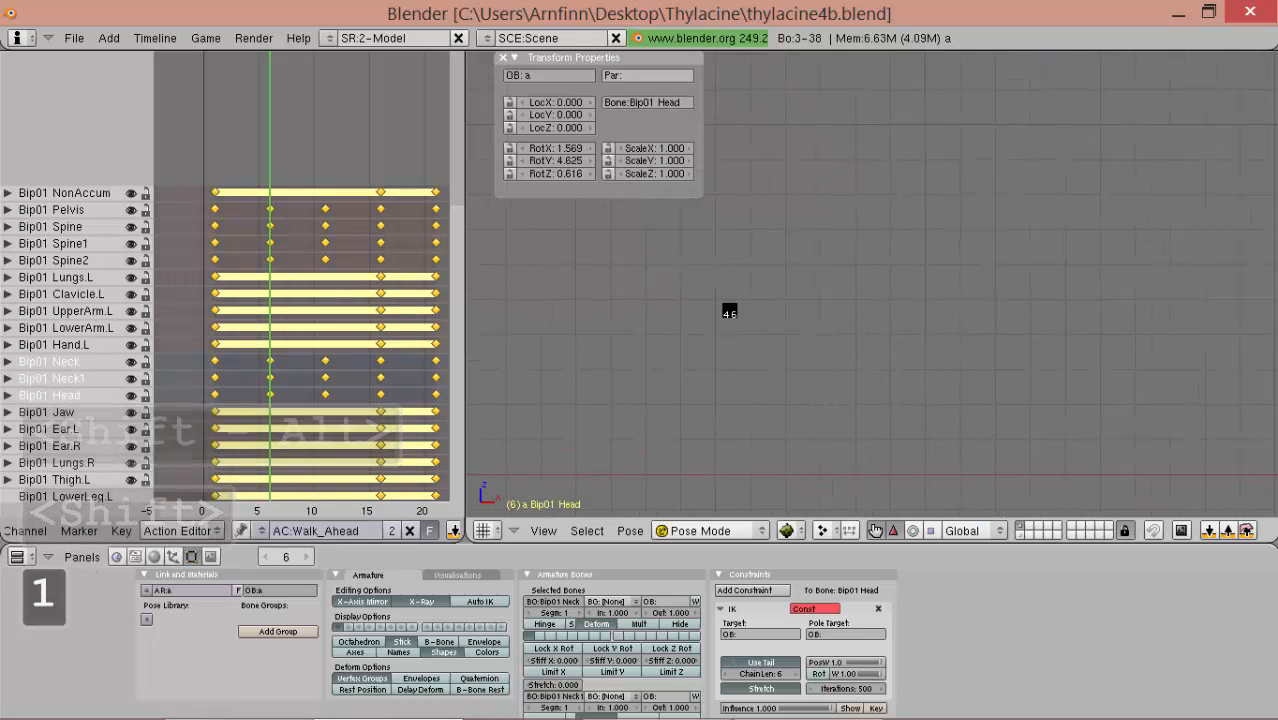
key(shift+alt)
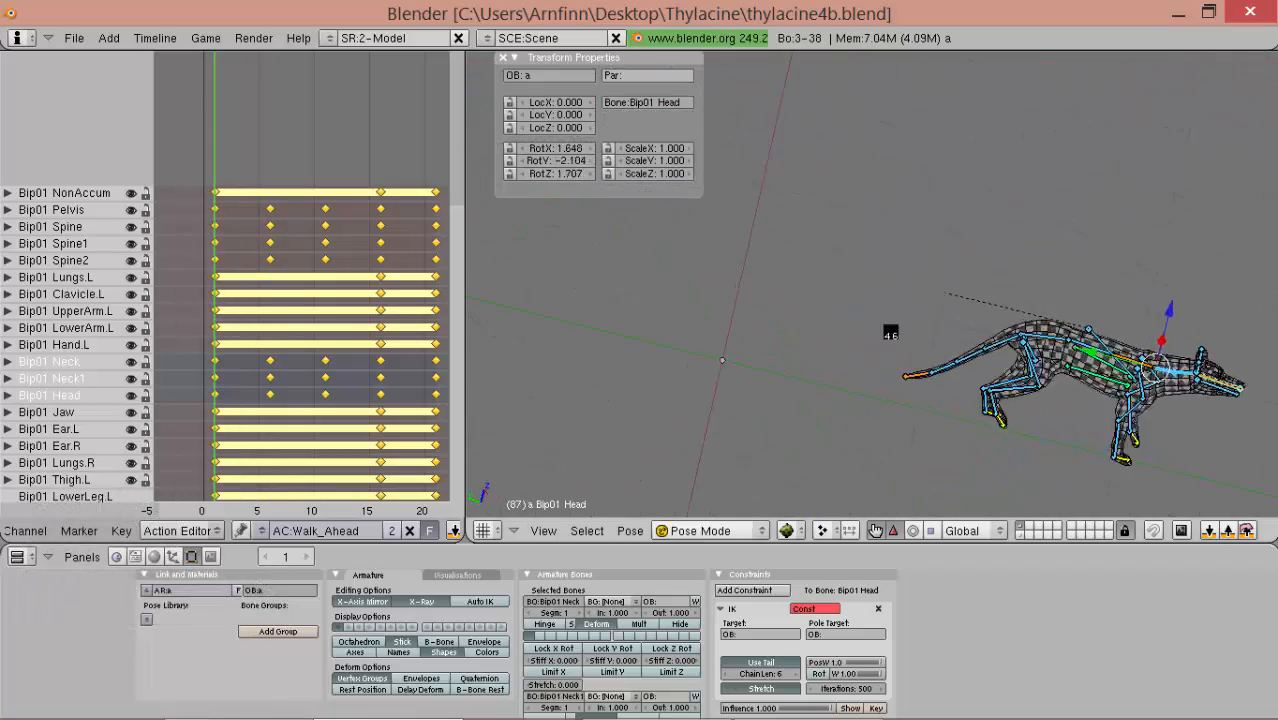
key(shift+alt)
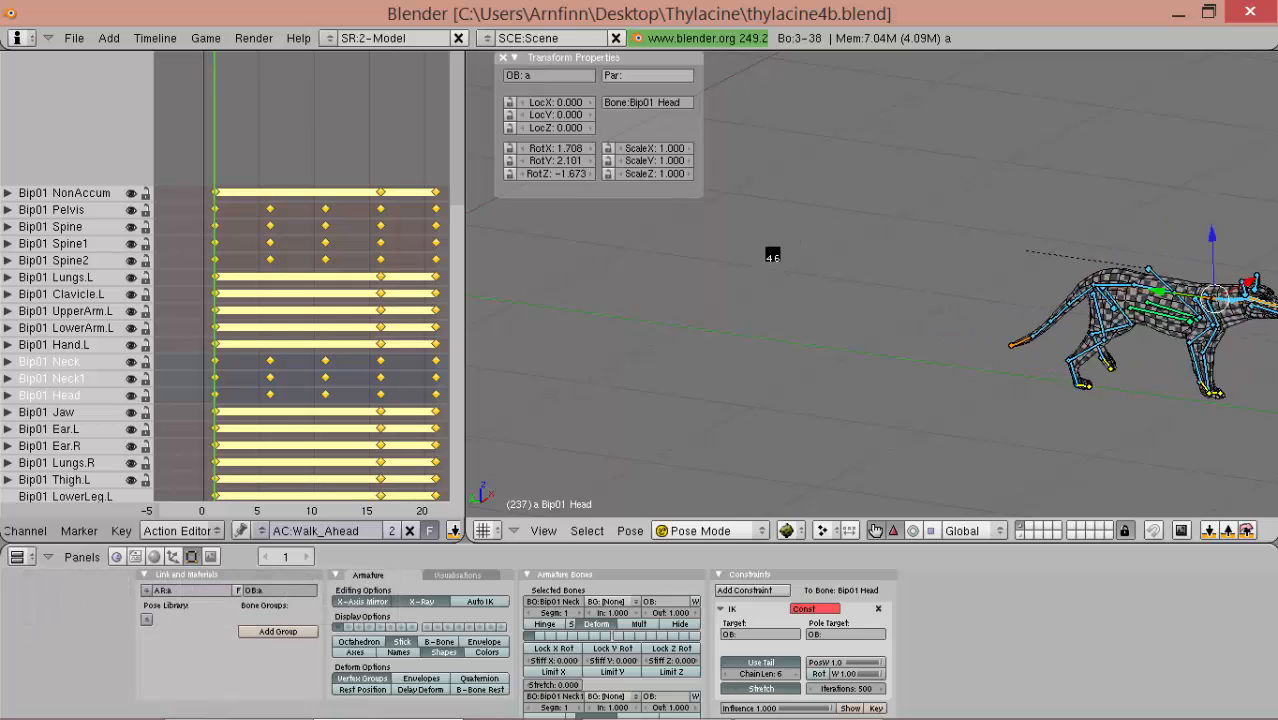
key(shift+alt)
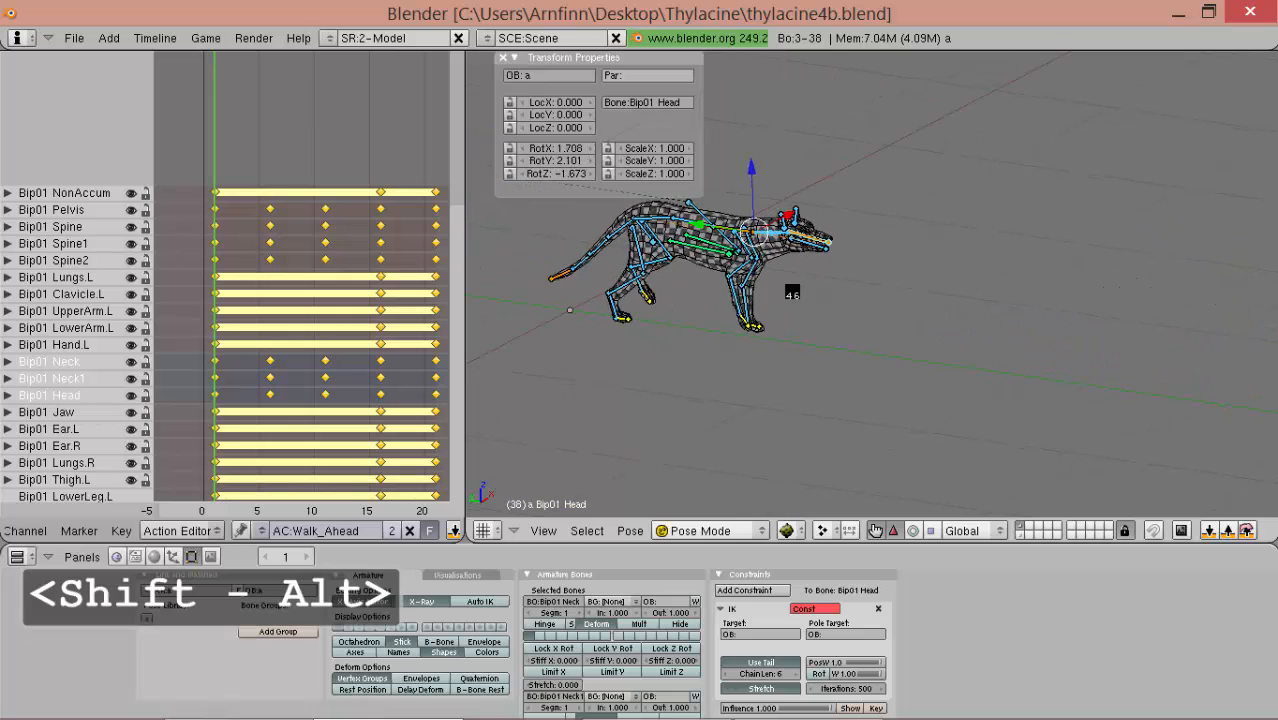
- Add a new copied action from the action list and name it Run_Ahead
click(330, 530)
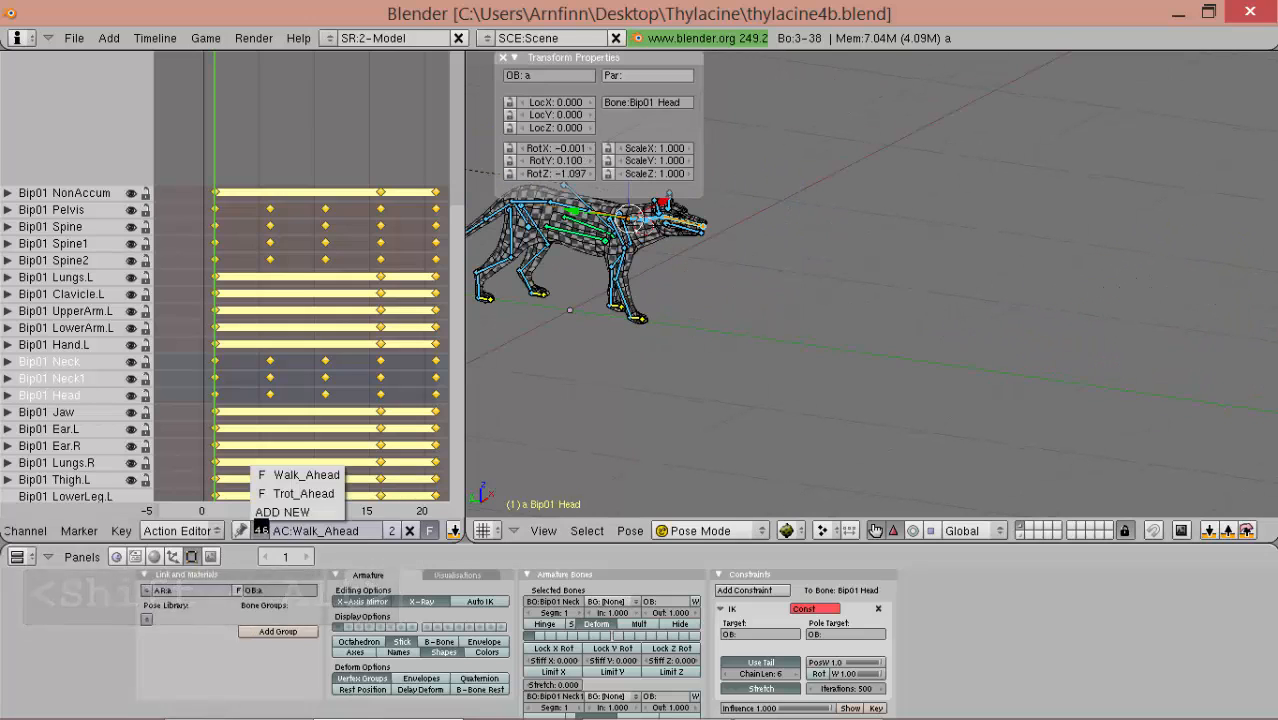
click(304, 493)
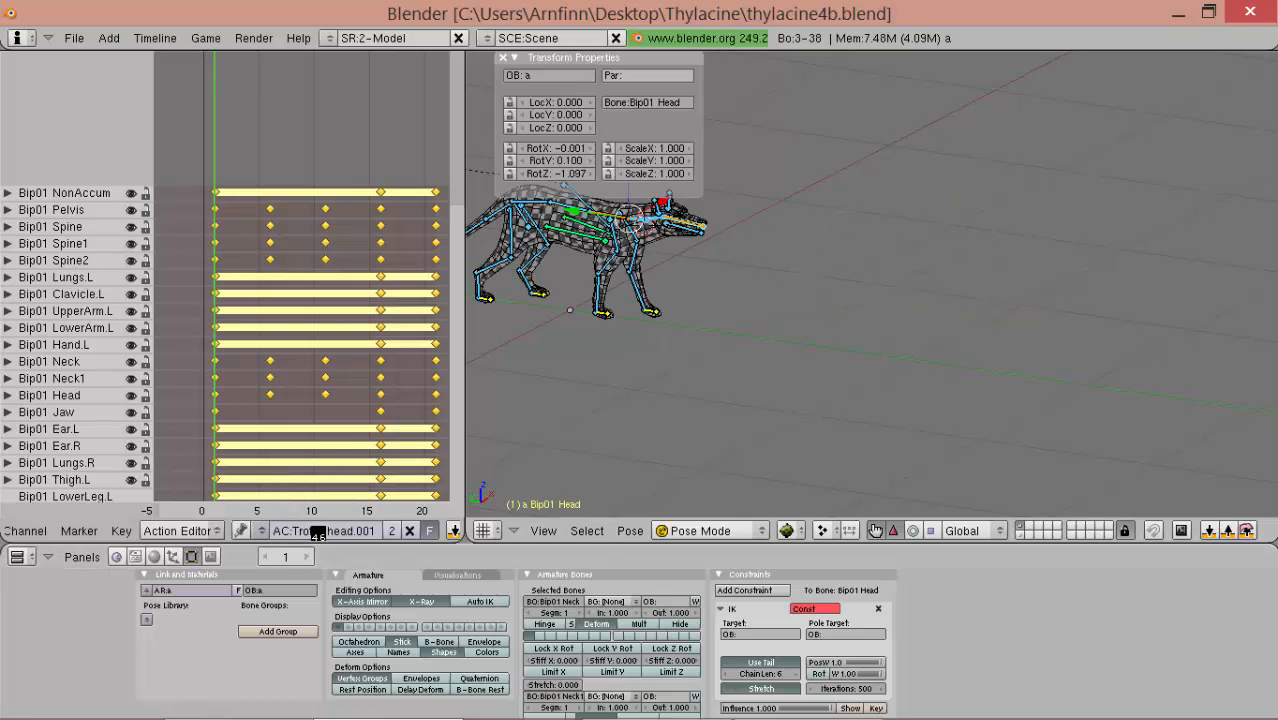
key(shift+r)
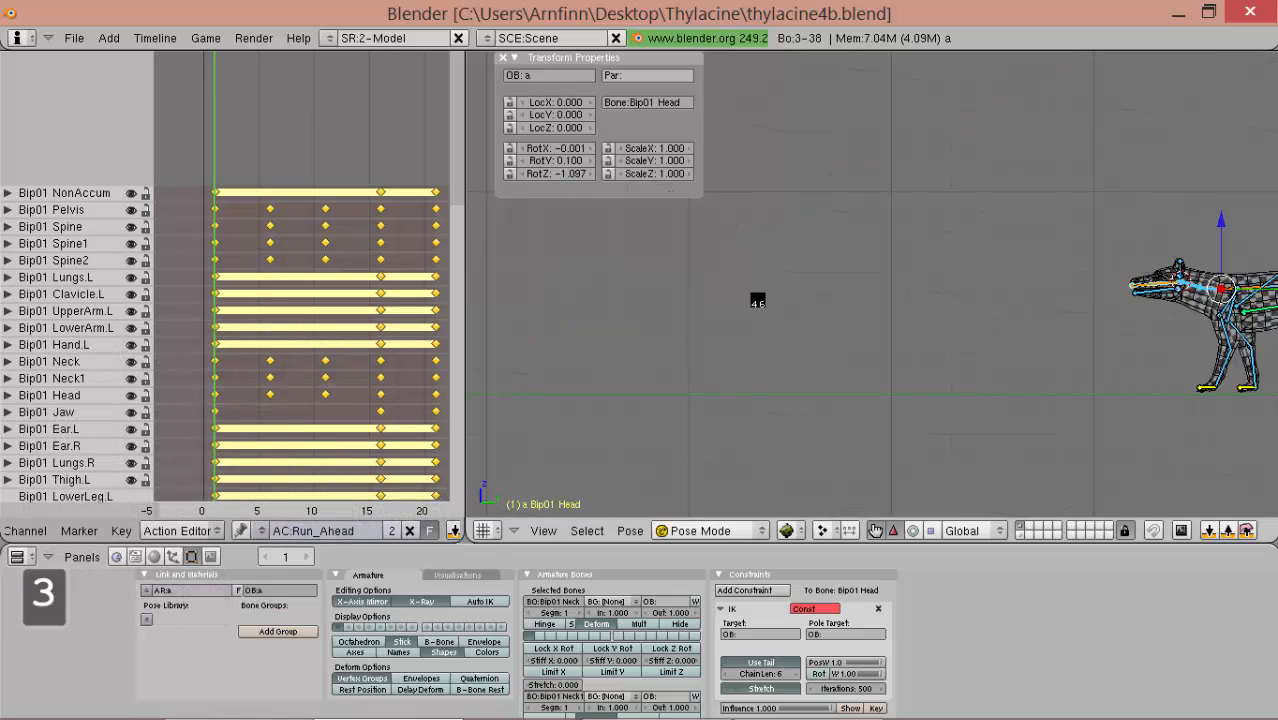
- Reset all Run_Ahead bones to rest pose, delete their keys, and minimise Blender
key(shift+alt)
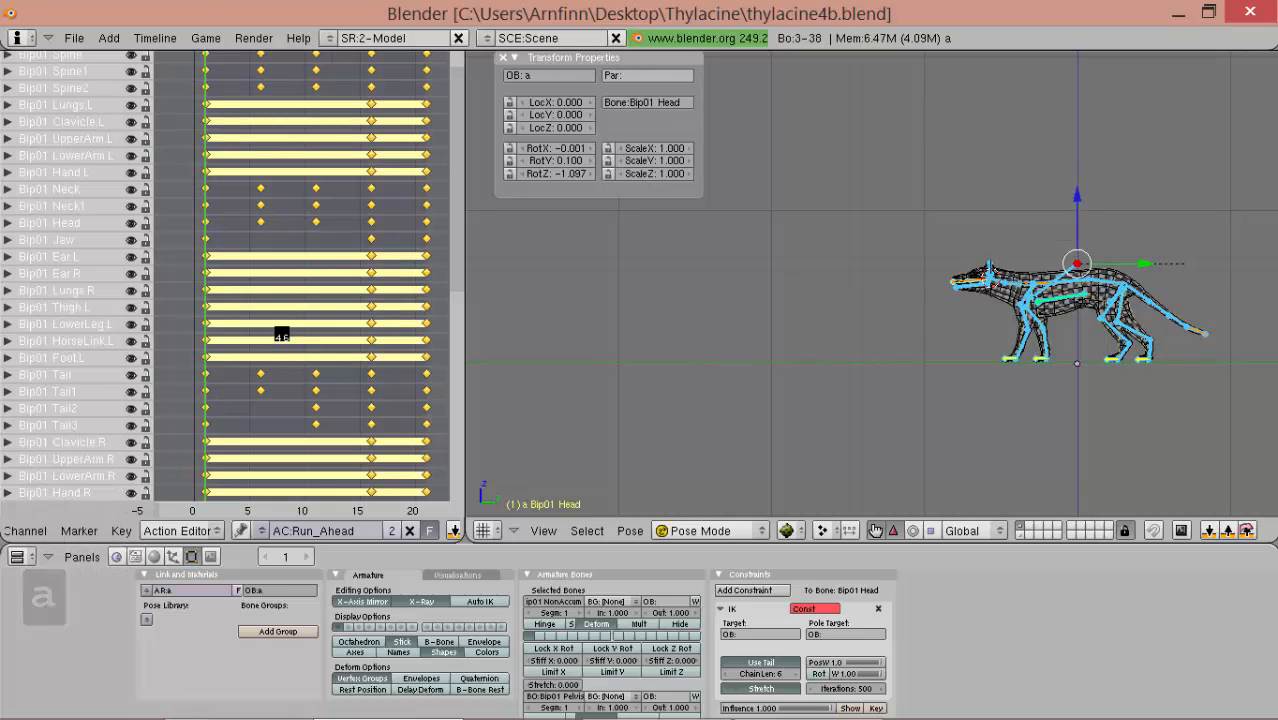
key(Delete)
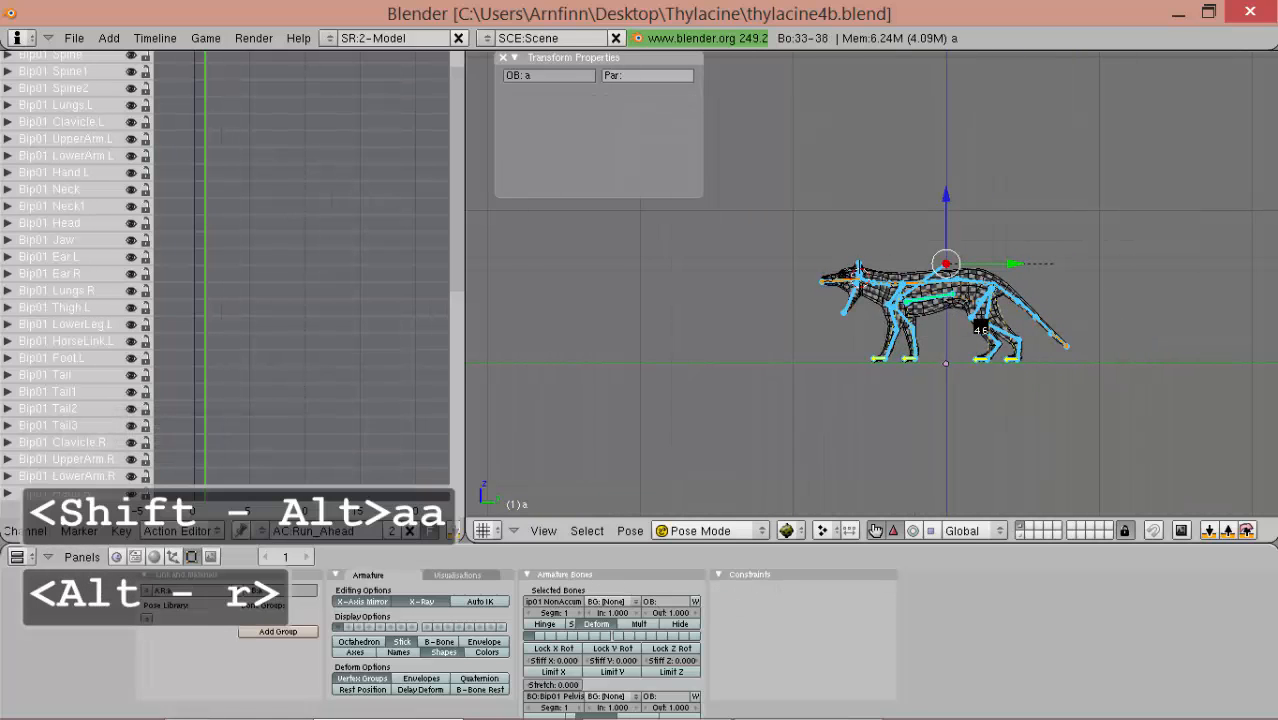
key(alt+g)
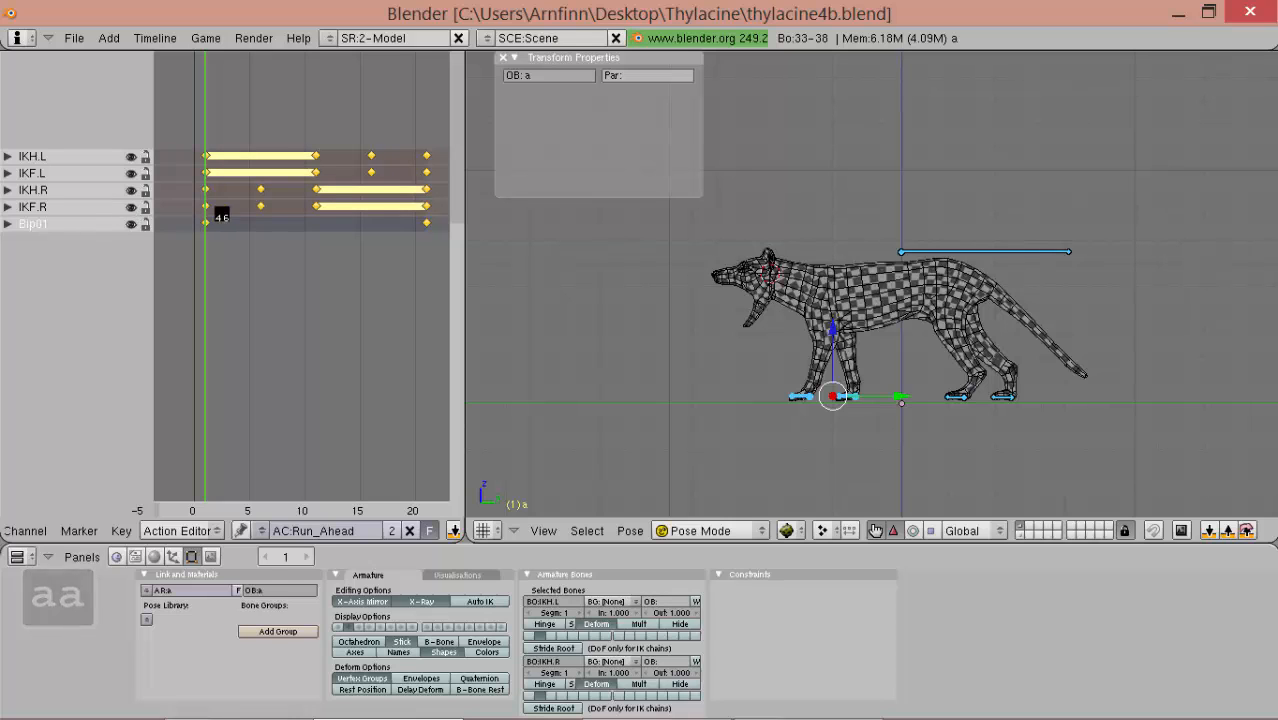
key(alt+r)
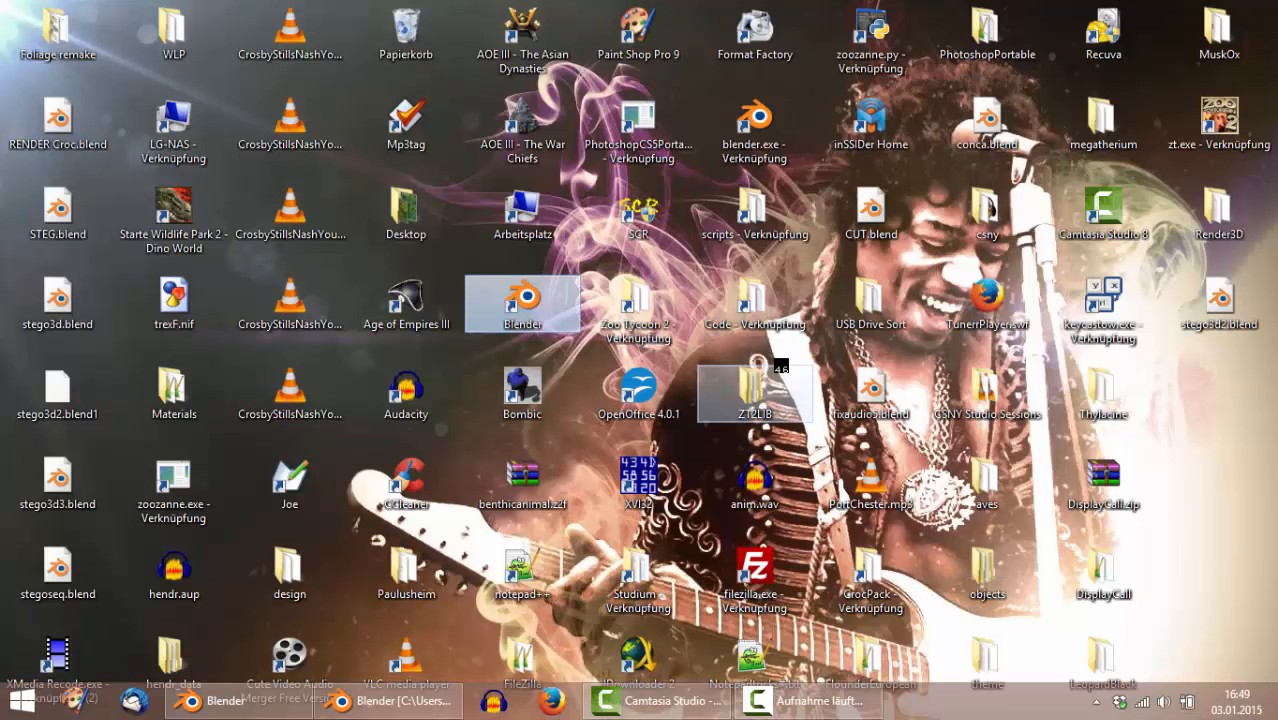
- Open the desktop Thylacine clips folder and play the TM .flv reference clips in VLC
click(1102, 390)
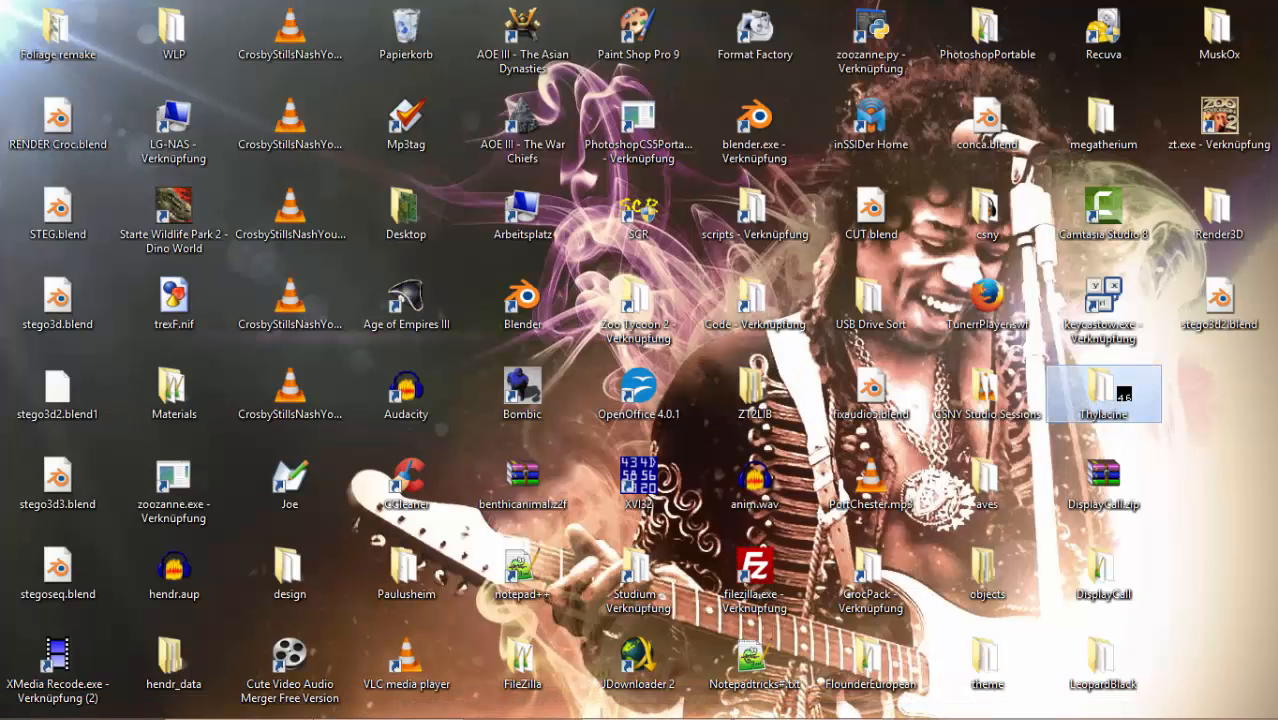
double_click(1103, 390)
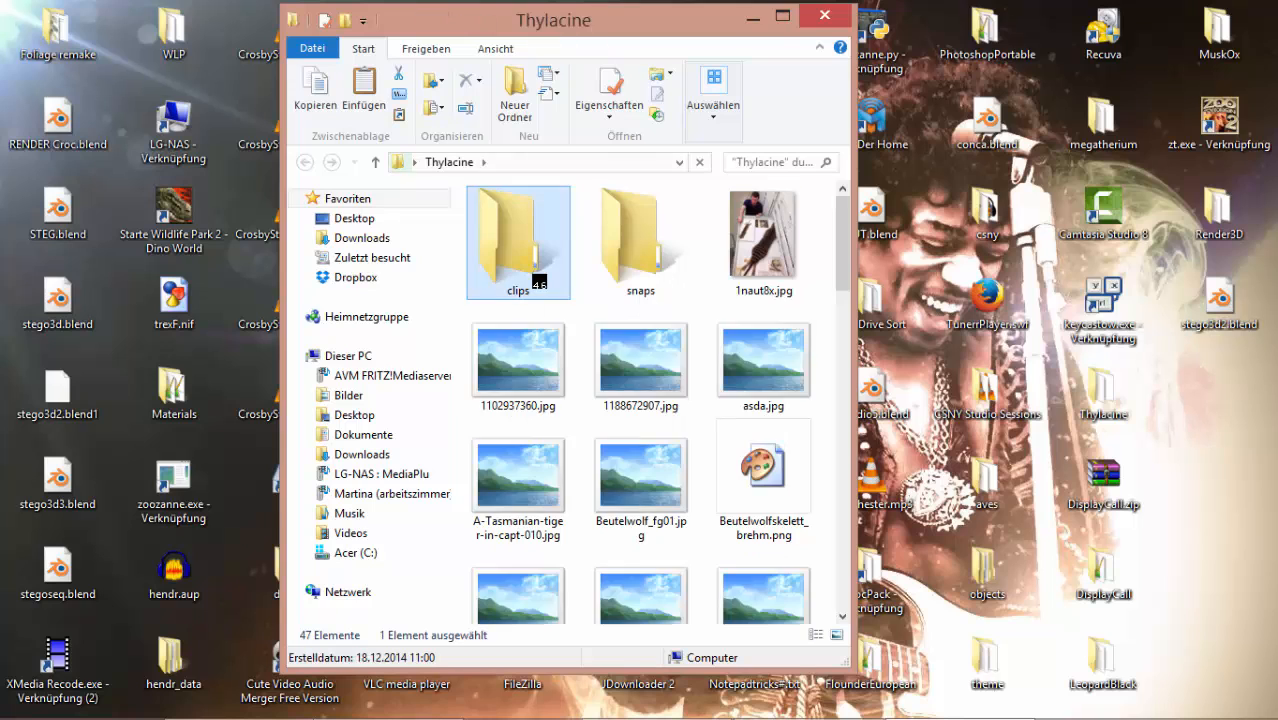
double_click(518, 230)
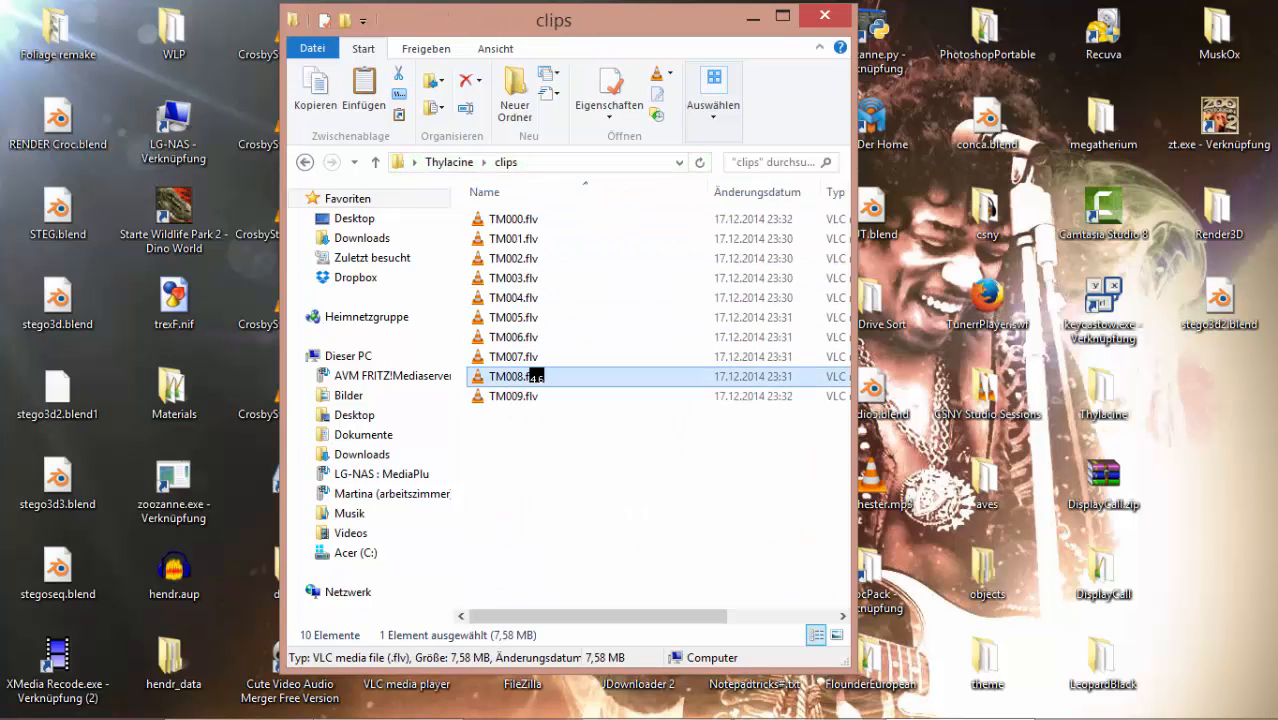
double_click(513, 376)
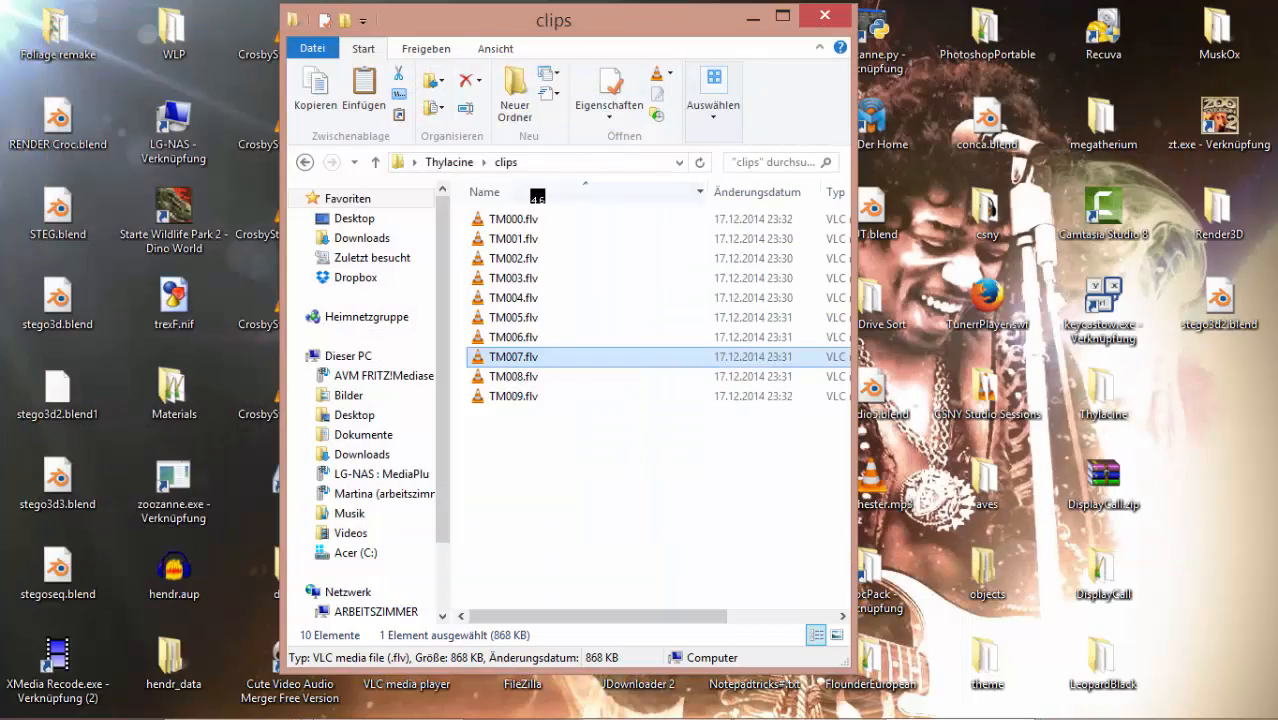
double_click(513, 218)
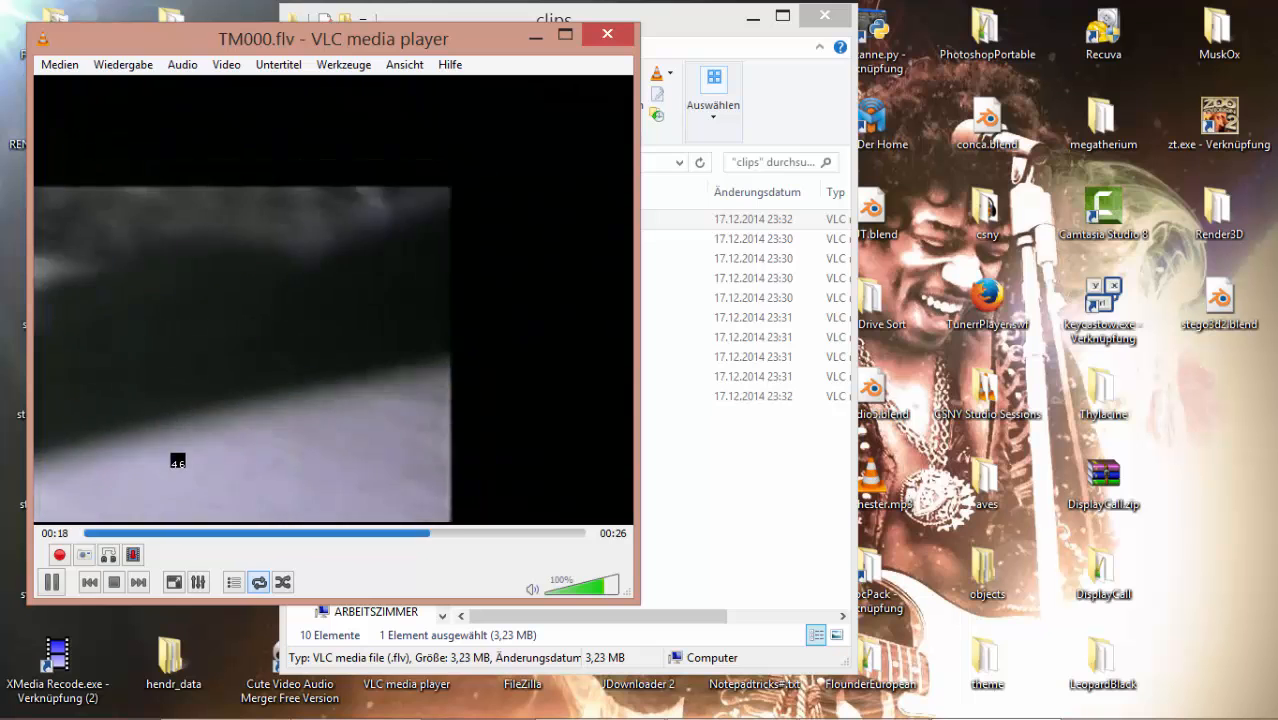
- Close the VLC reference clip to get back to Blender's Run_Ahead scene
click(51, 581)
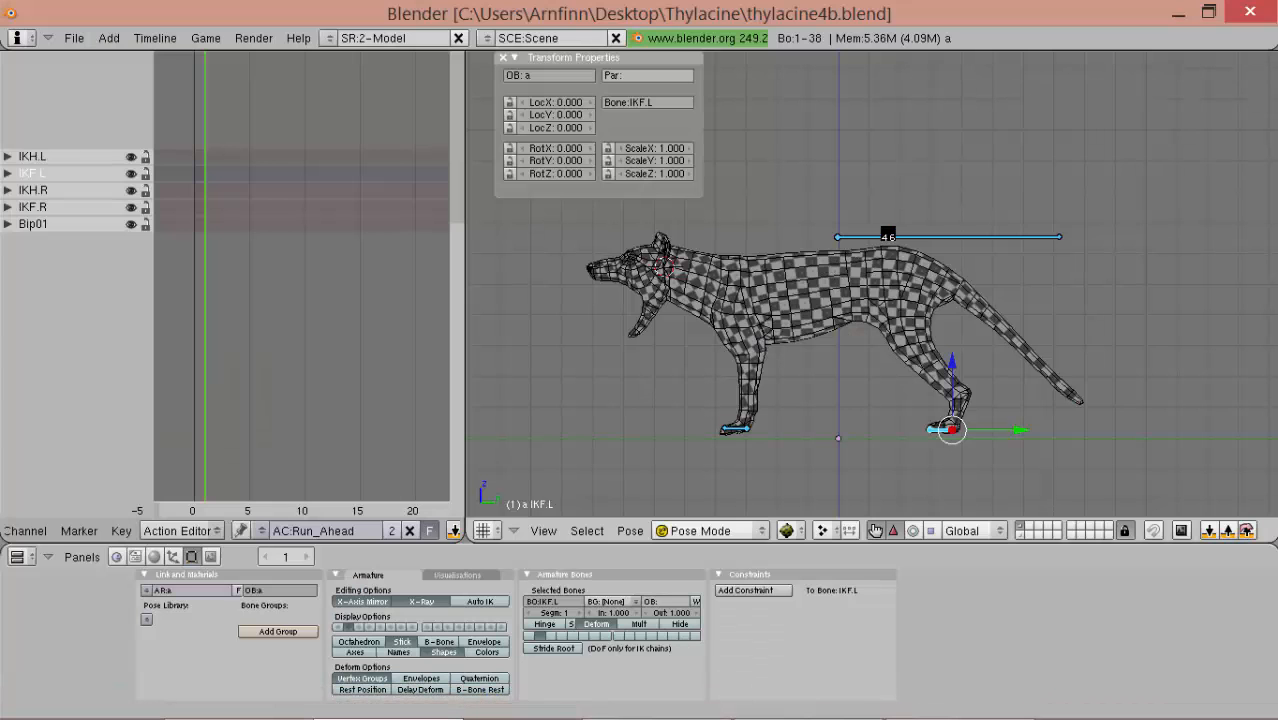
- Move IKF.L forward and key it at frame 1, then reposition IKH.L with rotation cleared
key(alt+shift)
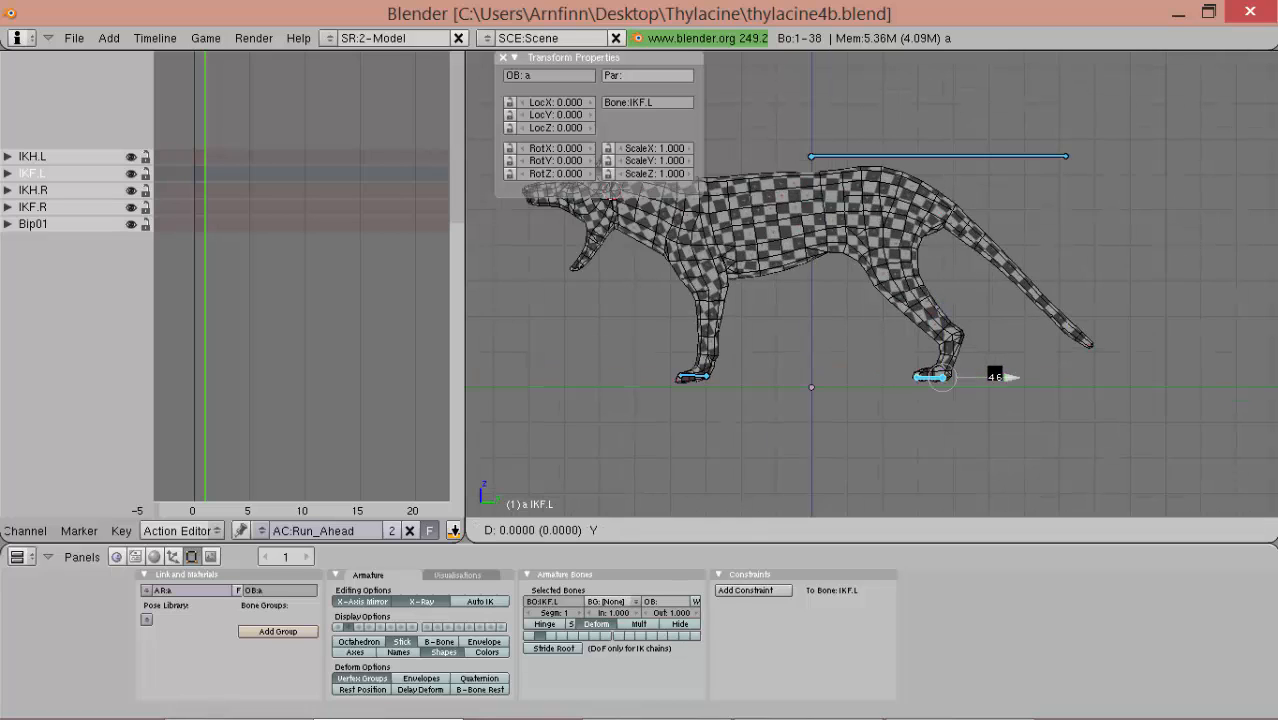
click(935, 376)
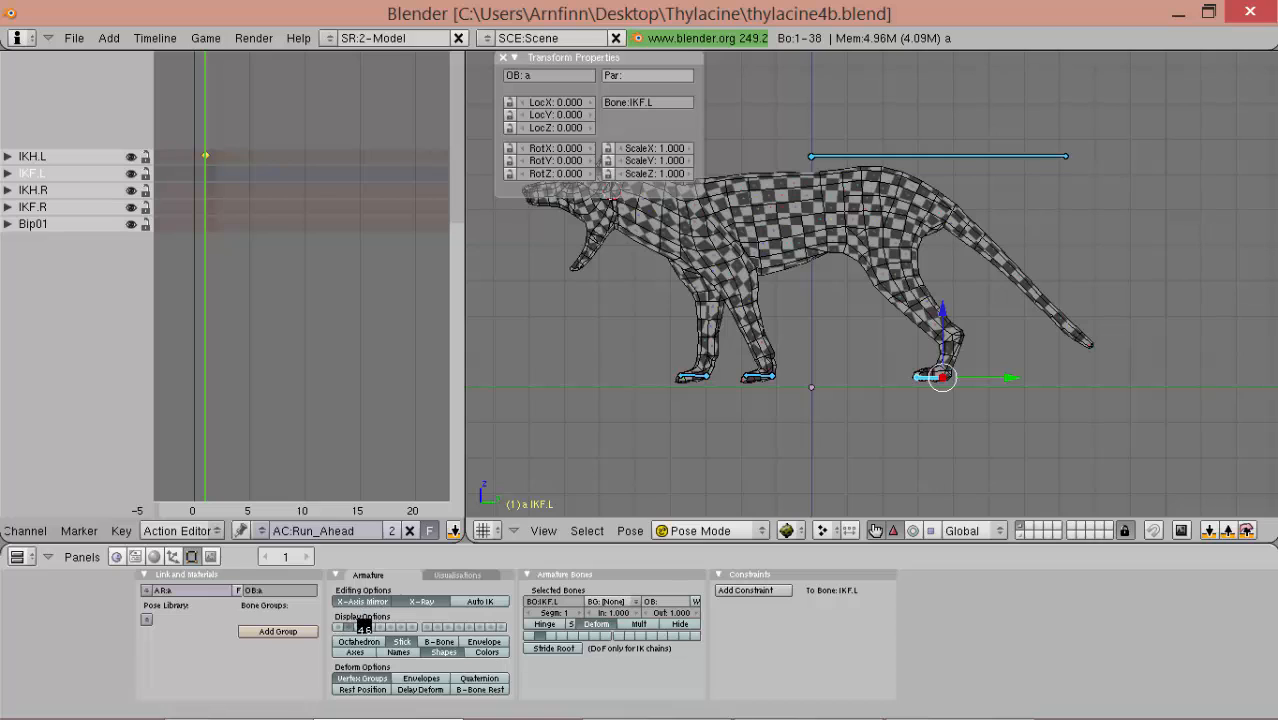
drag(938, 377, 895, 377)
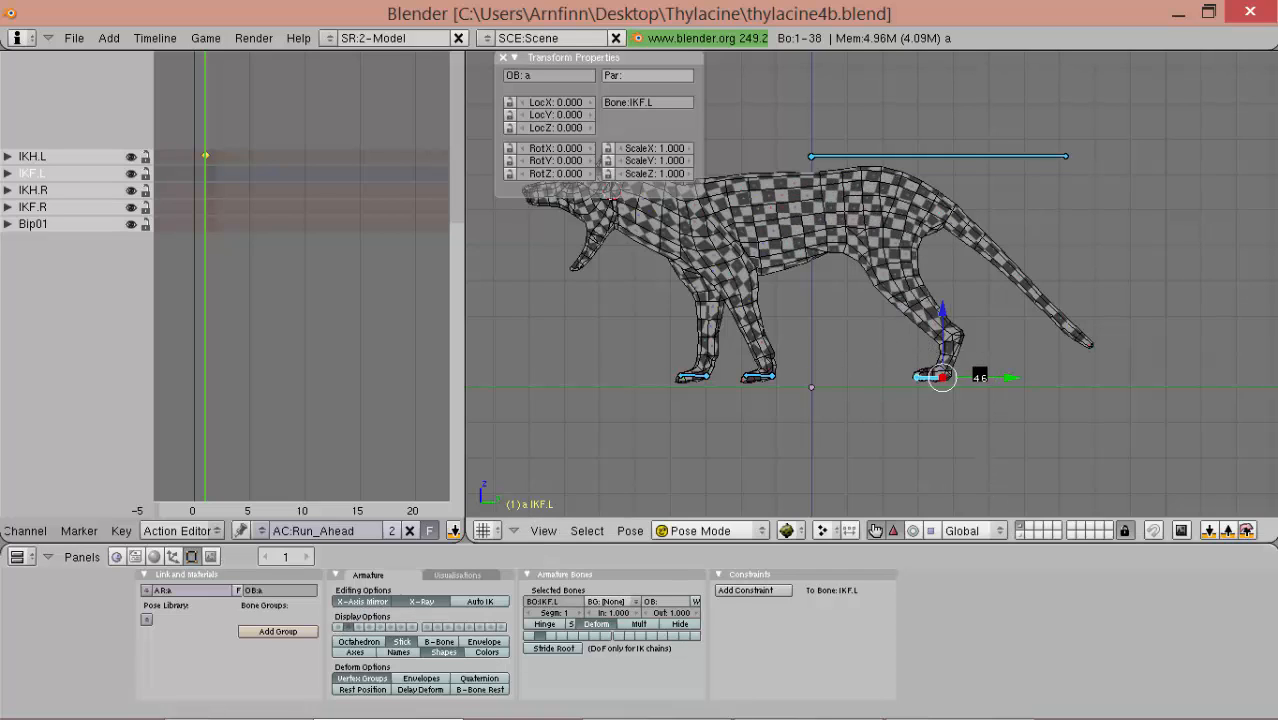
drag(937, 377, 830, 377)
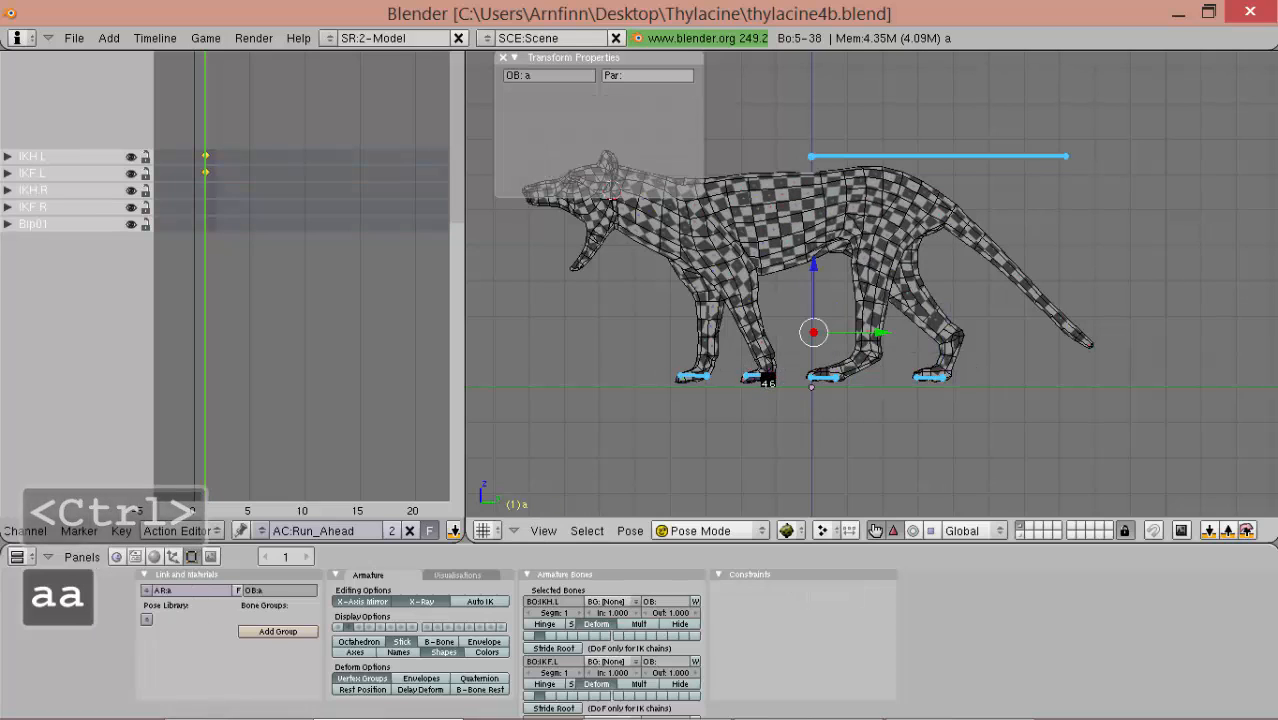
key(alt+r)
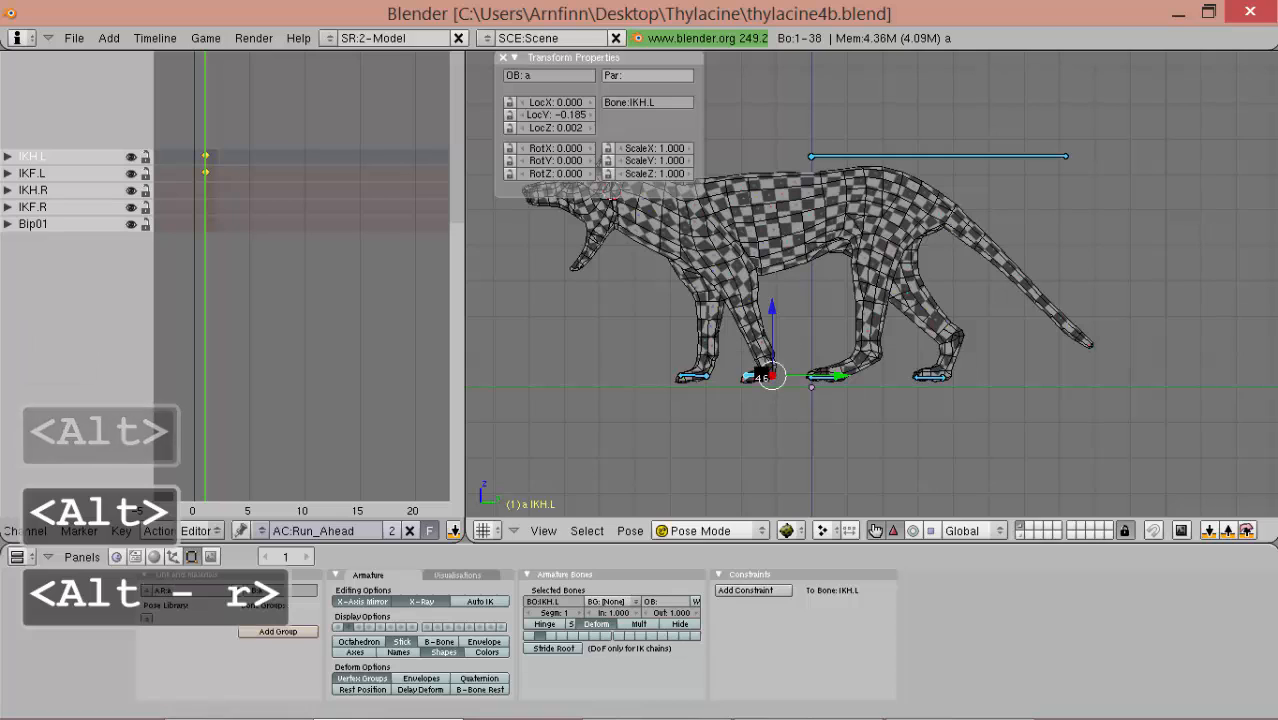
key(alt+g)
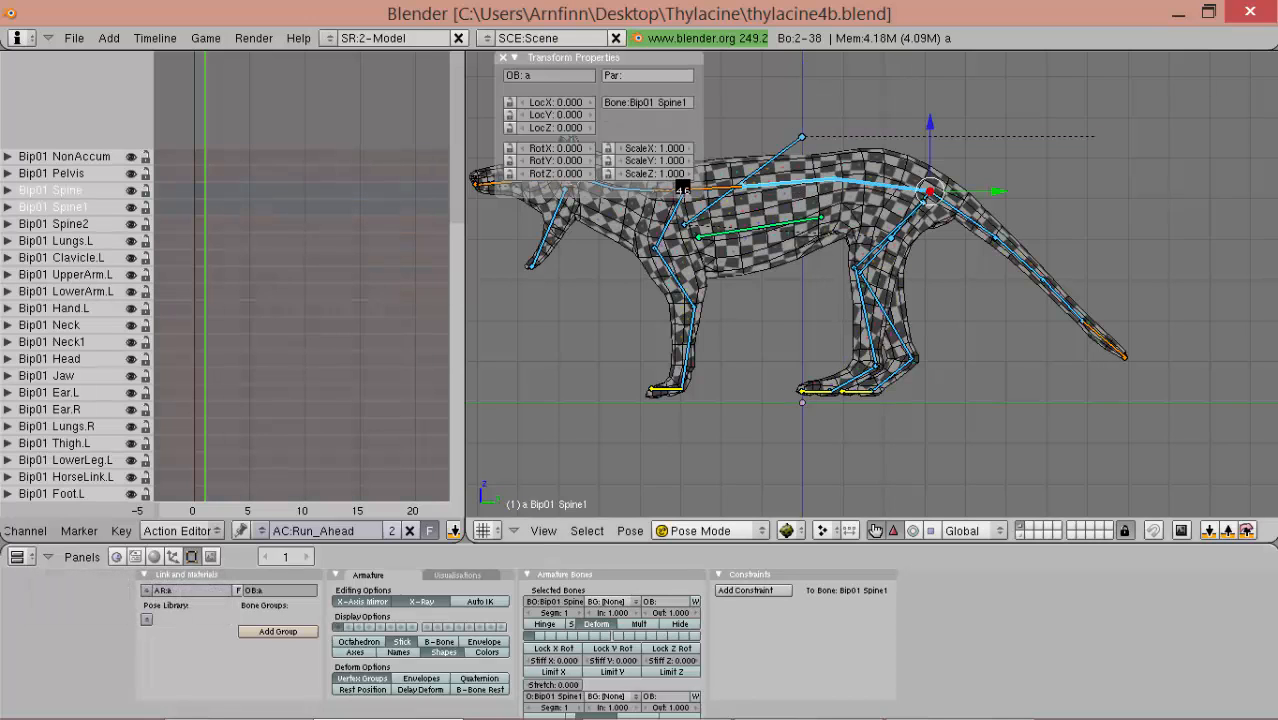
- Pose the tail, neck and spine, and show only IK target and root channels
key(shift+r)
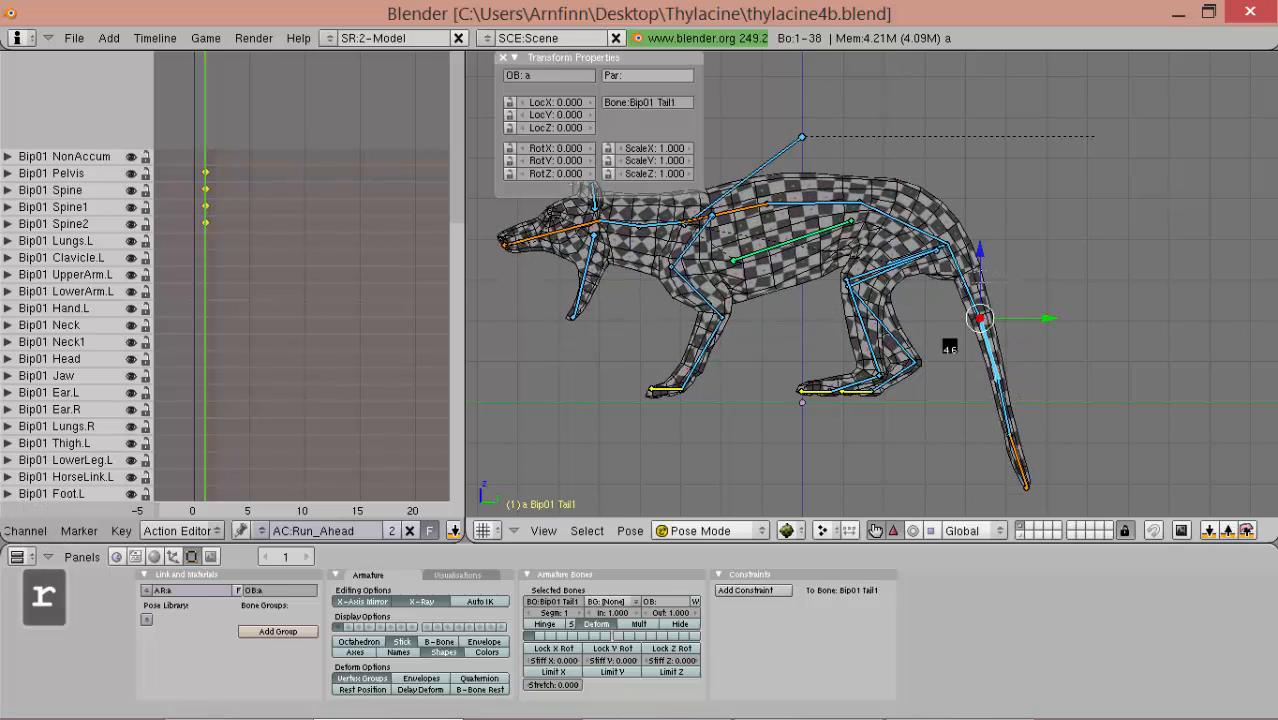
key(ctrl+r)
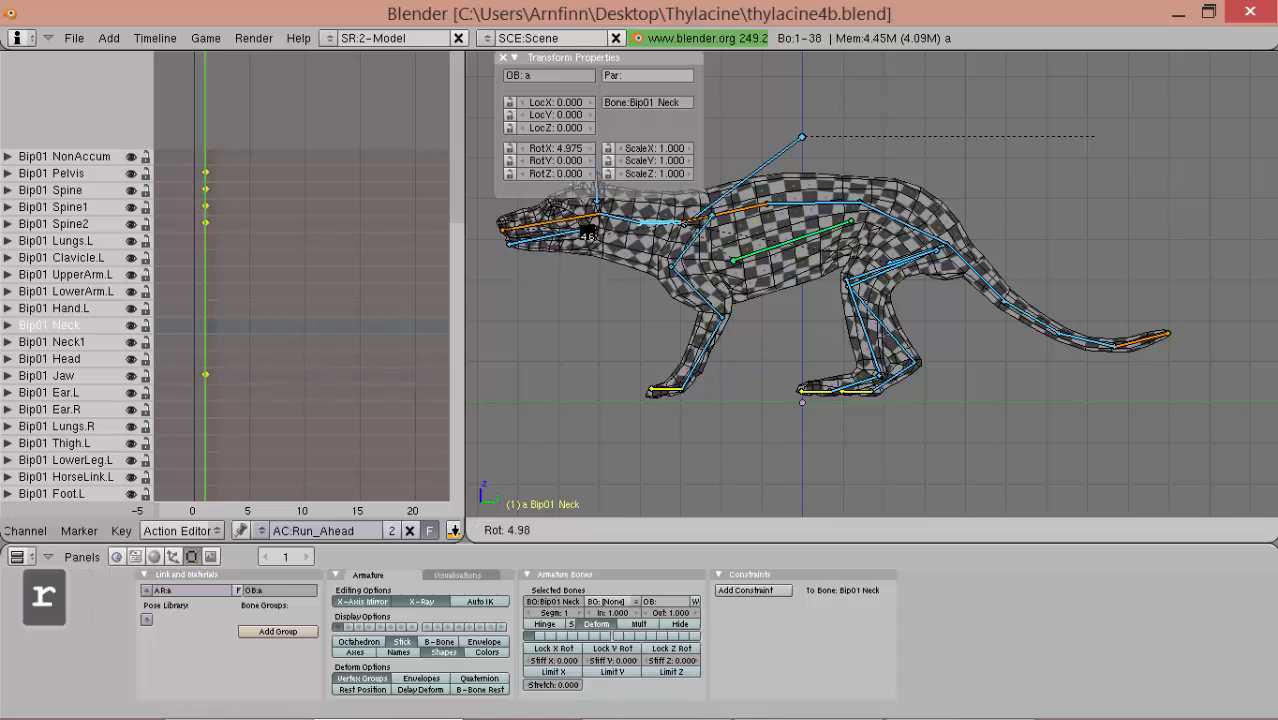
key(shift+r)
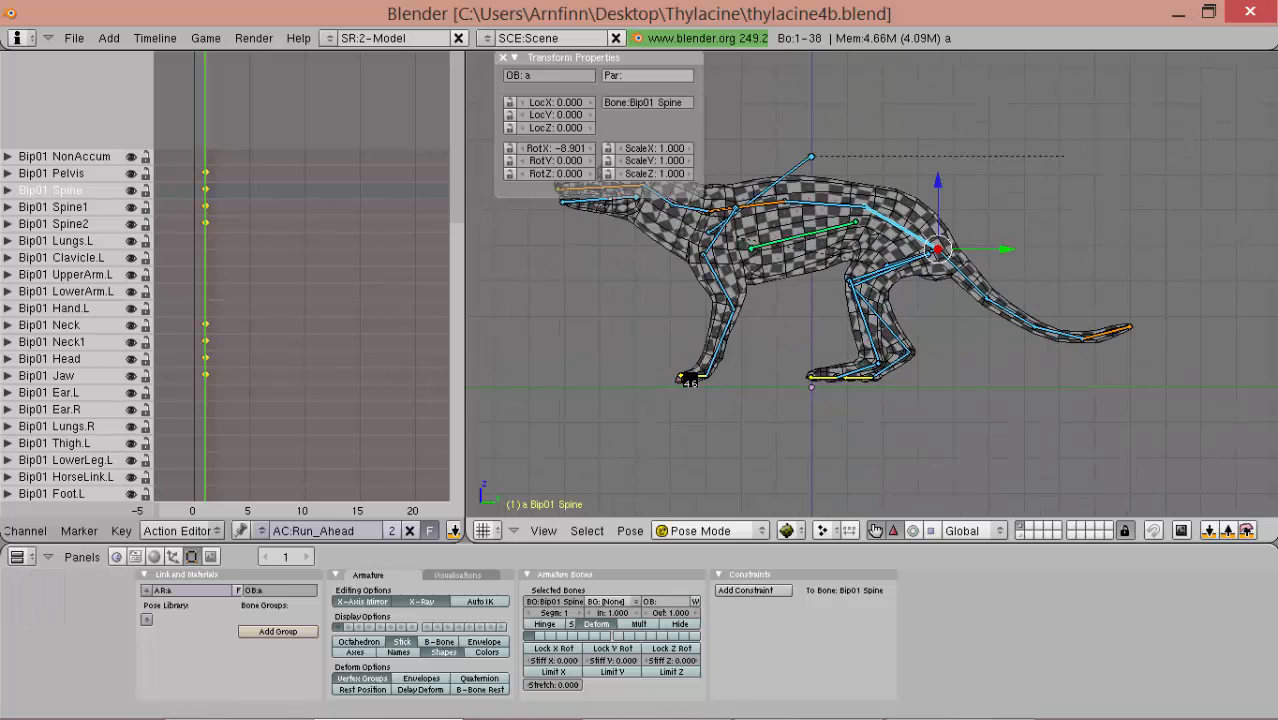
click(705, 375)
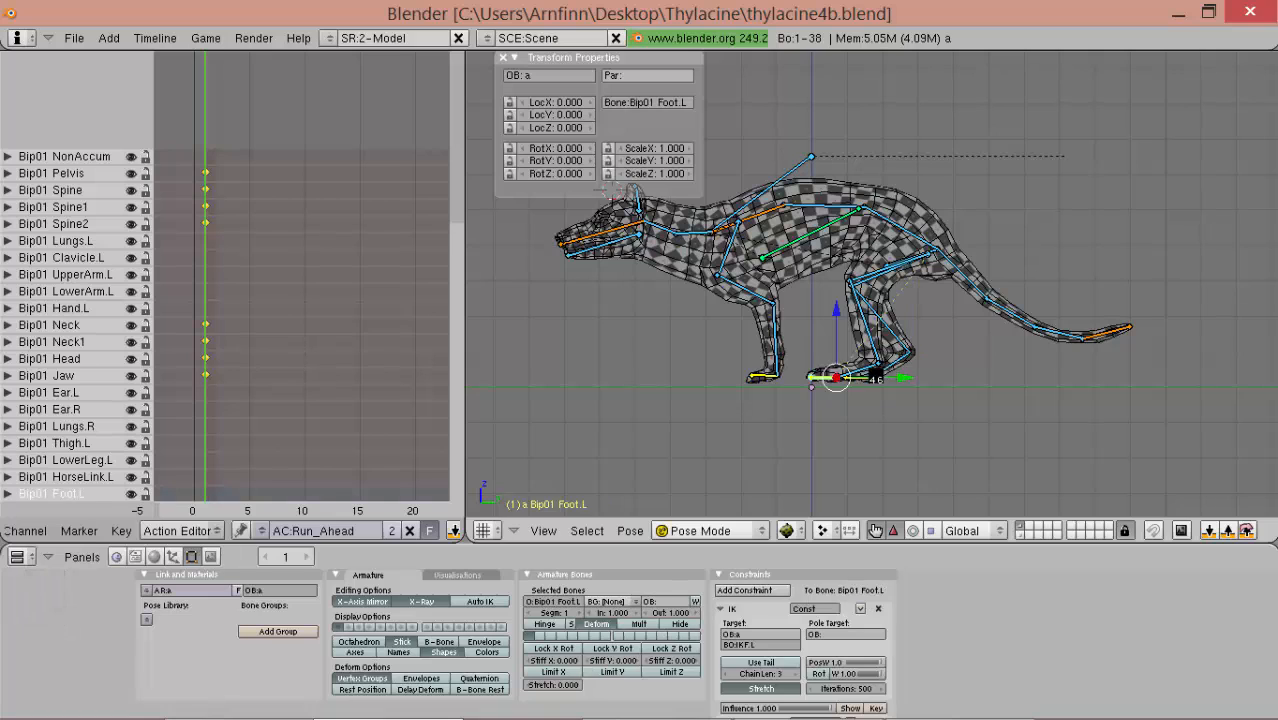
key(ctrl)
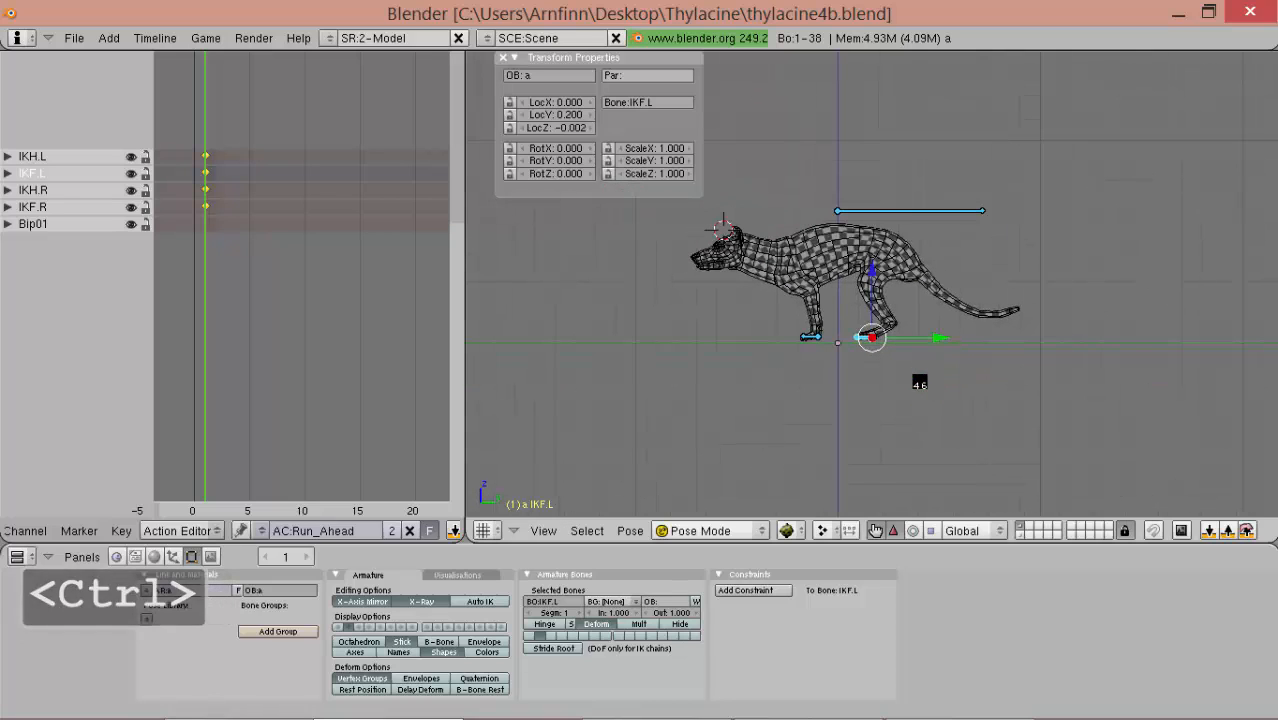
- At frame 11, pose IKH.L, IKH.R, pelvis and spine into a stretched leap
key(a)
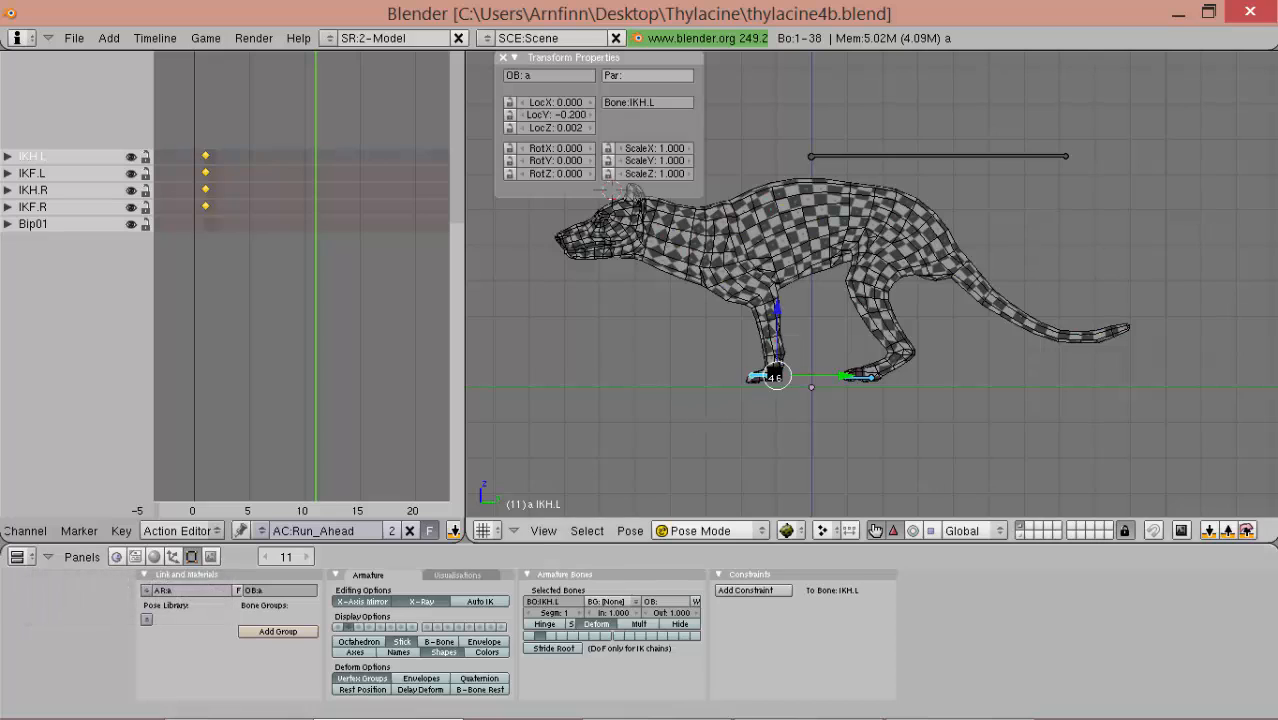
click(775, 375)
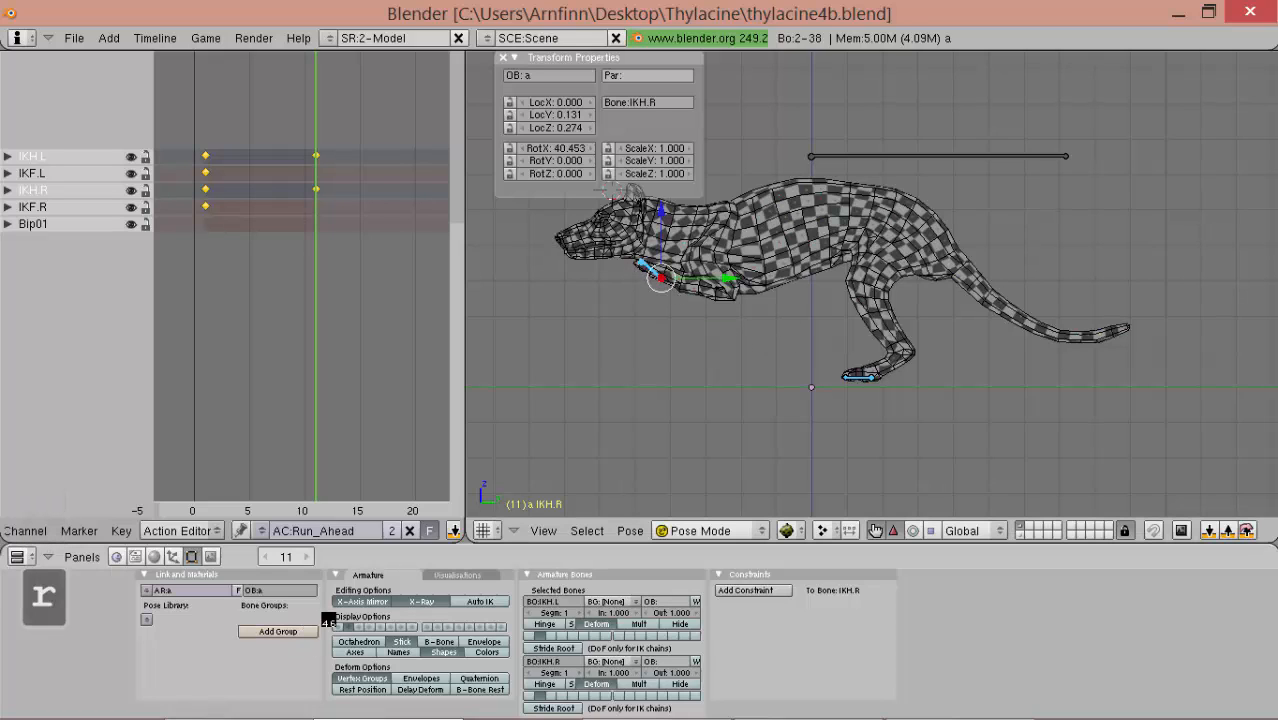
mouse_move(335, 625)
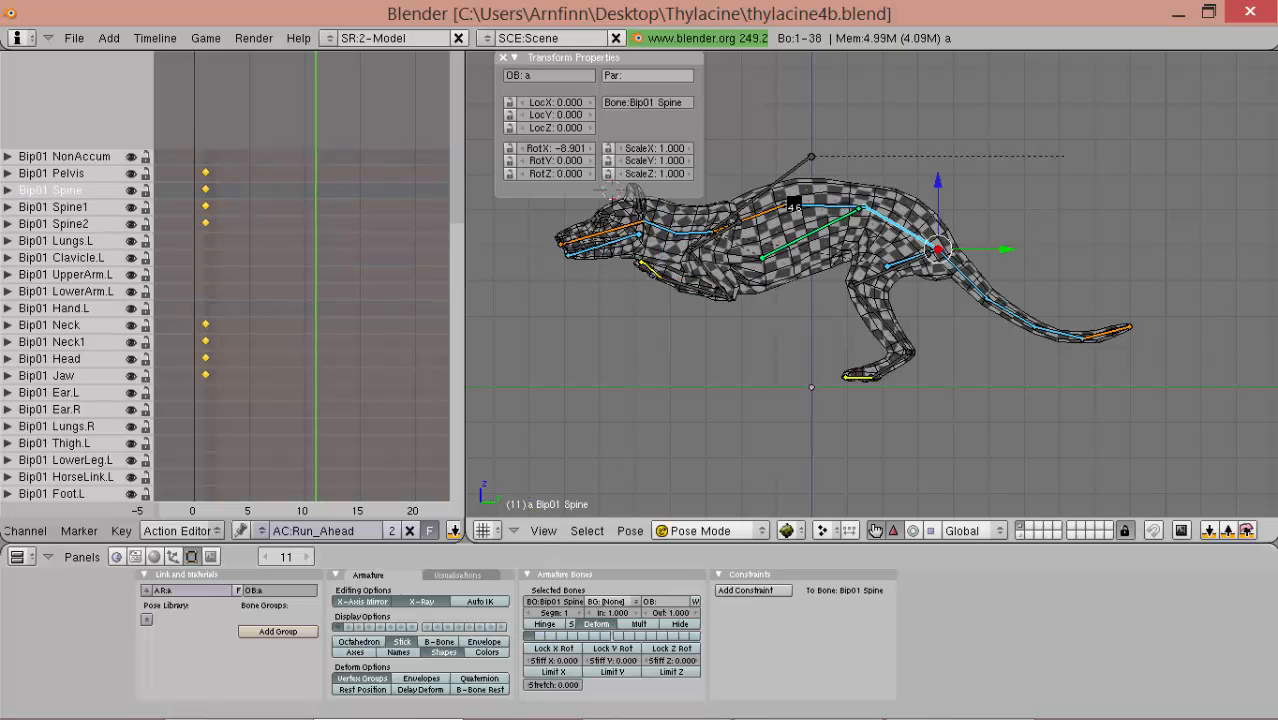
key(shift+r)
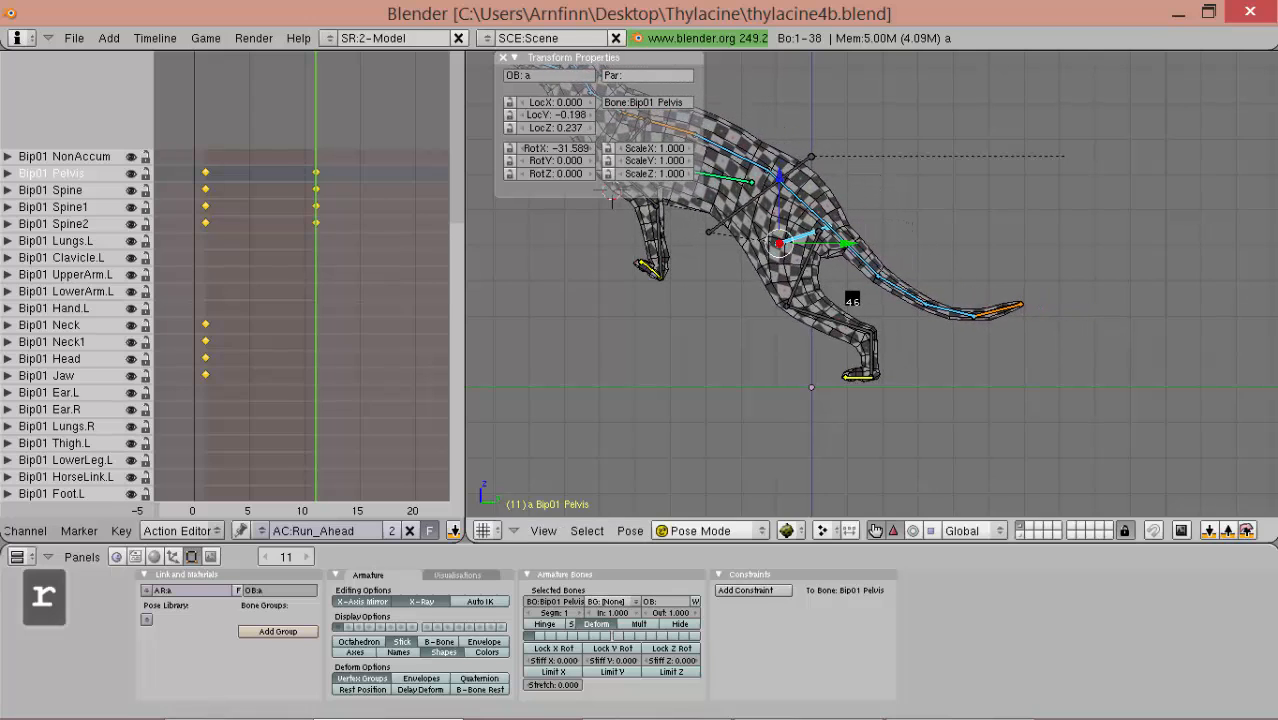
key(shift+alt)
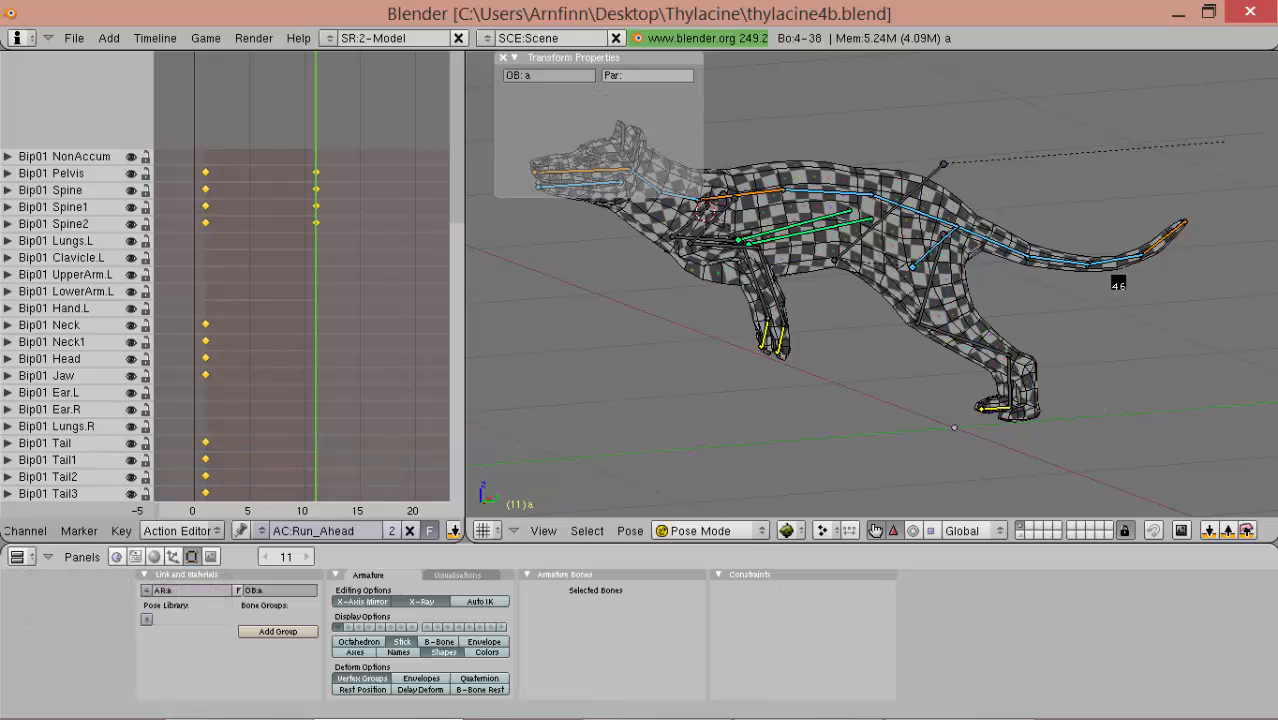
- Rotate Spine2, tail, neck and jaw bones into the frame-11 leap pose and key them
click(960, 240)
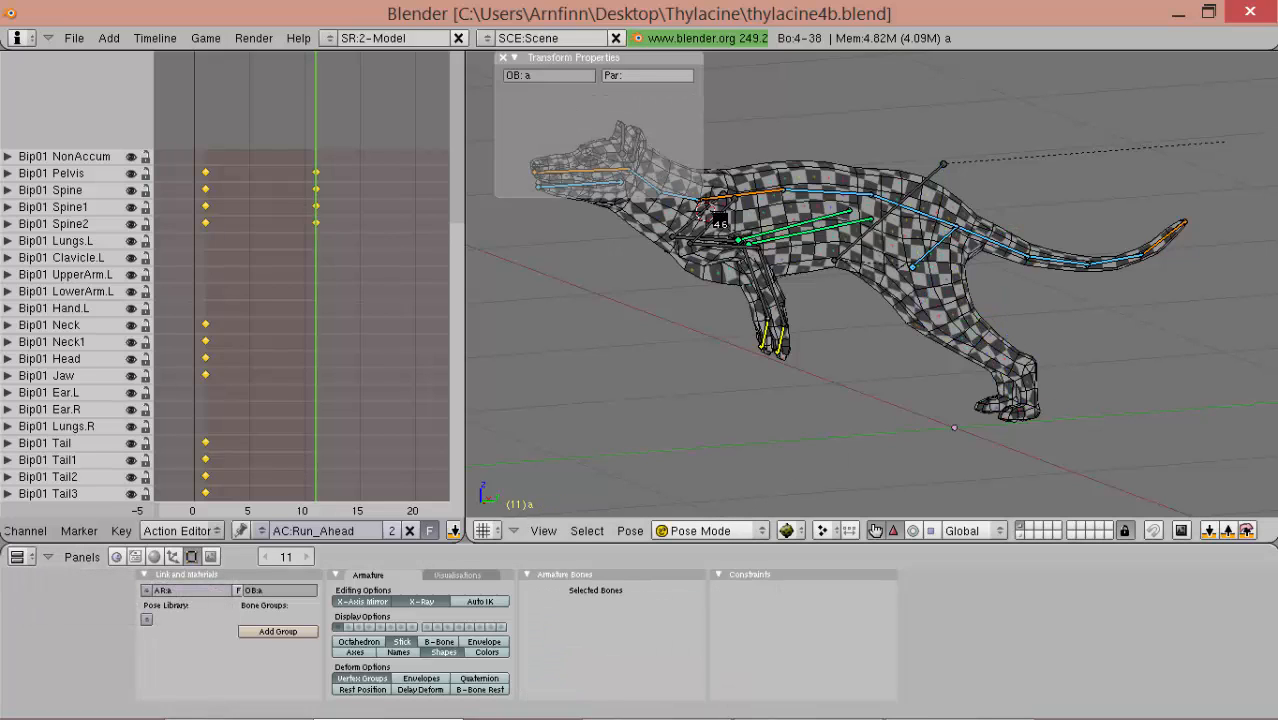
click(720, 215)
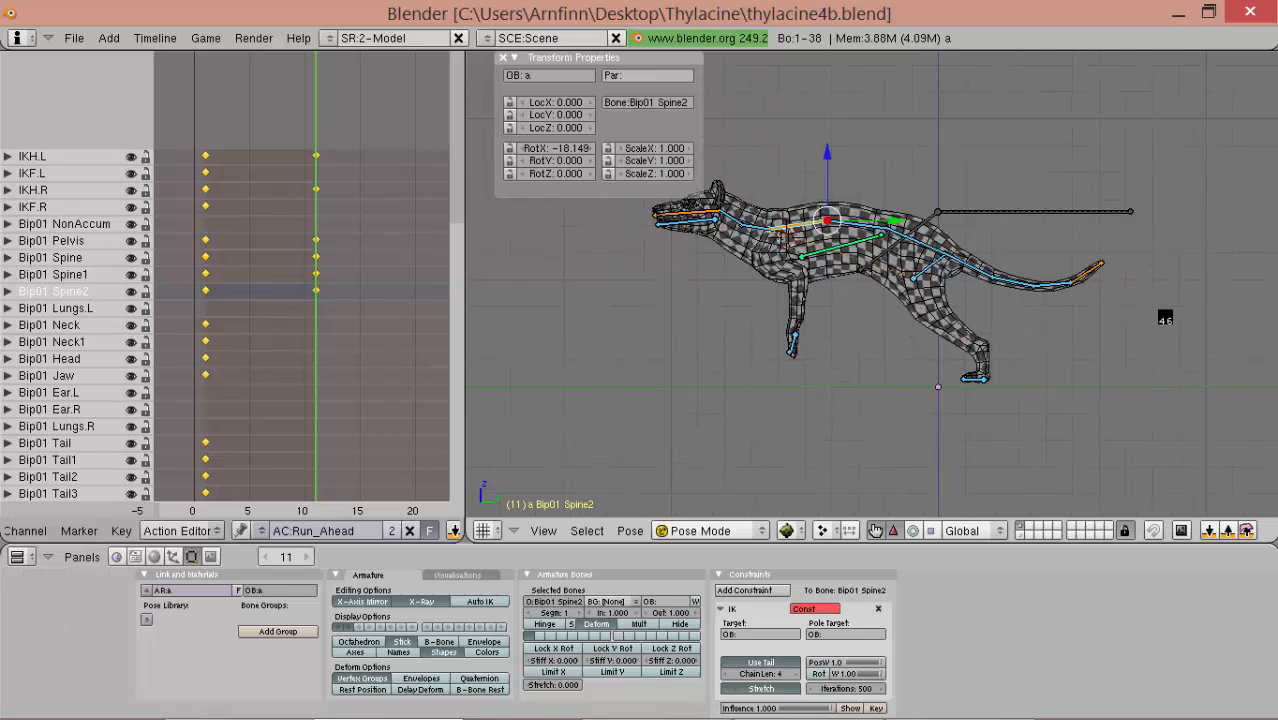
key(ctrl+r)
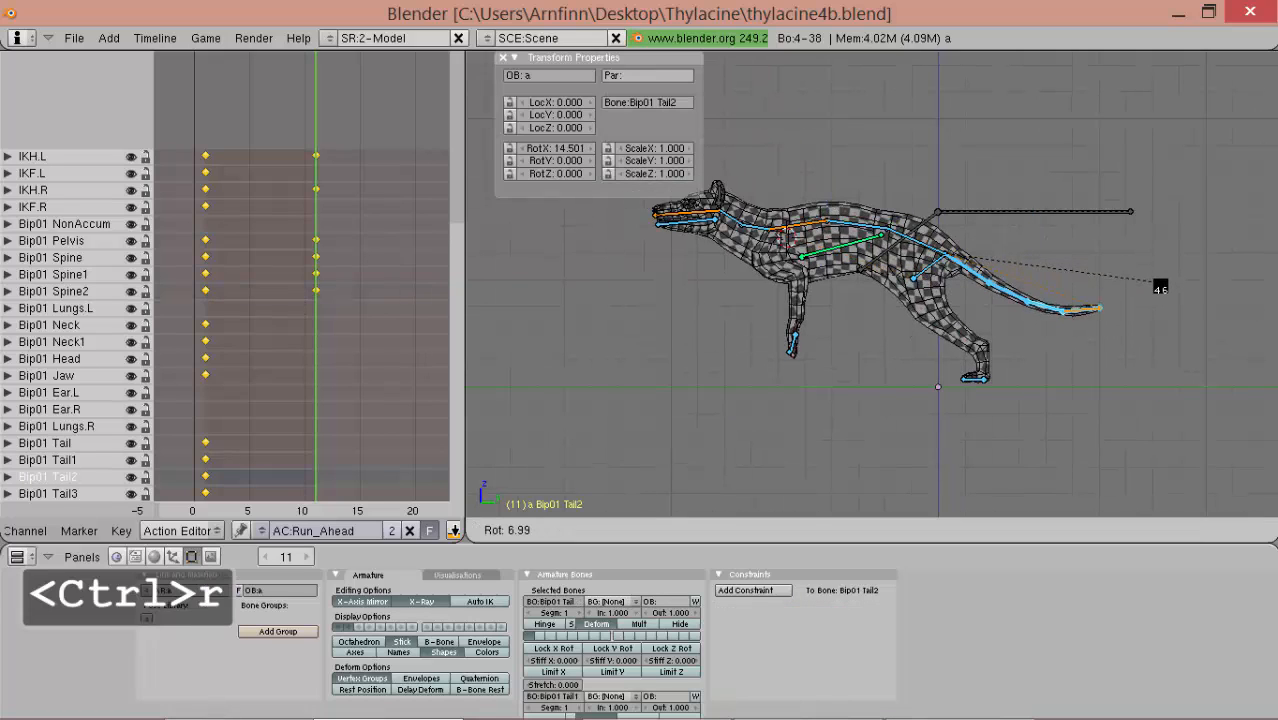
key(ctrl+r)
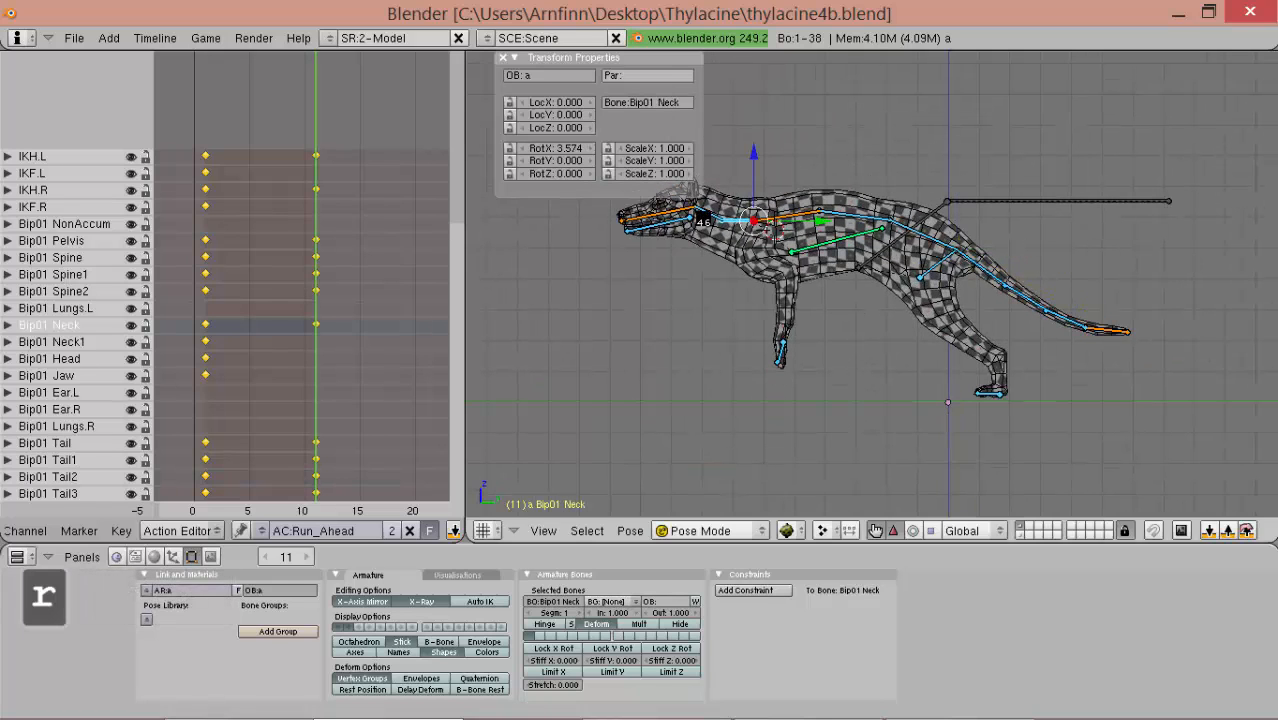
click(48, 375)
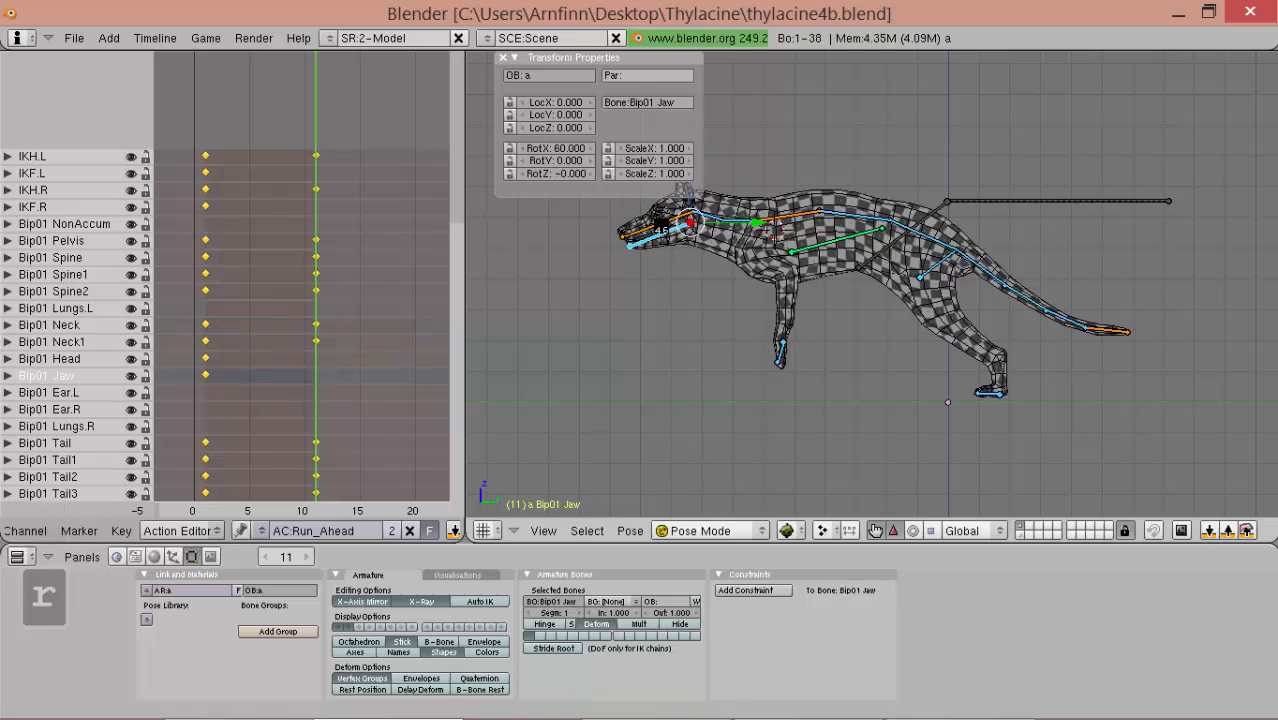
click(49, 358)
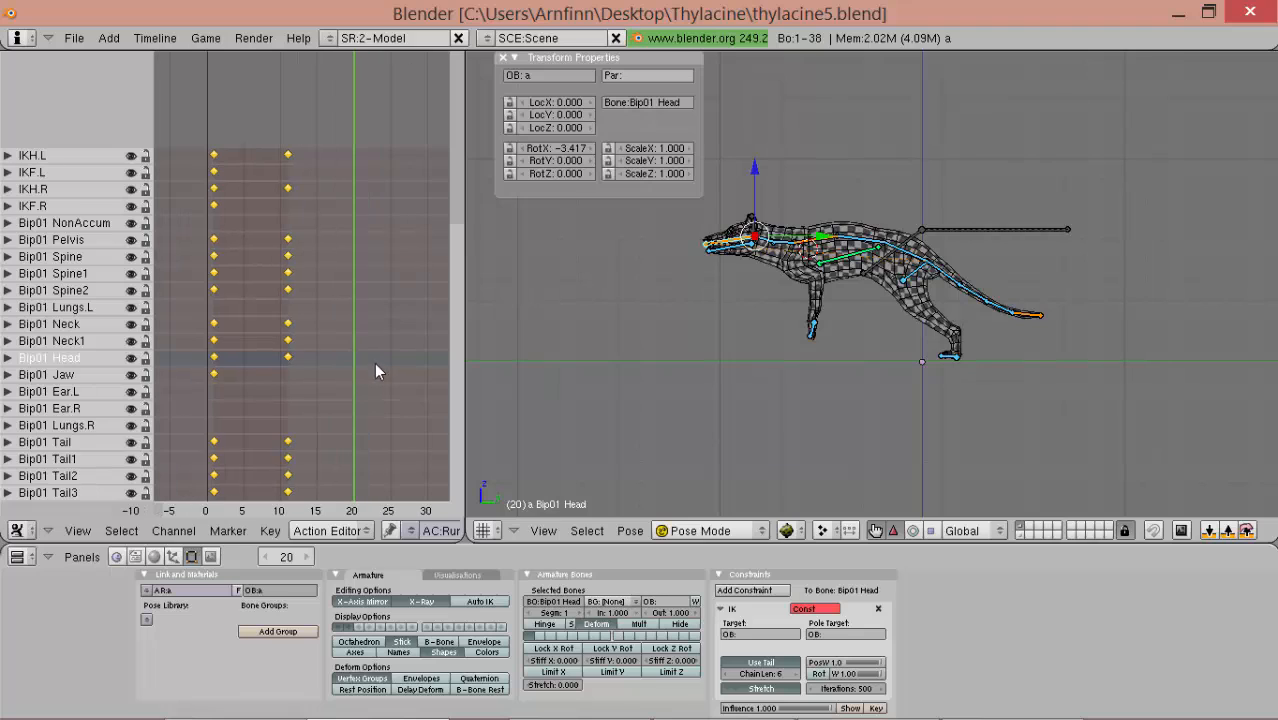
mouse_move(372, 407)
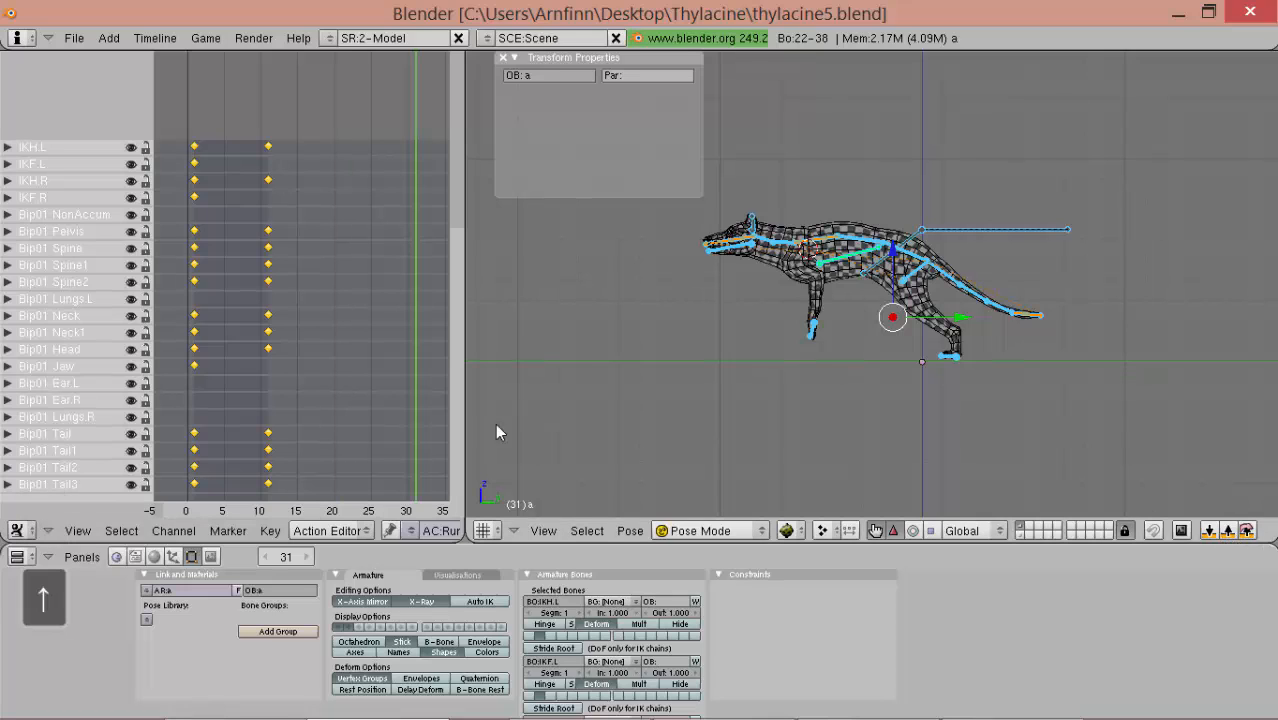
mouse_move(490, 468)
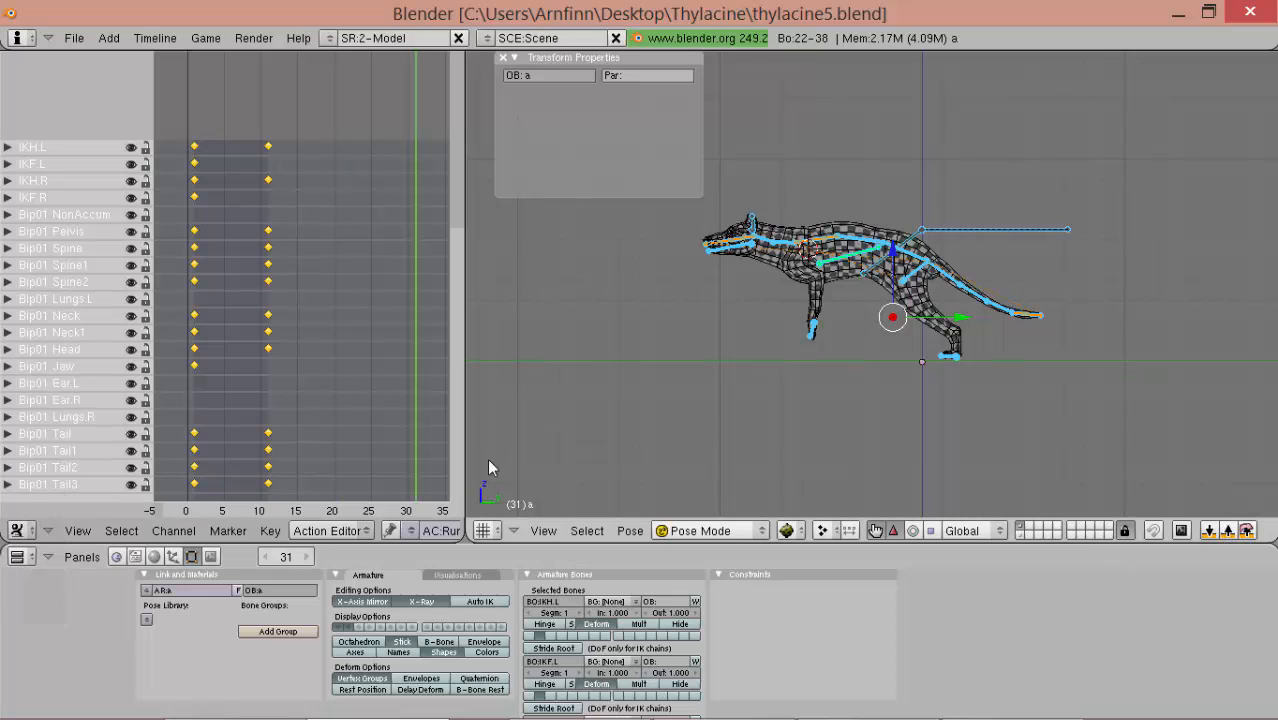
mouse_move(415, 472)
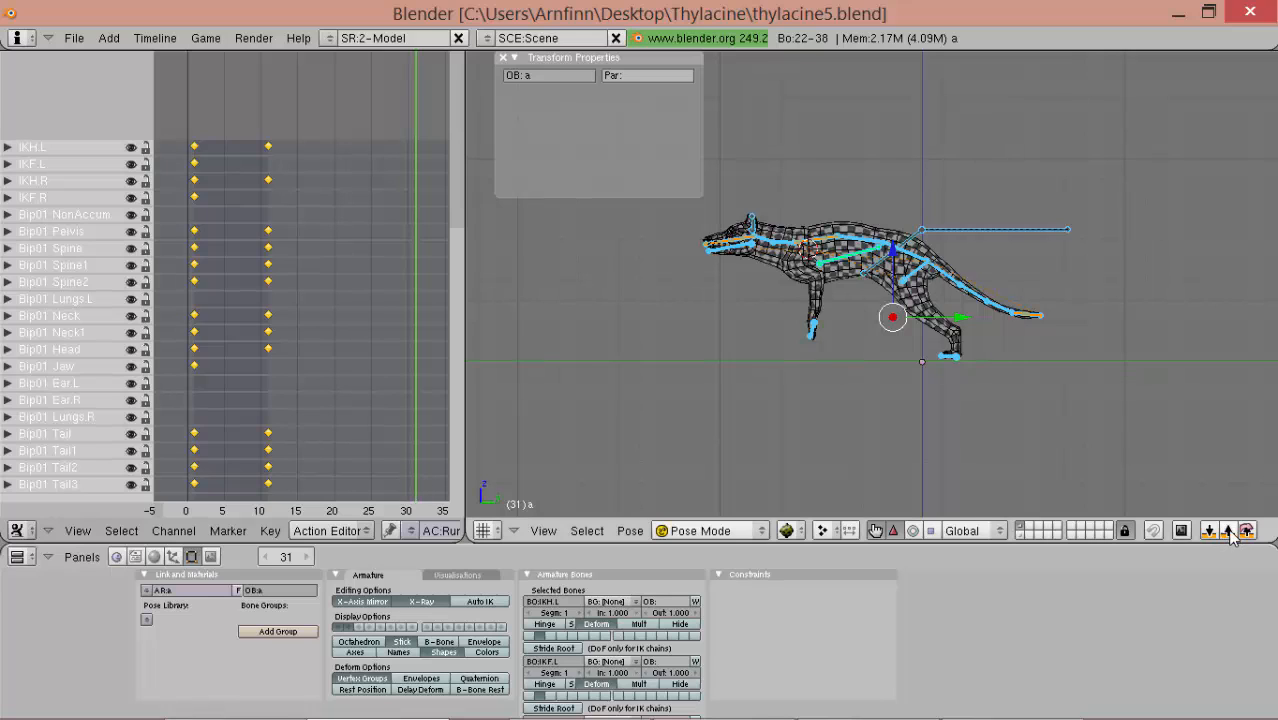
mouse_move(1245, 530)
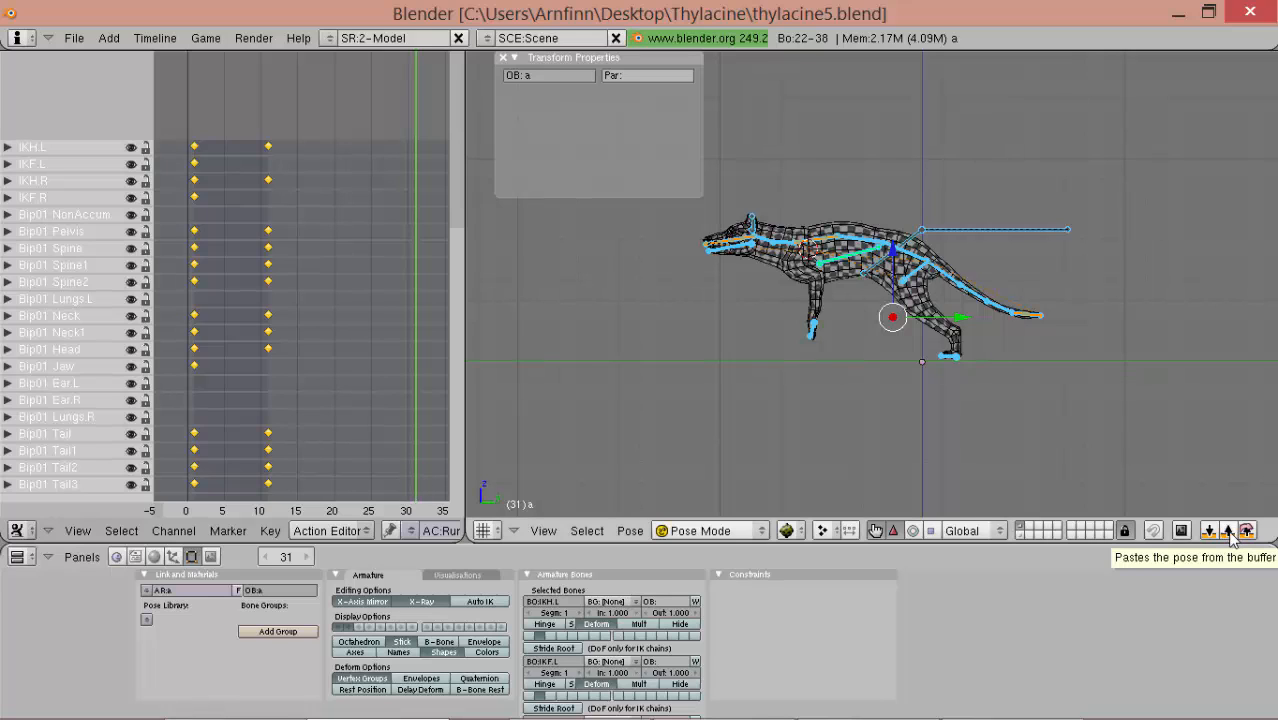
- Paste the frame-1 pose at frame 31, key it, and review an in-between frame
click(1245, 530)
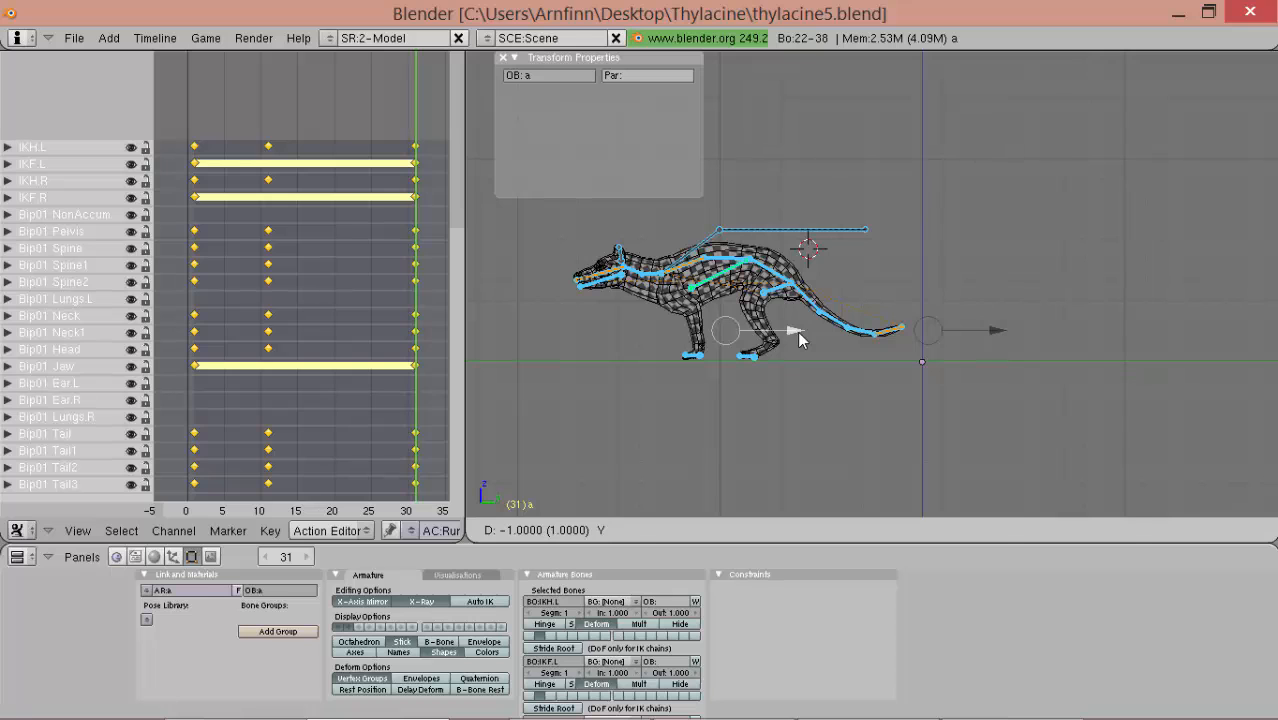
key(ctrl)
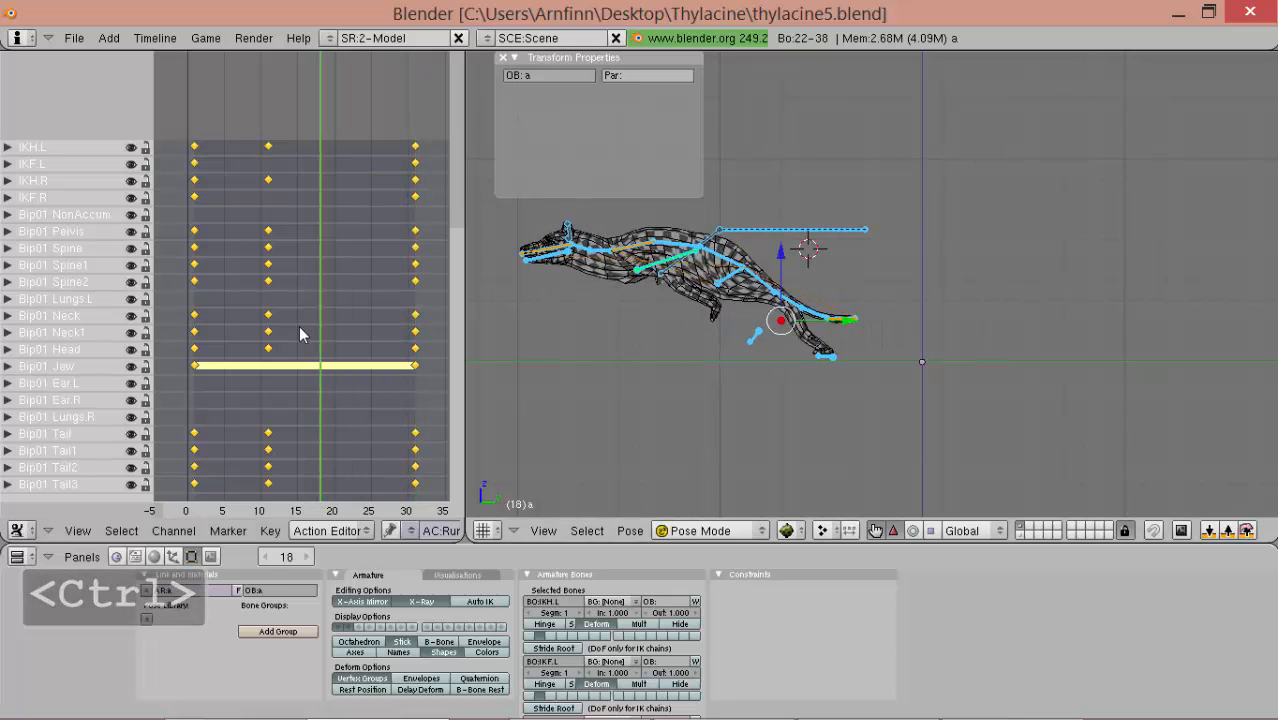
key(Left)
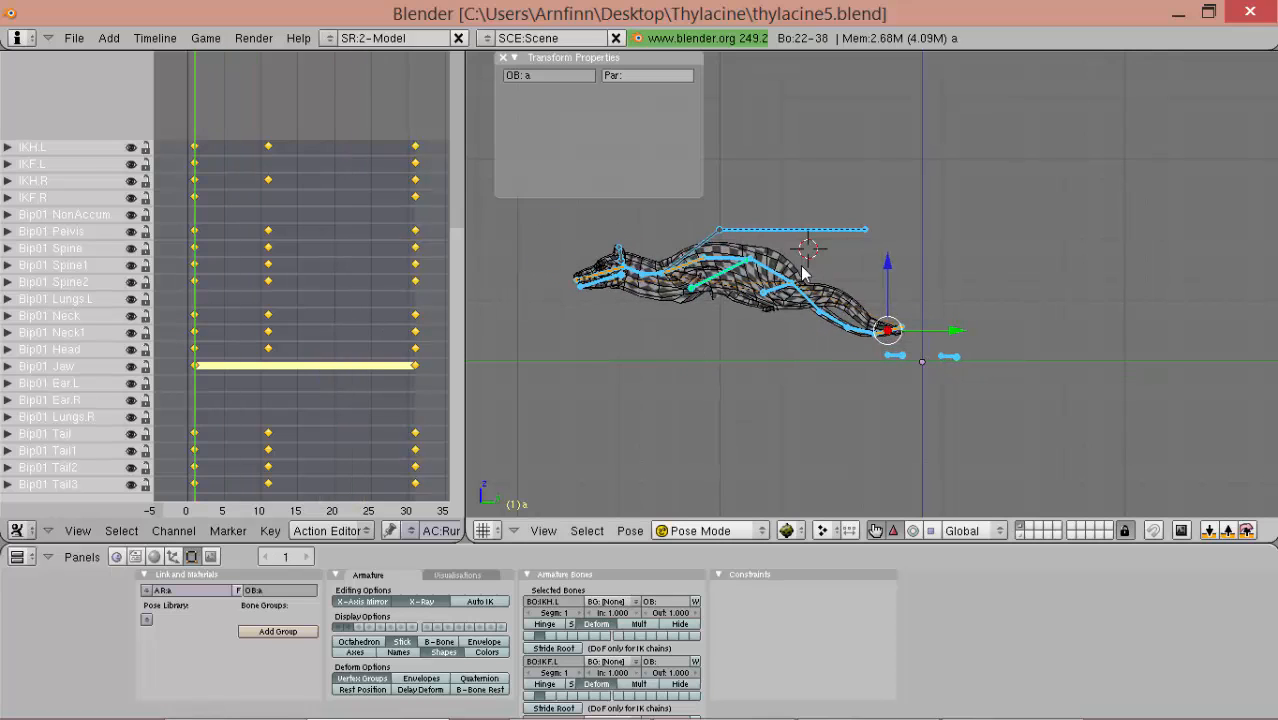
click(720, 230)
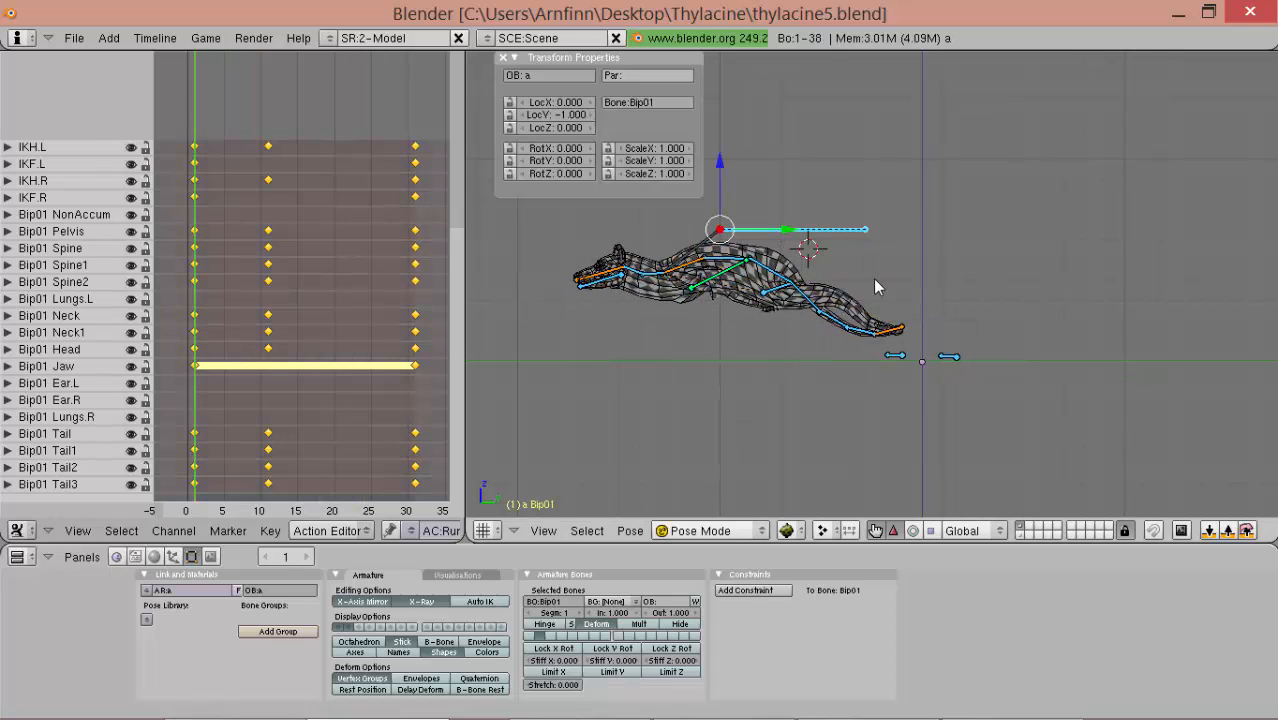
- Reset the root position, deselect all, and play Run_Ahead twice with it chosen in the action list
key(alt+g)
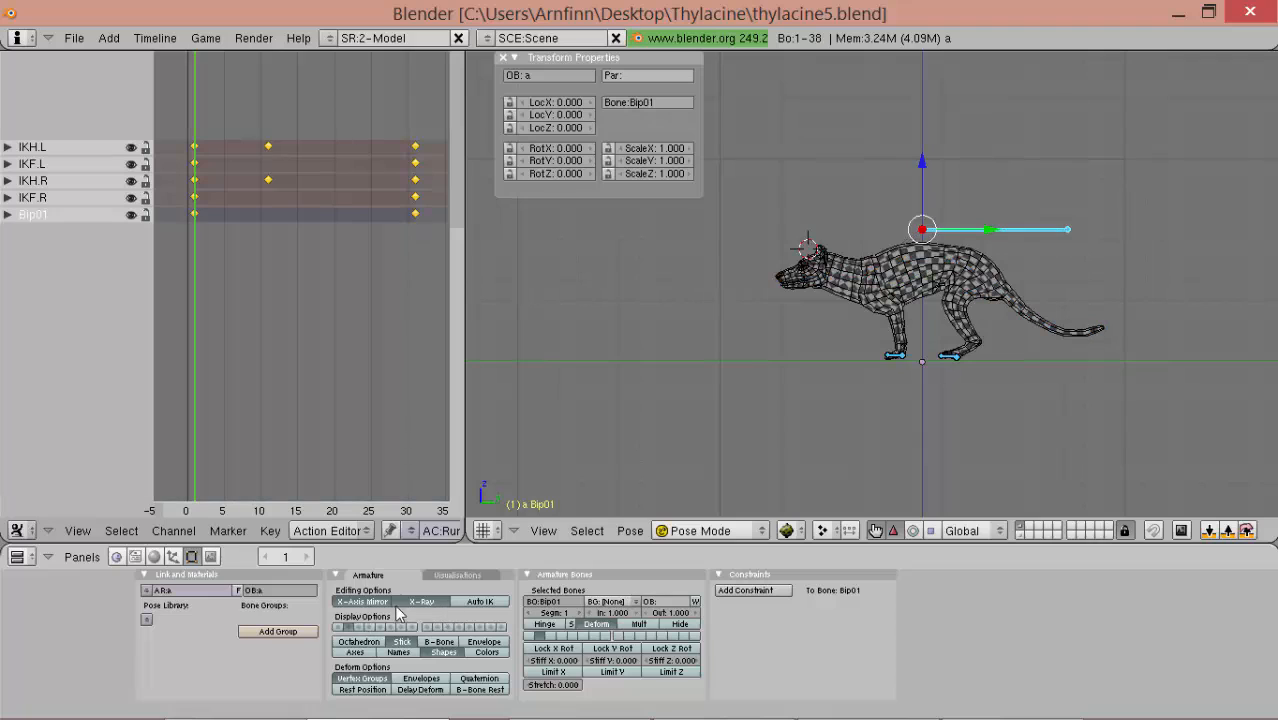
key(a)
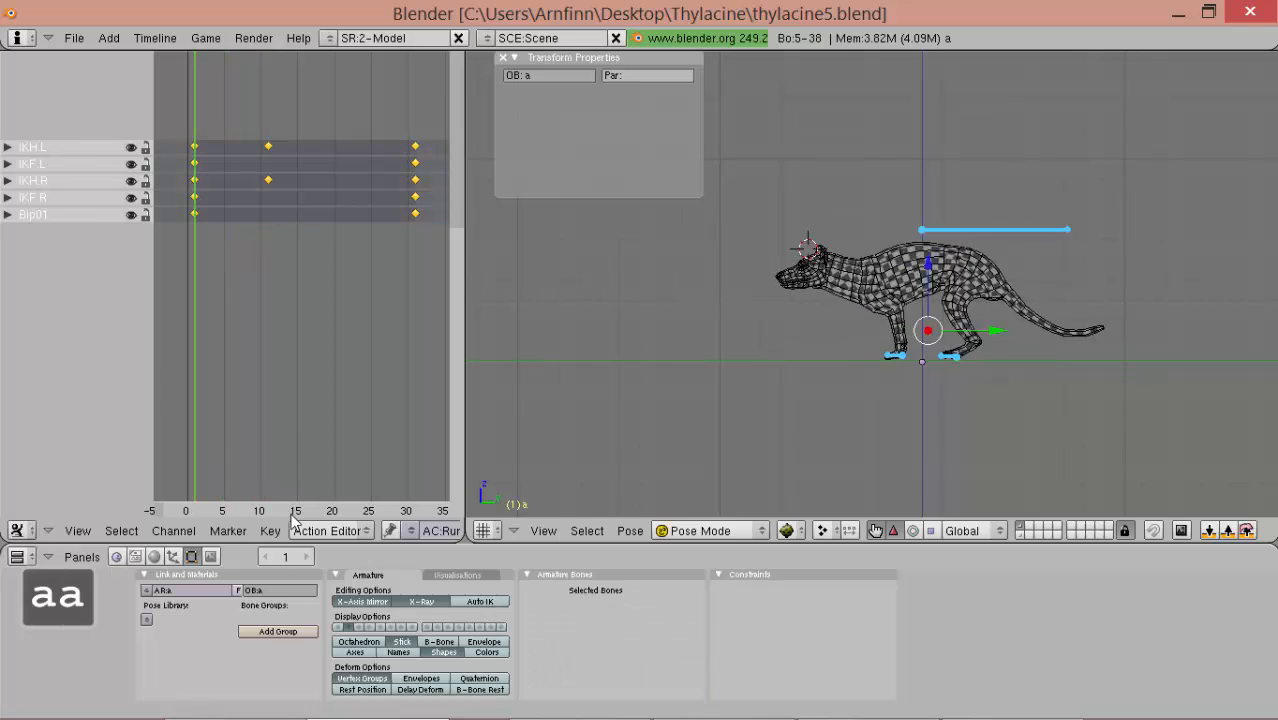
click(269, 530)
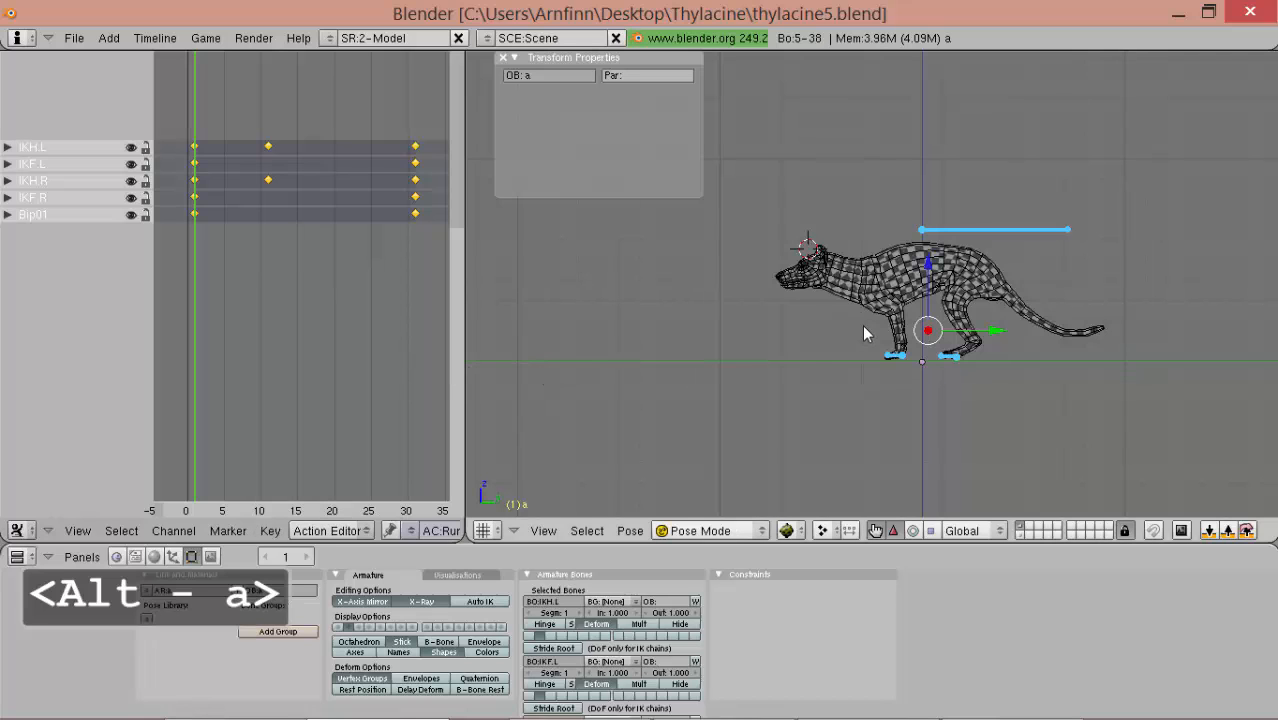
key(alt+a)
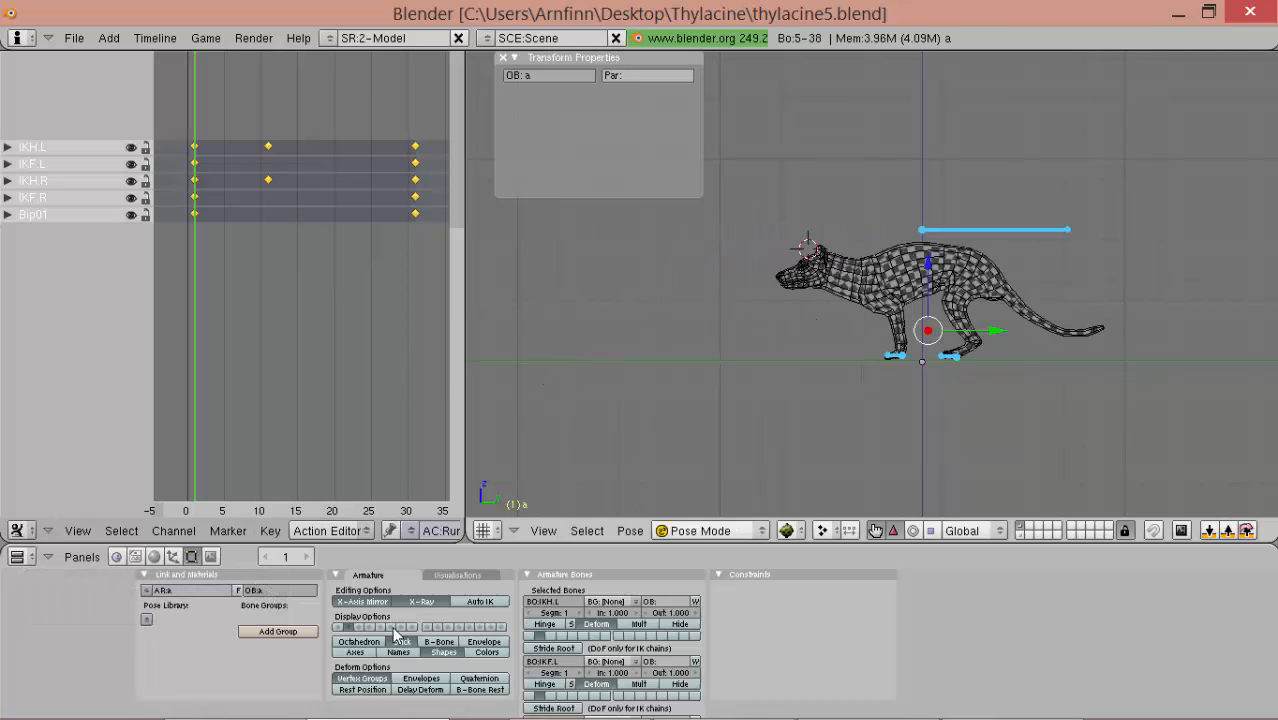
click(440, 530)
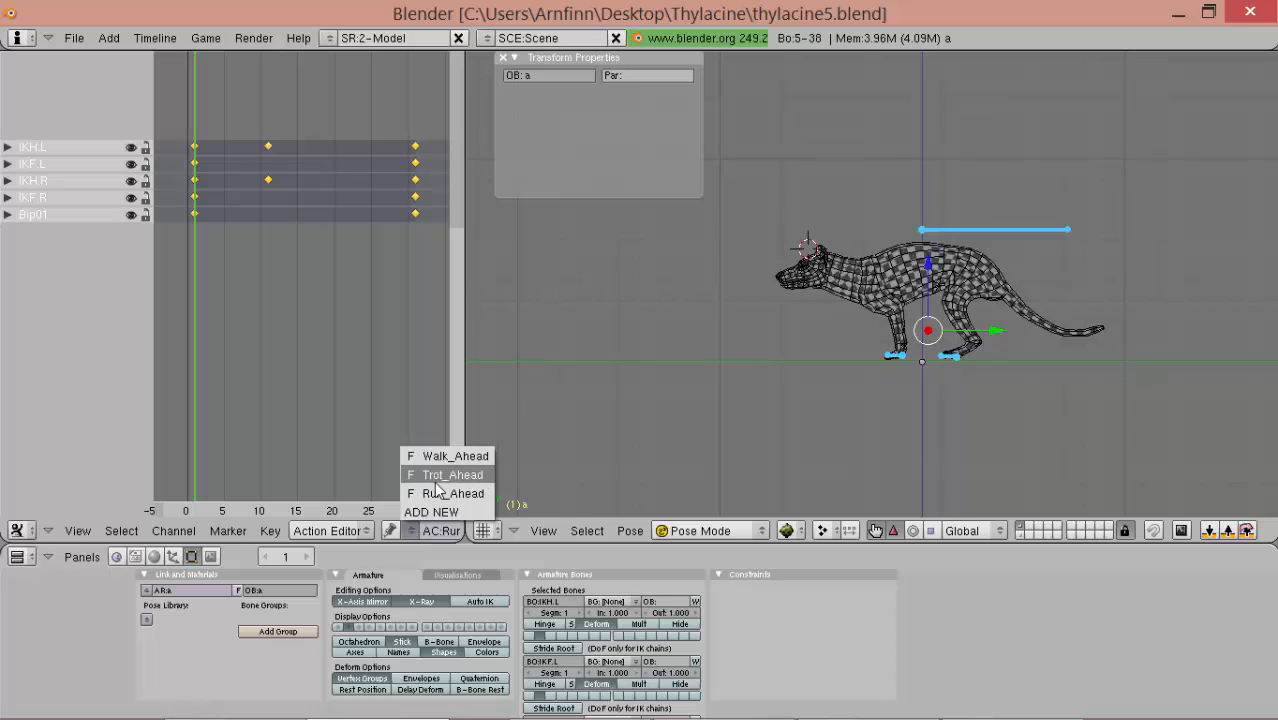
click(452, 474)
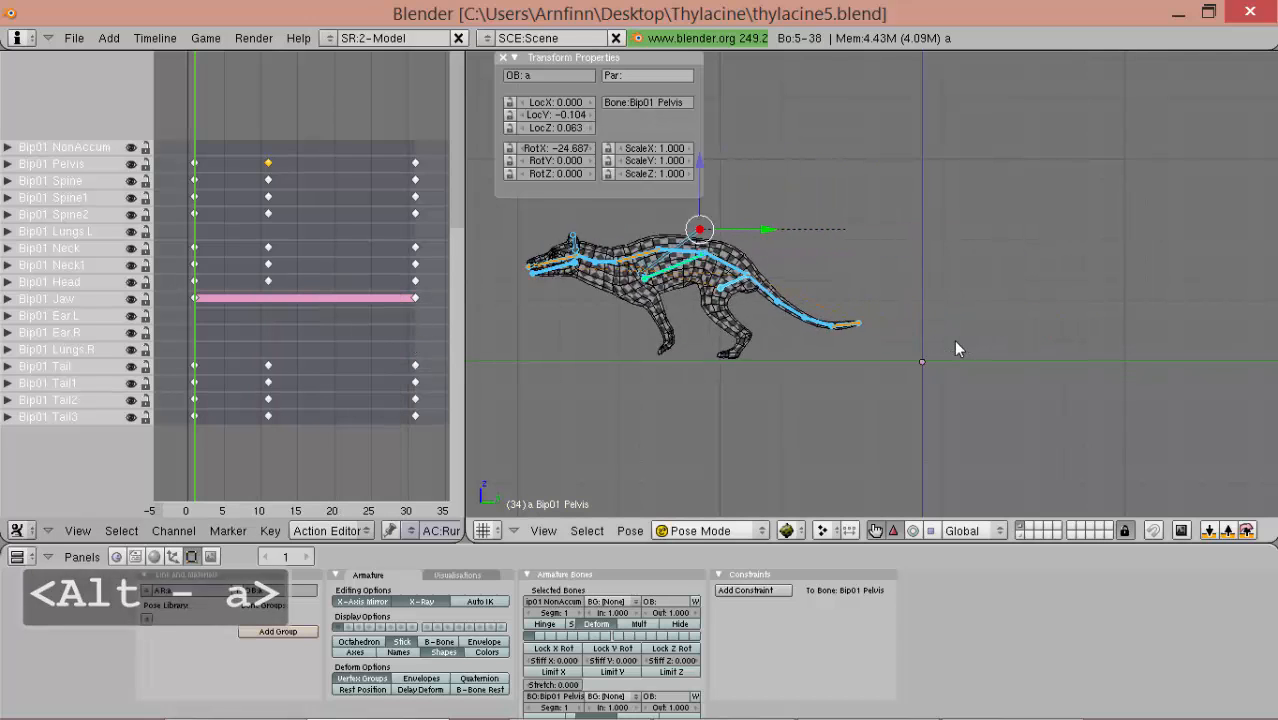
key(alt+a)
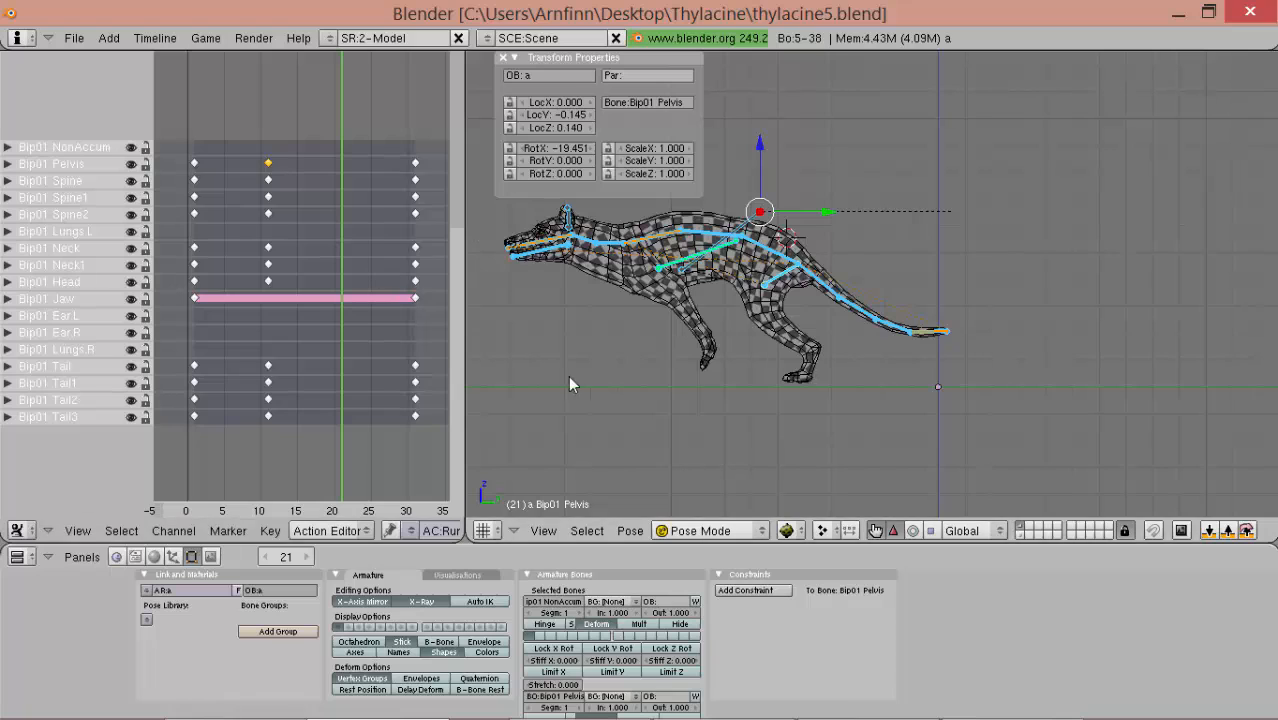
mouse_move(455, 510)
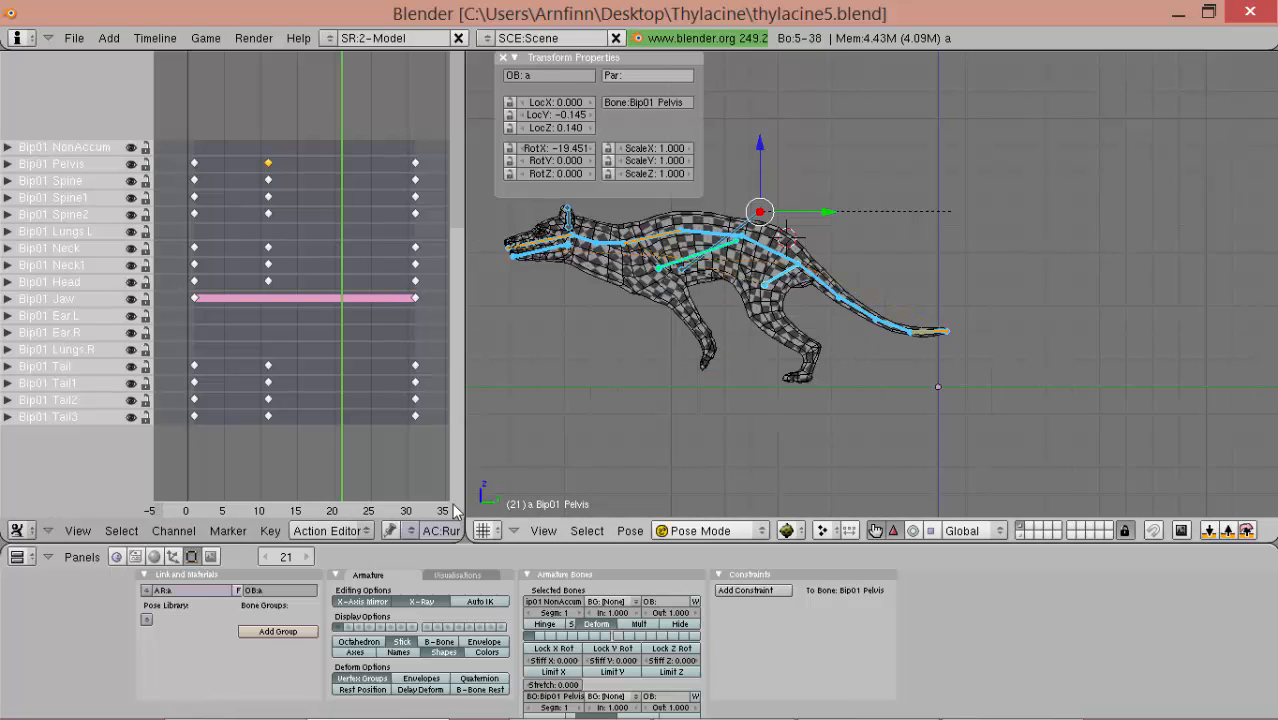
- Stop playback and pick a bone to start the frame-21 mid-hop pose
key(shift)
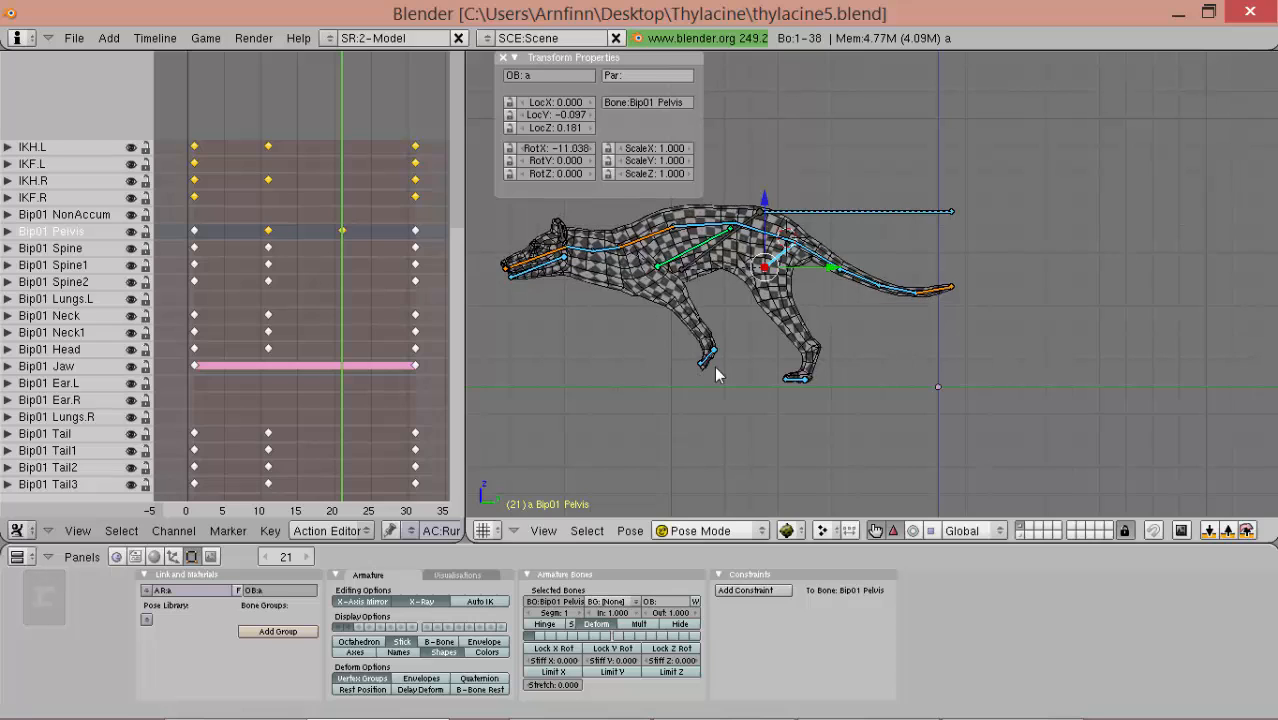
click(710, 360)
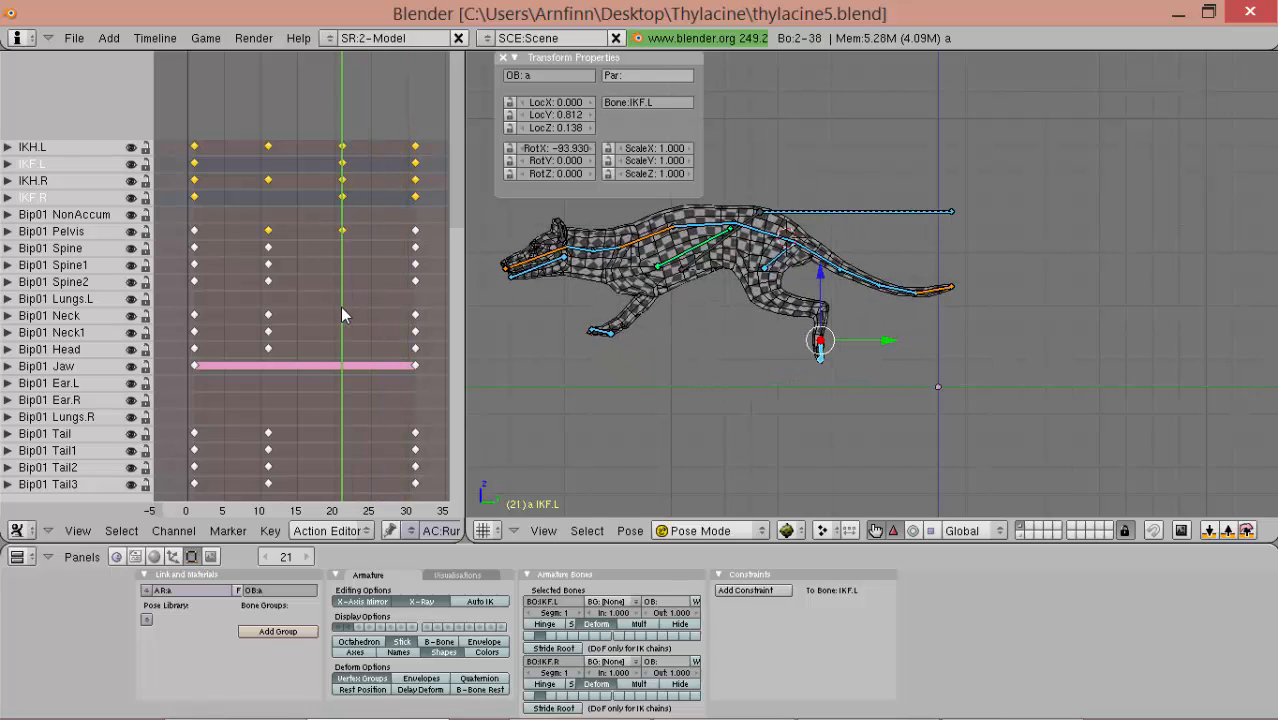
mouse_move(615, 323)
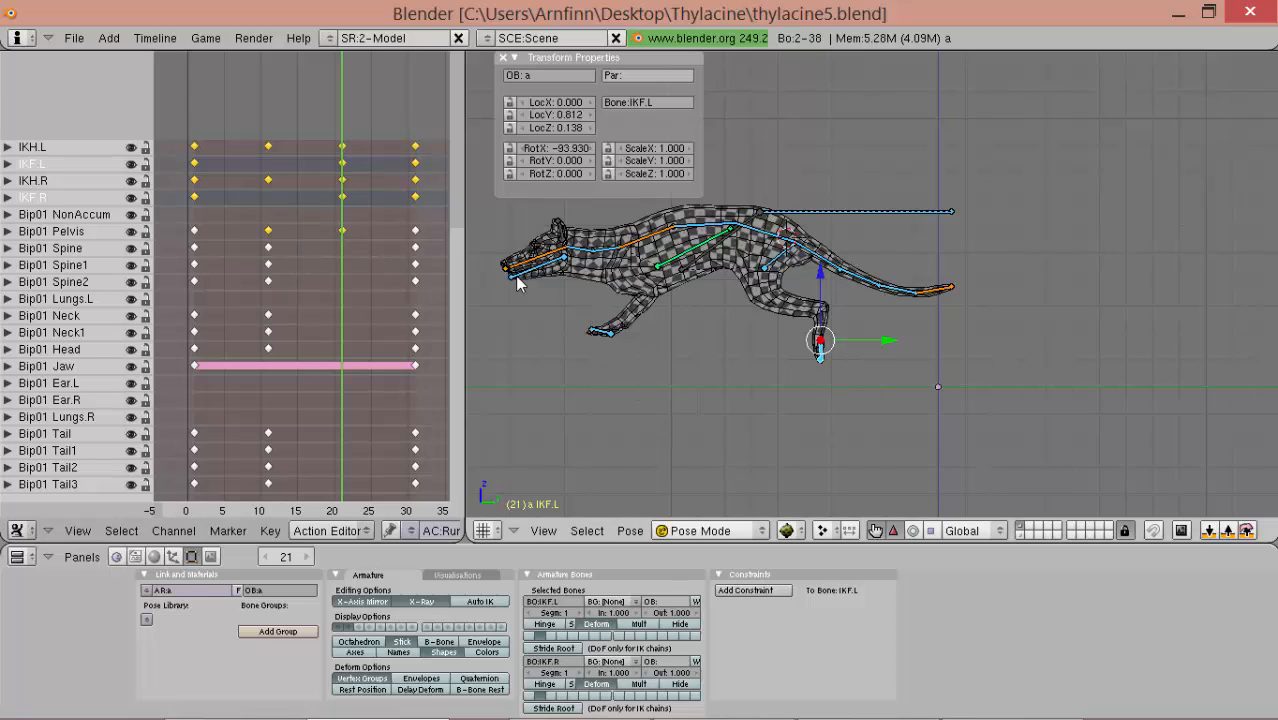
mouse_move(447, 177)
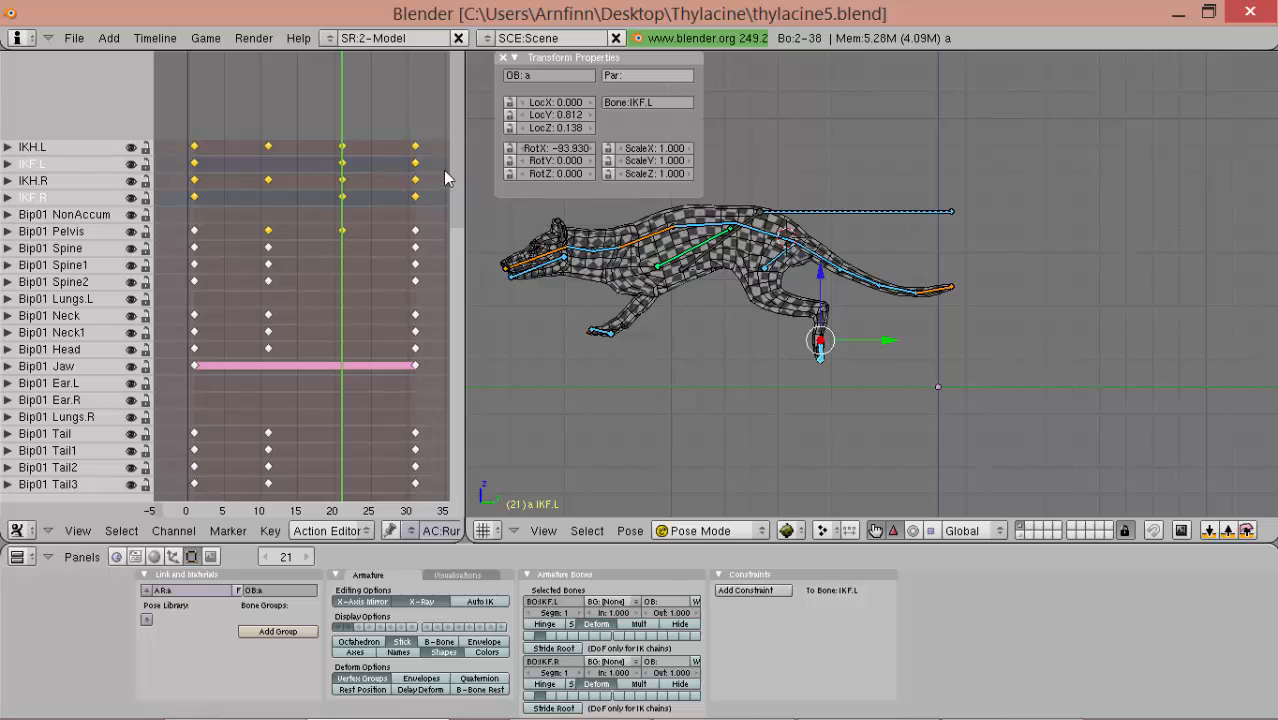
- Move the IKH.L and IKH.R keys to hold frames 21–31, and set snapping to Nearest Frame
click(55, 147)
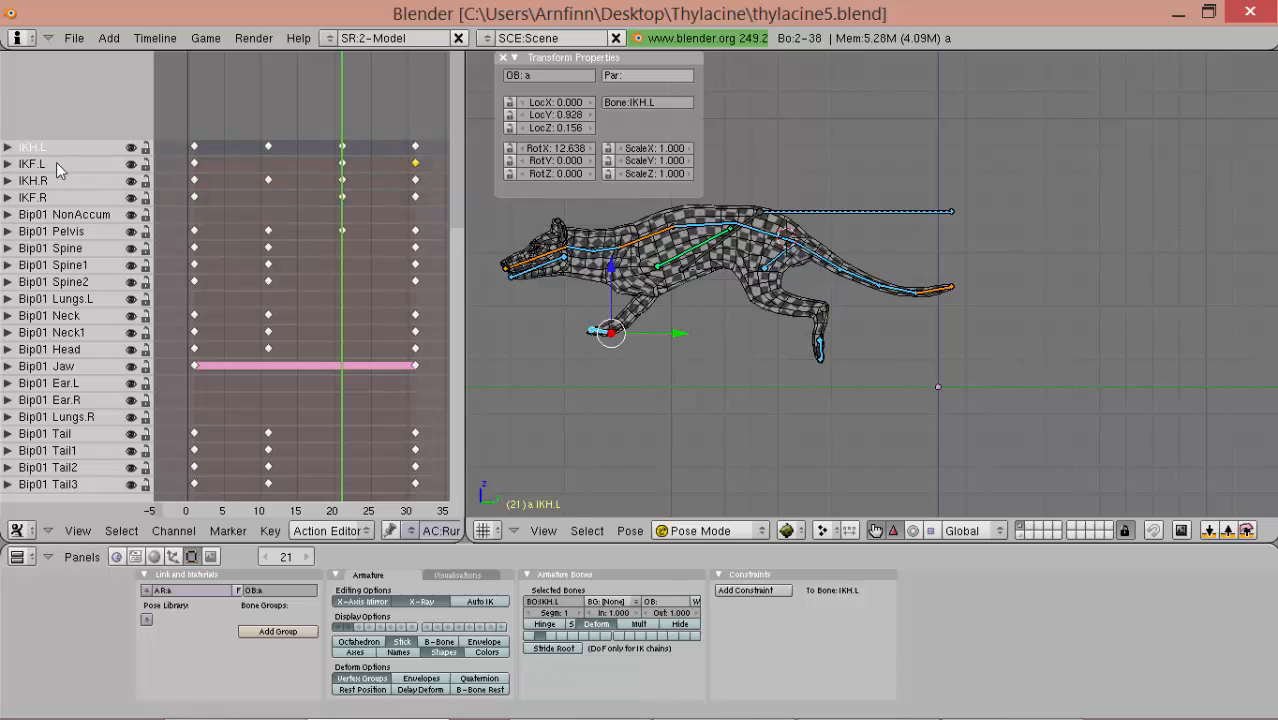
click(60, 180)
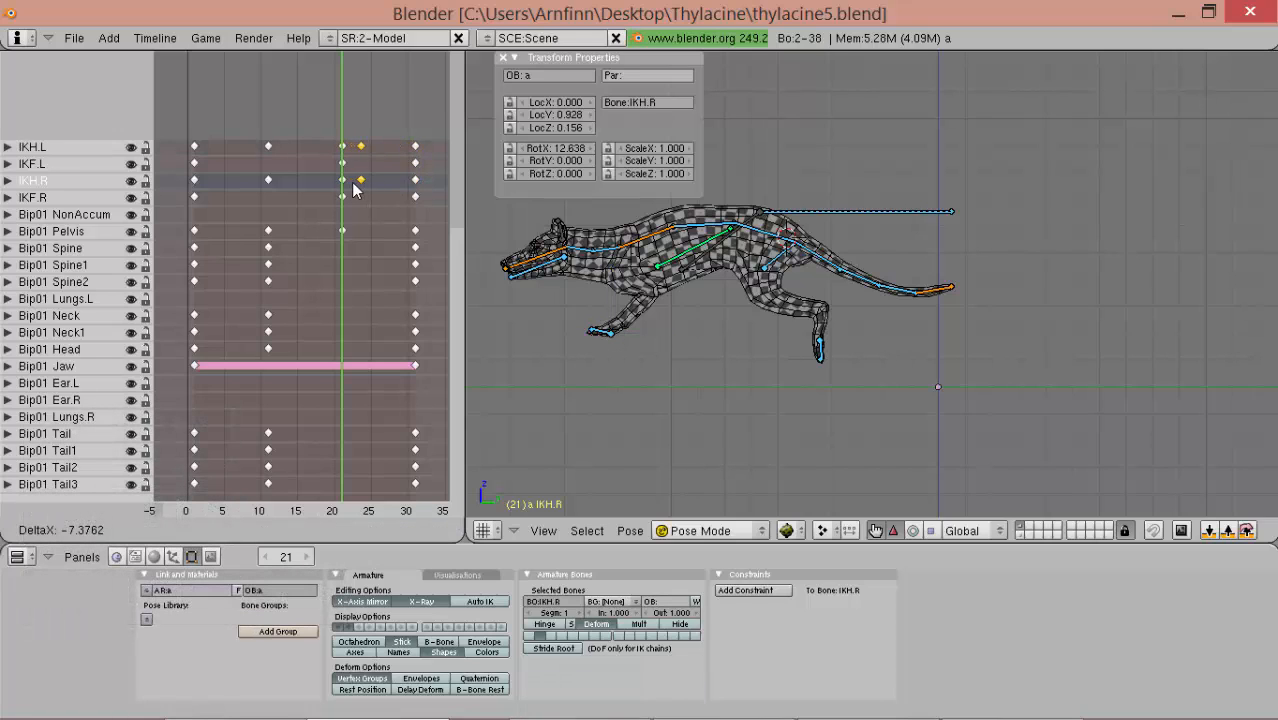
click(297, 530)
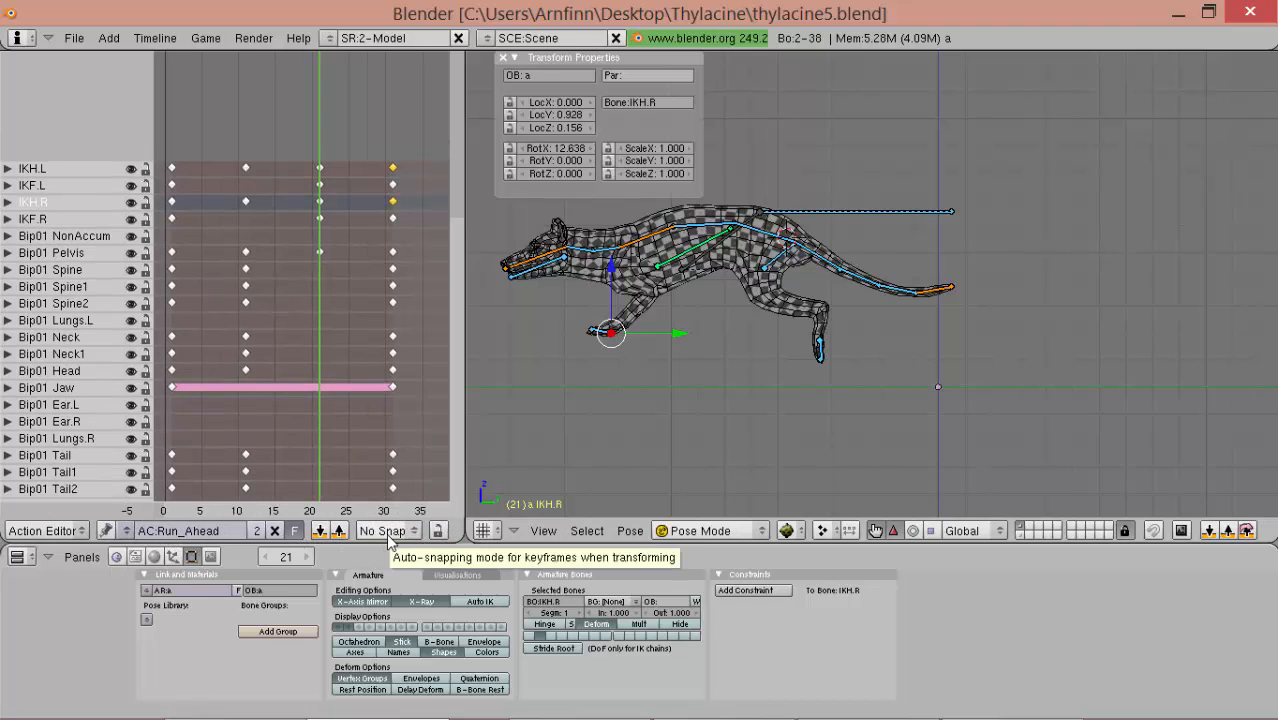
click(383, 530)
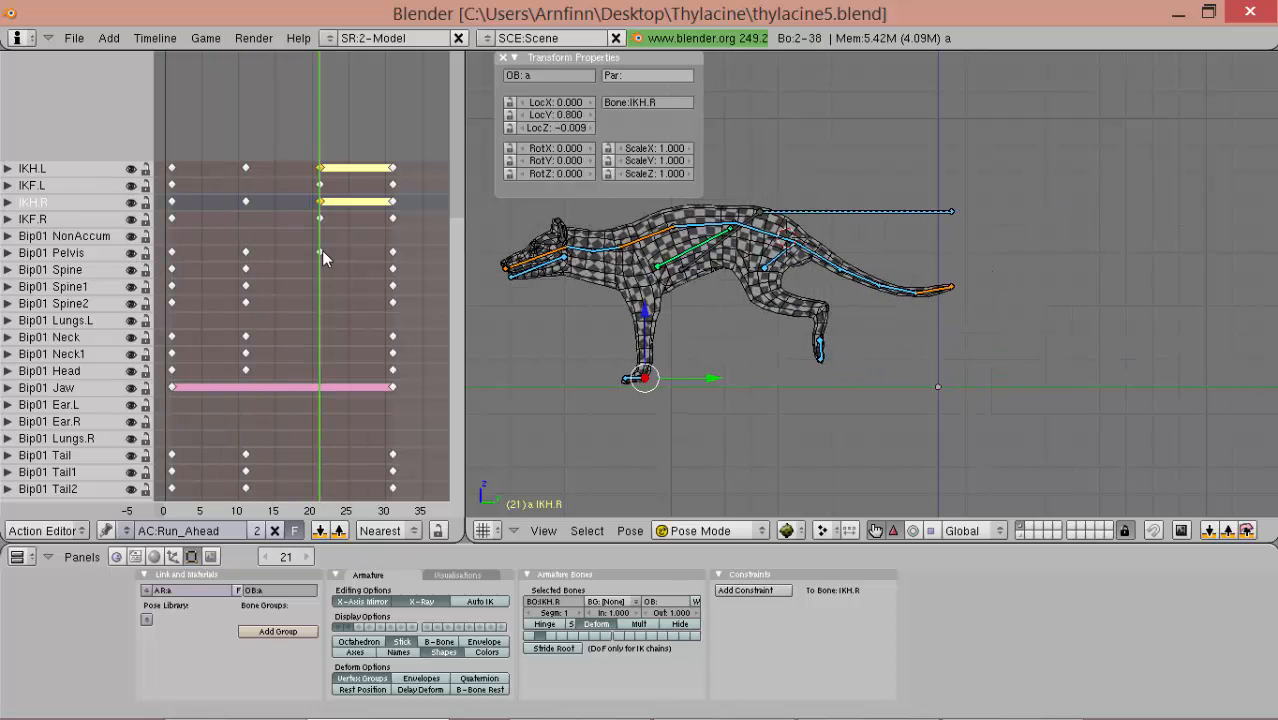
mouse_move(325, 203)
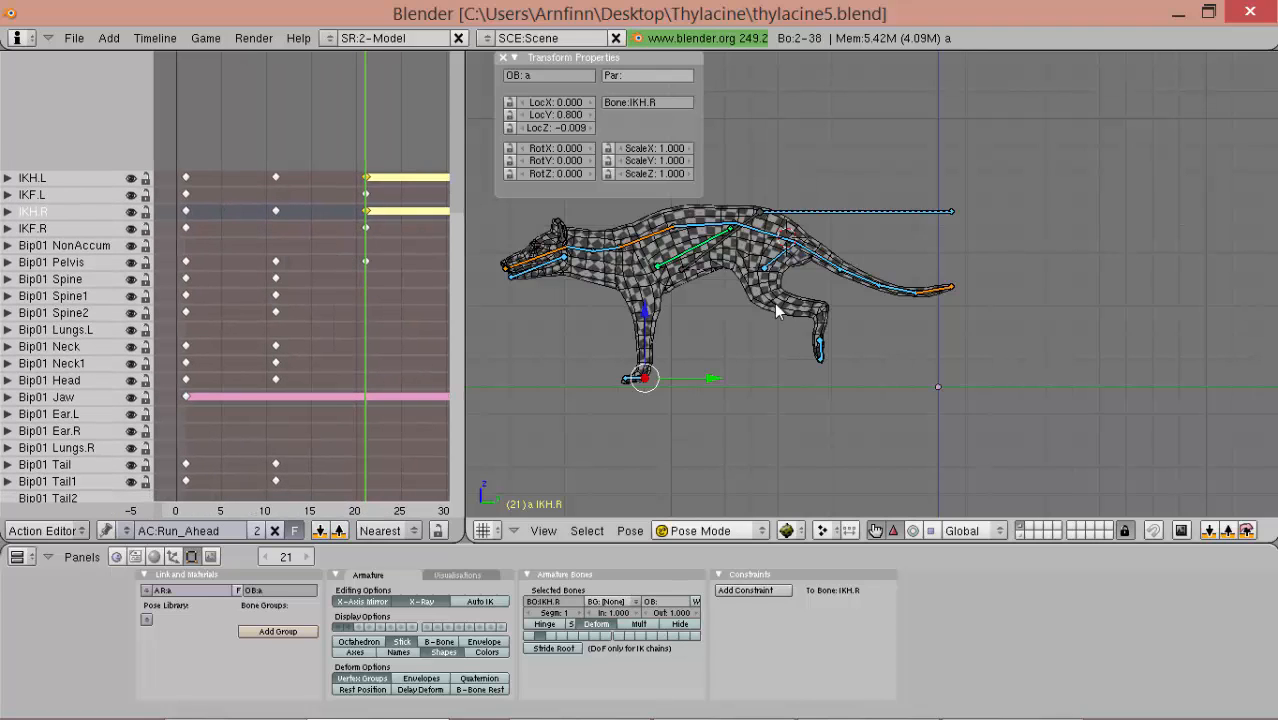
mouse_move(780, 270)
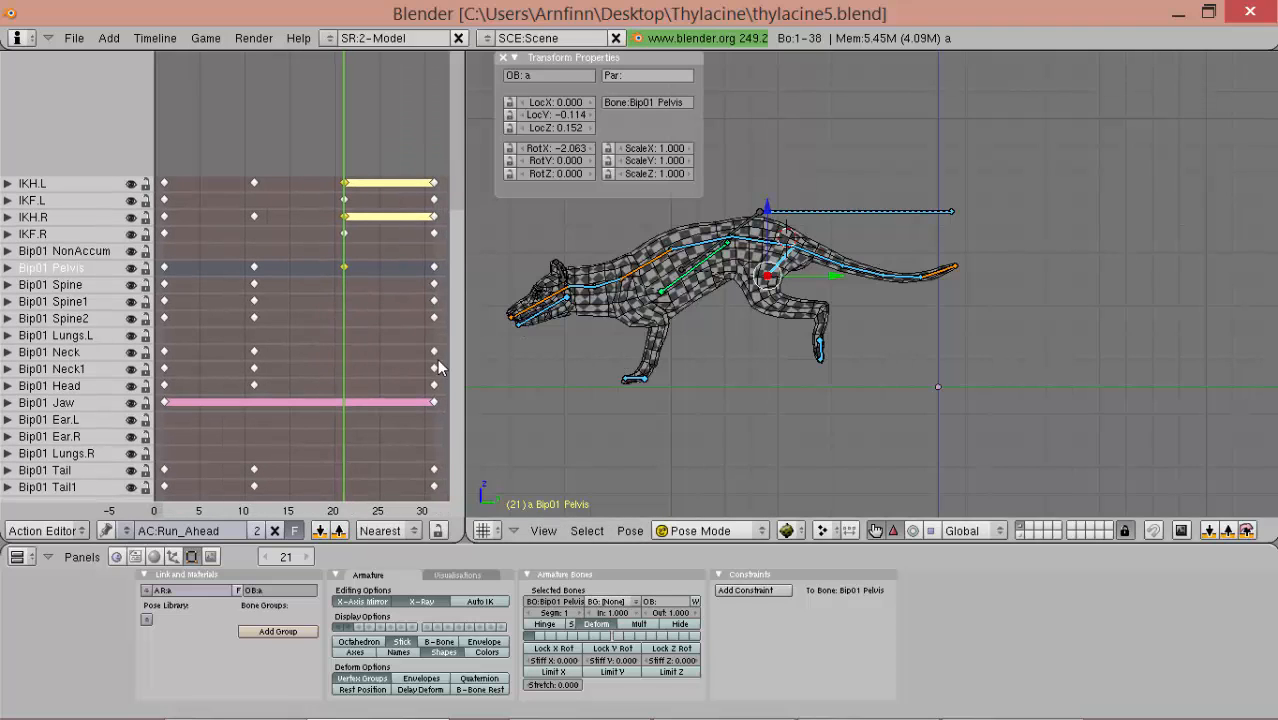
mouse_move(595, 302)
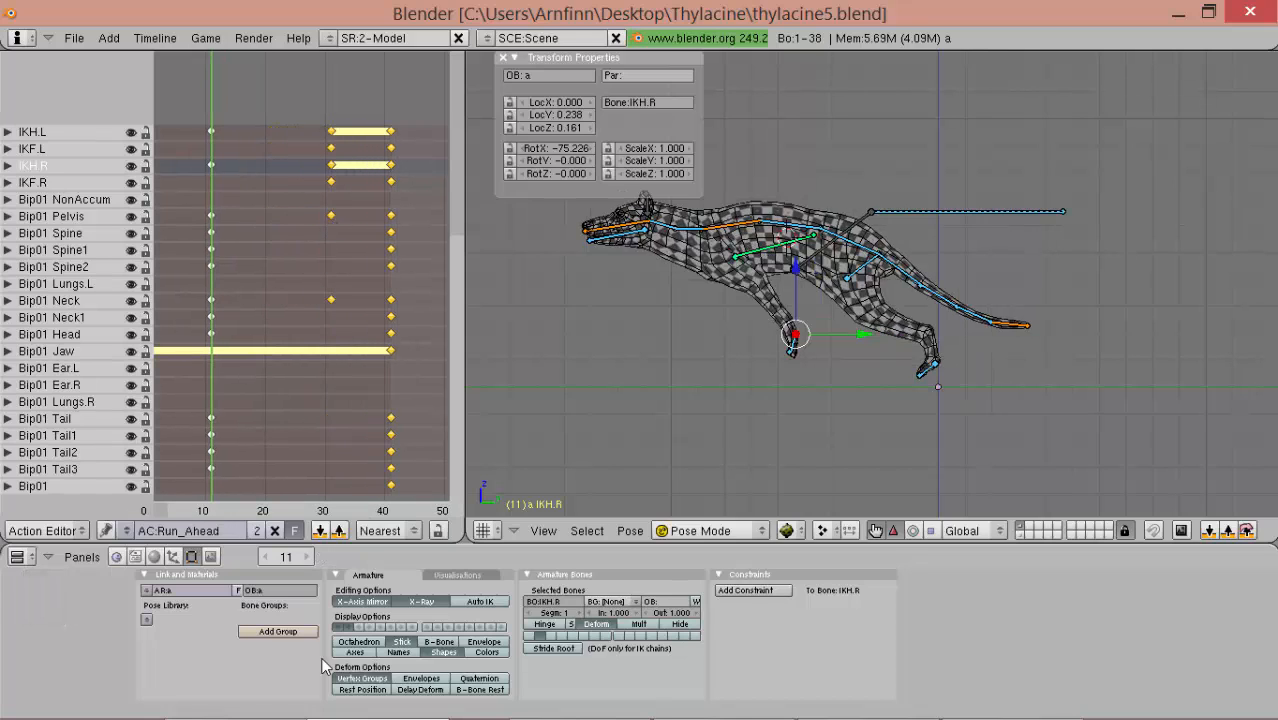
mouse_move(219, 653)
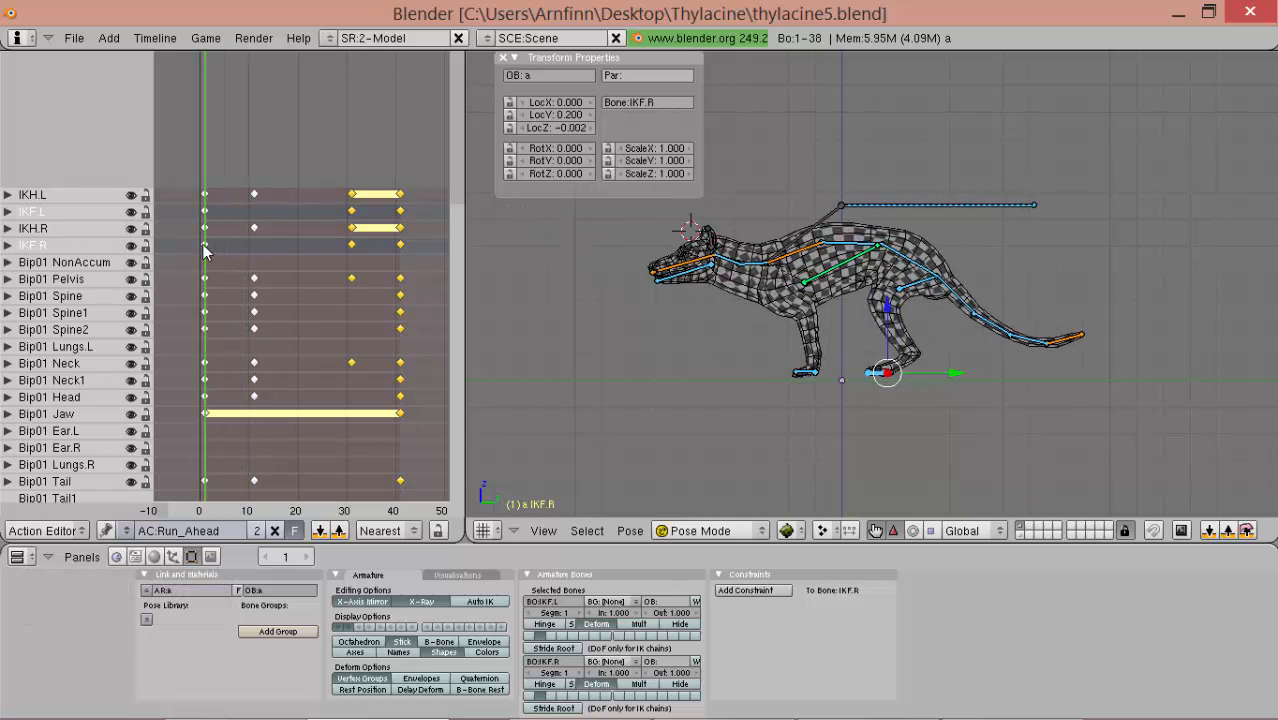
- Duplicate the IKF.L and IKF.R start keys so the front feet hold until about frame 6
key(shift+d)
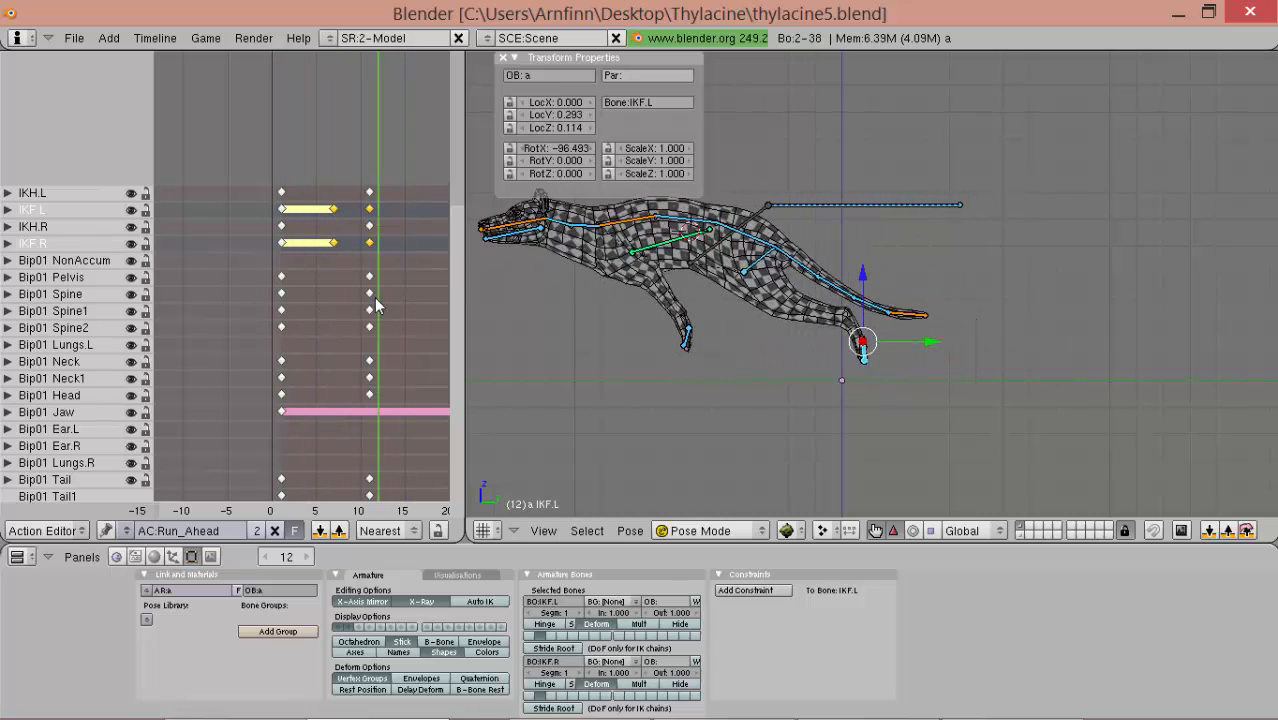
key(LEFT)
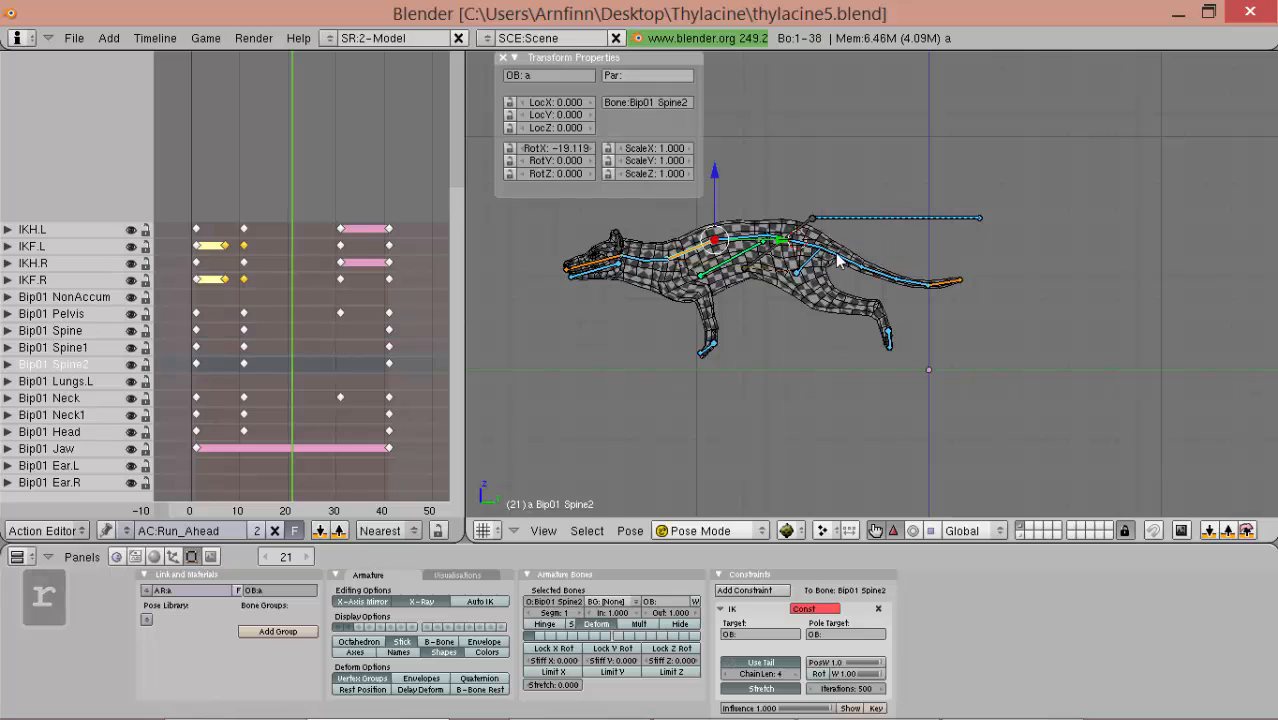
- Pose and key the pelvis and spine bones at frame 21 for the mid-cycle body pose
click(860, 267)
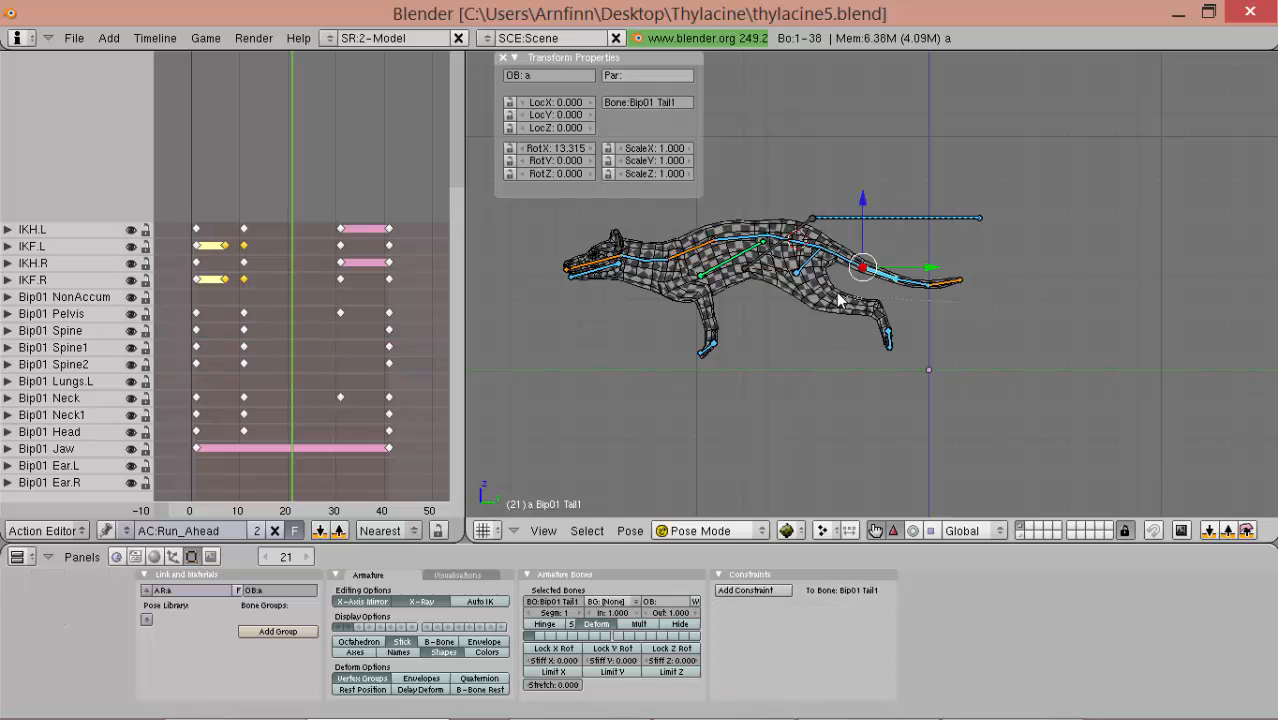
key(ctrl+r)
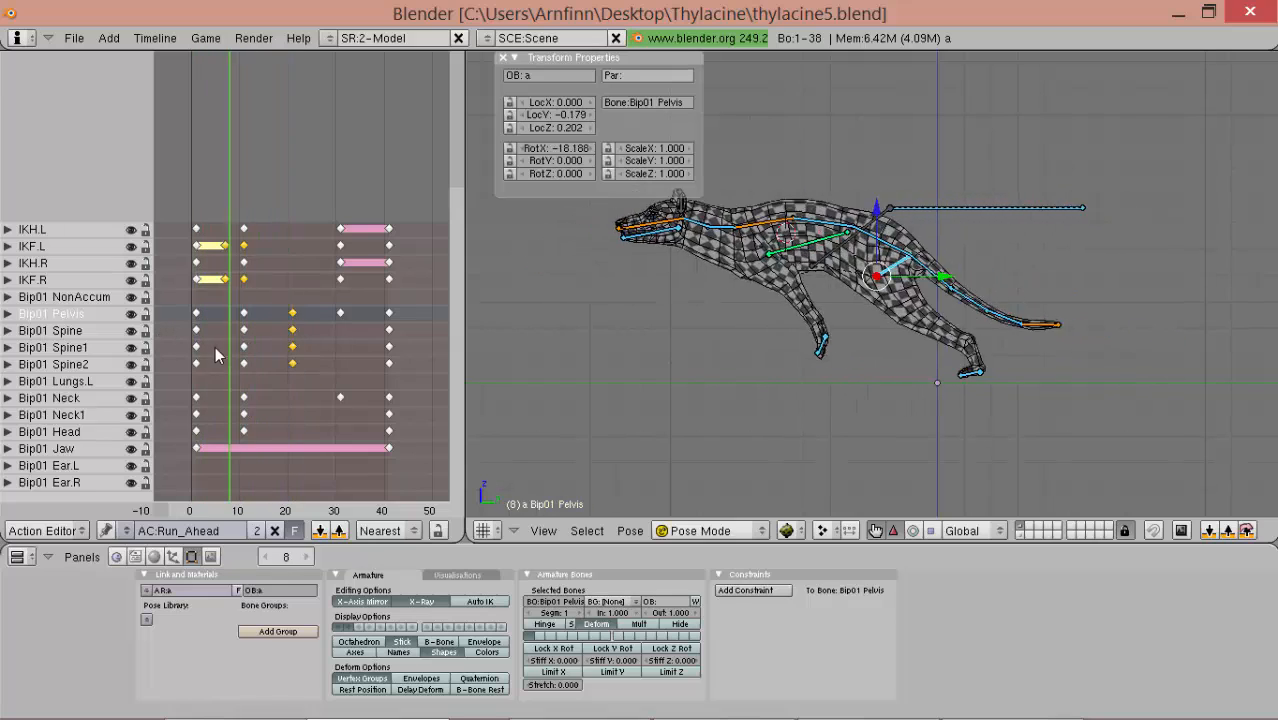
- Clear the Bip01 Pelvis location with Alt+G and re-key it at frames 11, 21 and 31
click(237, 360)
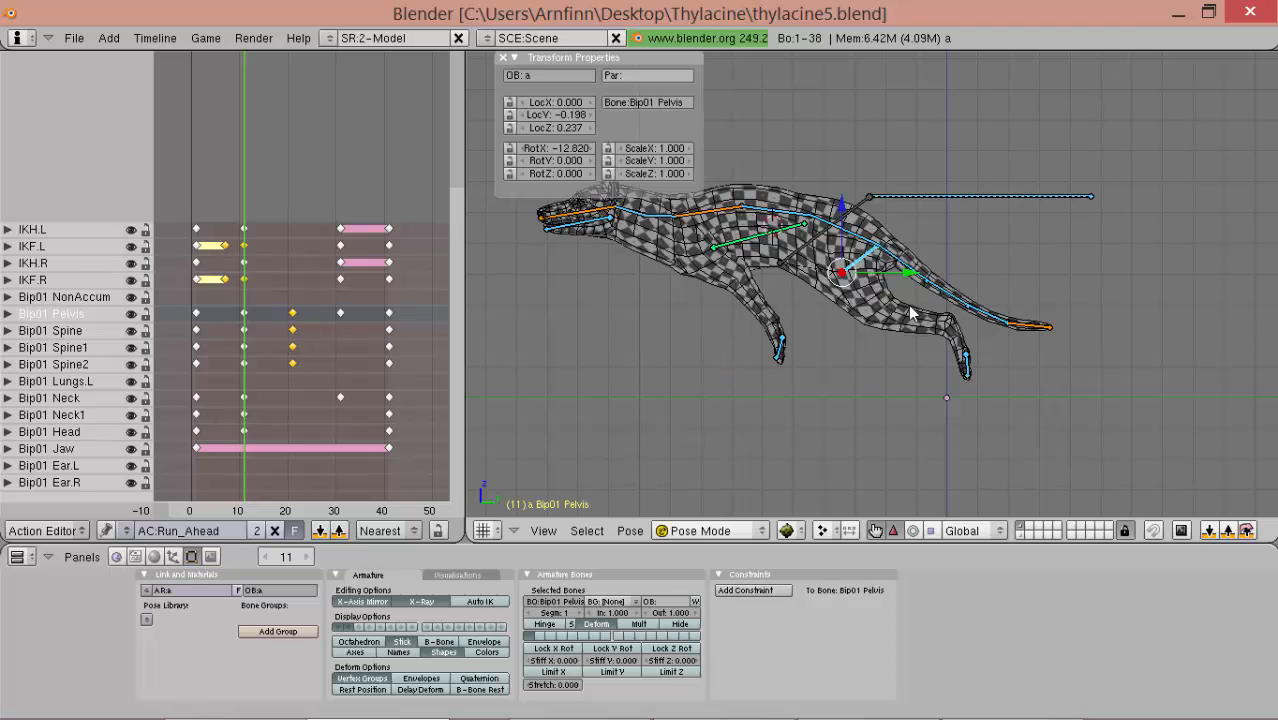
key(alt)
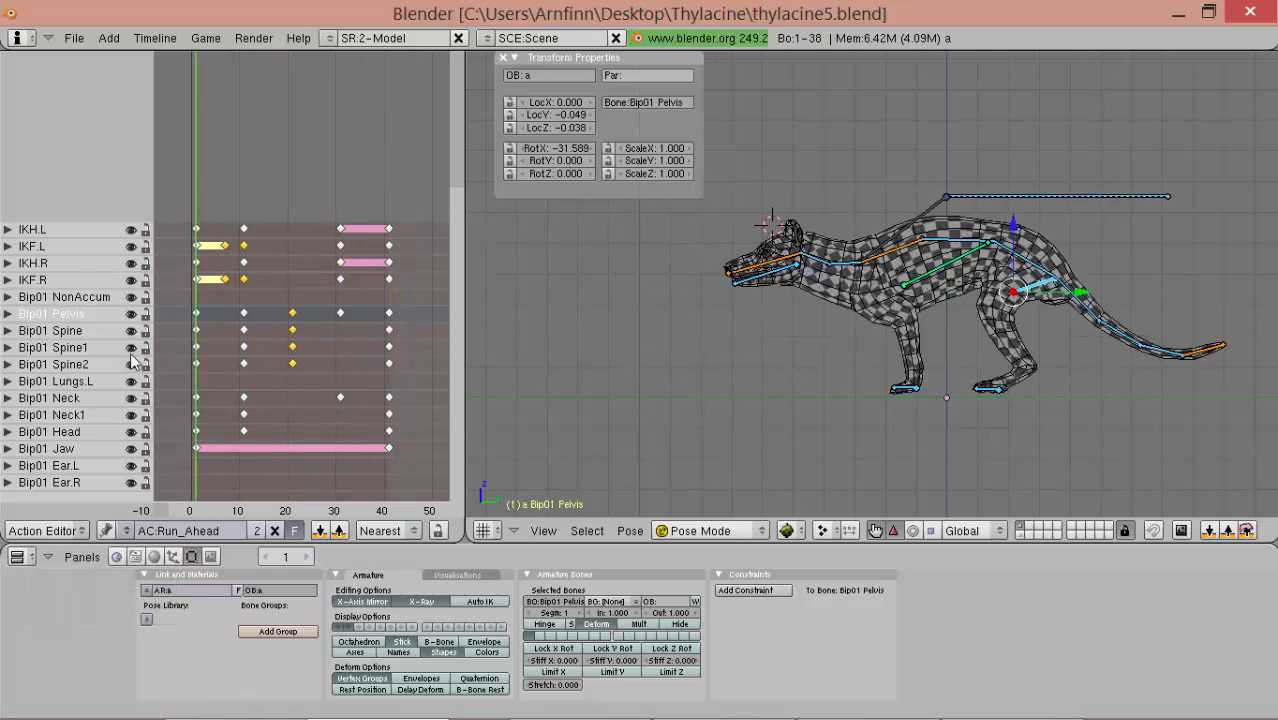
key(alt+g)
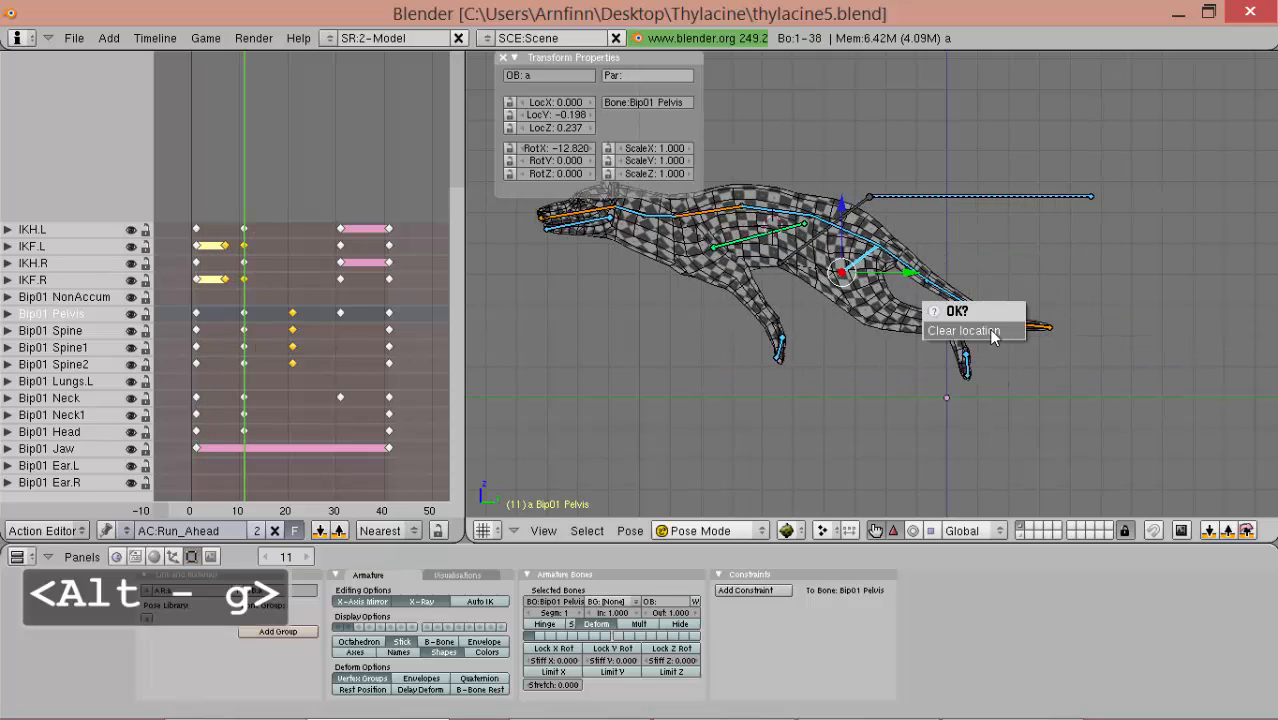
click(963, 330)
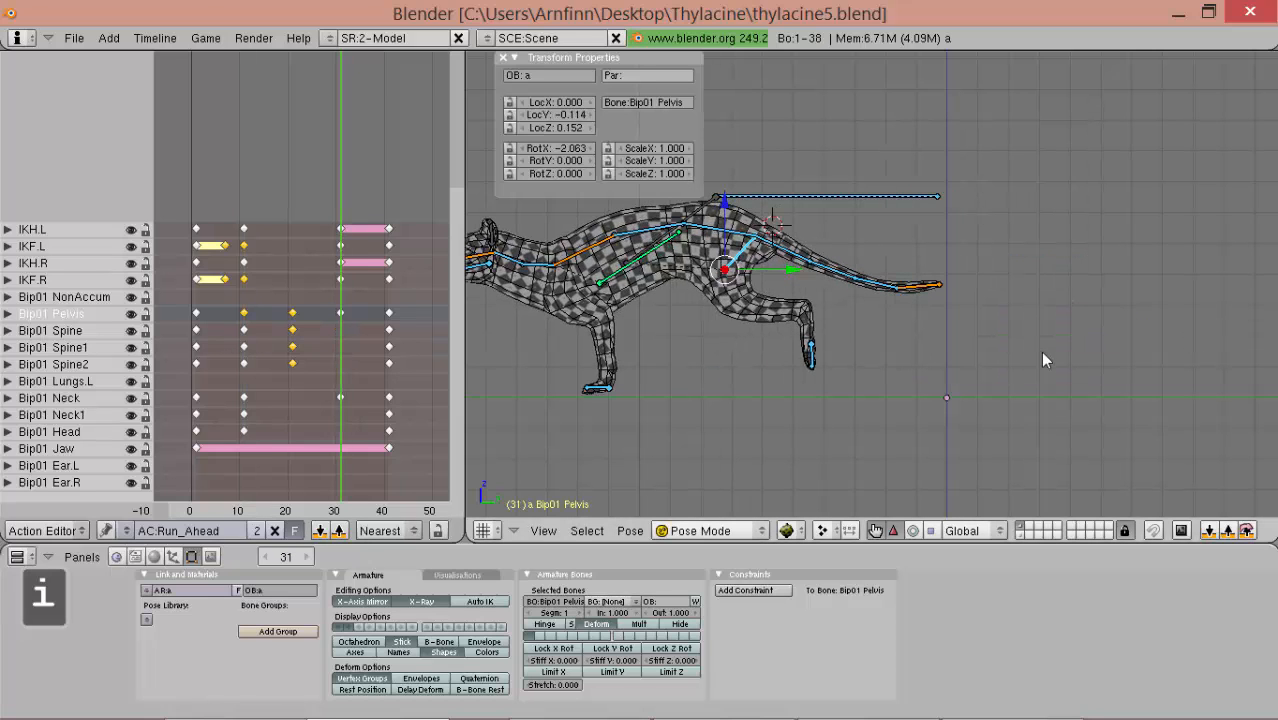
key(alt+g)
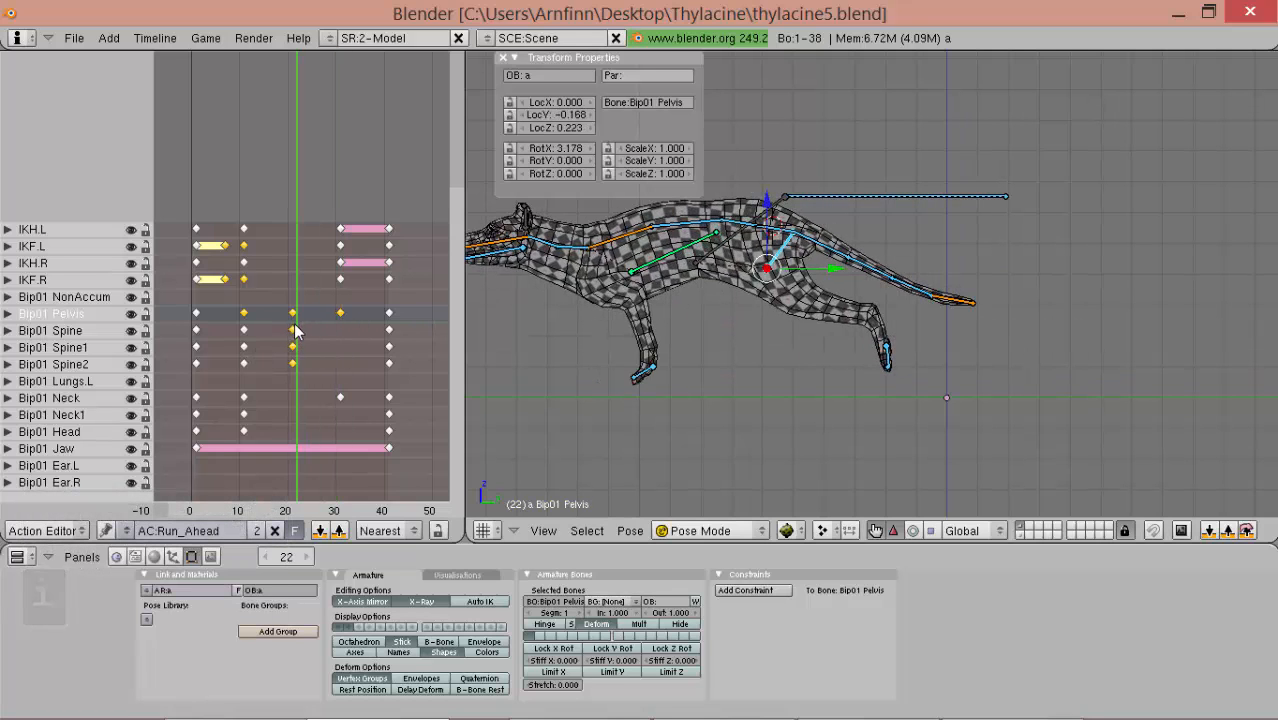
key(alt+g)
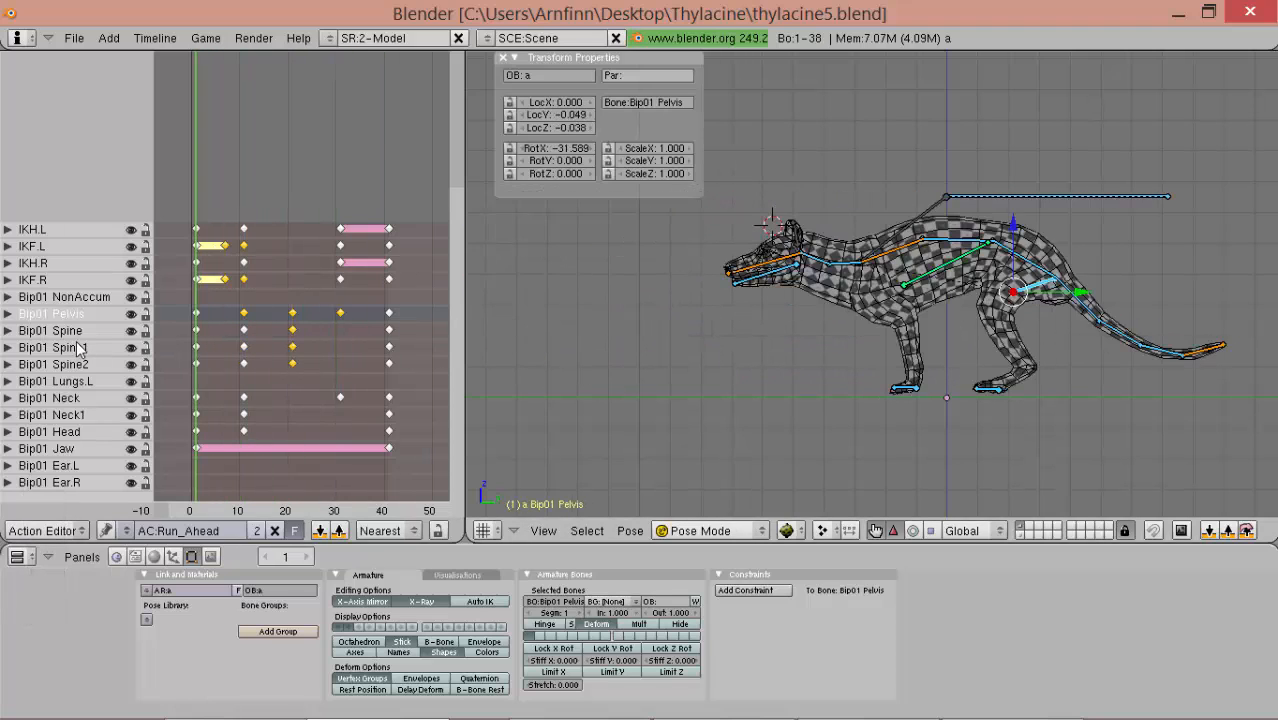
key(alt+a)
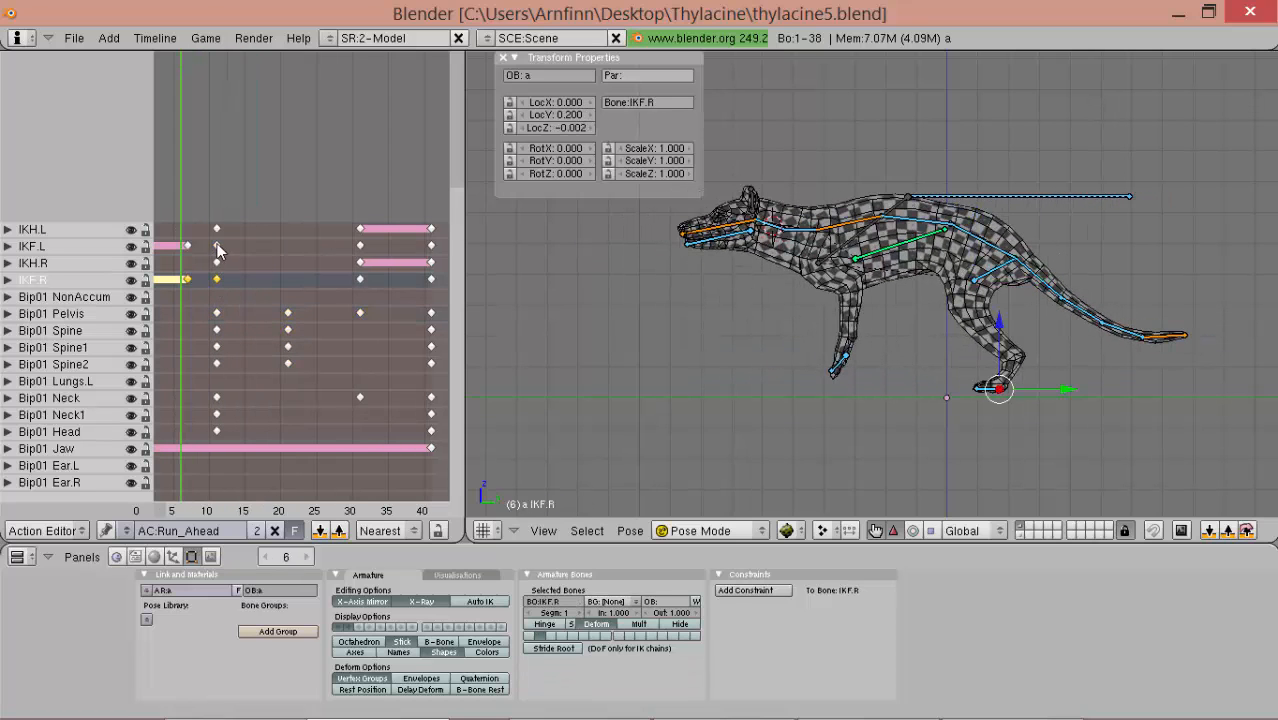
key(shift)
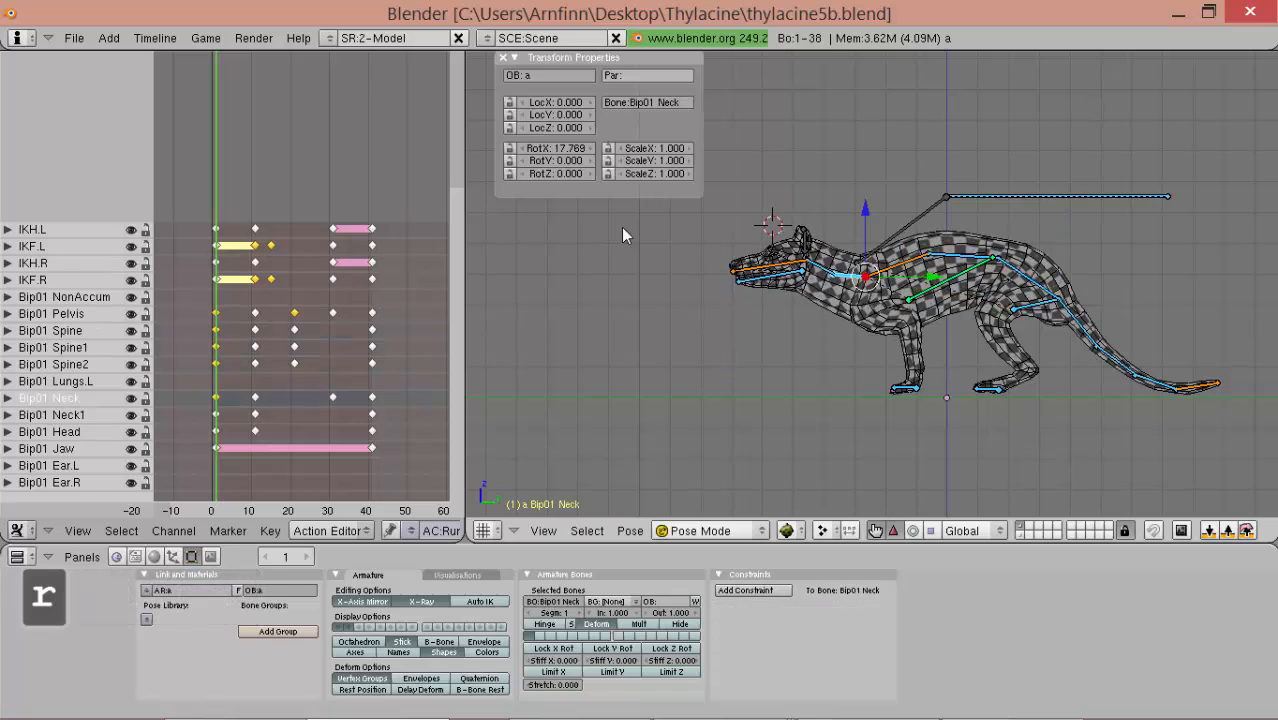
- Extend the IKF.L/IKF.R front-foot holds to about frame 10, then save as thylacine5b.blend
key(shift+alt)
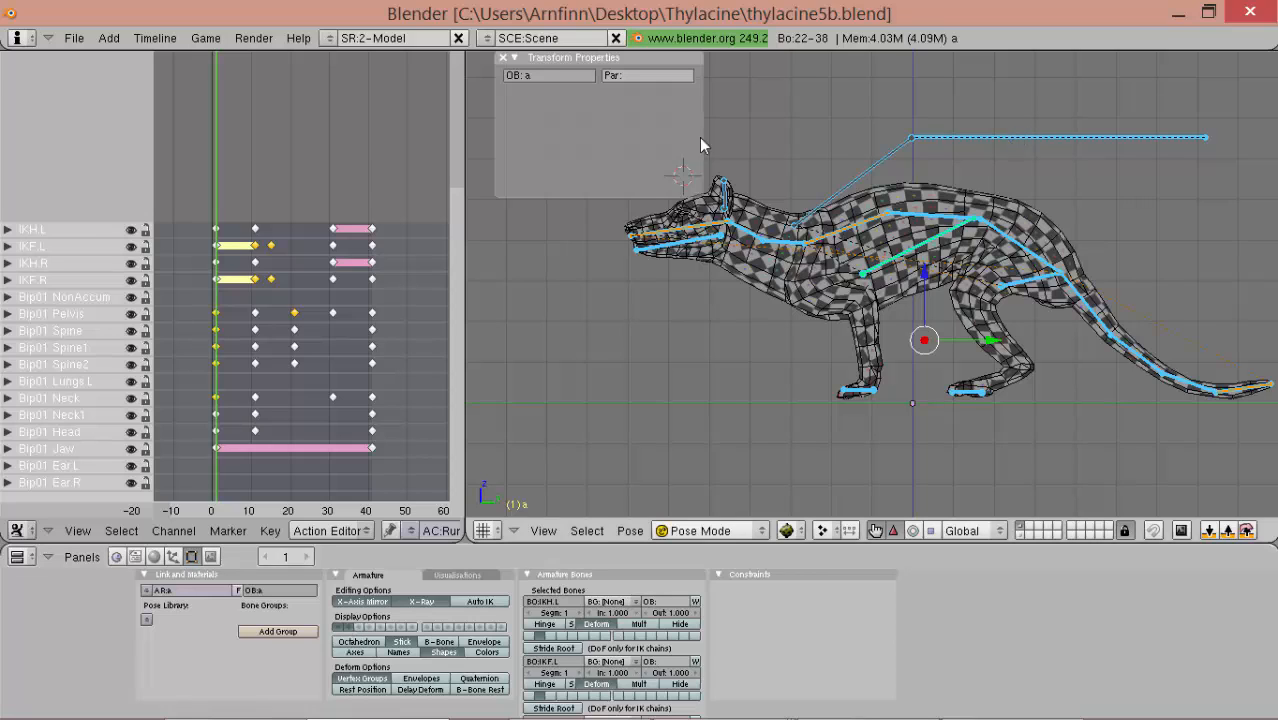
key(shift)
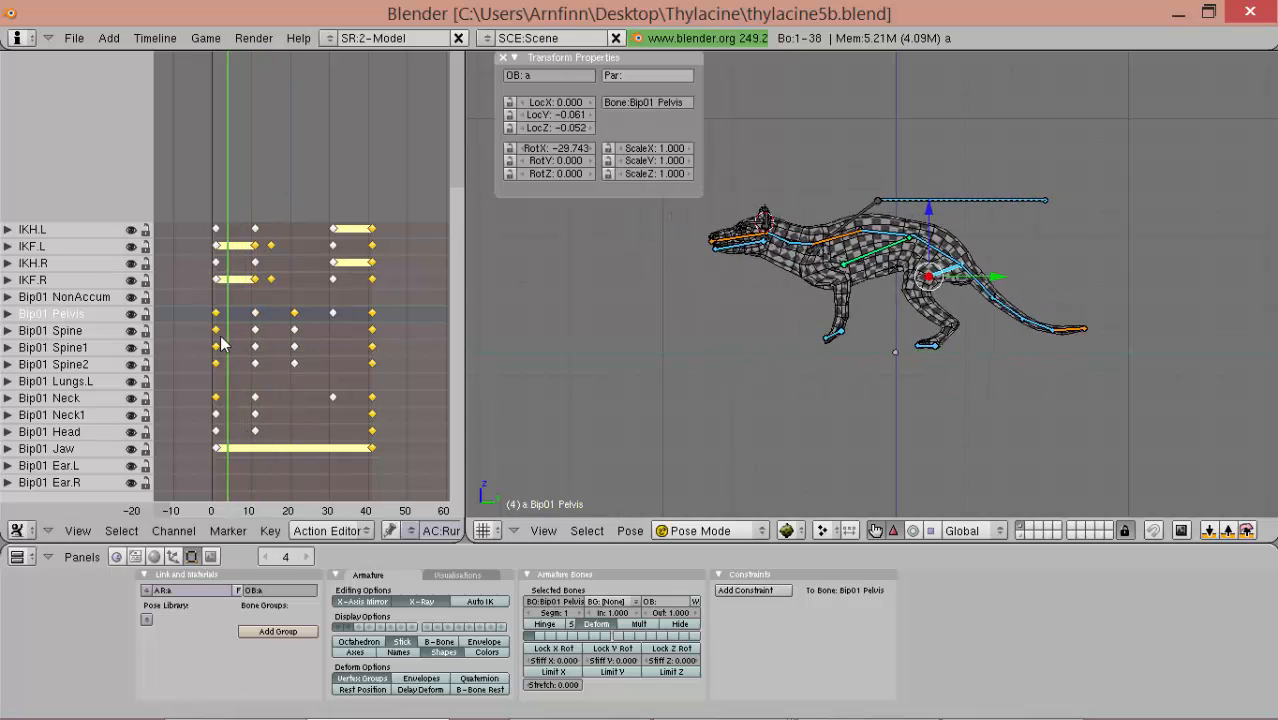
- Key IKH.L and IKH.R at frame 21 with the hind feet reaching forward
click(248, 350)
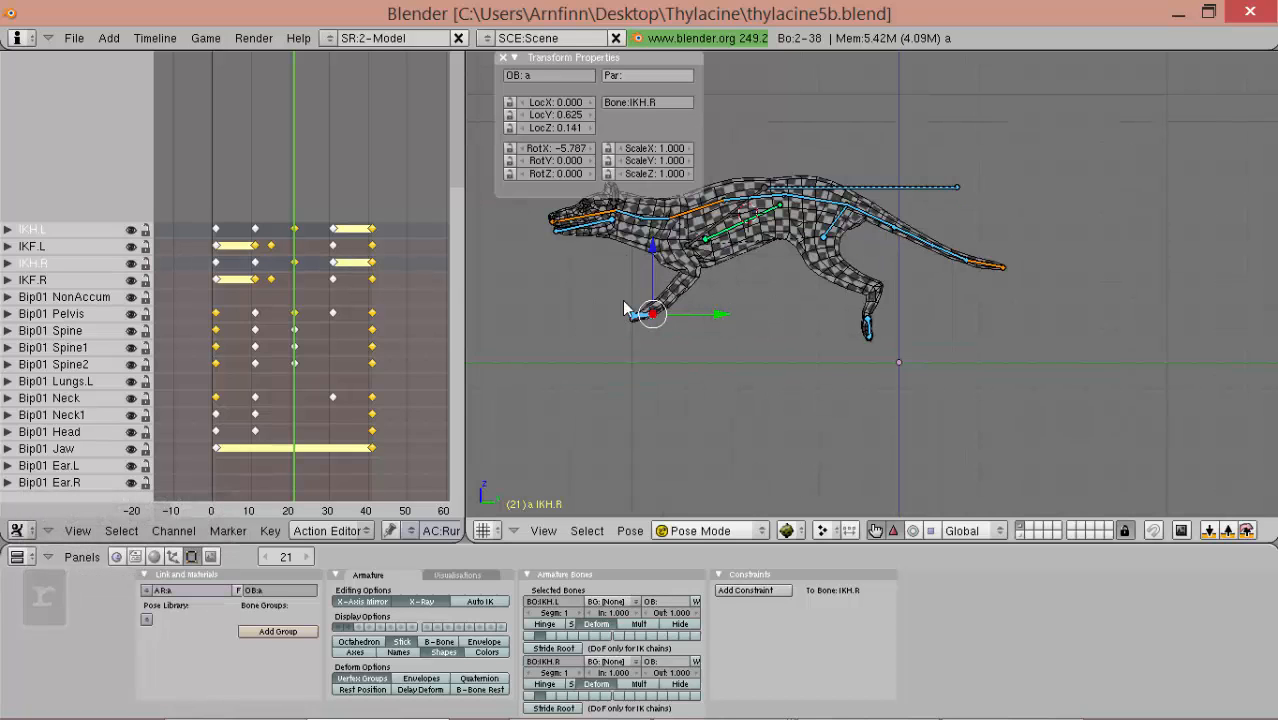
key(alt+shift)
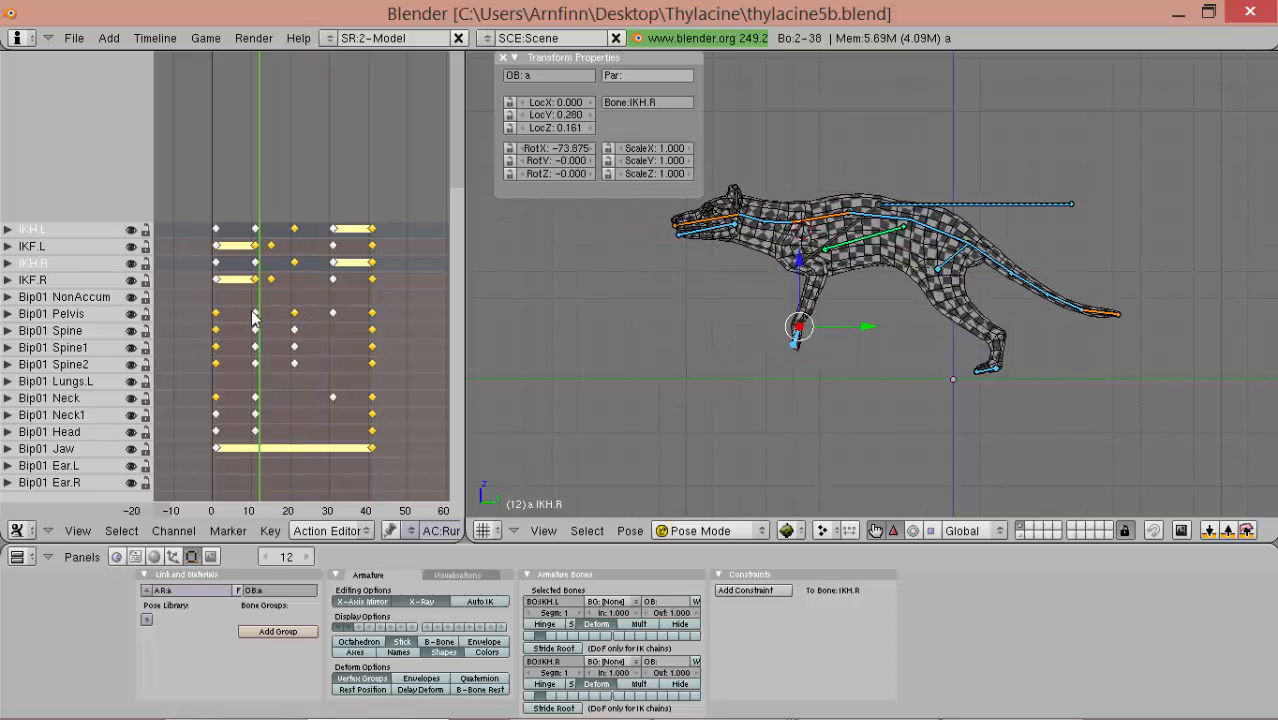
click(315, 300)
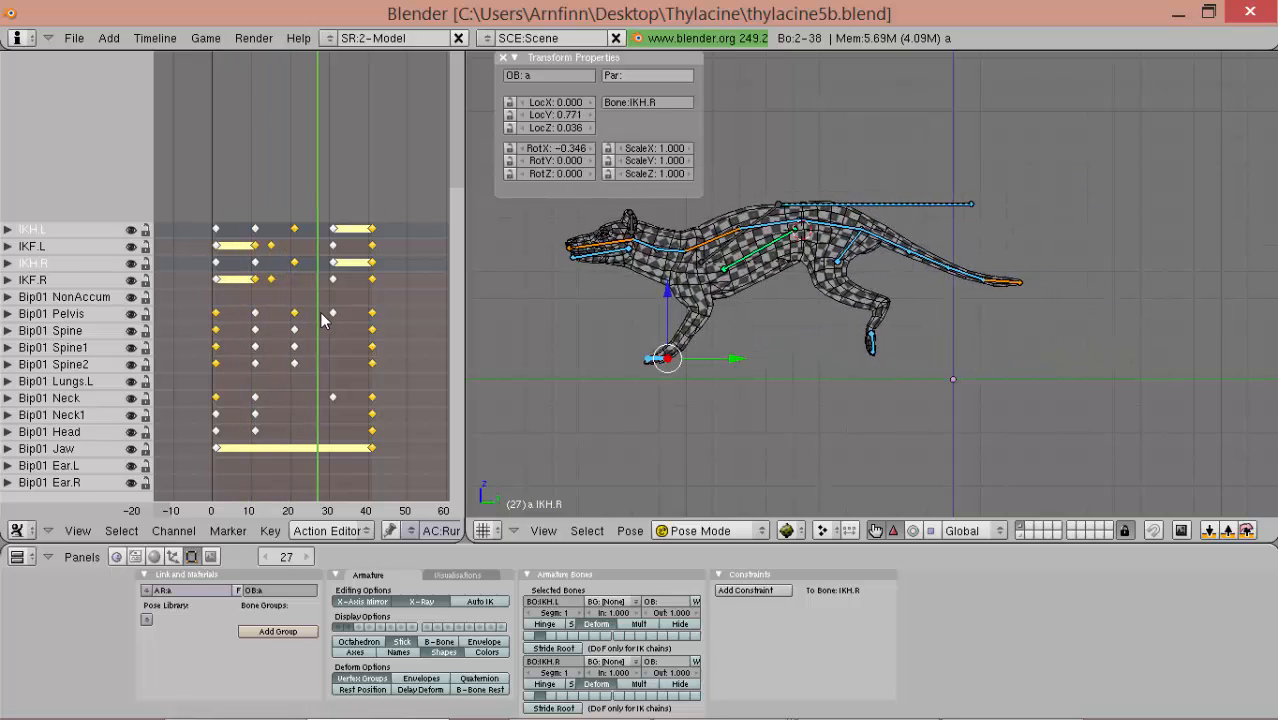
click(287, 300)
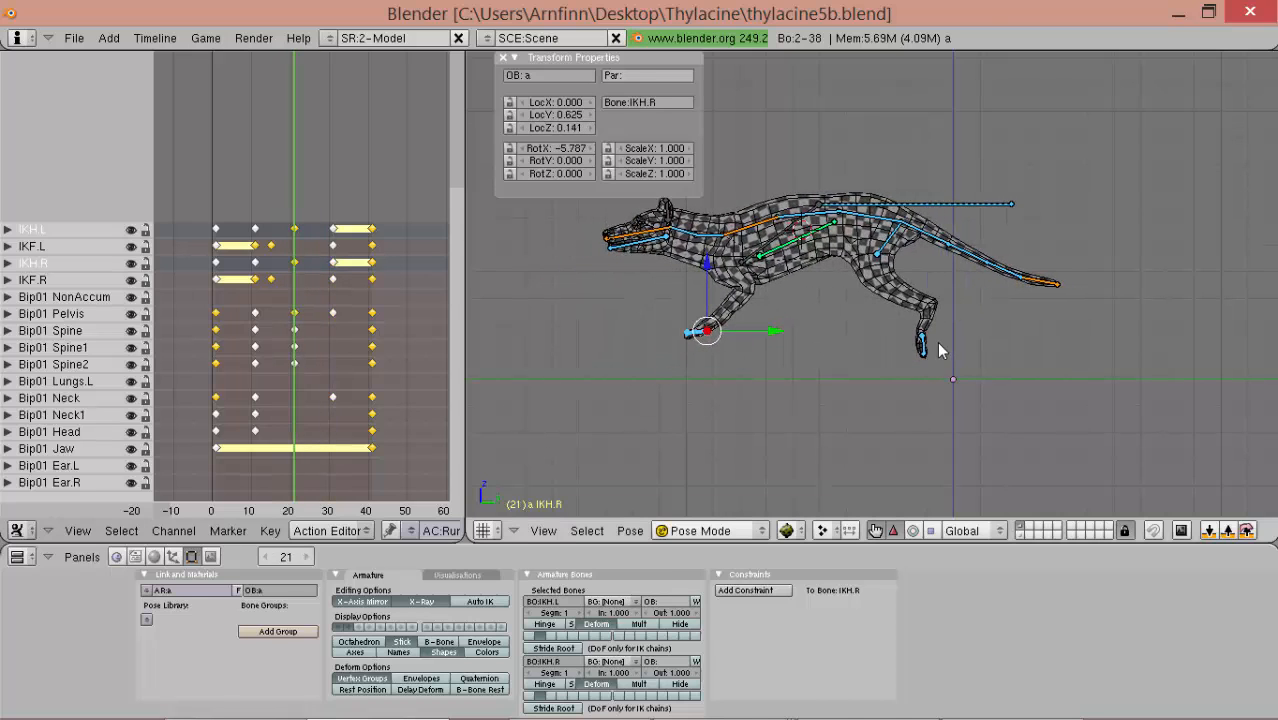
click(922, 335)
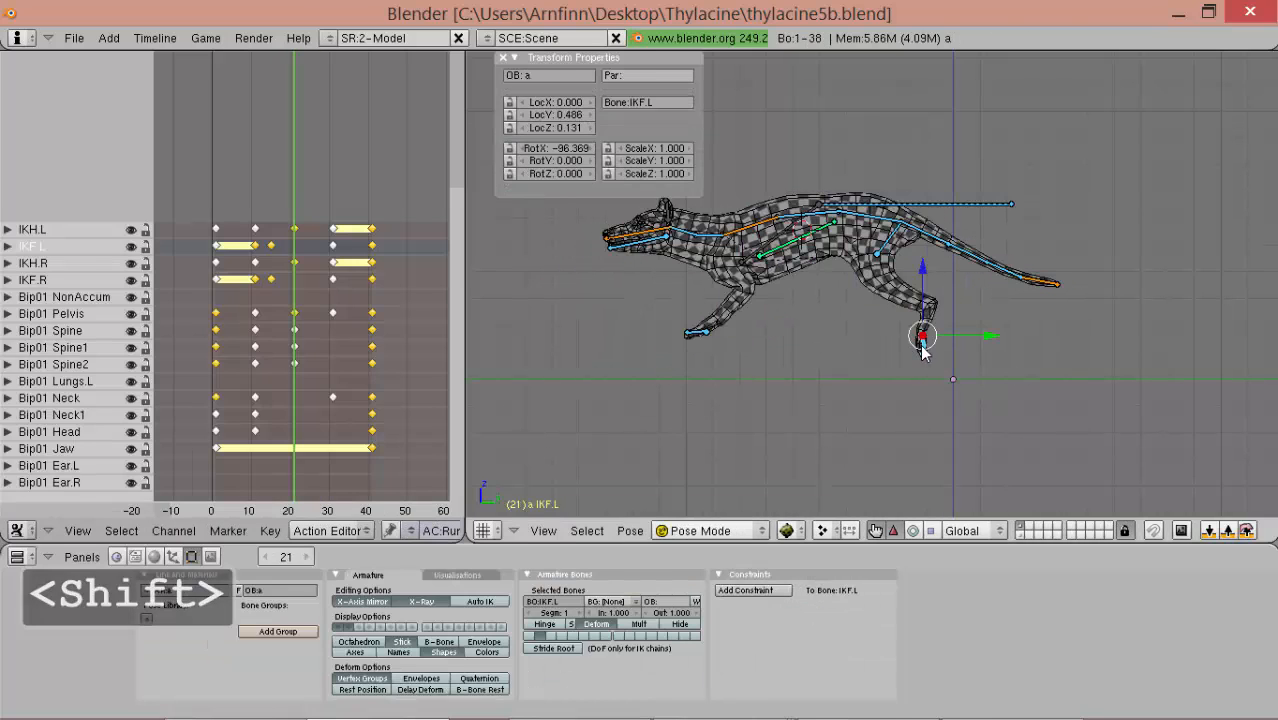
click(910, 335)
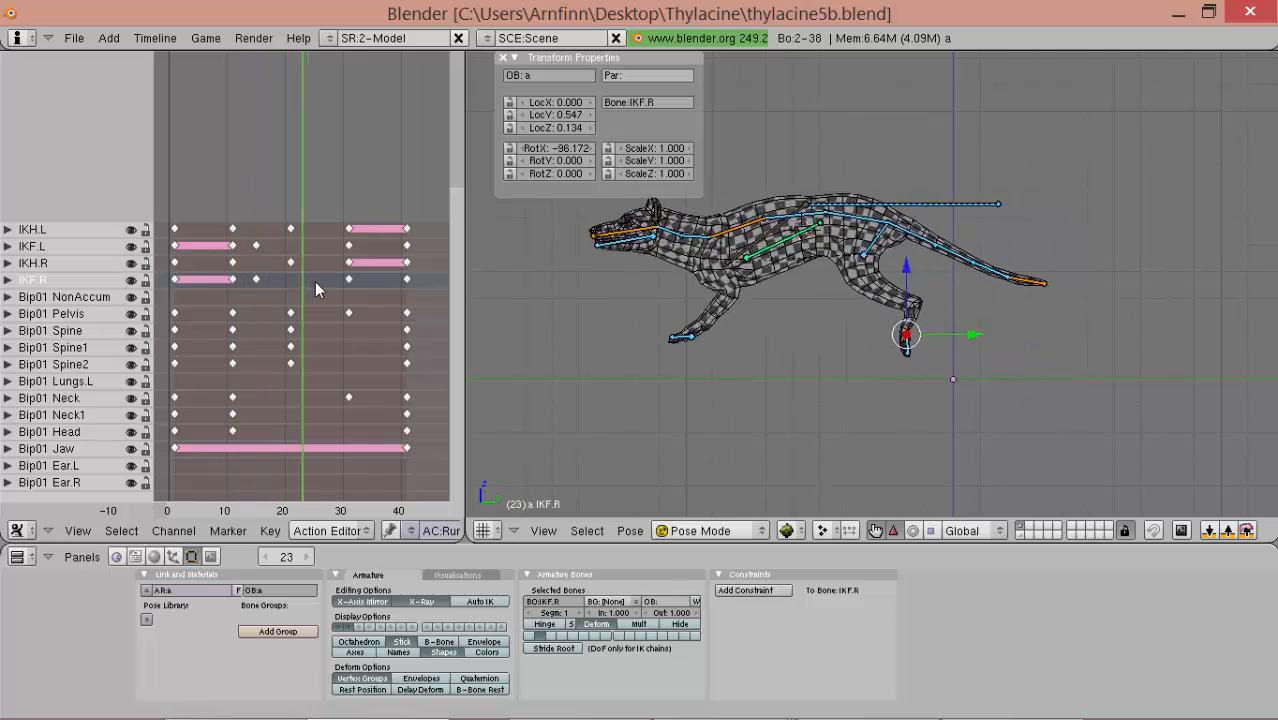
- At frame 28, select Bip01 Spine and pick the pelvis and spine keys around frames 20–30
click(330, 280)
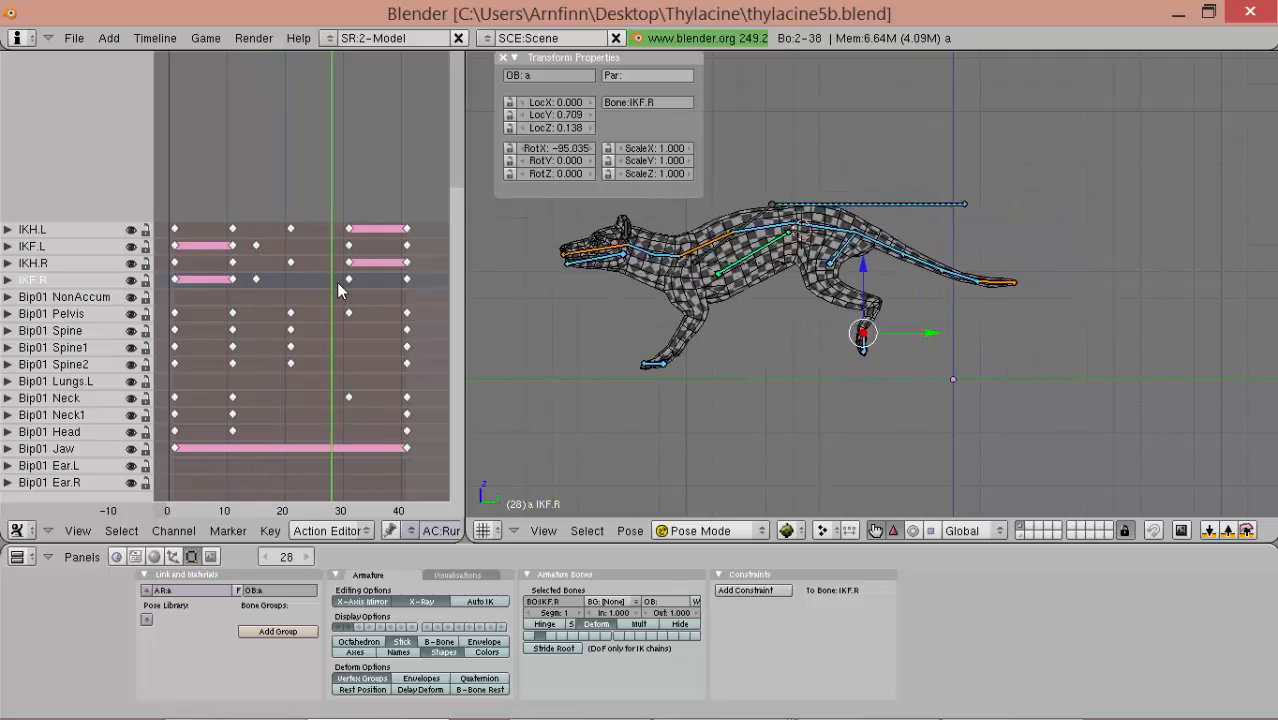
click(224, 290)
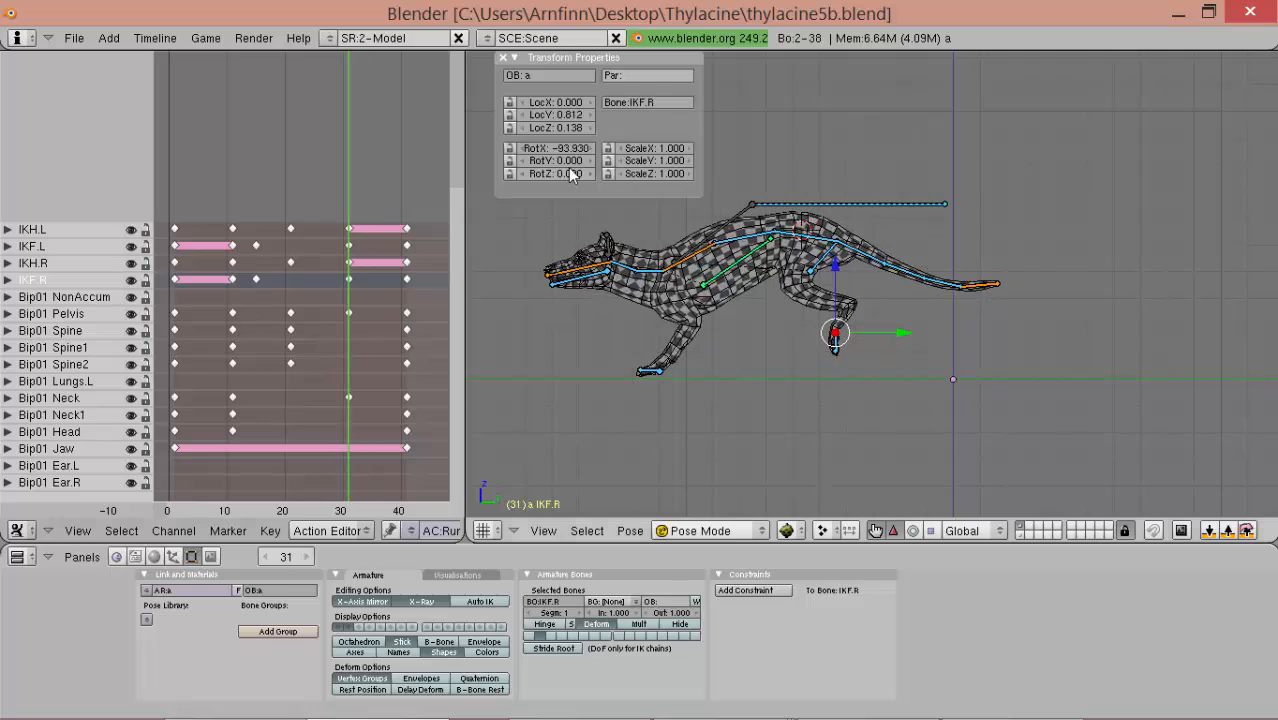
click(725, 245)
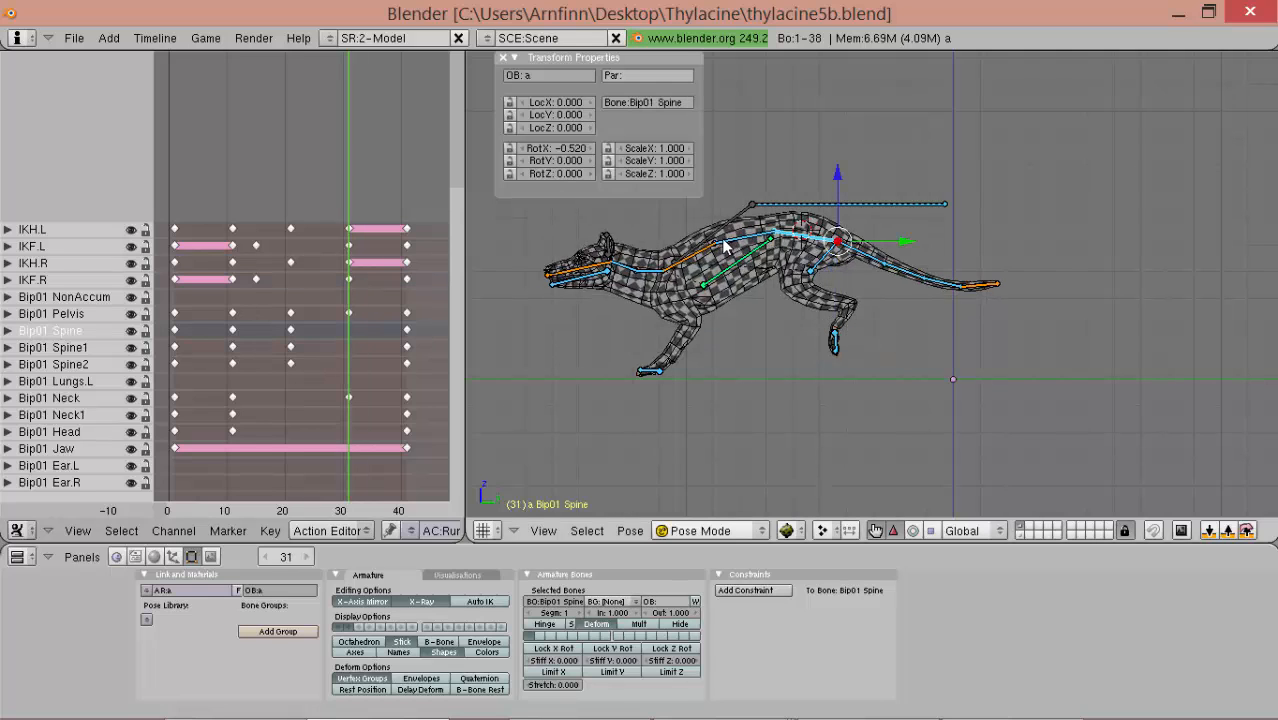
click(815, 268)
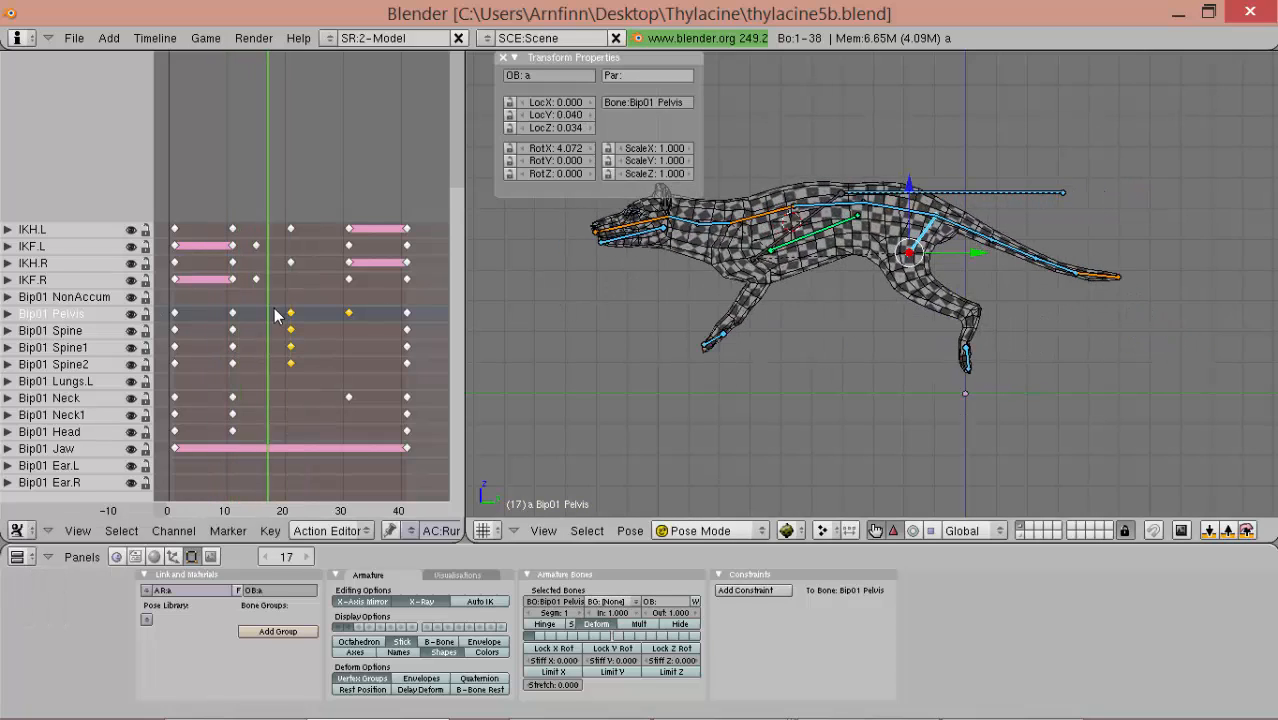
- Scrub from frame 30 back to frame 1 and select all keys from frame 1 to 41
click(347, 313)
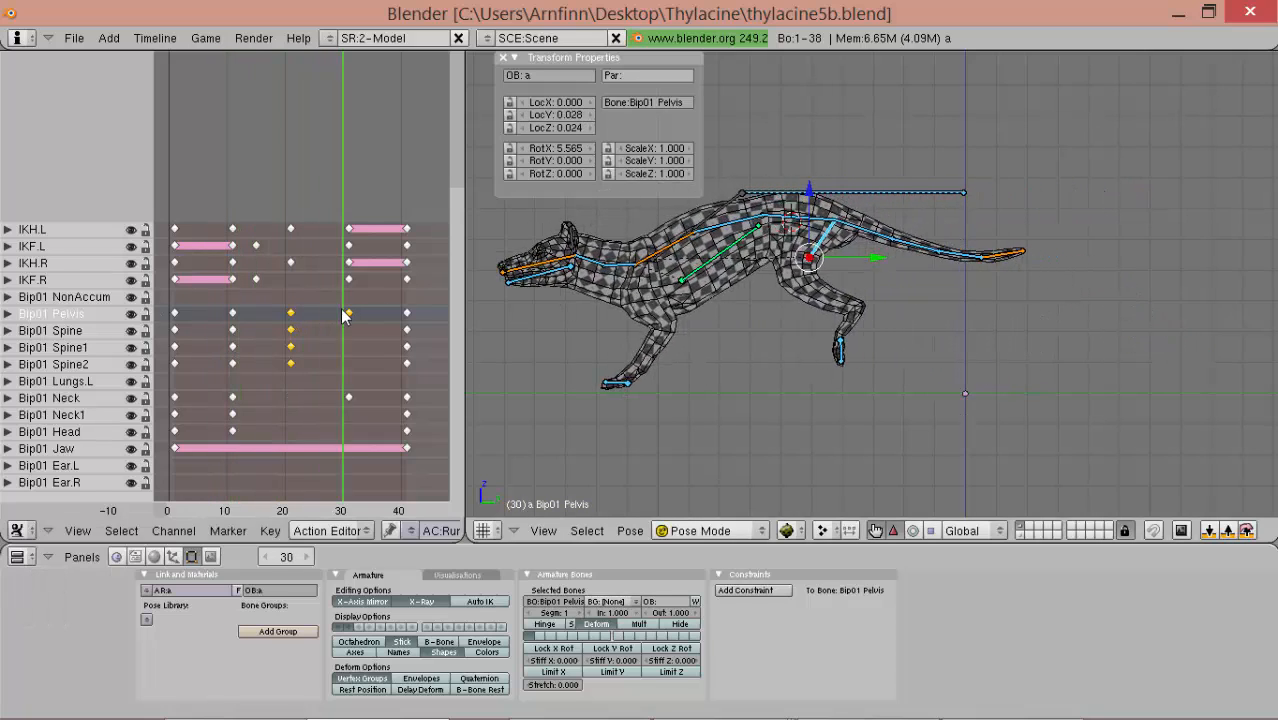
key(LEFT)
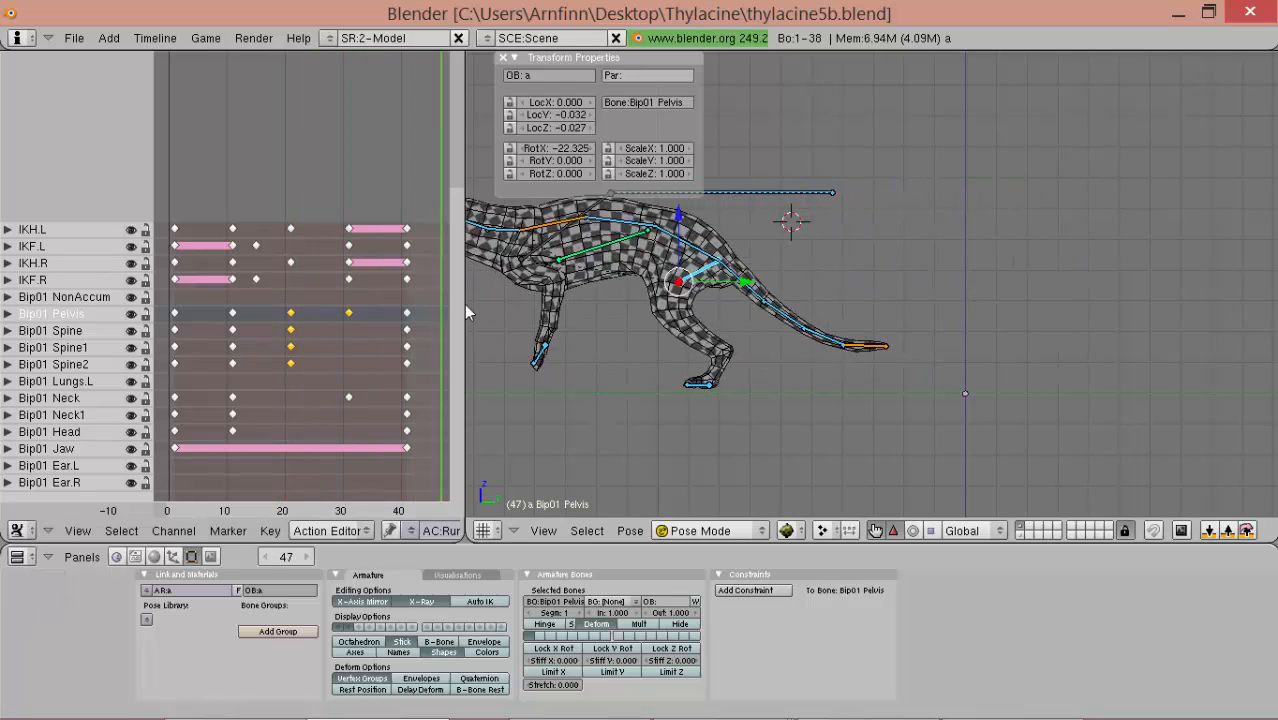
key(alt+a)
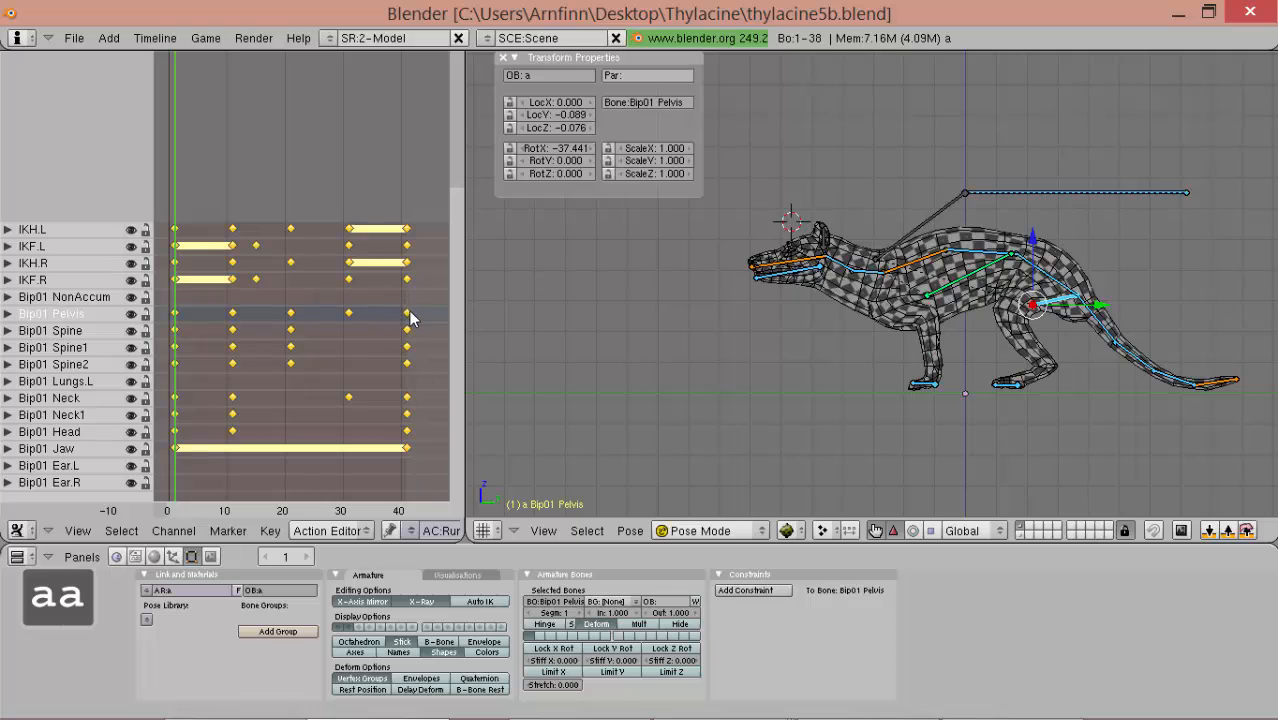
- Scale all Run_Ahead keys by 0.5 to span about frames 1–21, then play the cycle
key(s)
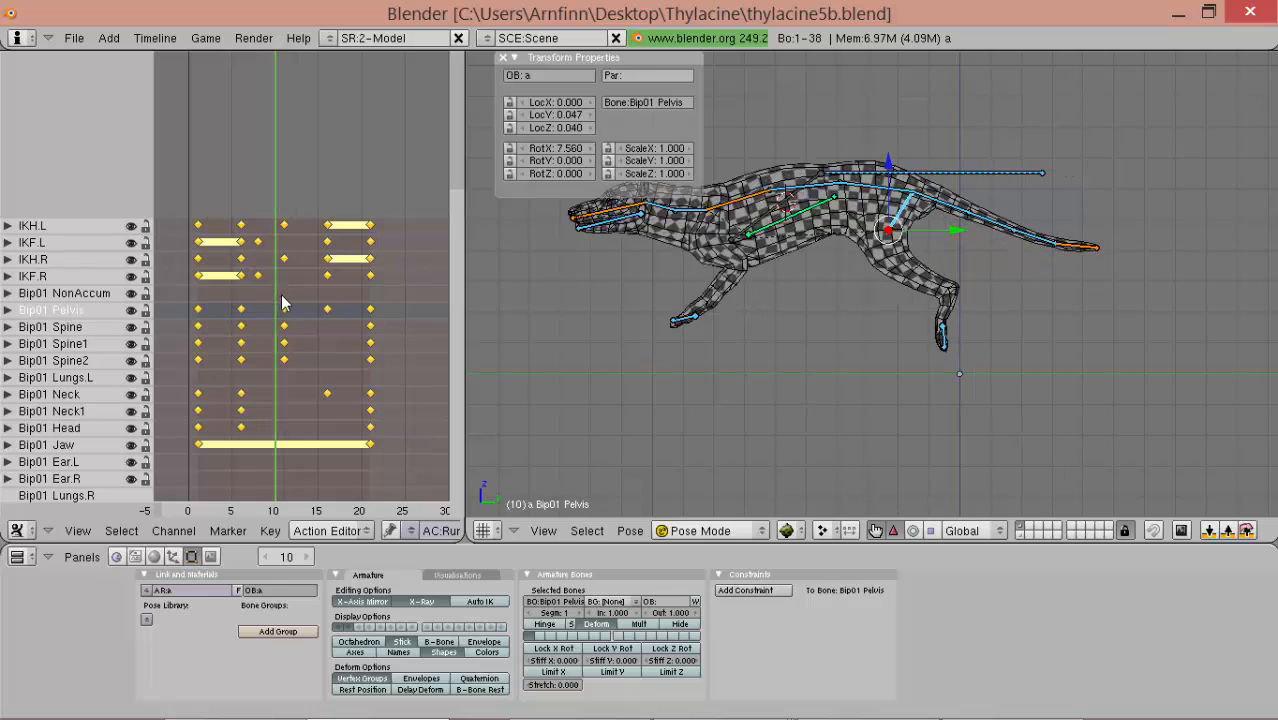
click(333, 307)
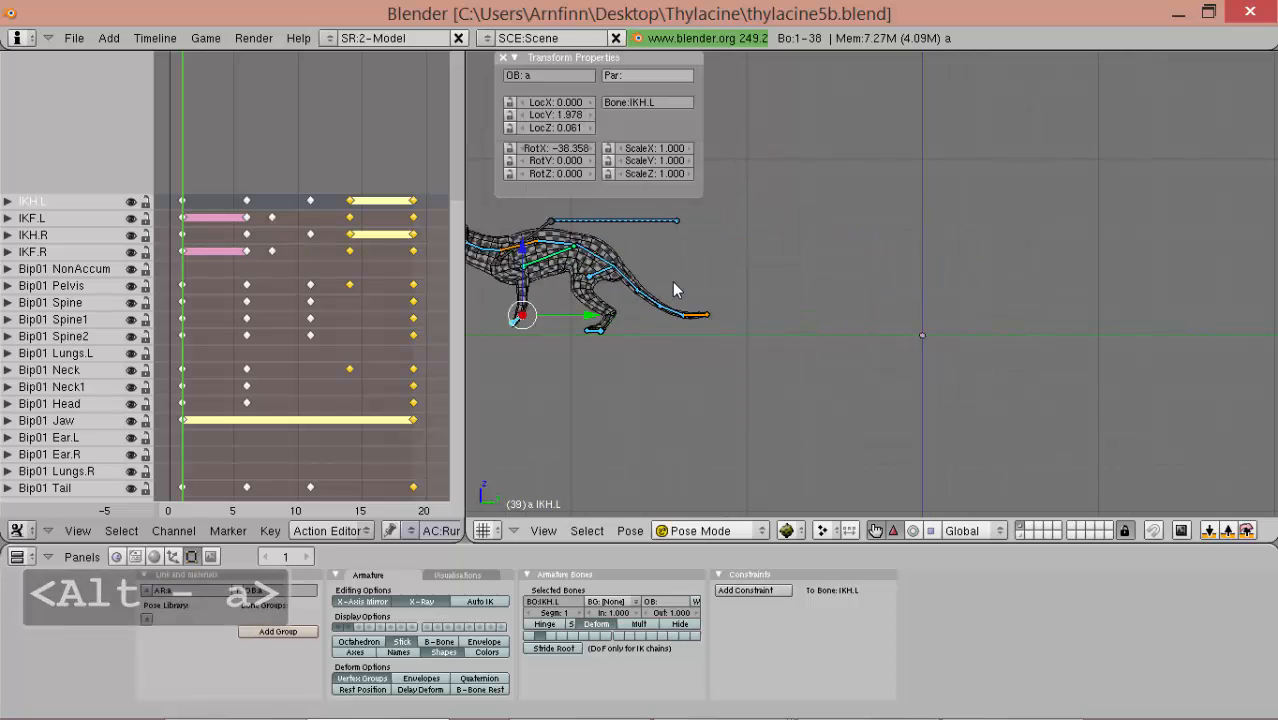
key(alt+g)
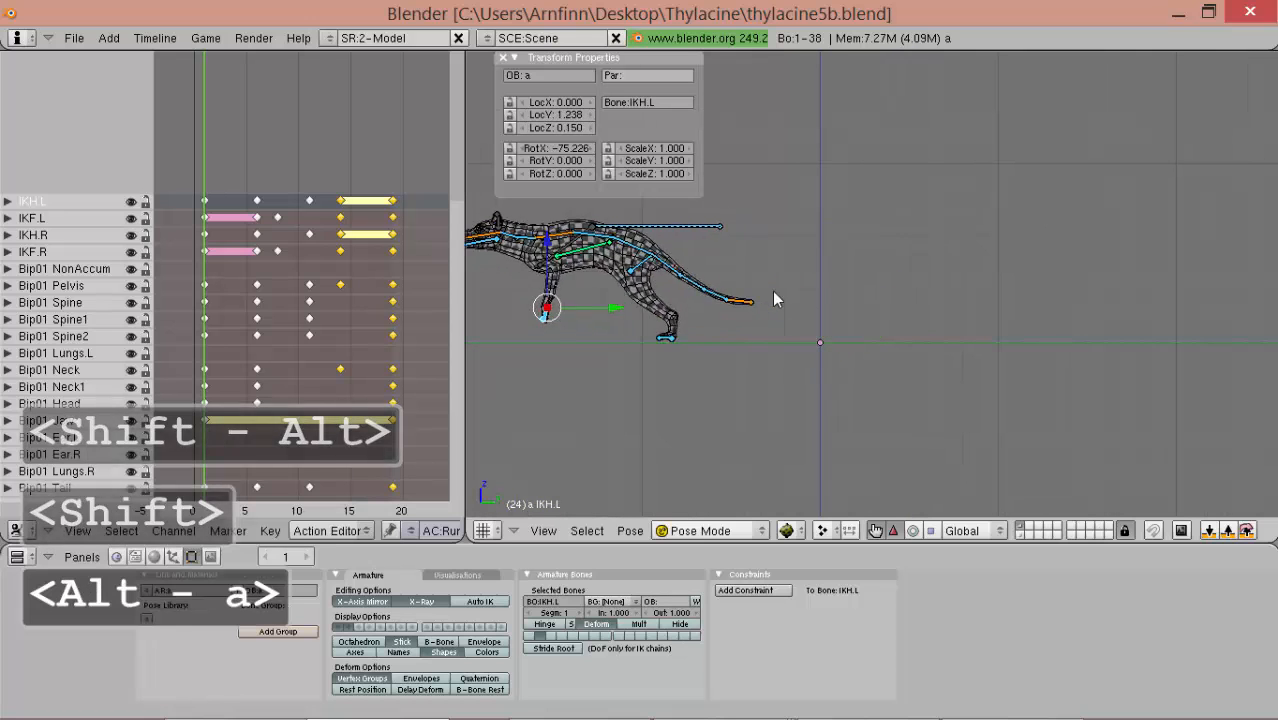
- Switch to Object Mode and add a camera beside the thylacine
key(Tab)
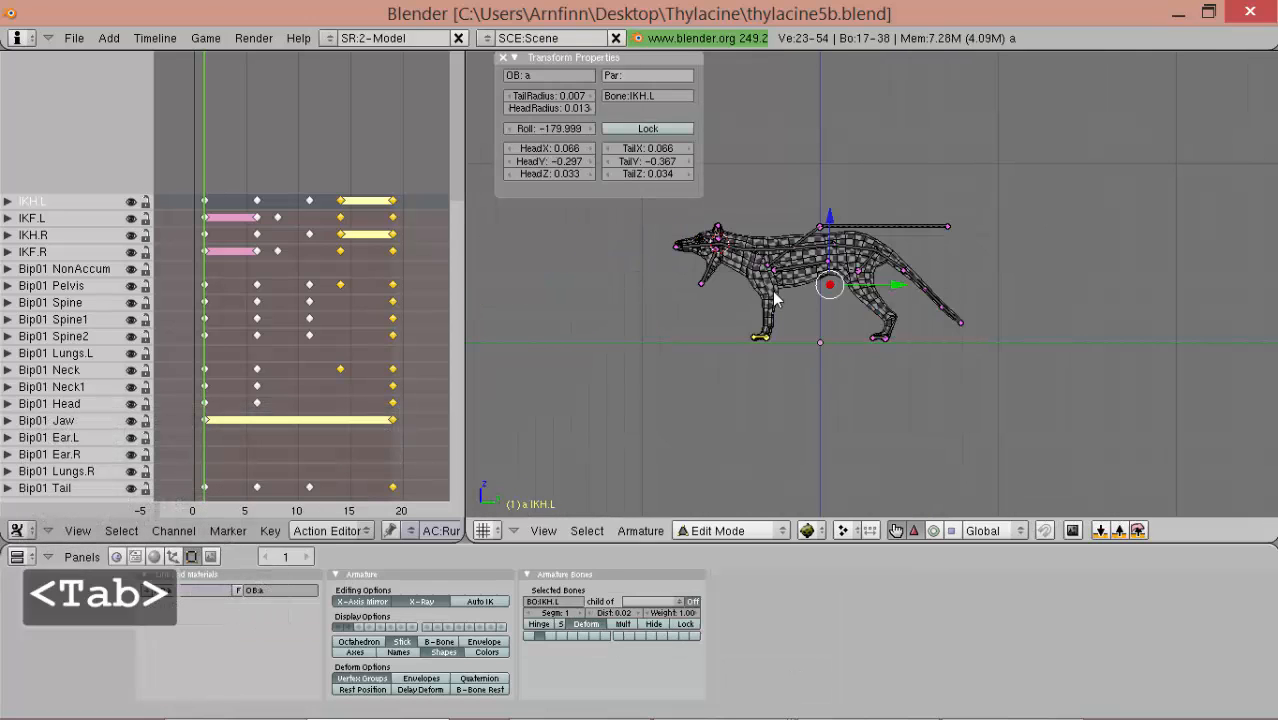
key(Tab)
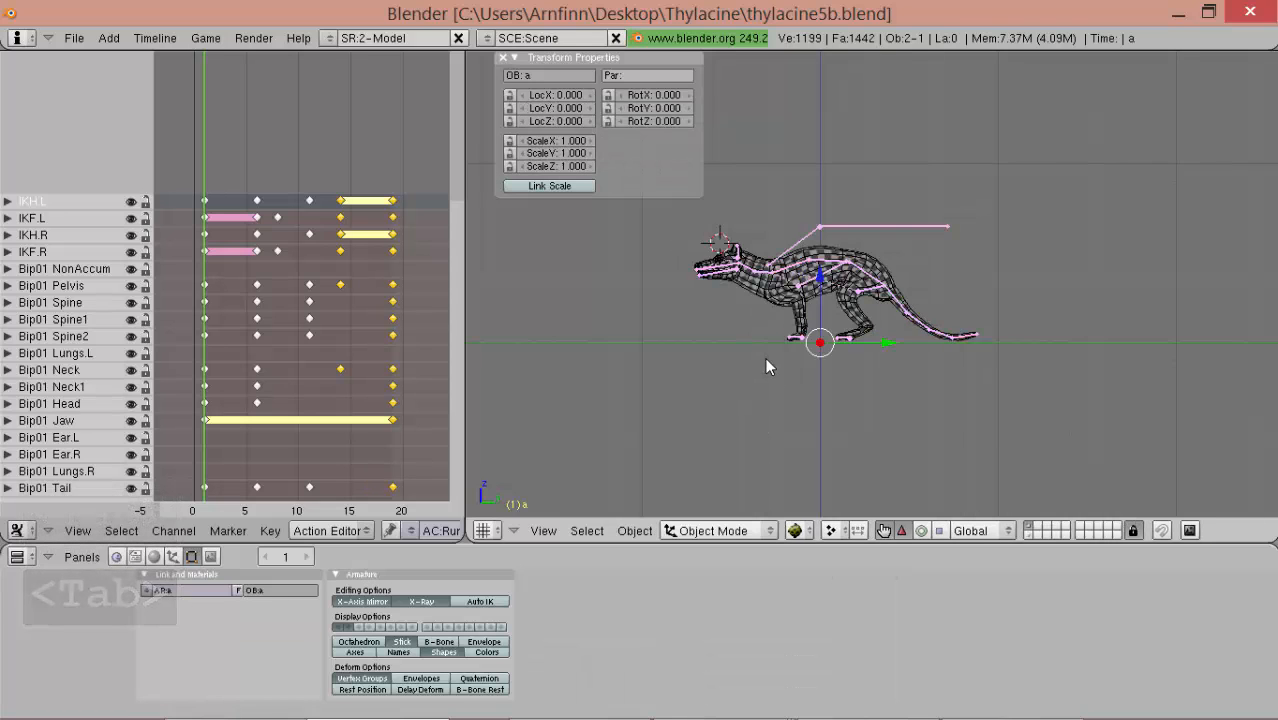
key(space)
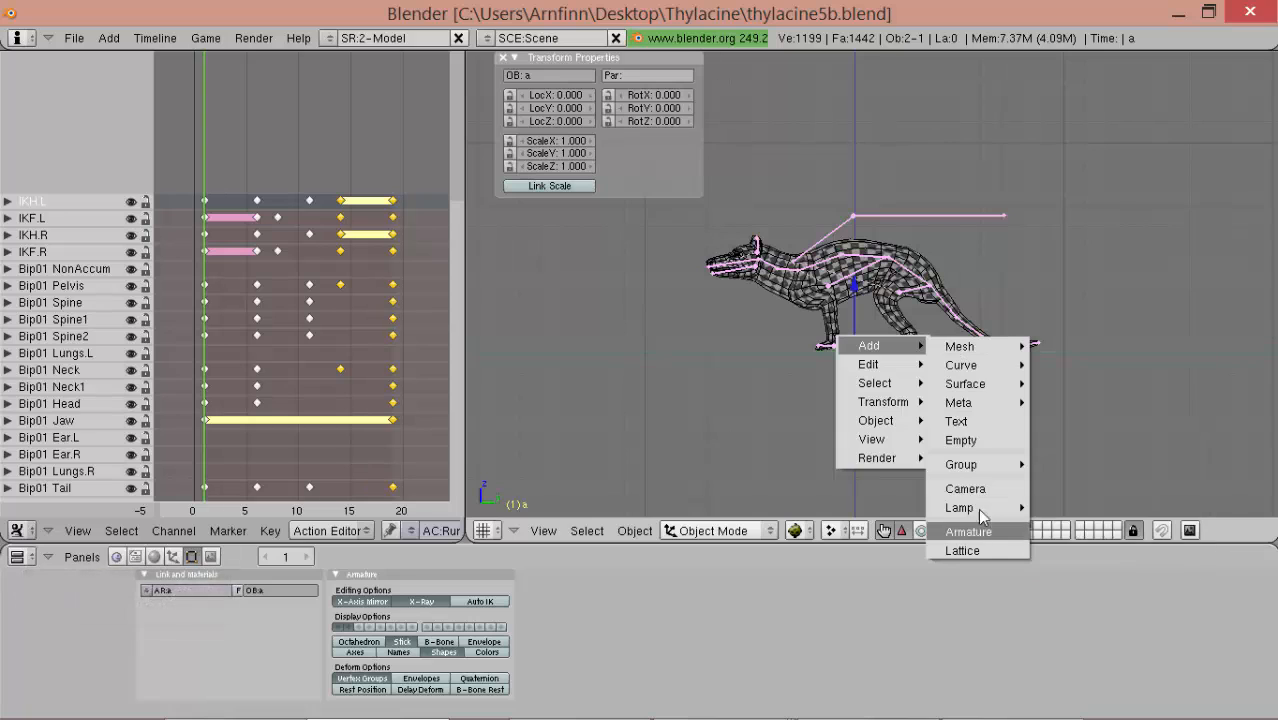
click(965, 488)
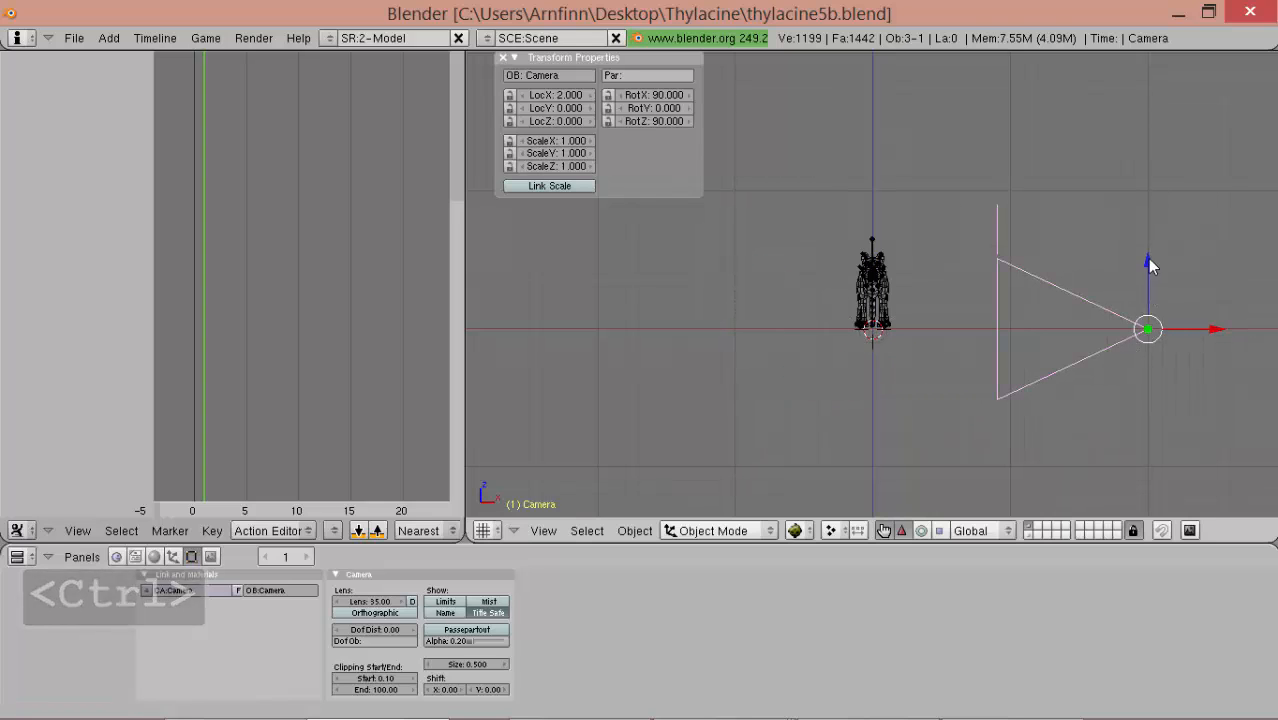
- Raise the camera, view through it, and parent it to the Bip01 root bone
key(ctrl+0)
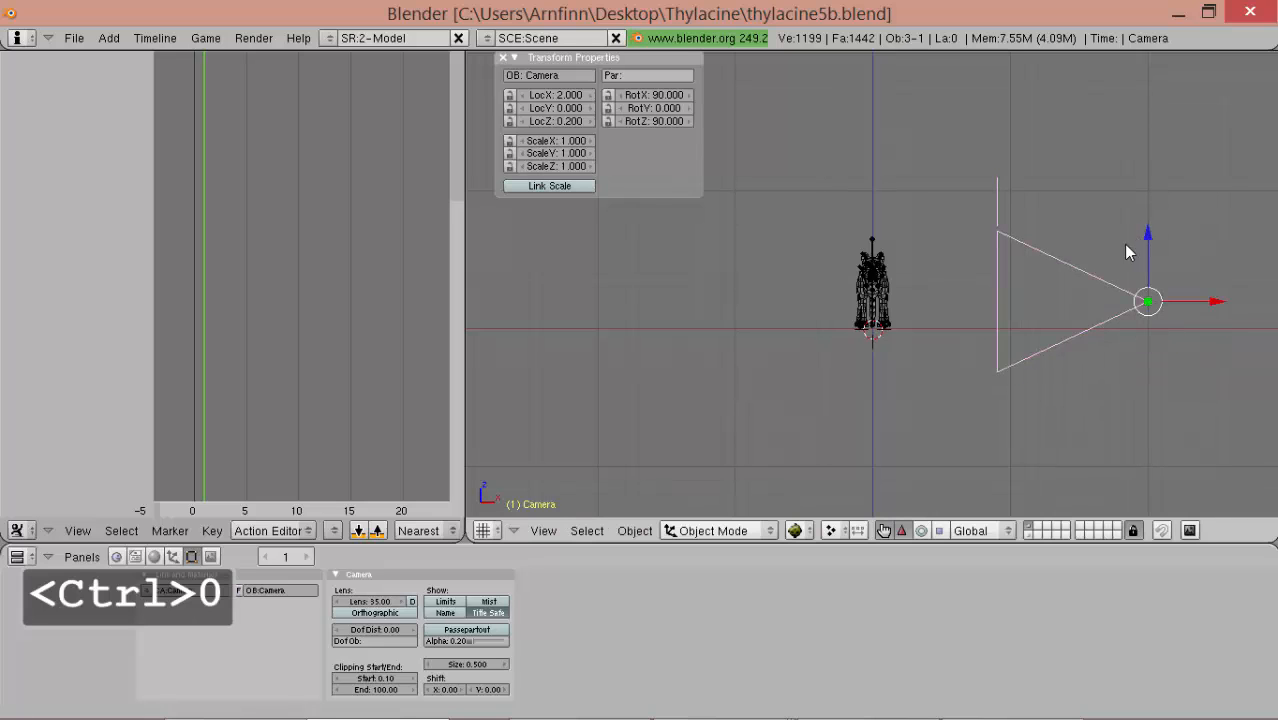
key(ctrl+0)
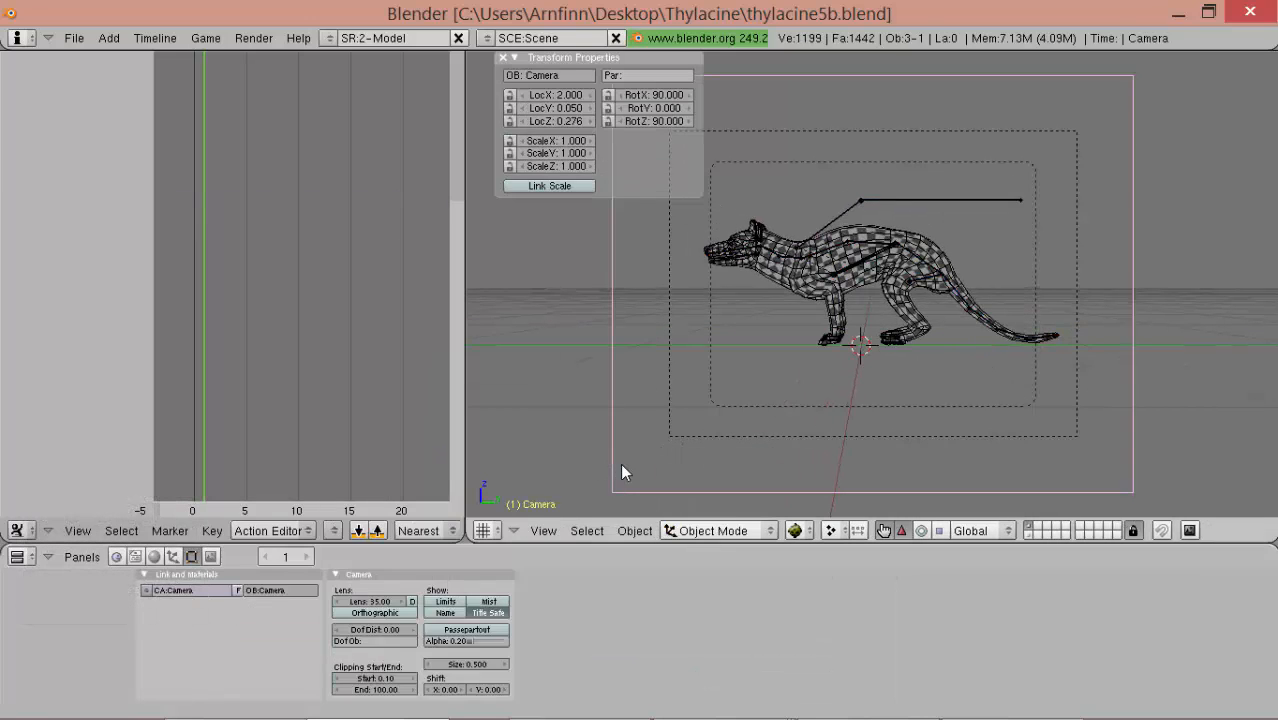
key(ctrl)
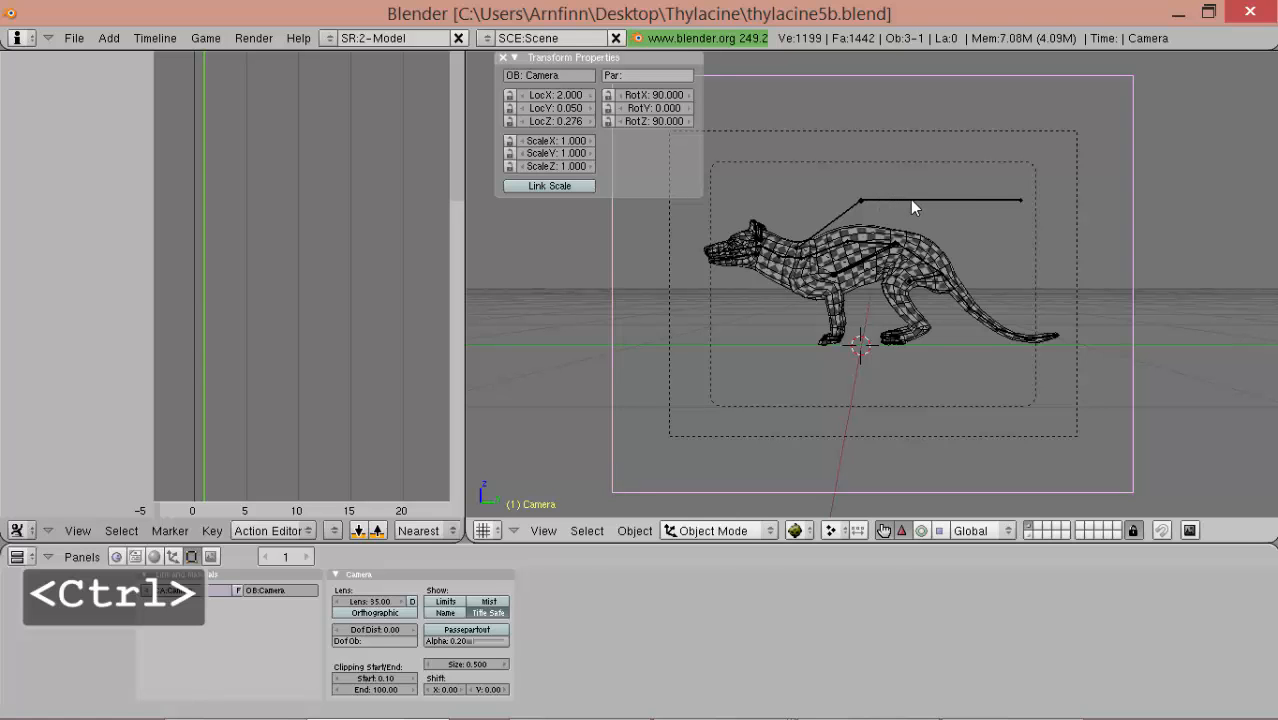
key(ctrl+p)
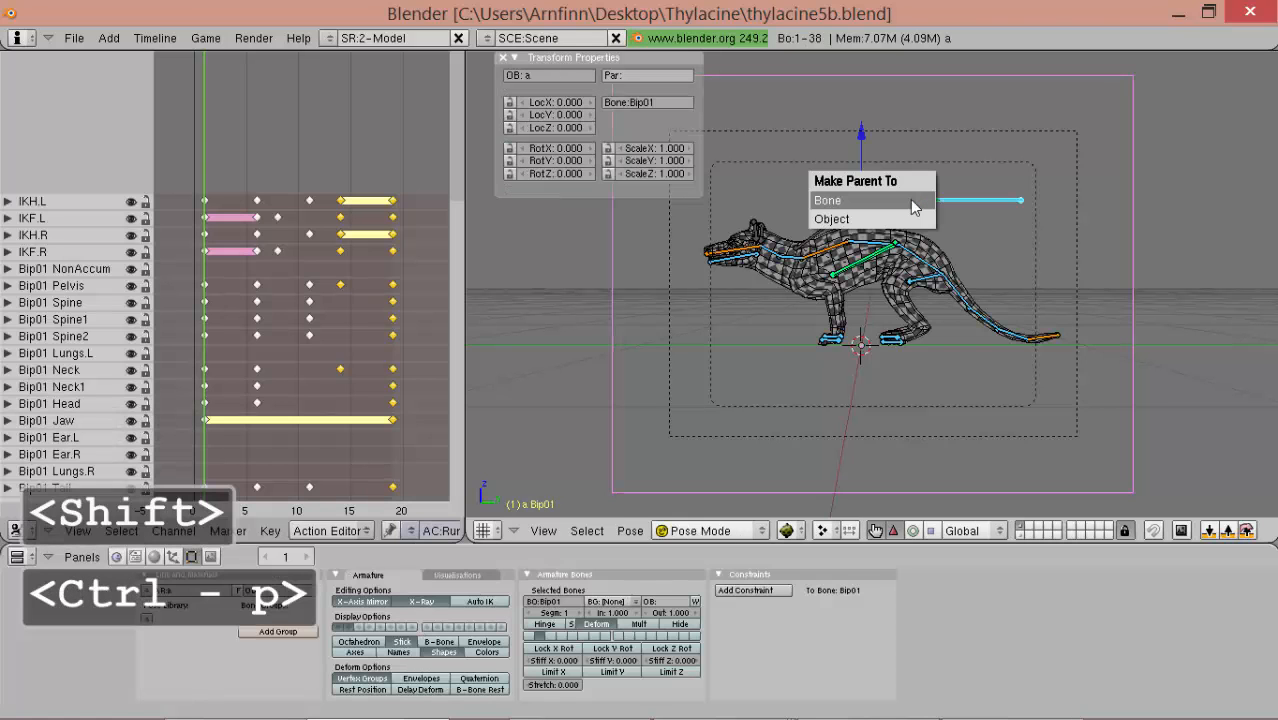
click(828, 199)
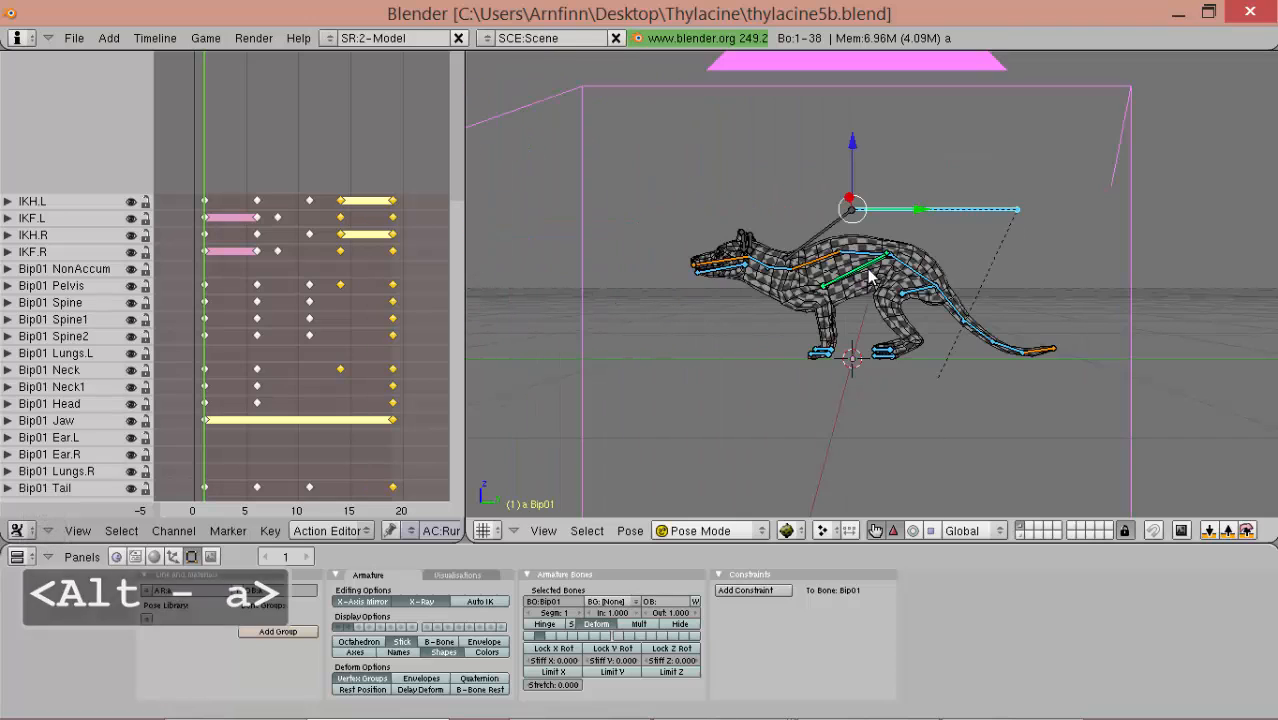
- Stop playback and make the camera orthographic at scale 1.00
key(0)
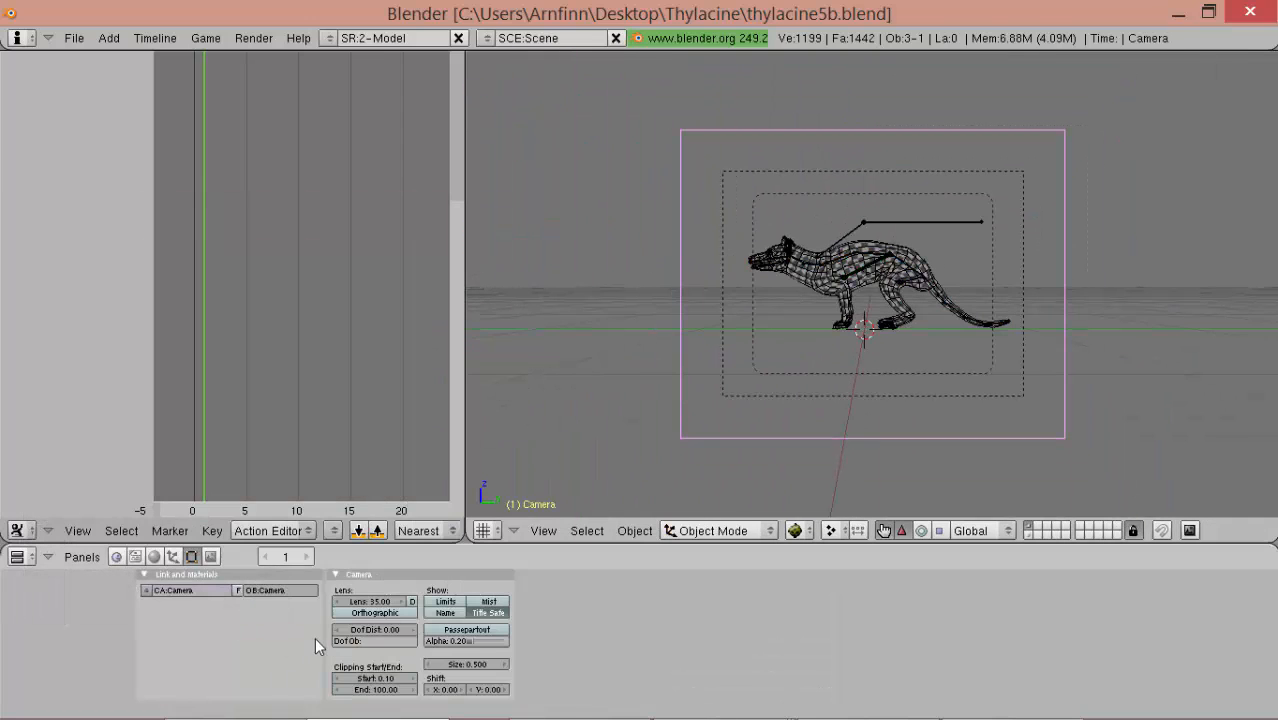
click(374, 612)
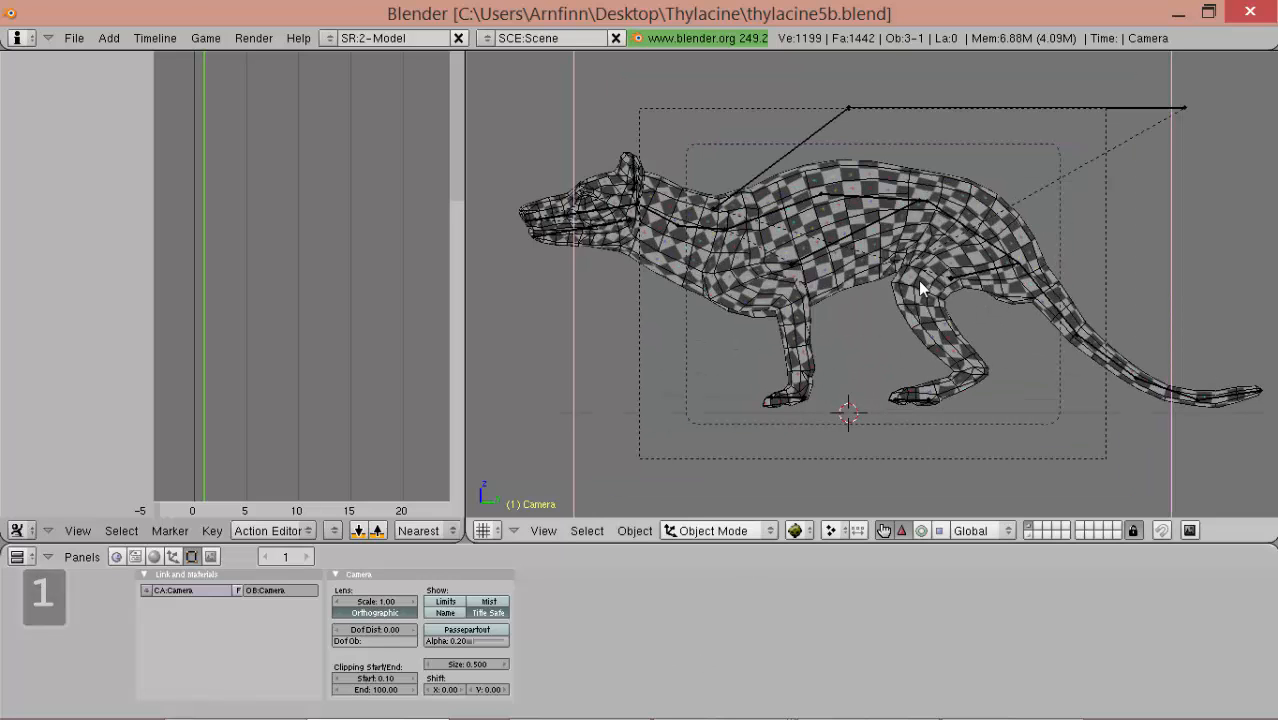
key(shift+a)
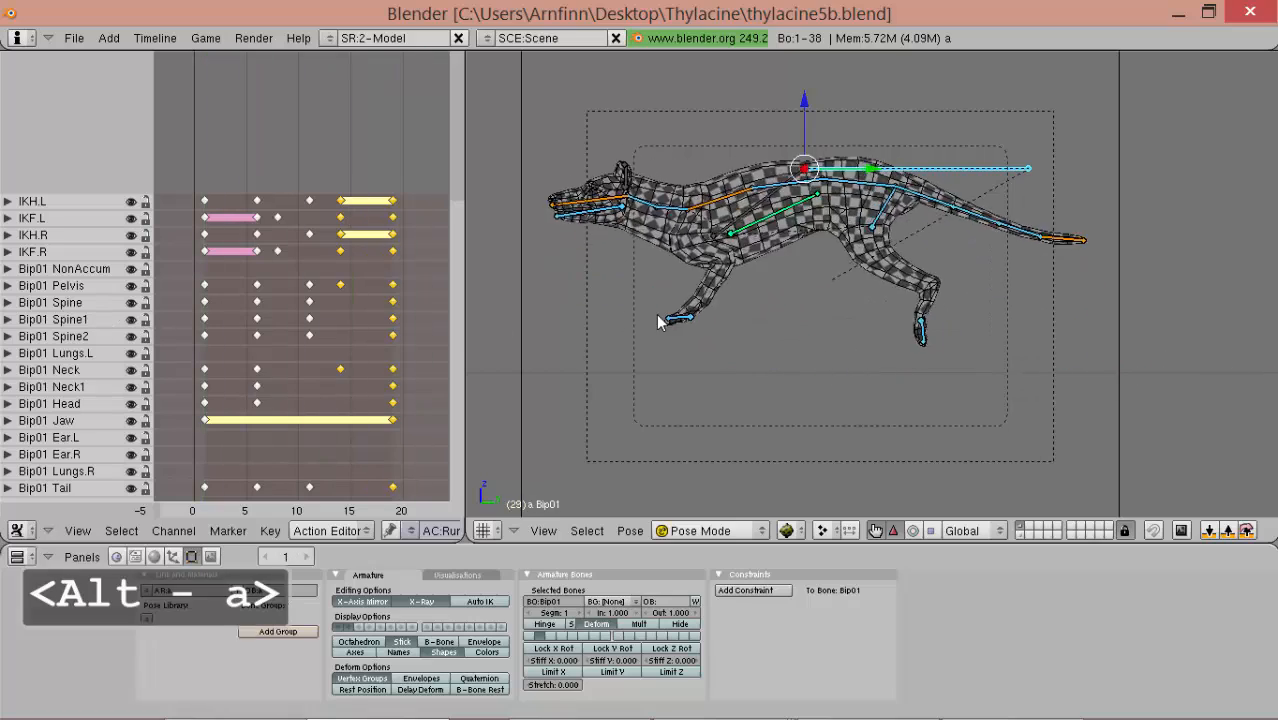
- Stop the Run_Ahead playback through the camera, returning the rig to frame 1
key(alt+a)
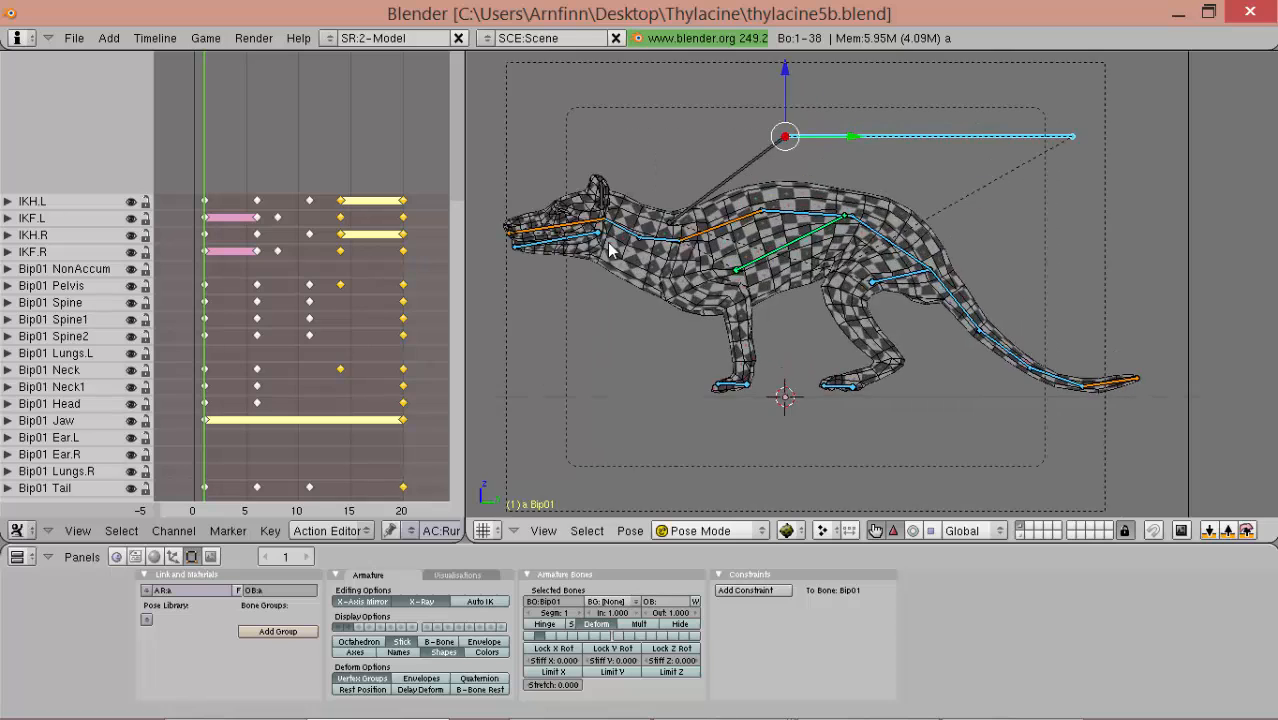
key(alt+shift)
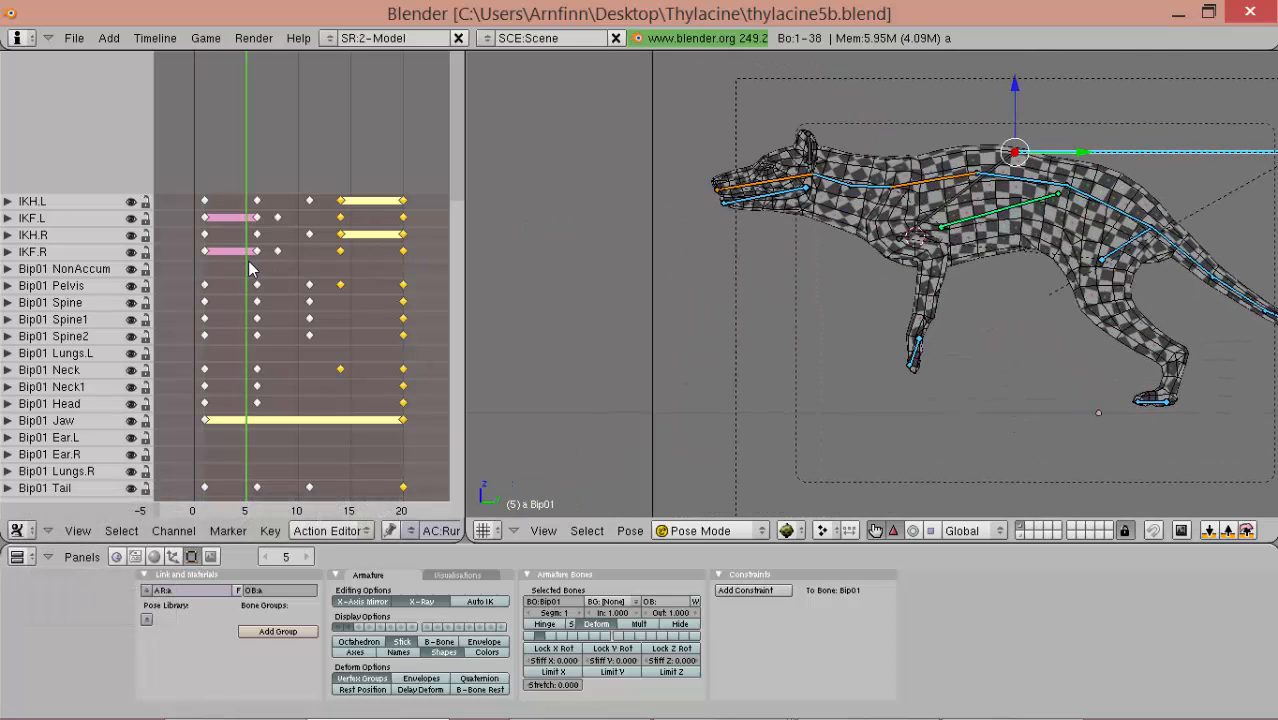
click(309, 245)
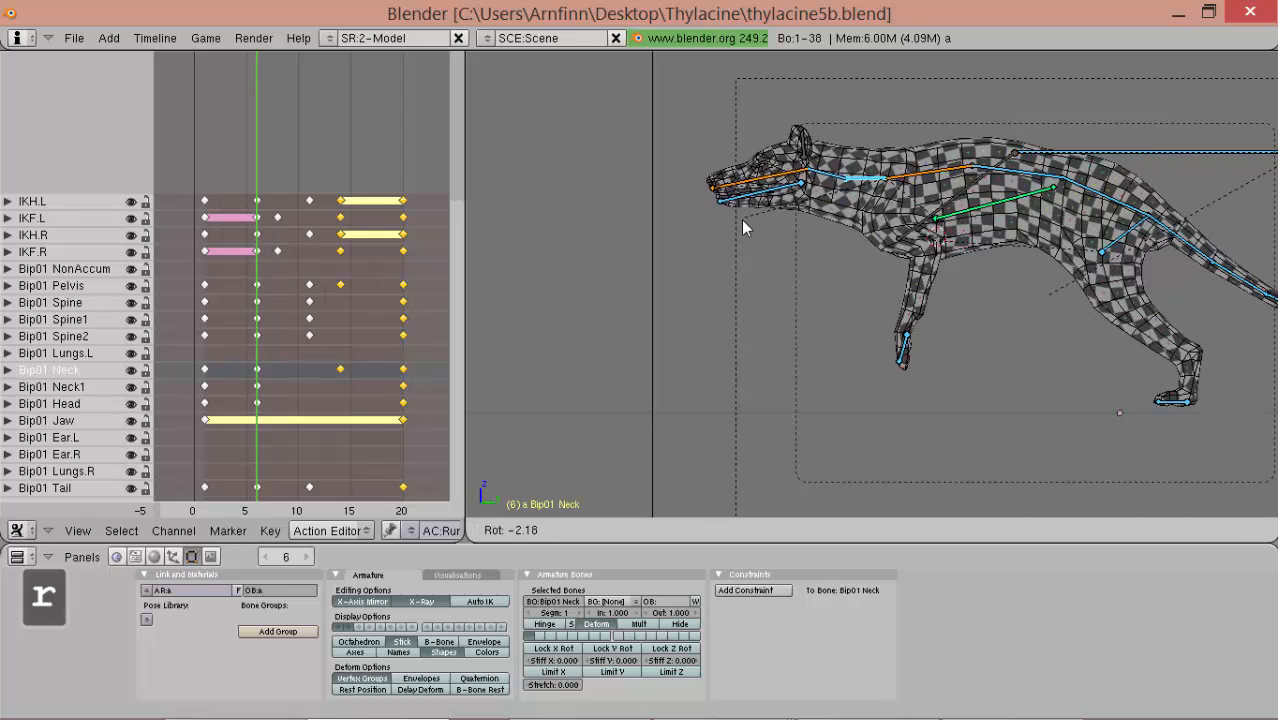
click(790, 195)
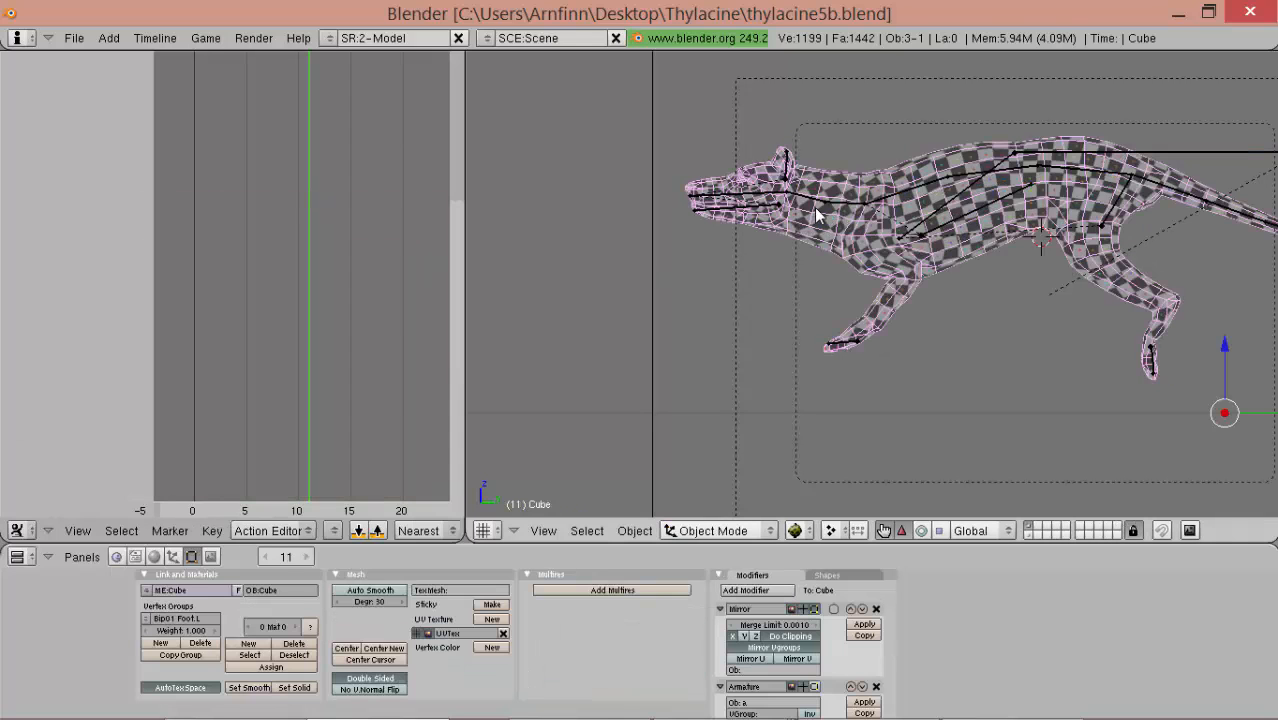
click(710, 530)
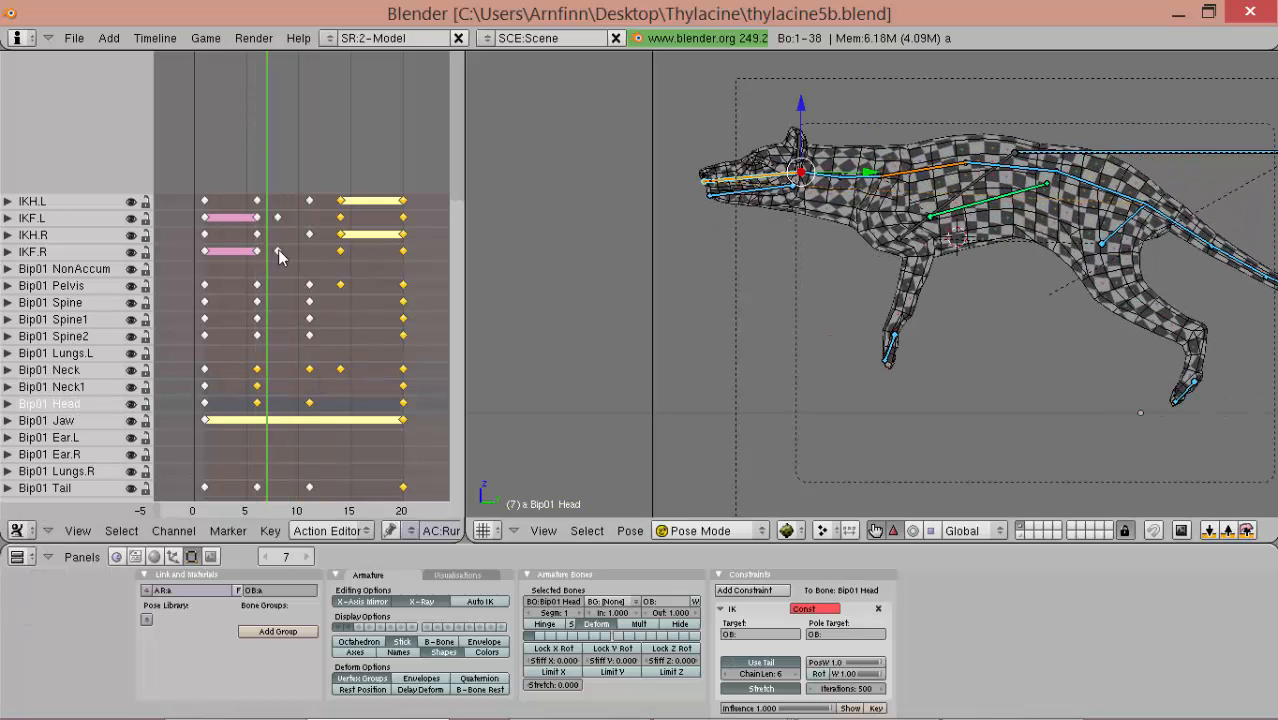
drag(268, 255, 340, 255)
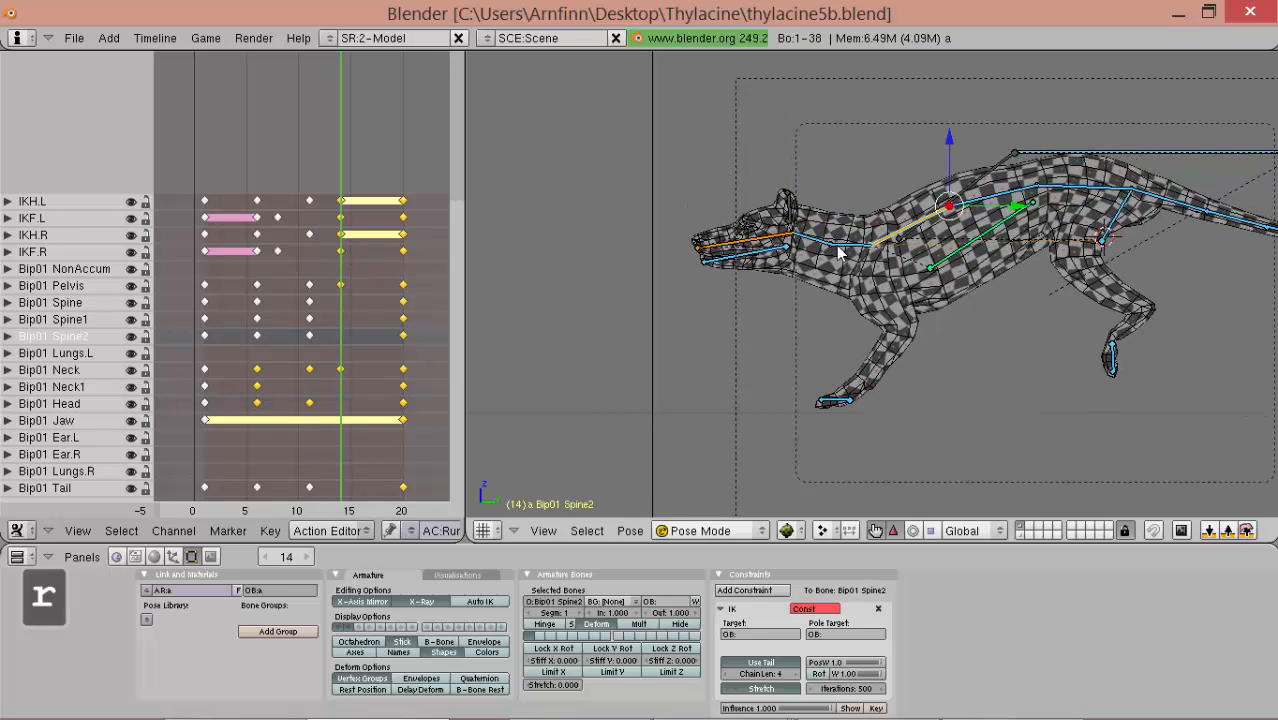
click(48, 369)
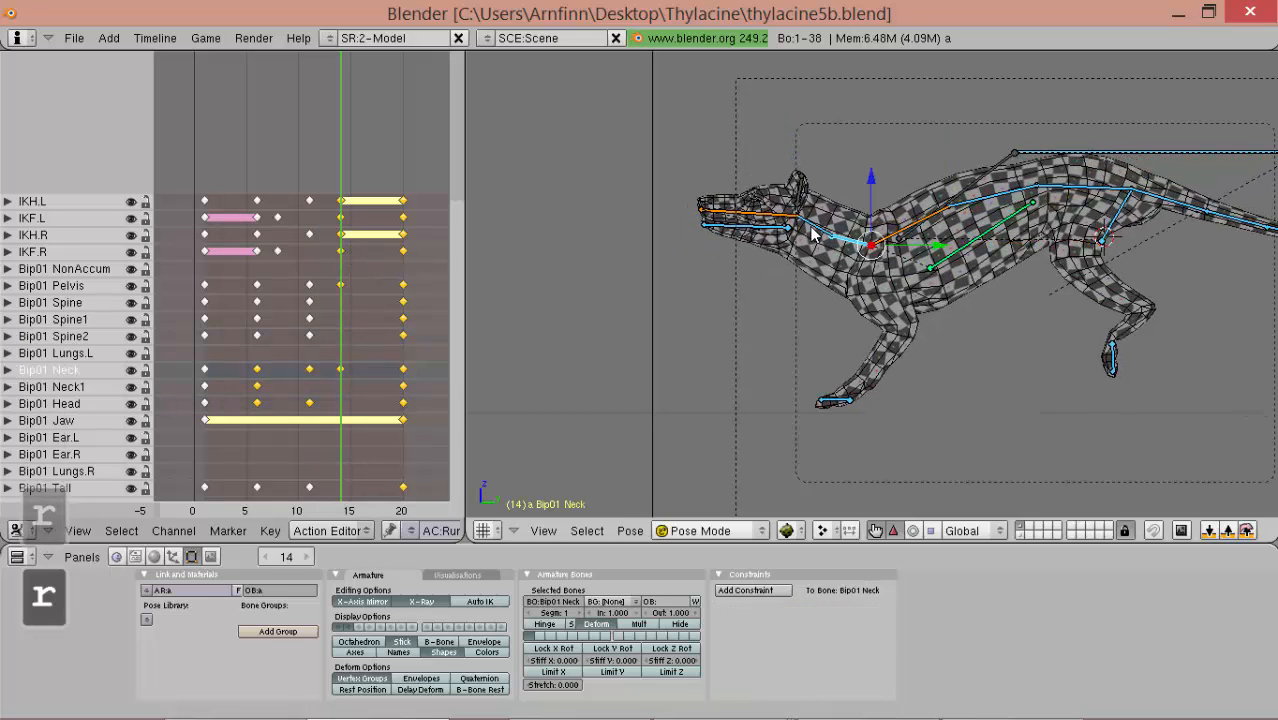
click(780, 220)
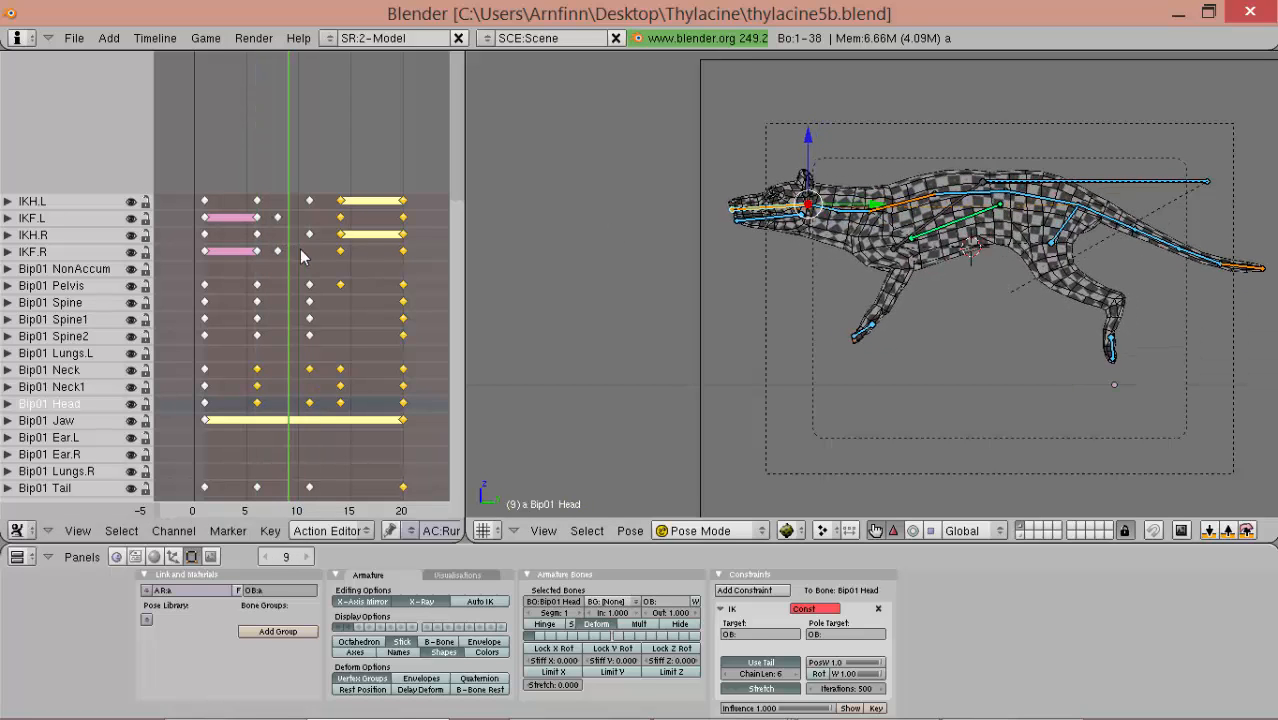
click(204, 250)
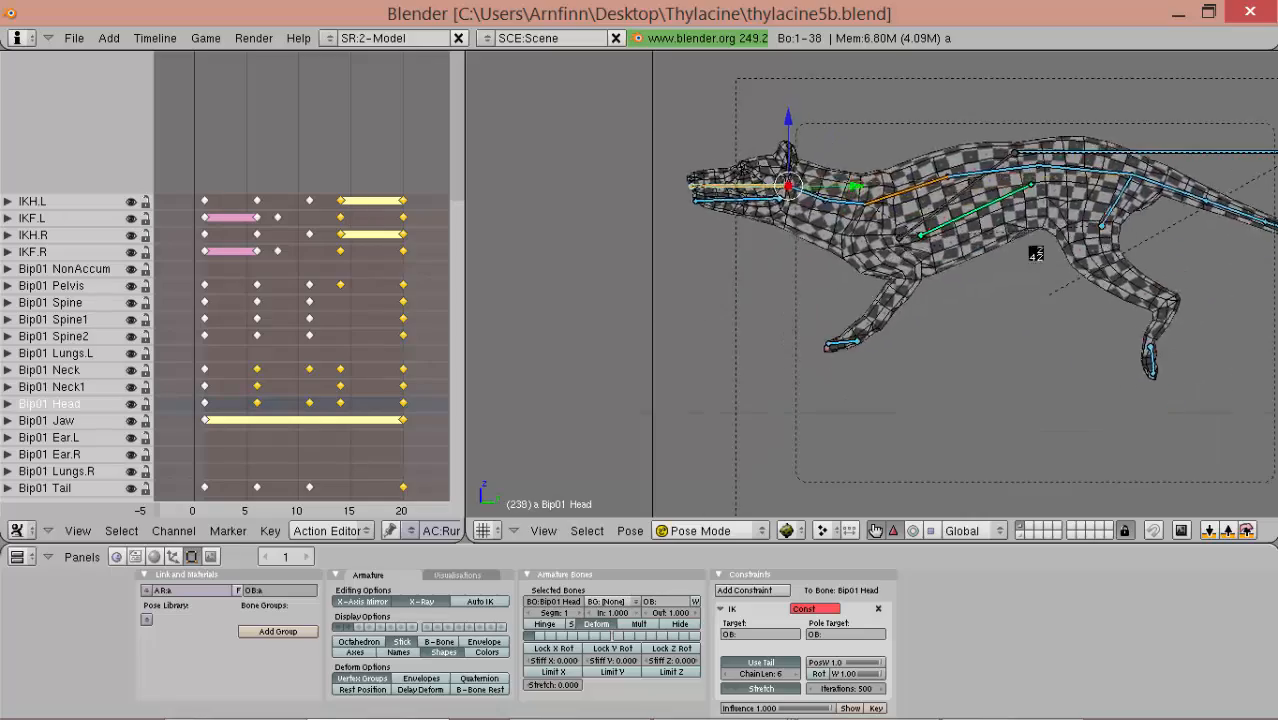
key(alt+shift)
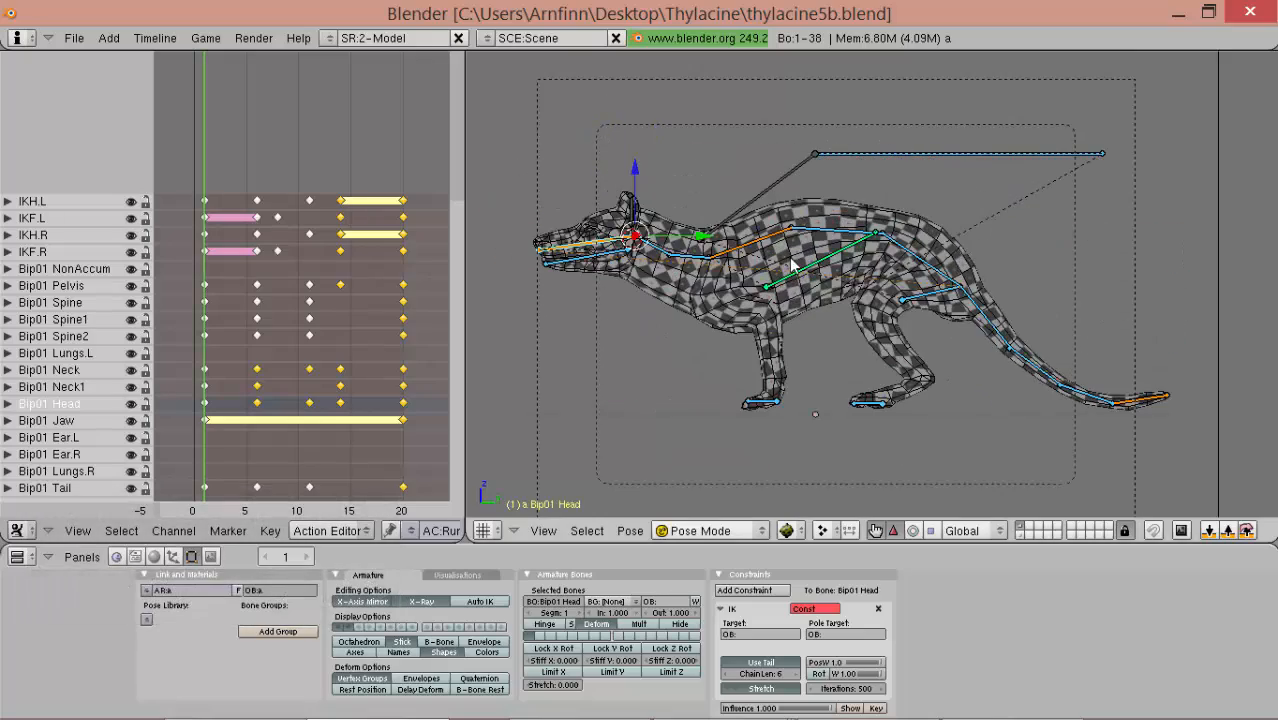
mouse_move(197, 308)
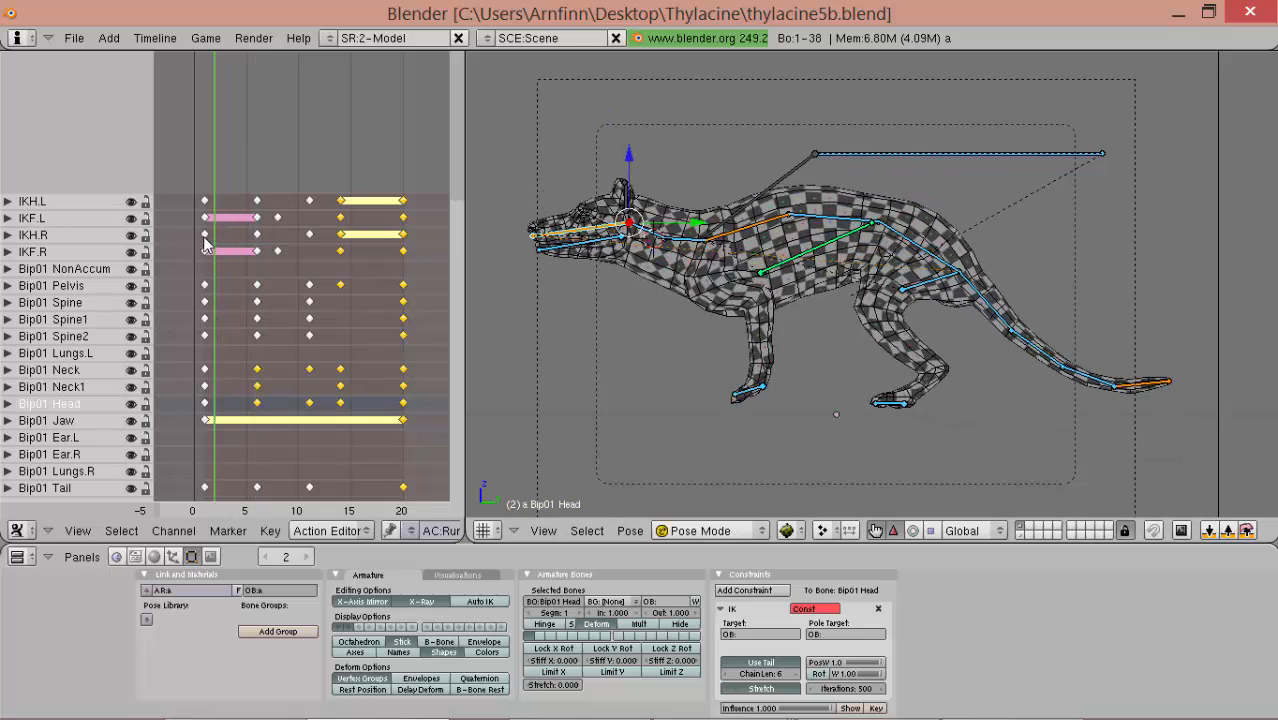
- Move the selected IKF.R and IKH.L foot-controller keys about two frames later
click(33, 251)
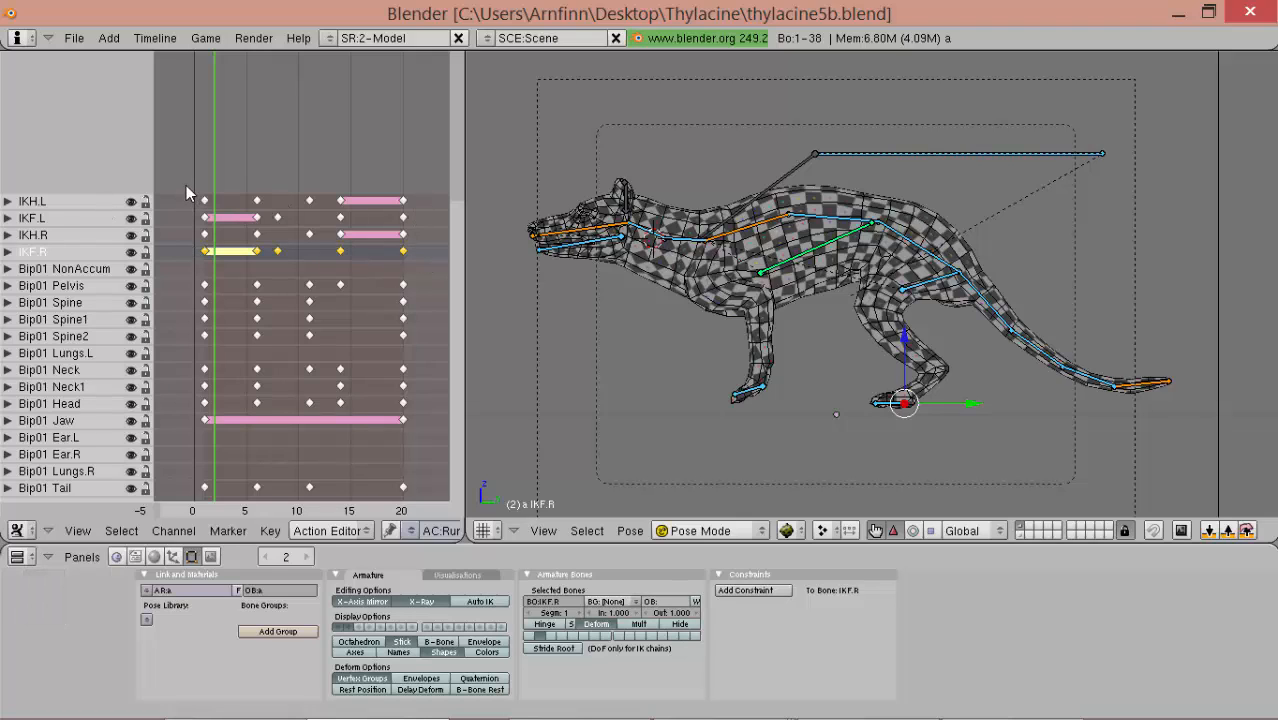
mouse_move(198, 200)
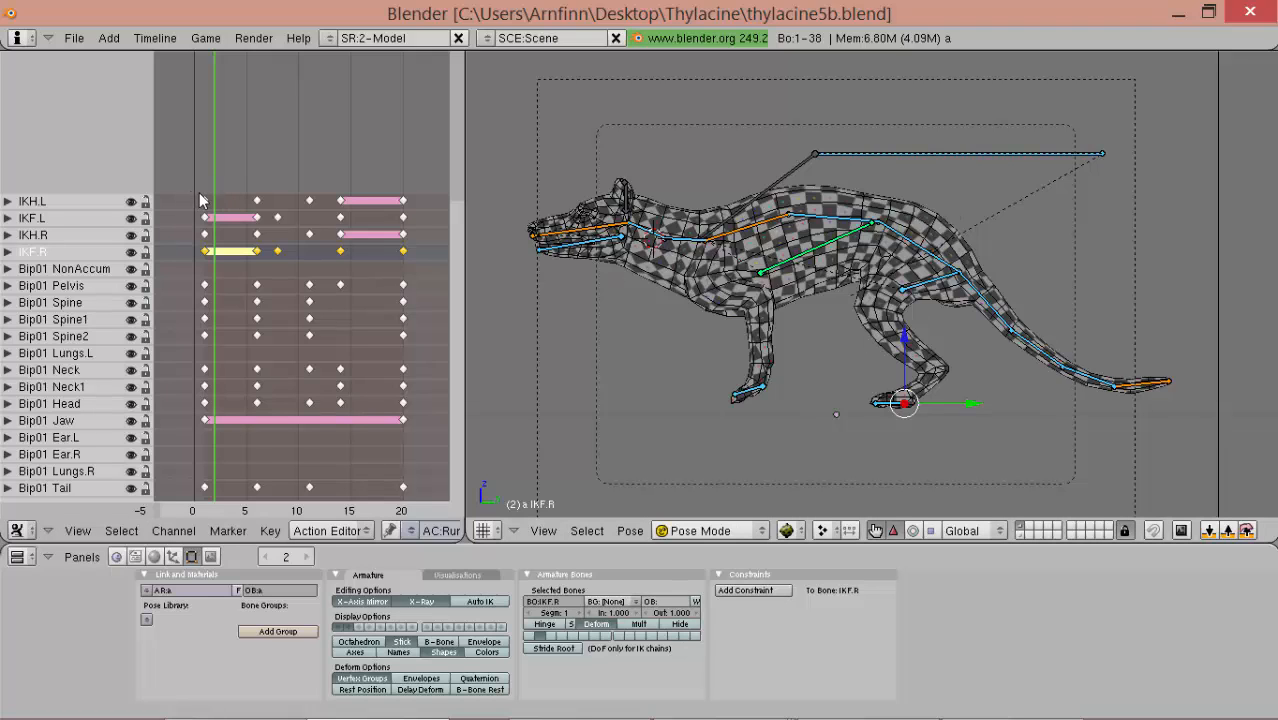
mouse_move(200, 207)
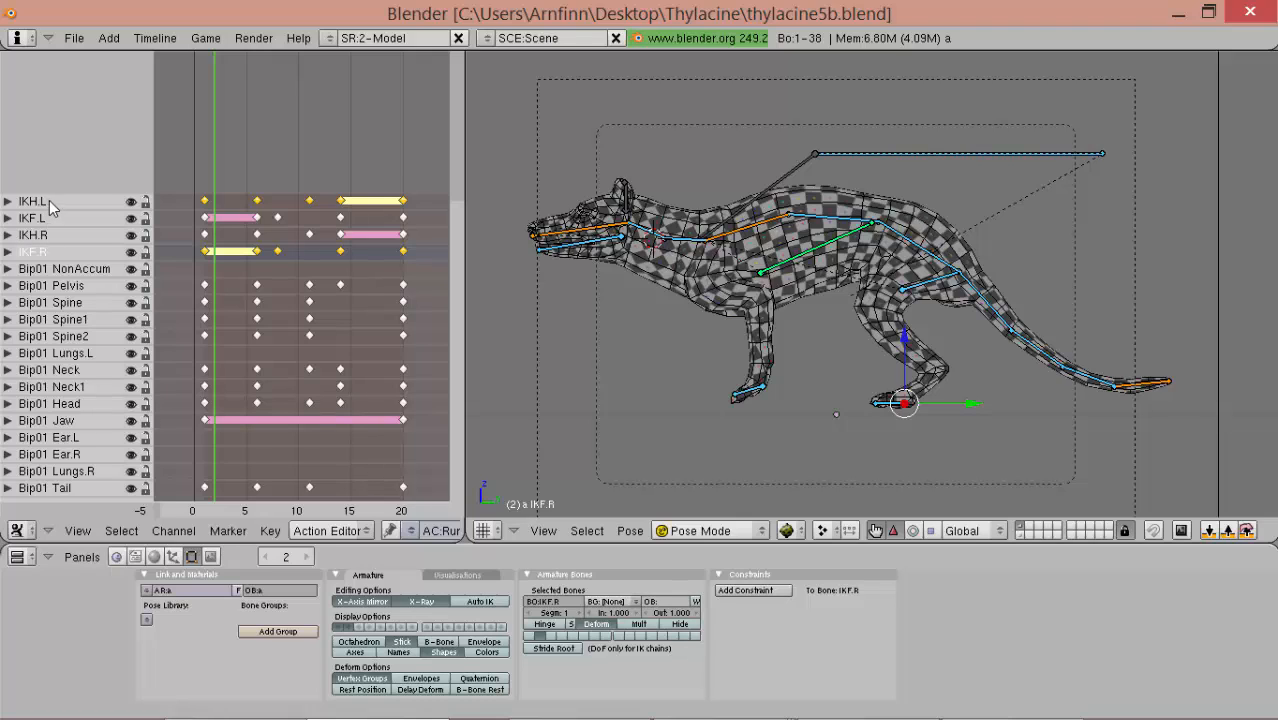
mouse_move(260, 245)
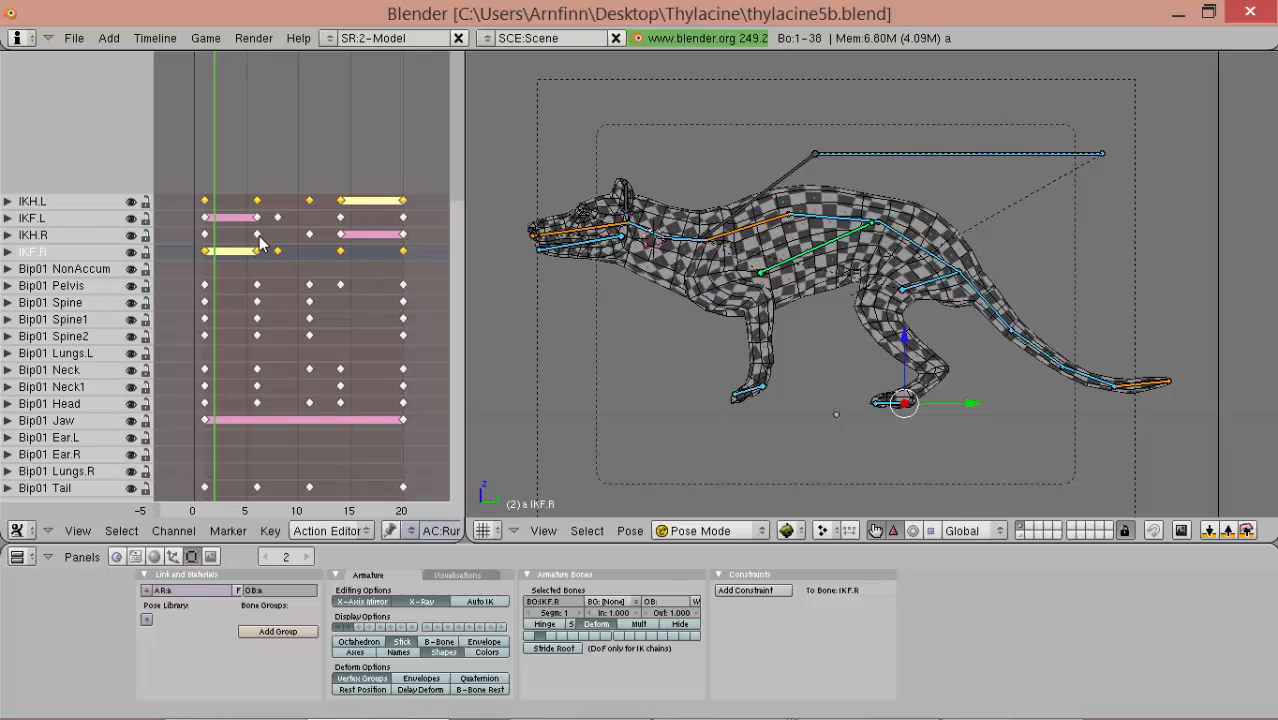
key(g)
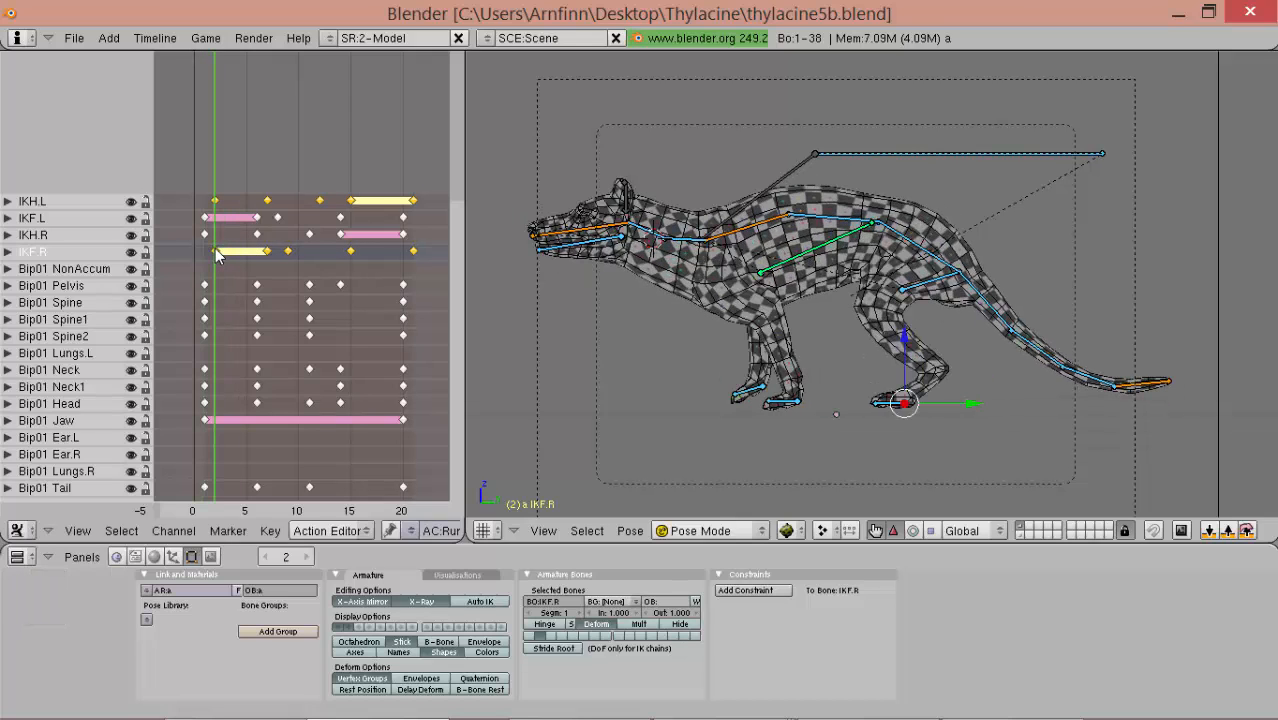
key(g)
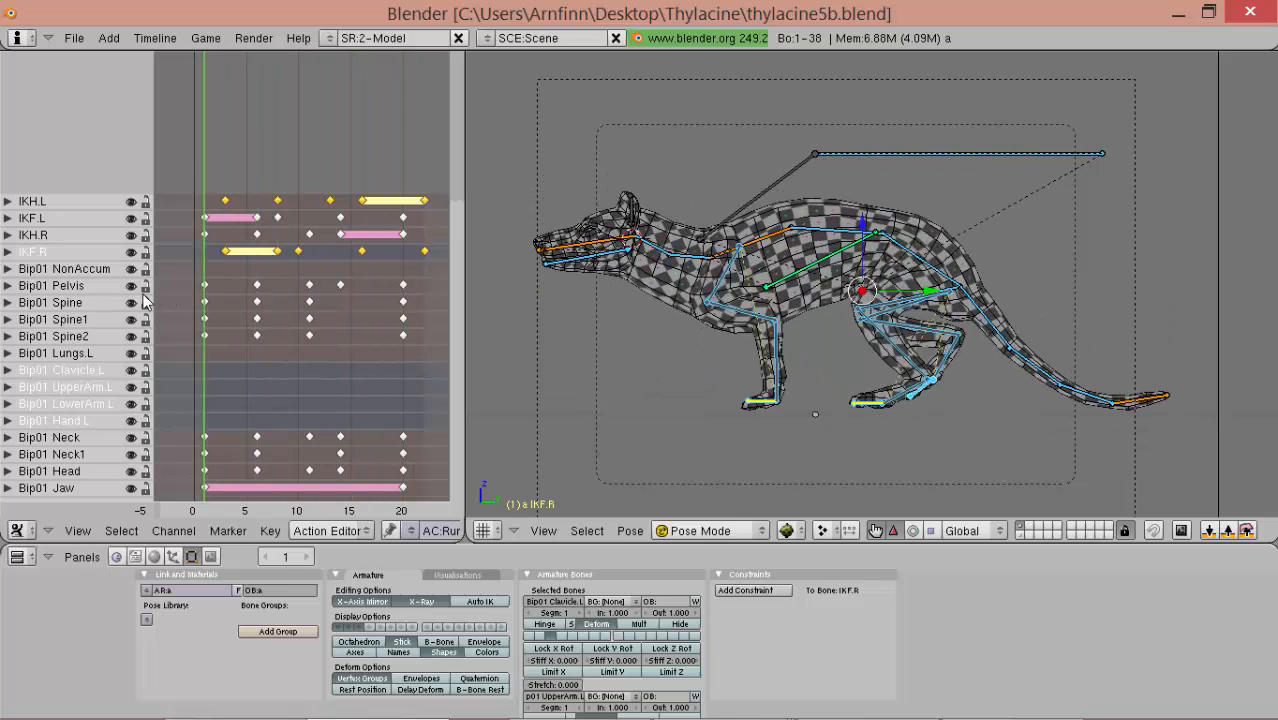
mouse_move(208, 358)
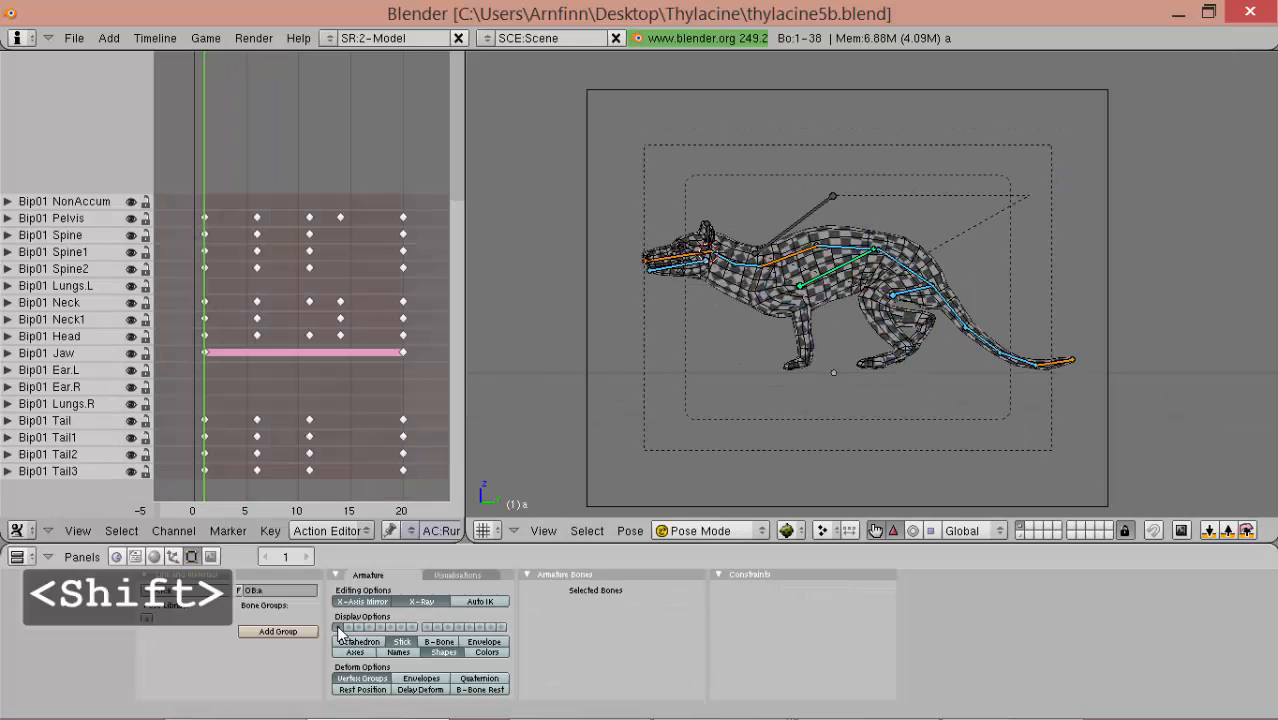
- Toggle a bone layer's visibility and play the run animation
key(alt+a)
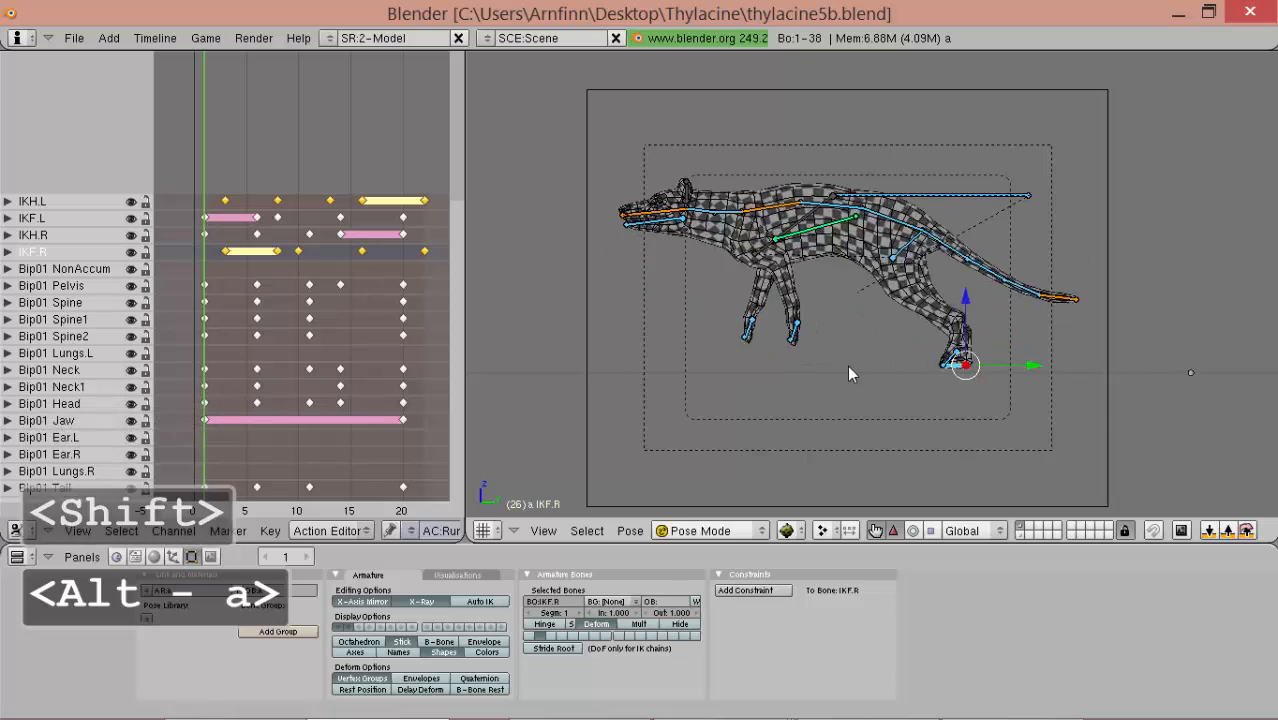
key(alt+a)
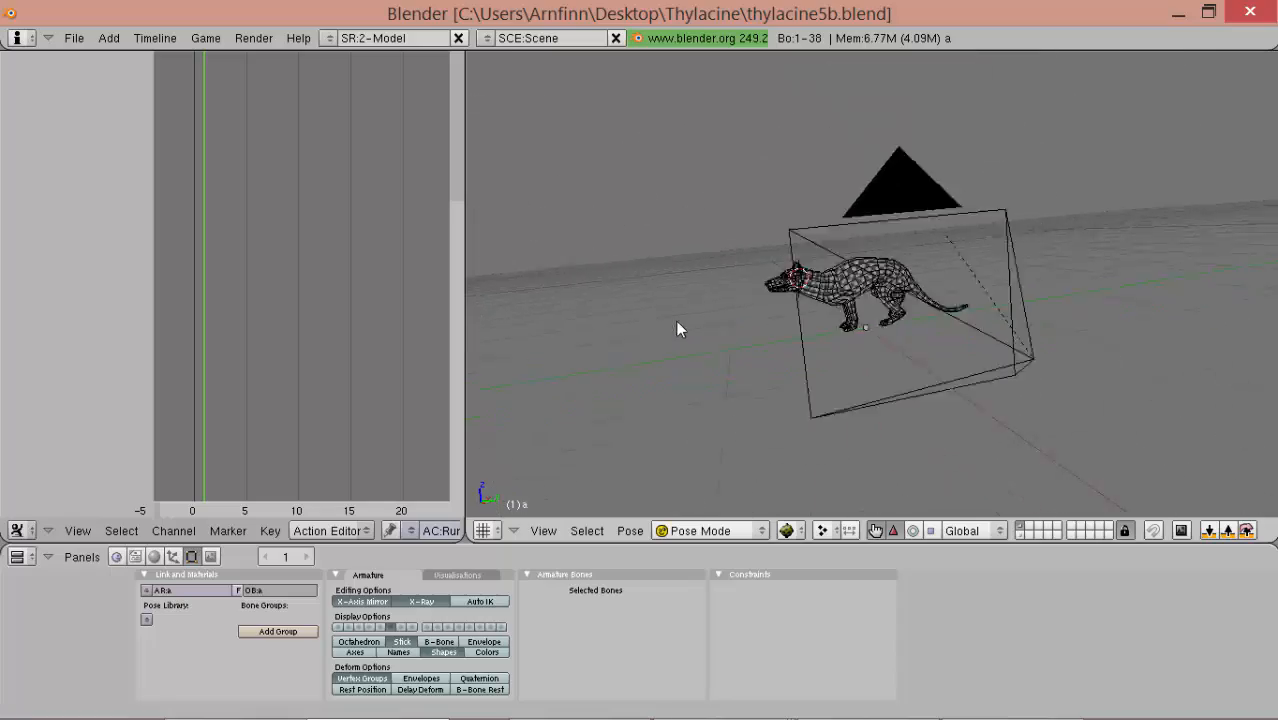
- Switch to perspective and orbit closer around the running thylacine and its camera
key(alt+a)
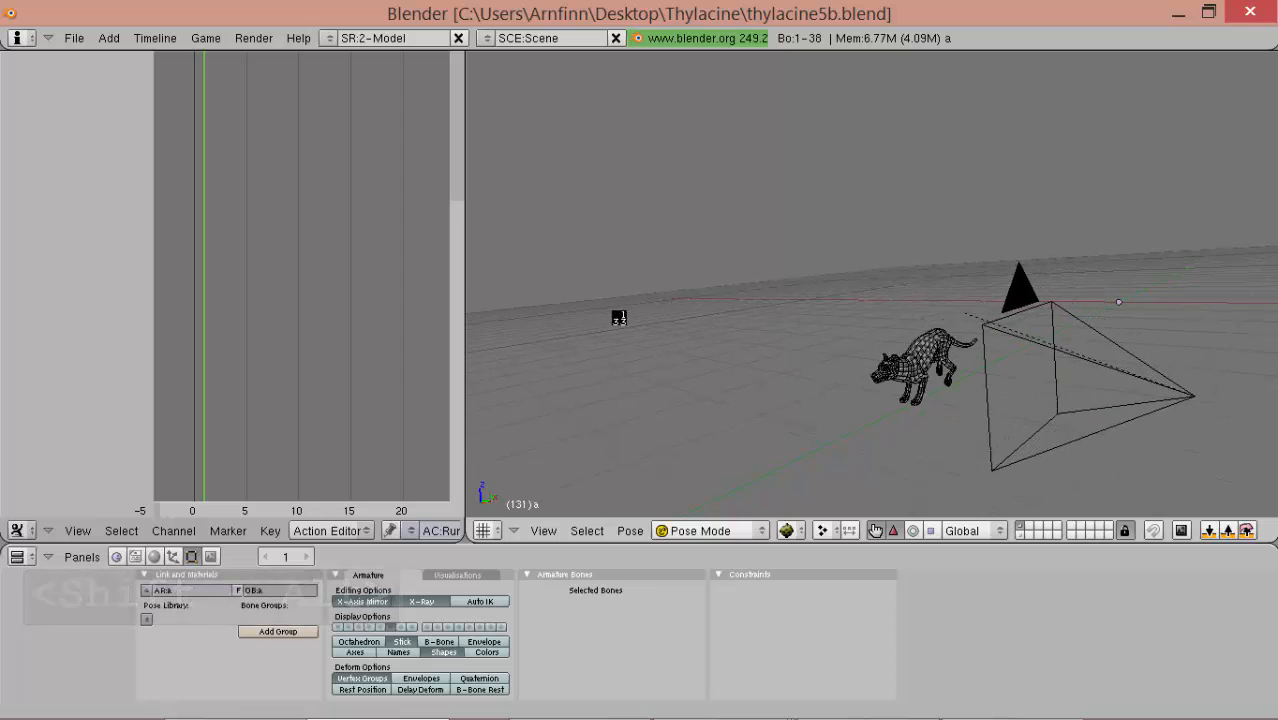
key(shift+alt)
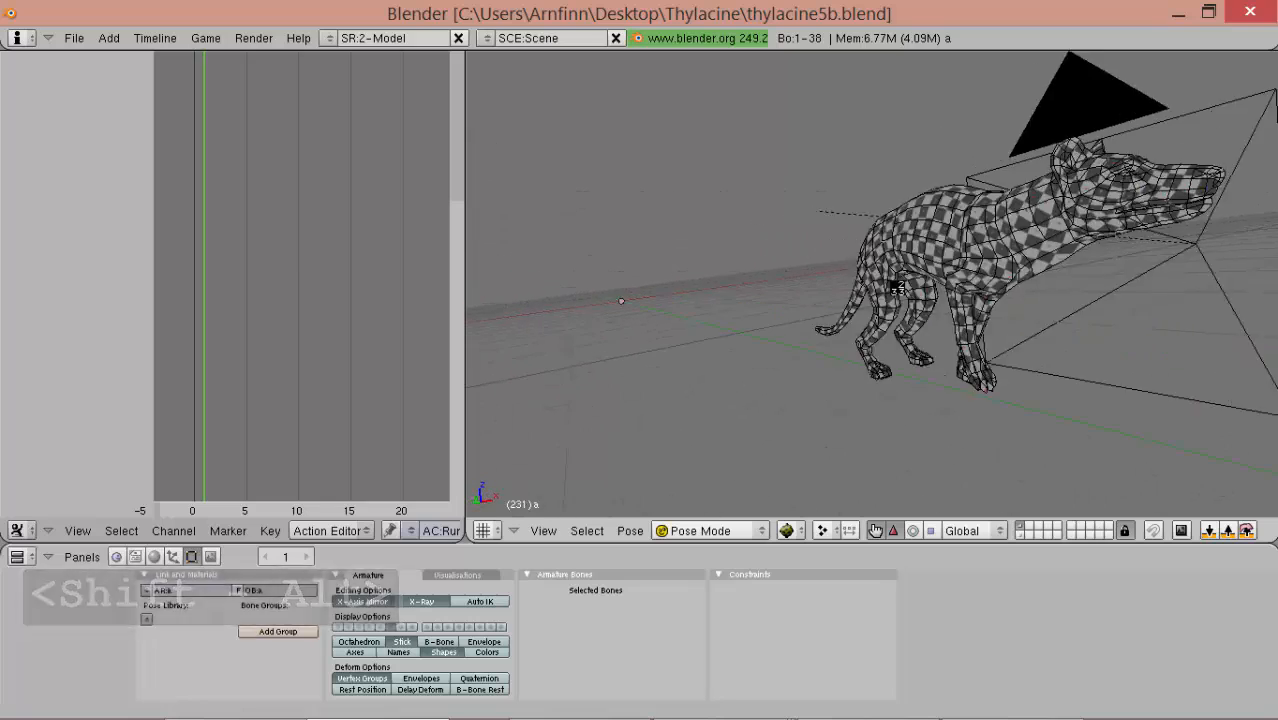
key(shift+alt)
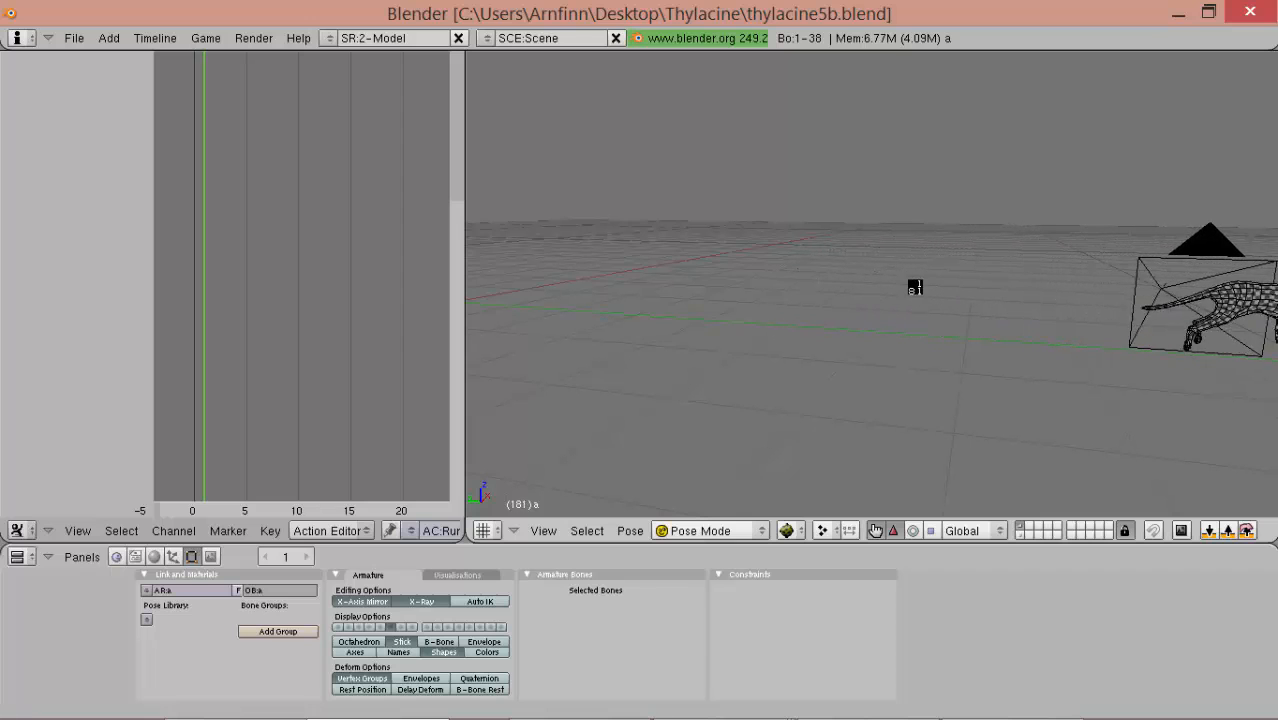
key(shift+alt)
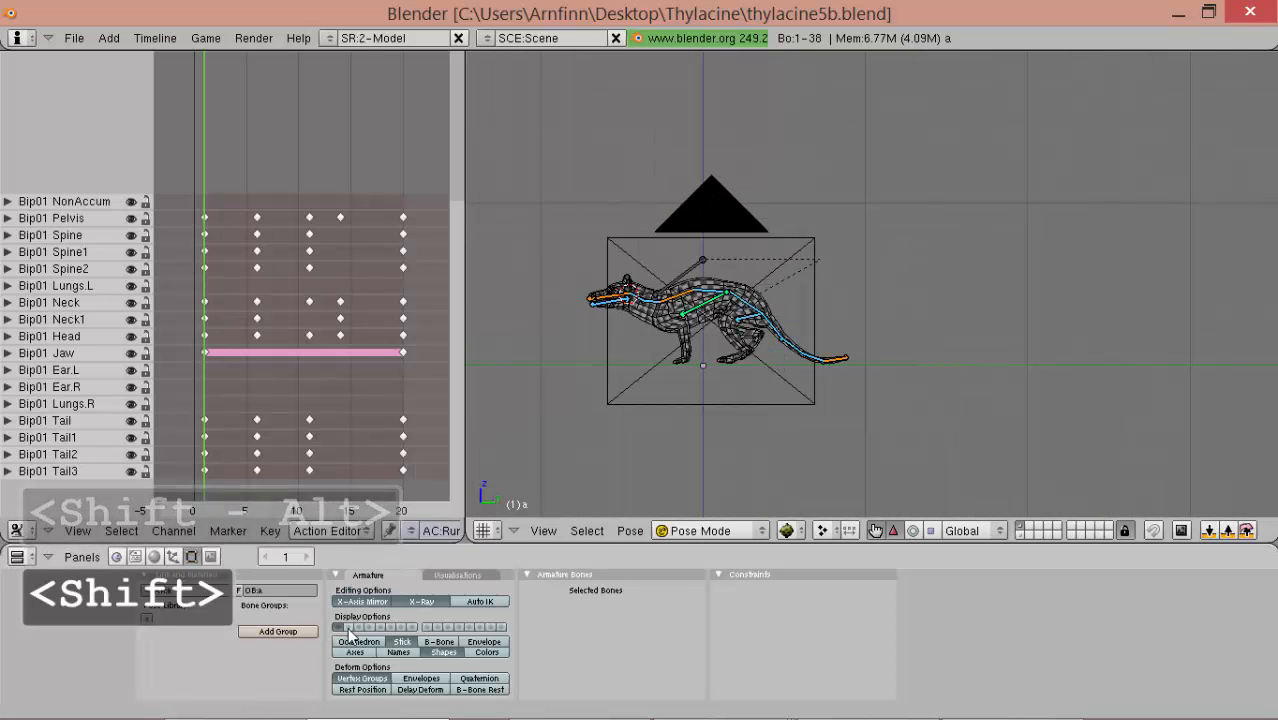
- Show the controller bone layer, step forward one frame, and bring up the keyframe type list
click(750, 352)
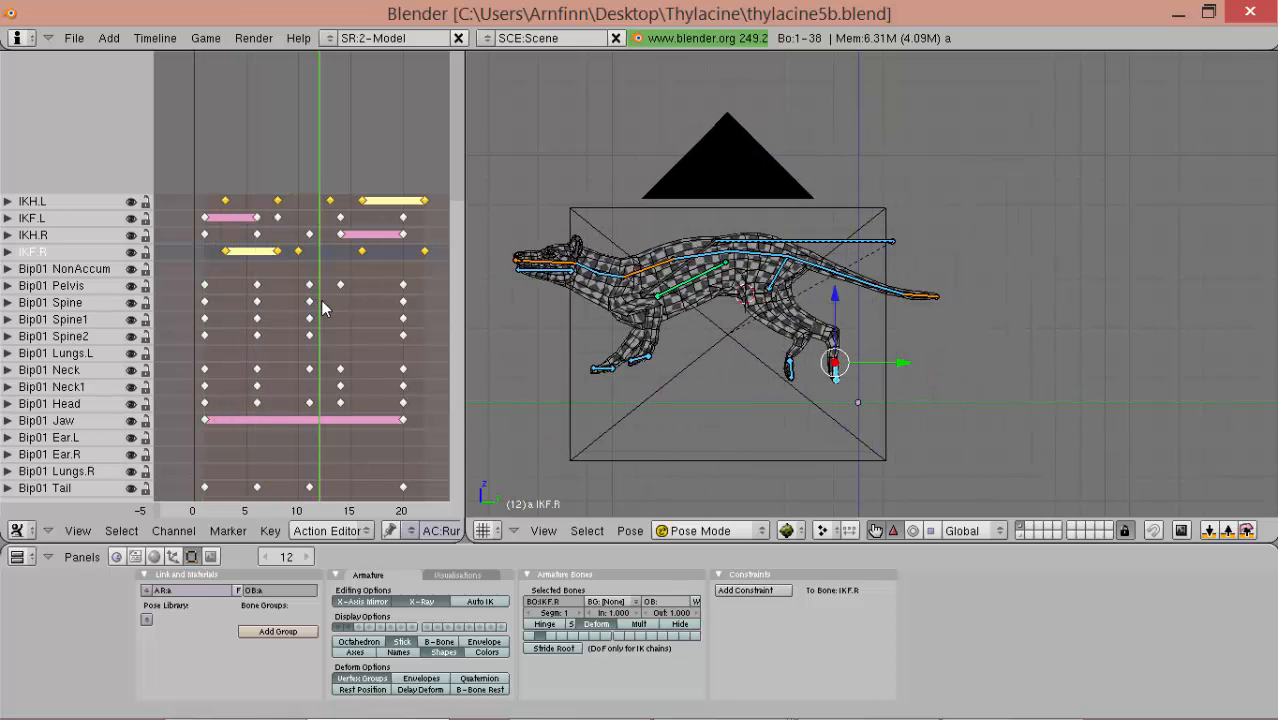
key(Right)
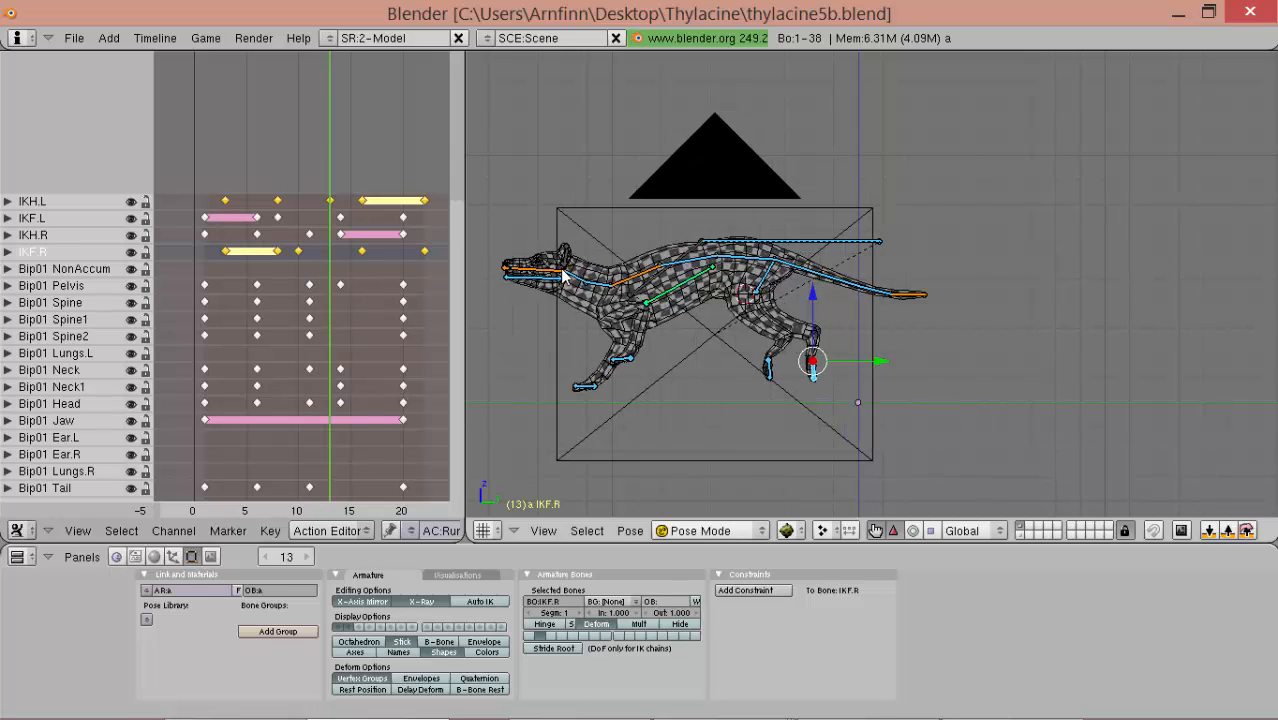
click(660, 265)
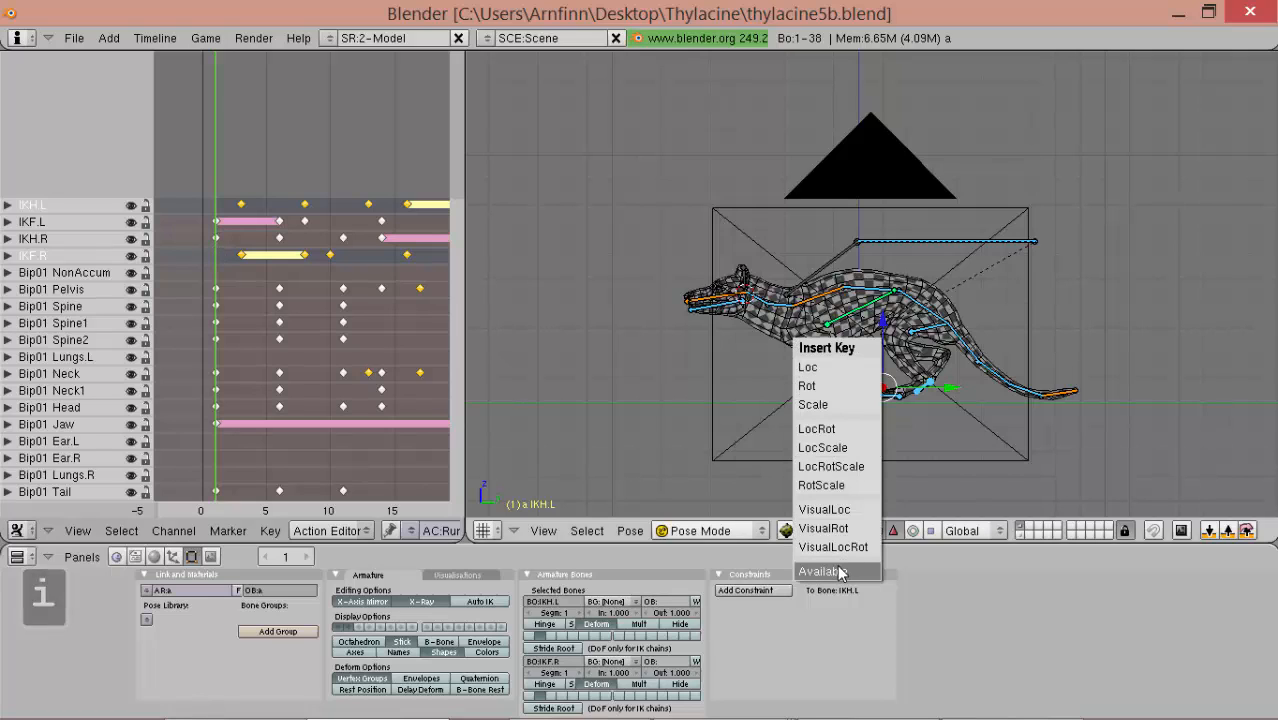
- Key IKH.L and IKF.R at frames 1 and 20, delete the overflow key, and play
click(822, 571)
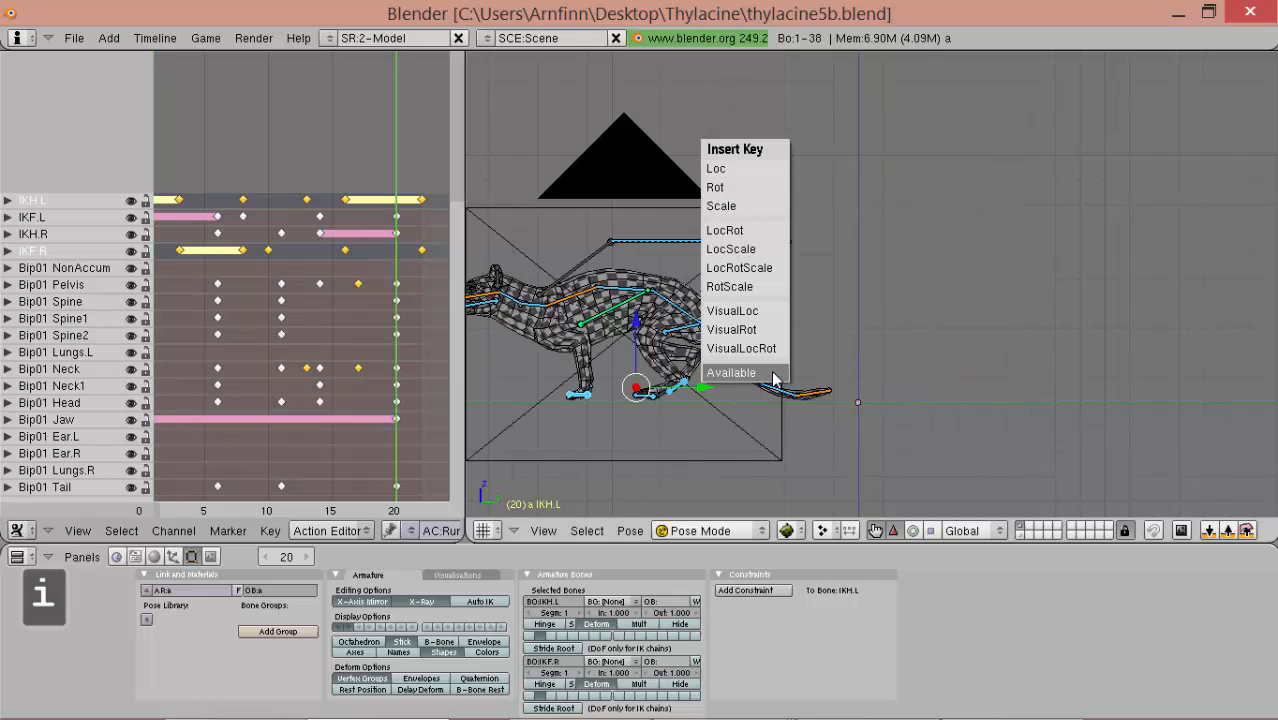
click(731, 372)
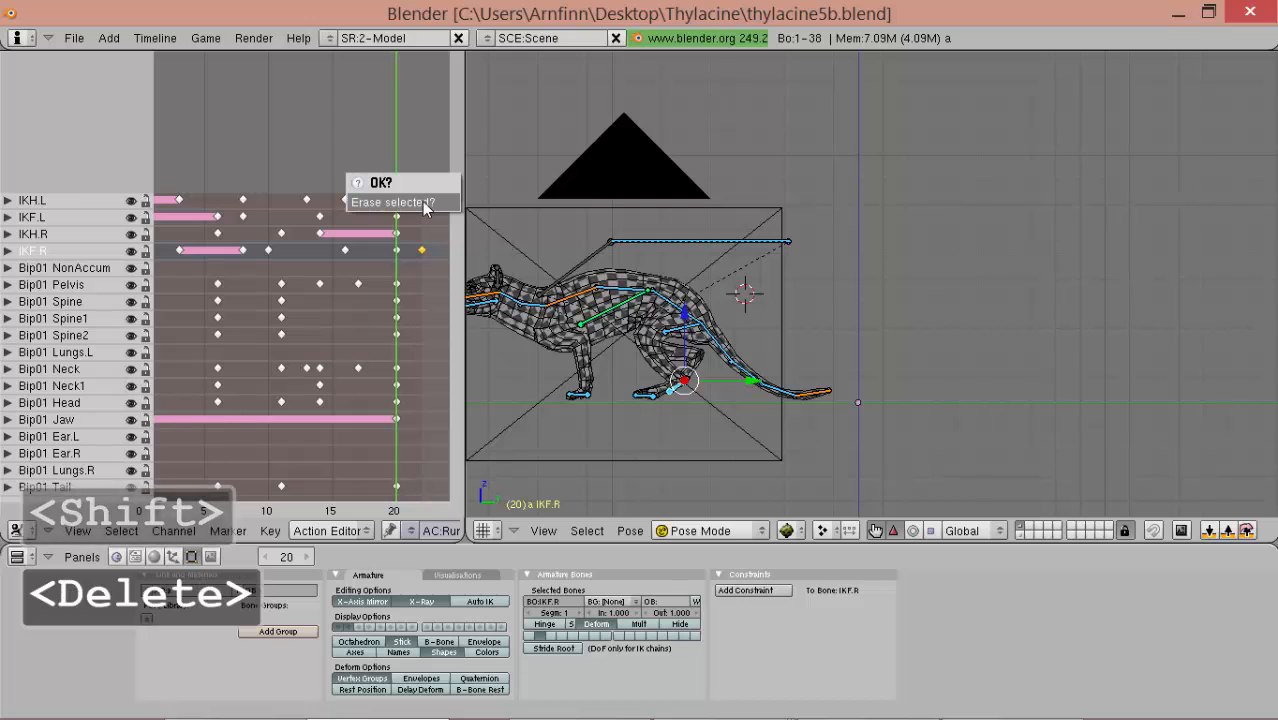
click(381, 182)
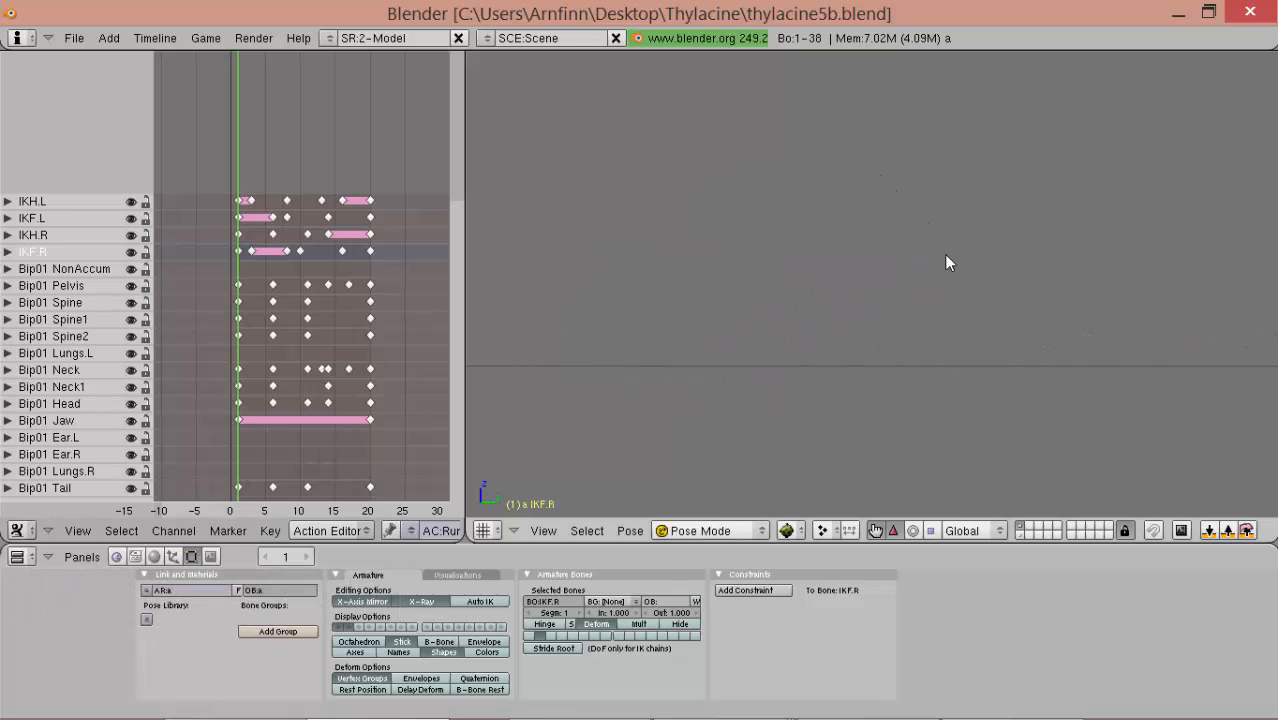
key(alt+a)
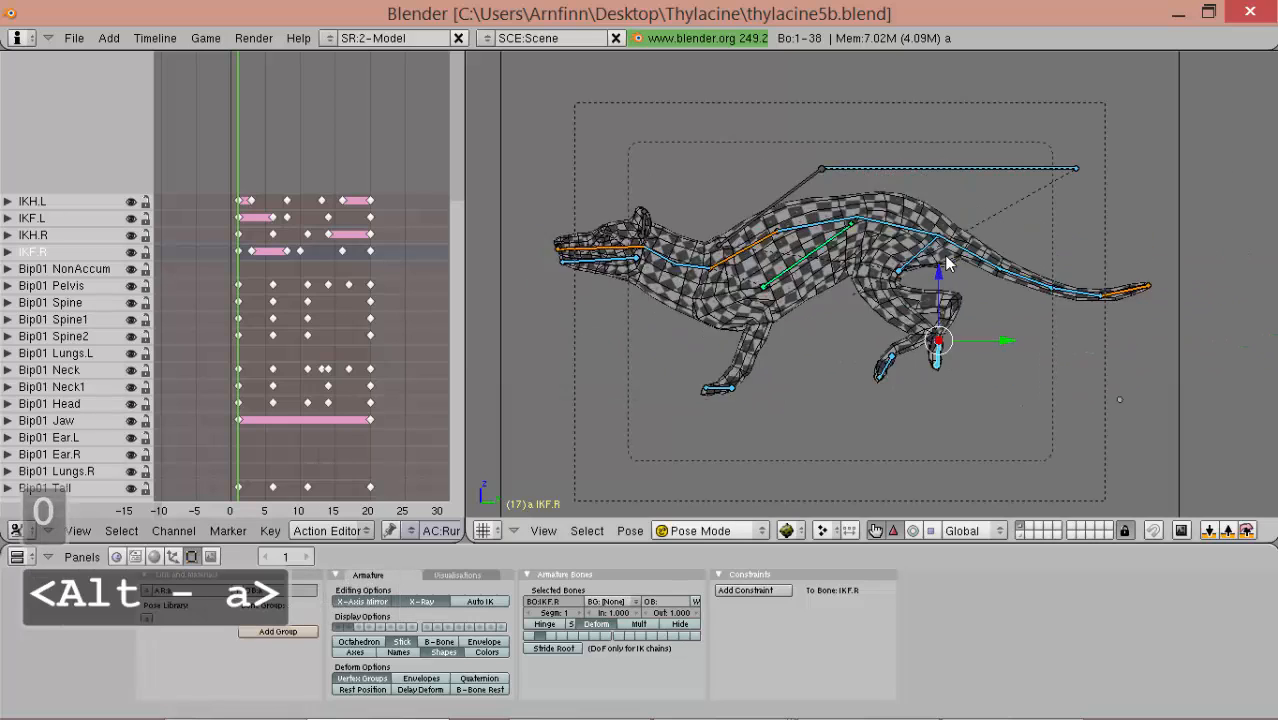
key(alt+a)
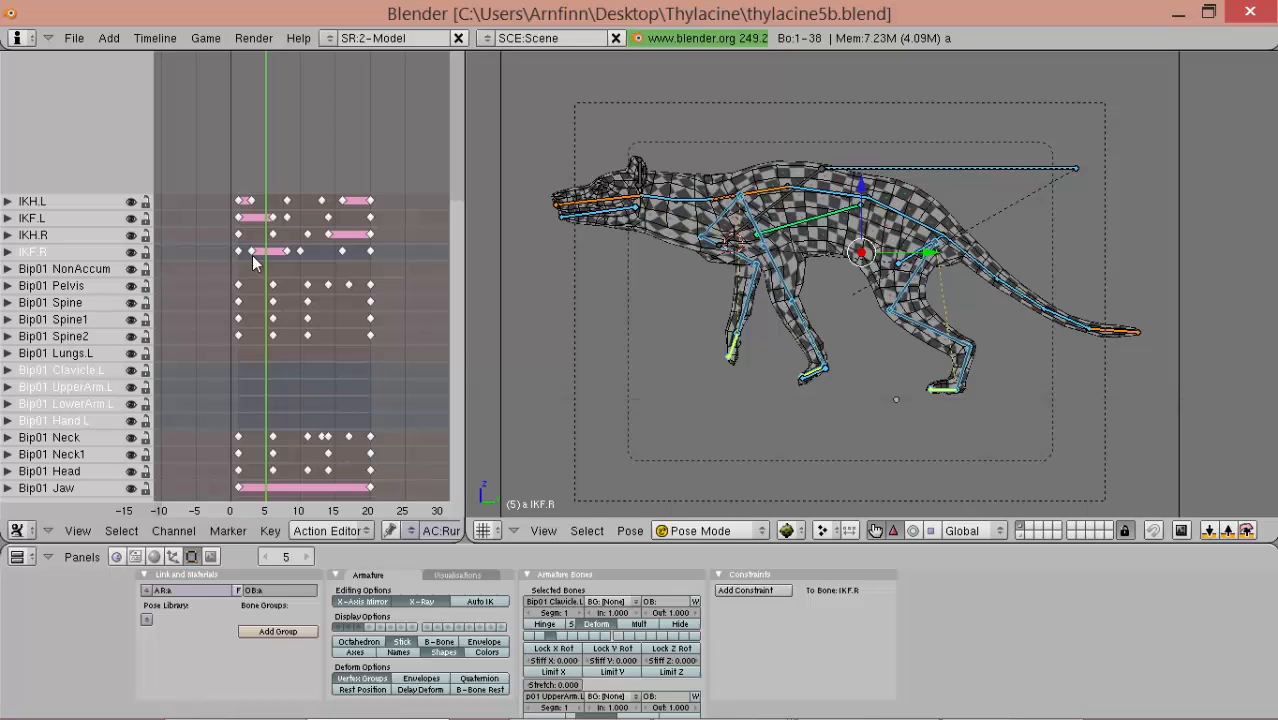
- Undo three keyframe edits, restoring the IKH.L and IKF.R keys past frame 20
key(ctrl+z)
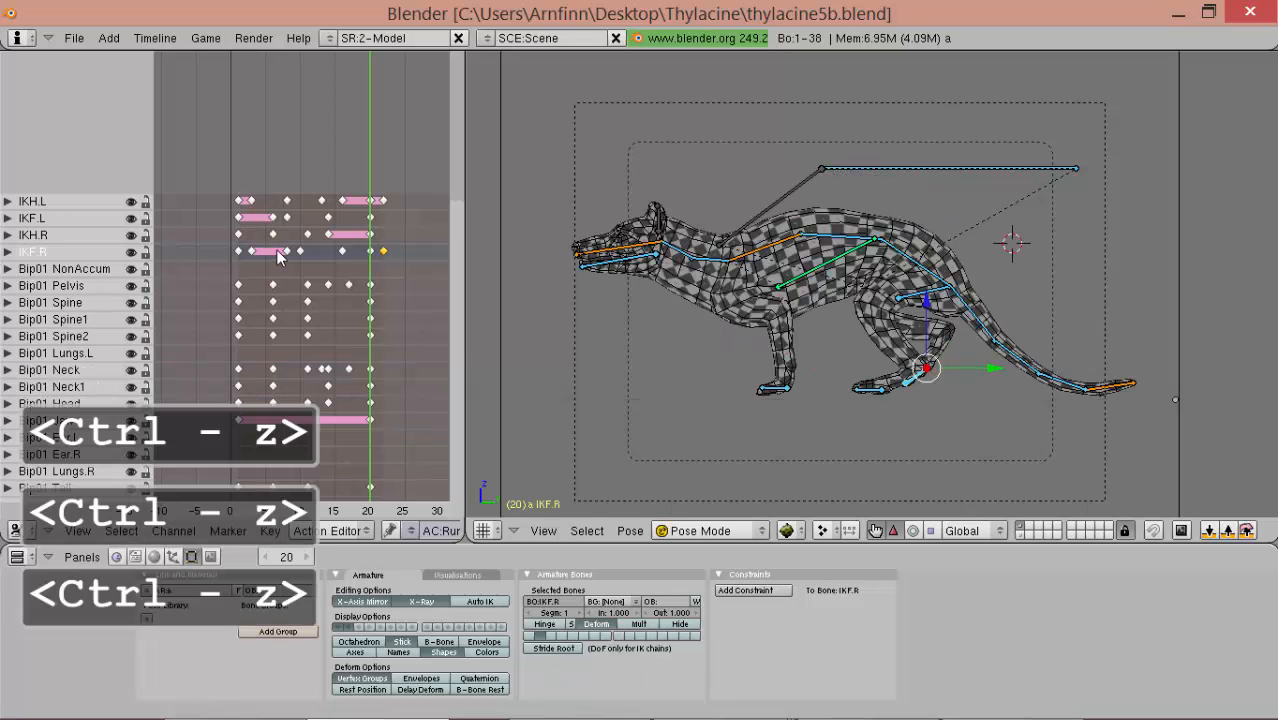
key(ctrl+z)
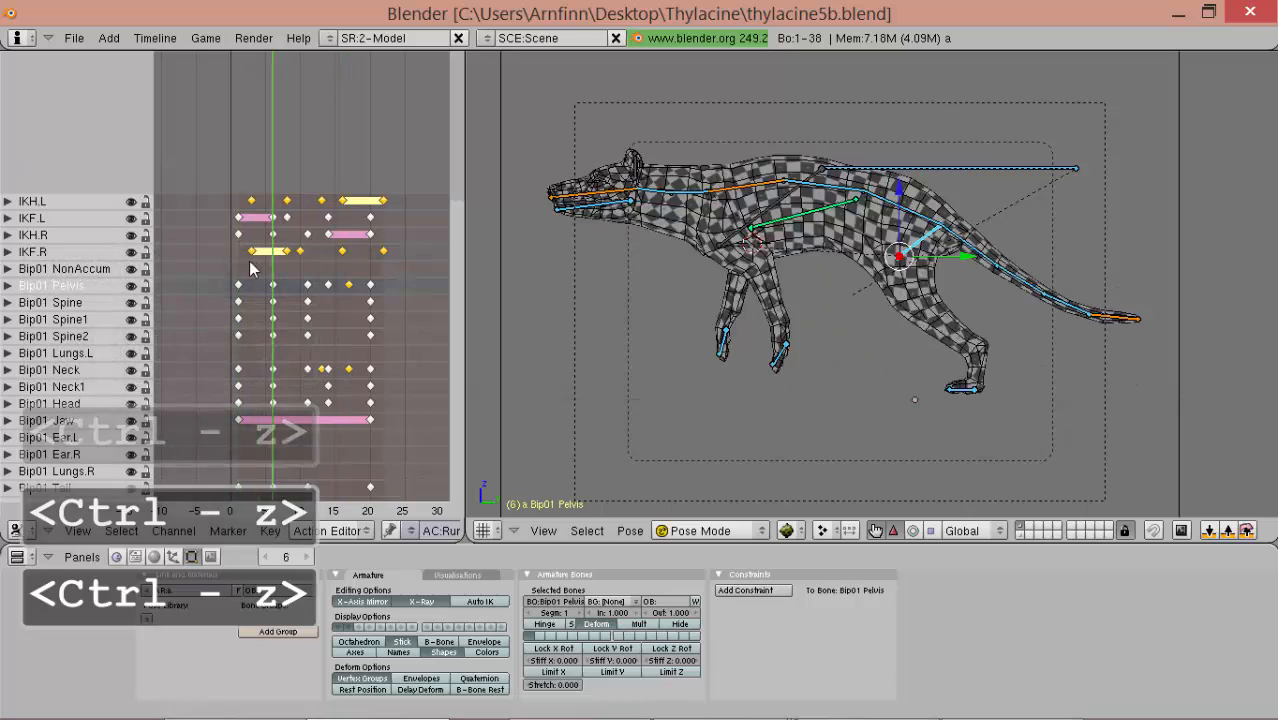
key(ctrl+z)
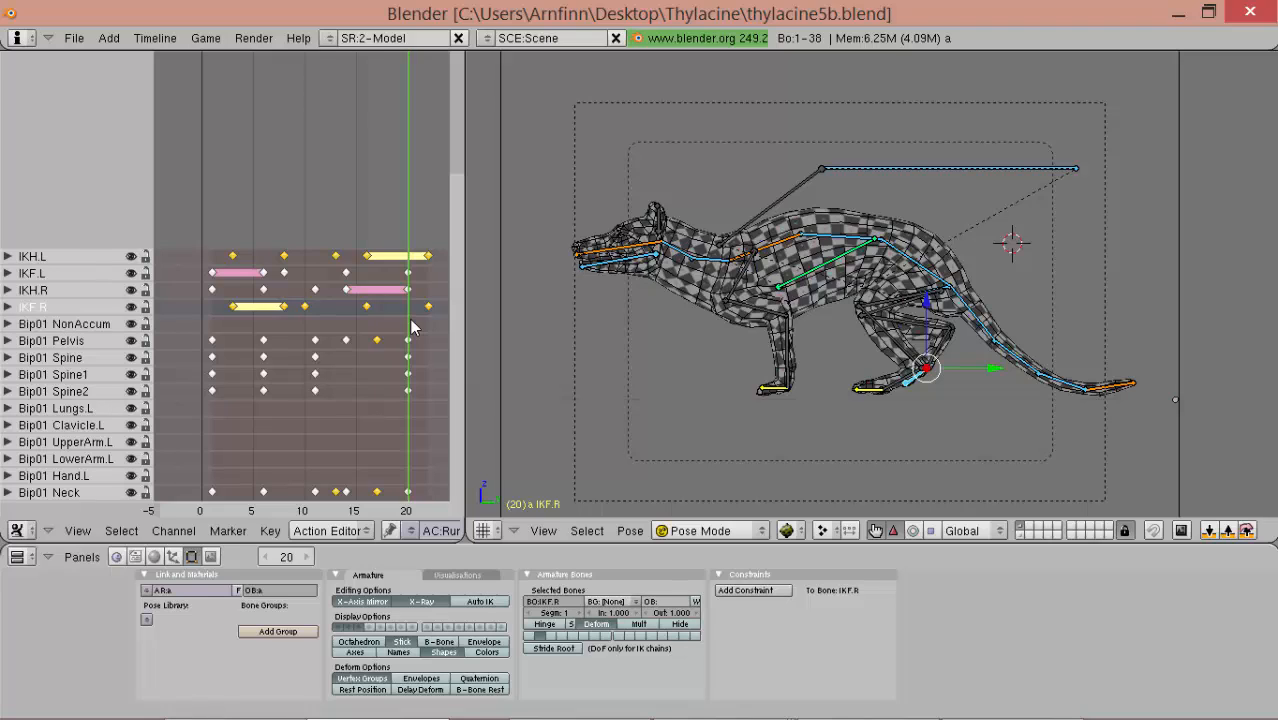
mouse_move(815, 378)
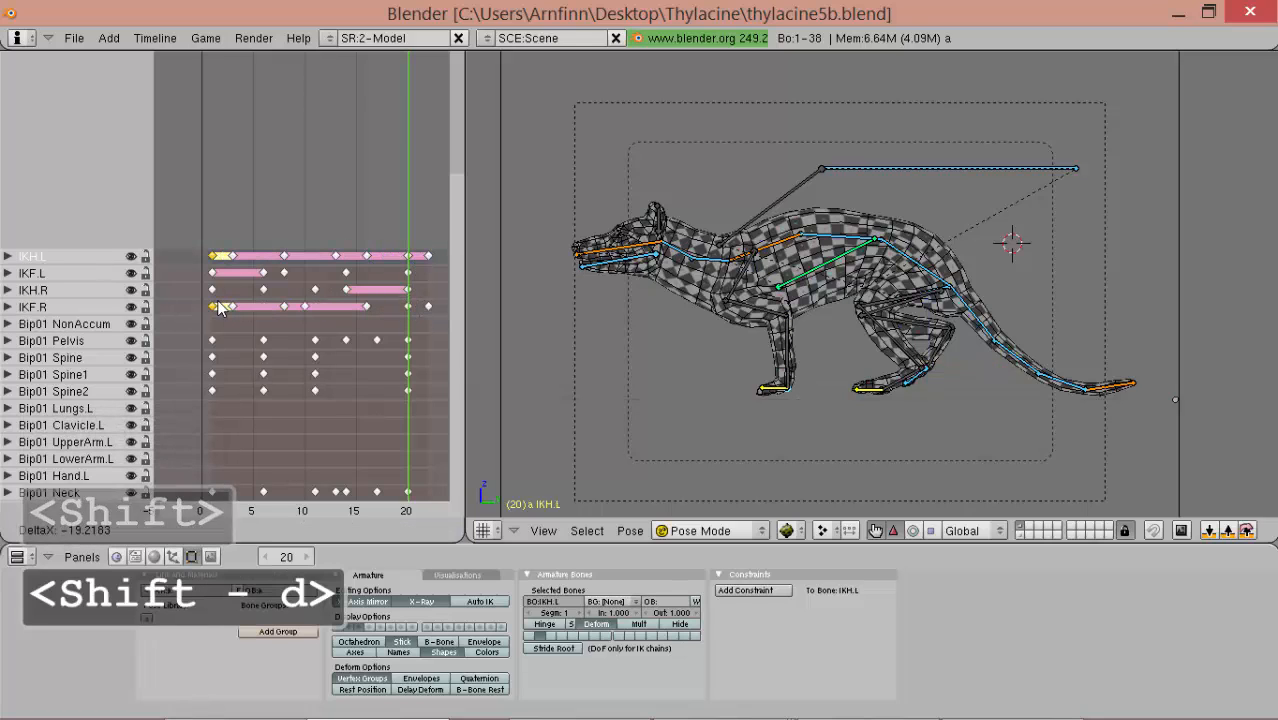
- Duplicate the IKH.L and IKF.R keys, drag them later, then undo the change
key(shift+d)
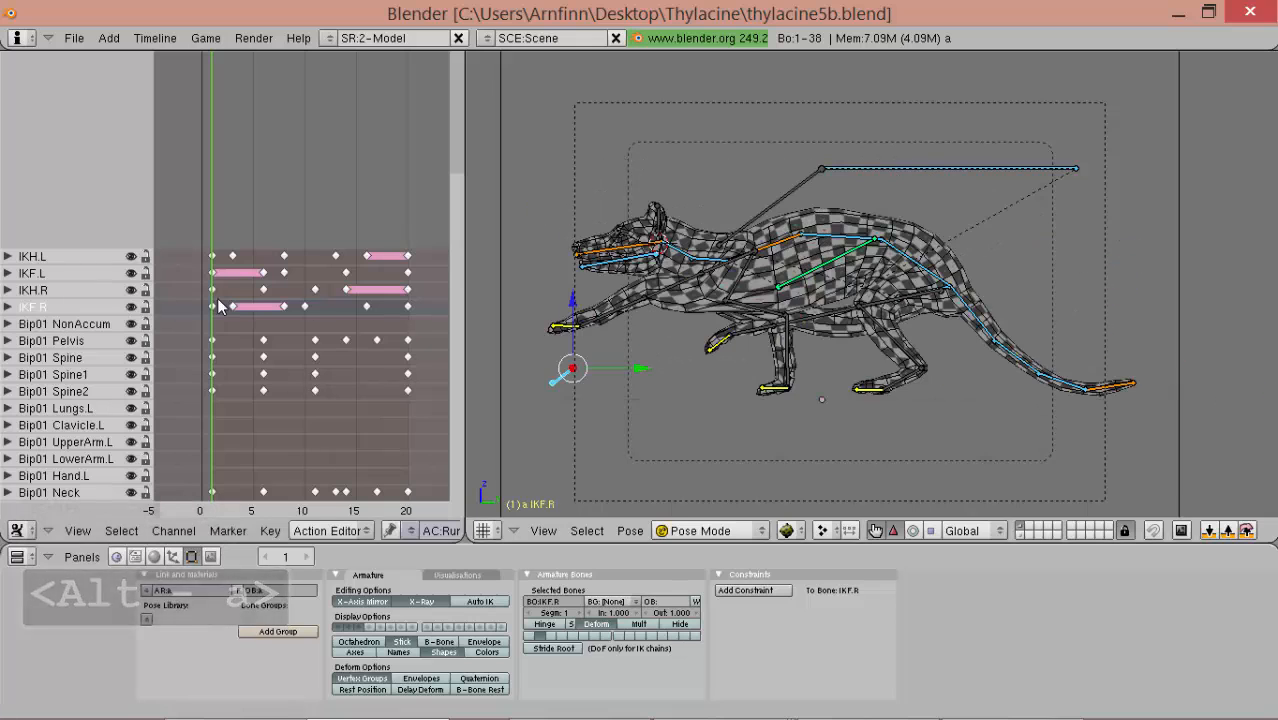
click(32, 256)
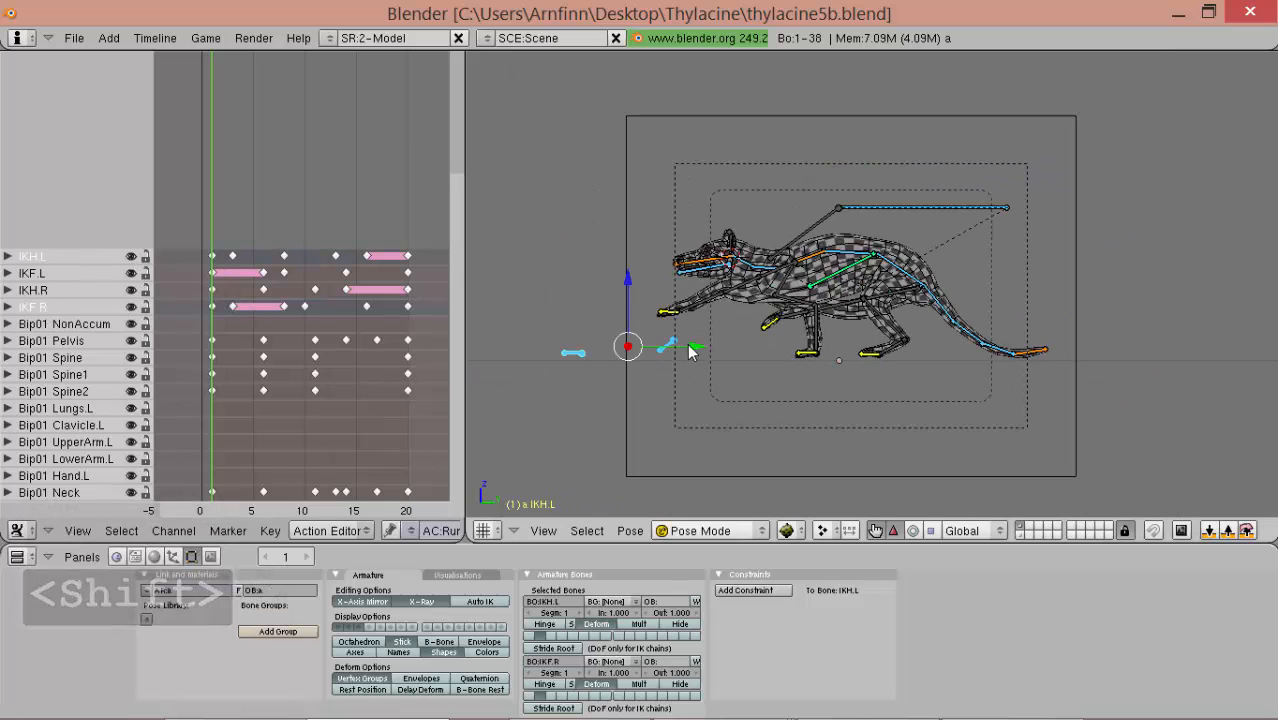
drag(690, 350, 955, 350)
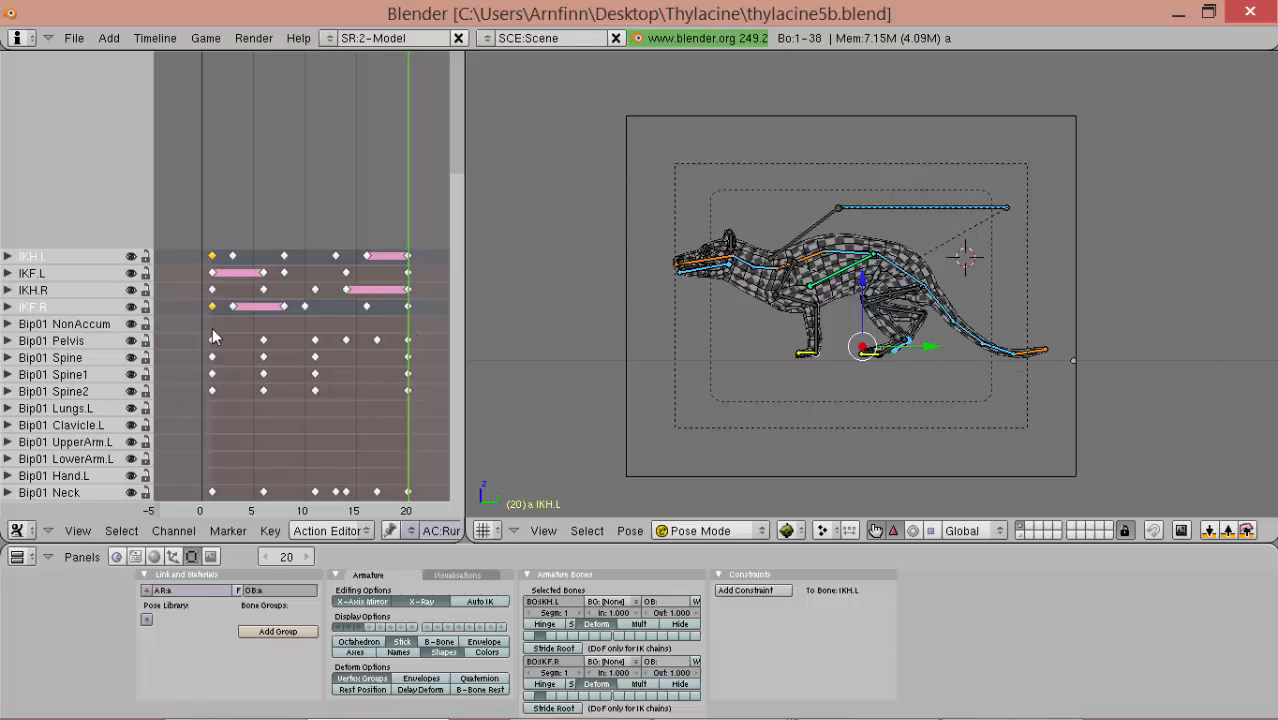
key(ctrl+z)
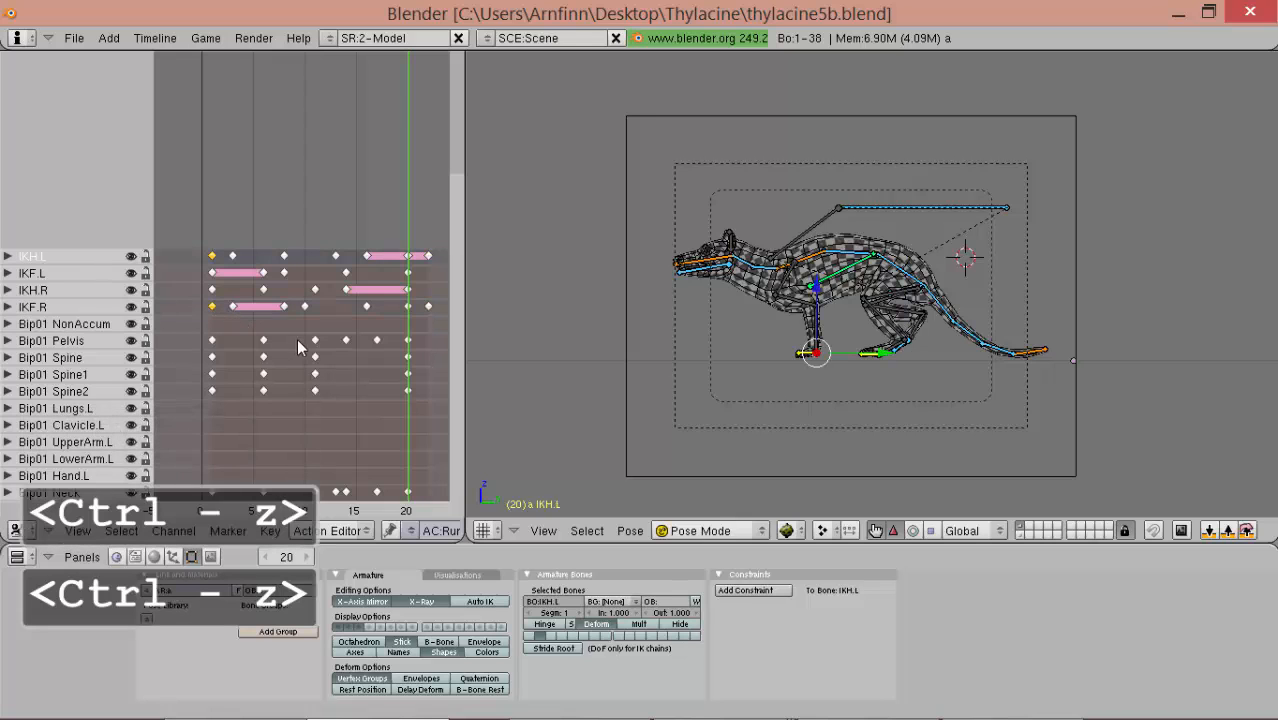
key(ctrl+z)
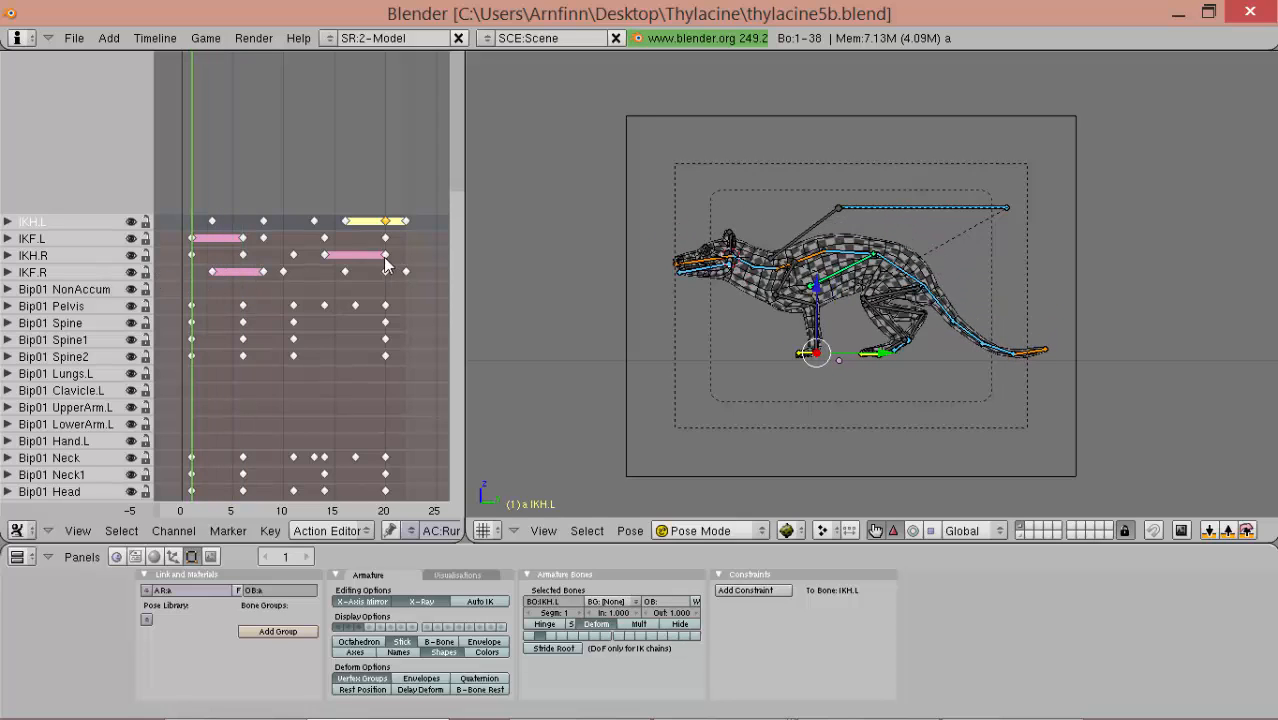
- At frame 20, undo the last two keyframe changes and save as thylacine5c.blend
click(397, 270)
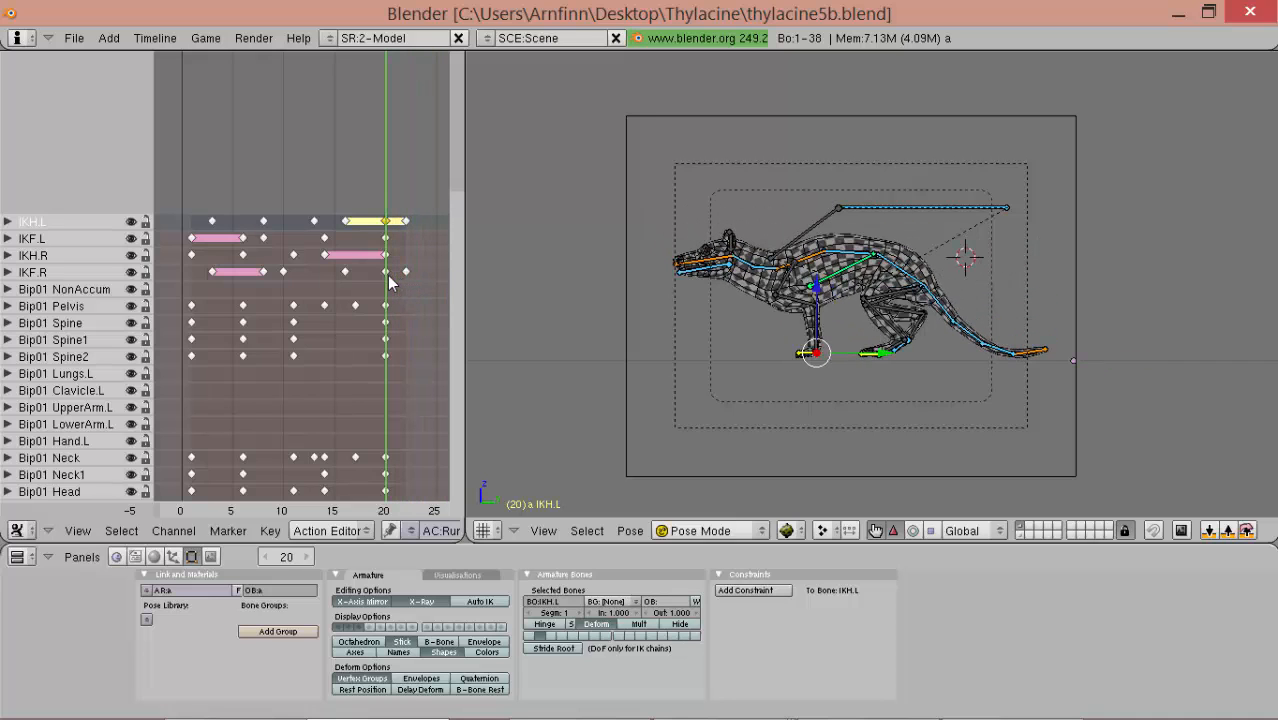
key(ctrl+z)
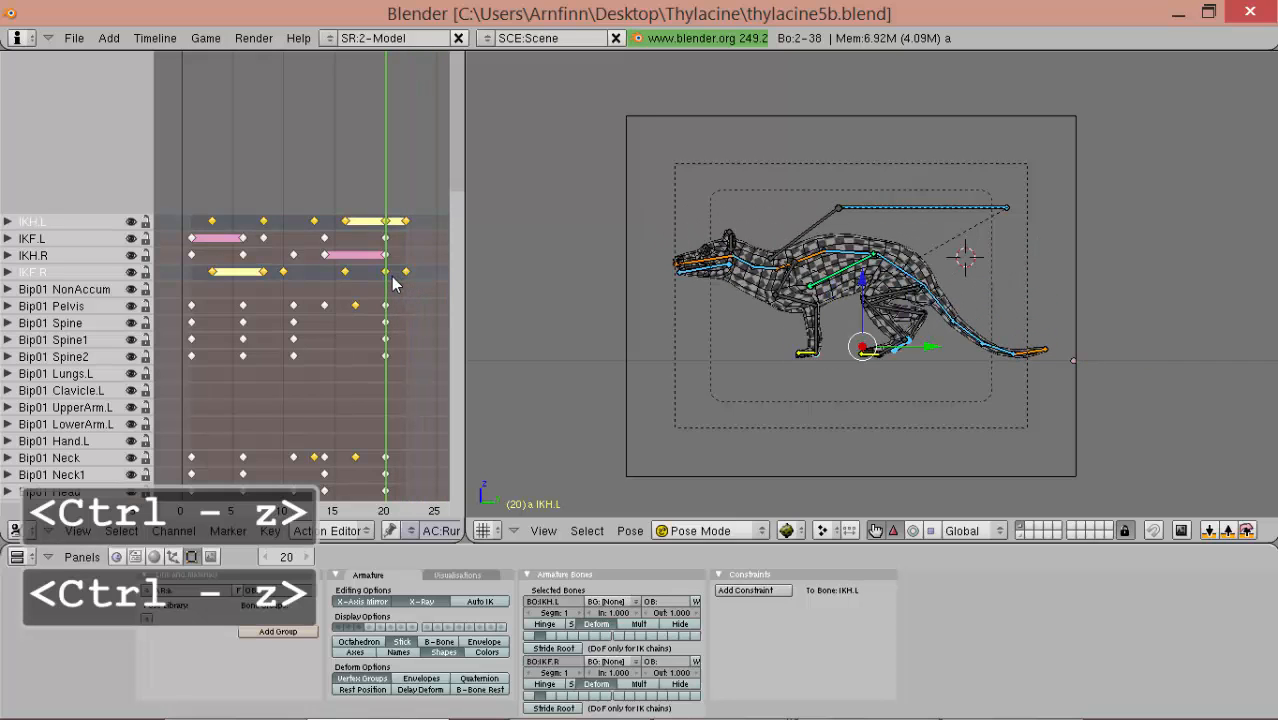
key(ctrl+z)
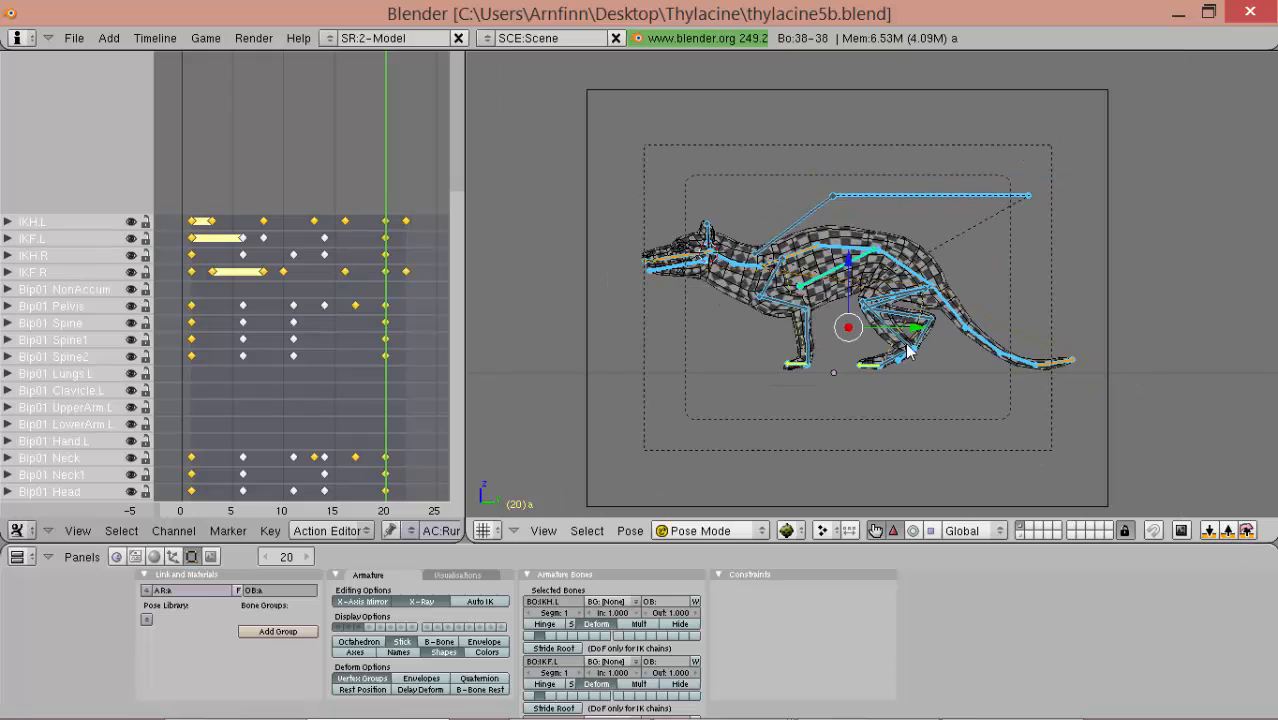
key(ctrl)
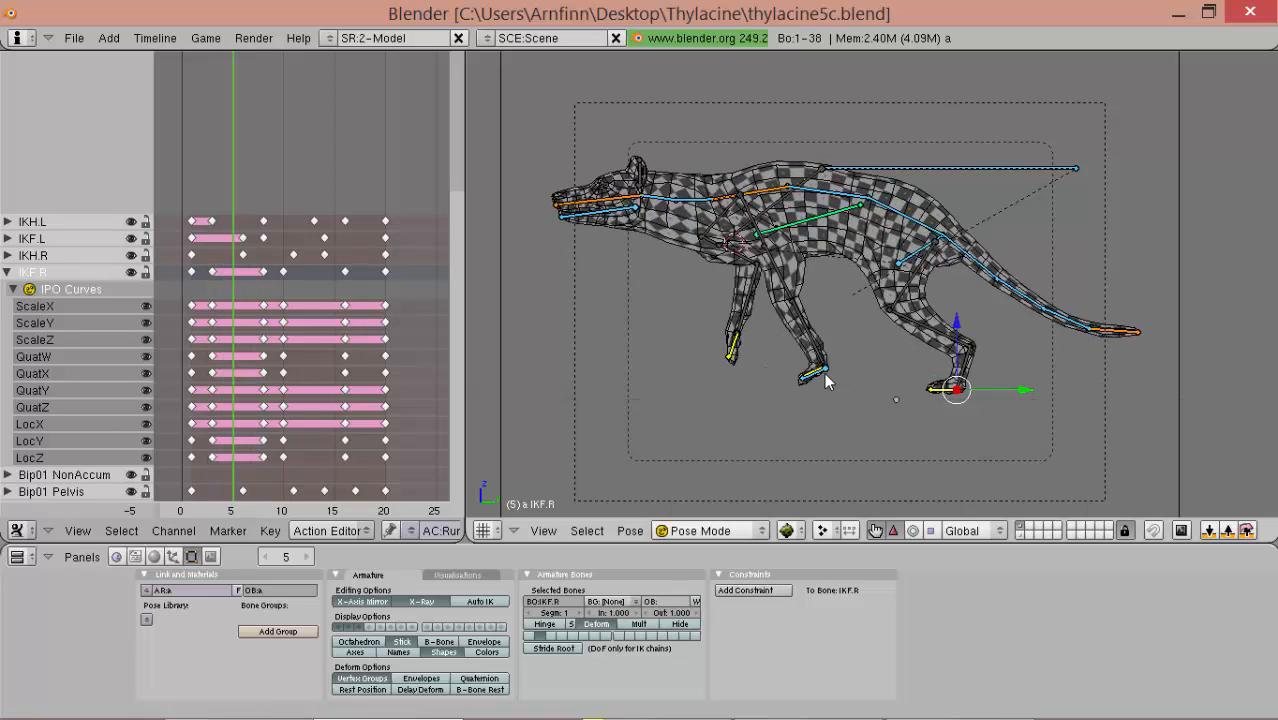
- Select the IKH.L hind foot controller and play back the Run_Ahead cycle with Alt+A
click(823, 370)
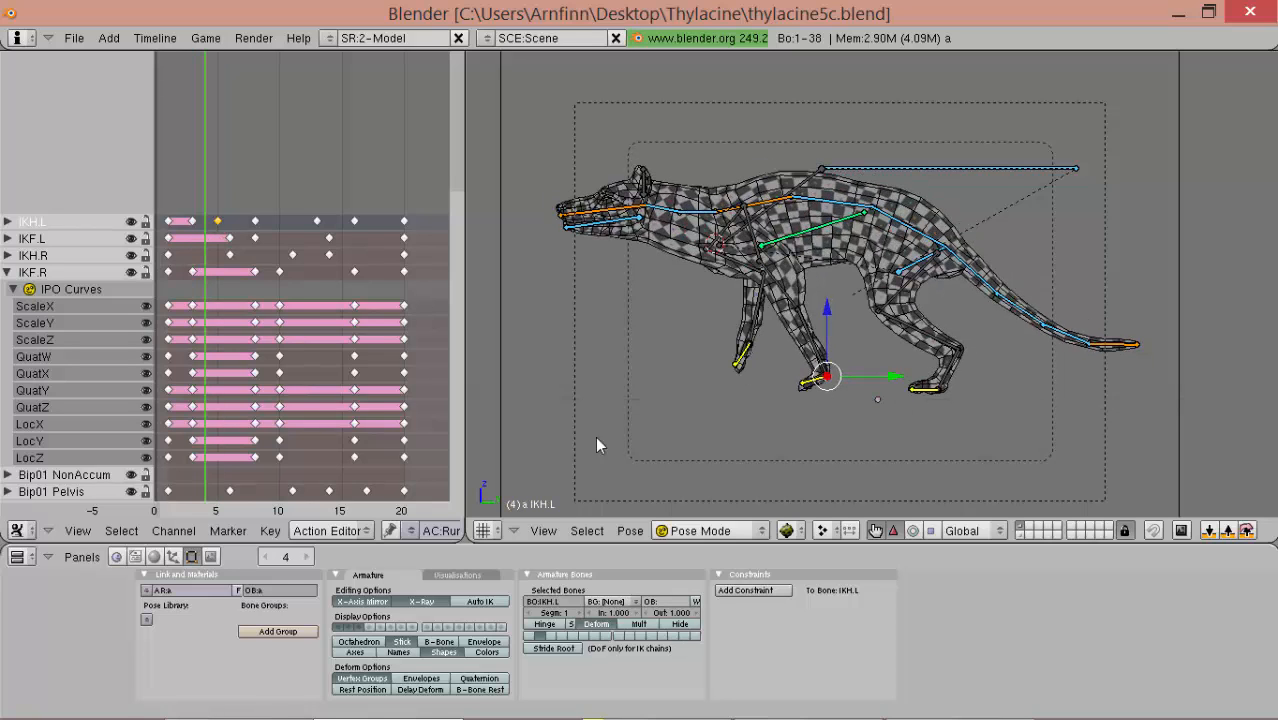
click(197, 240)
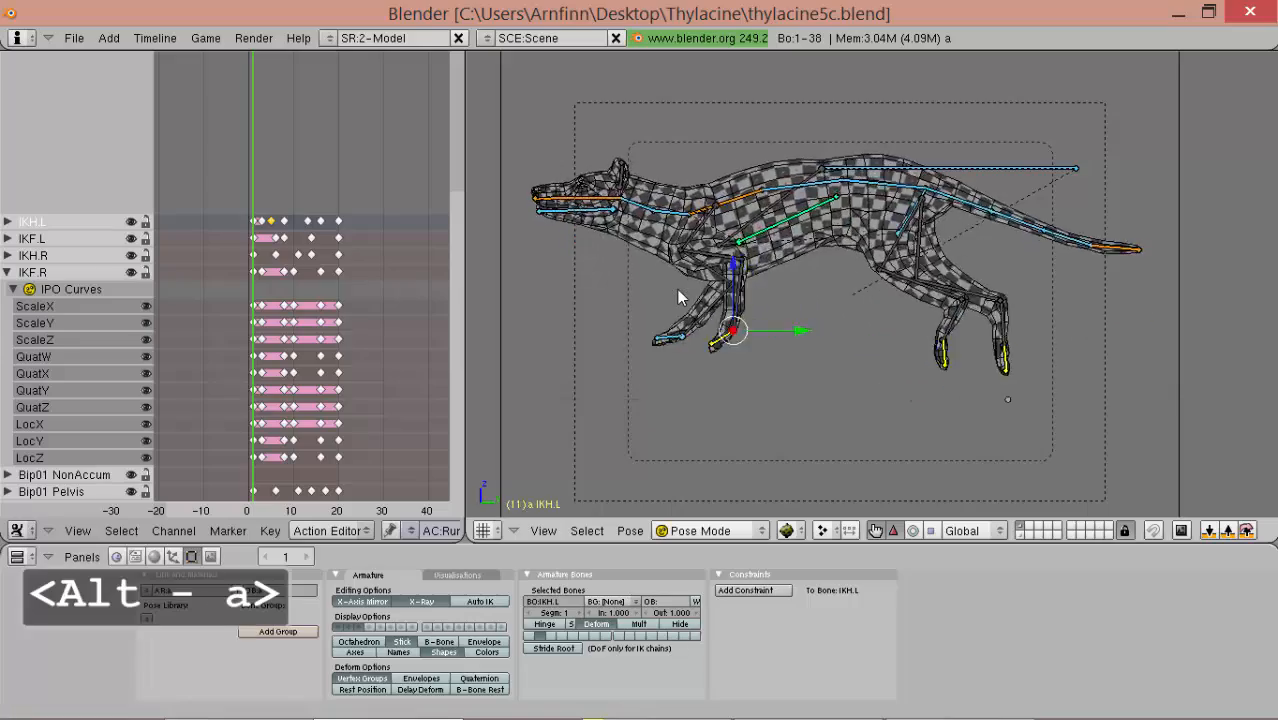
key(alt+a)
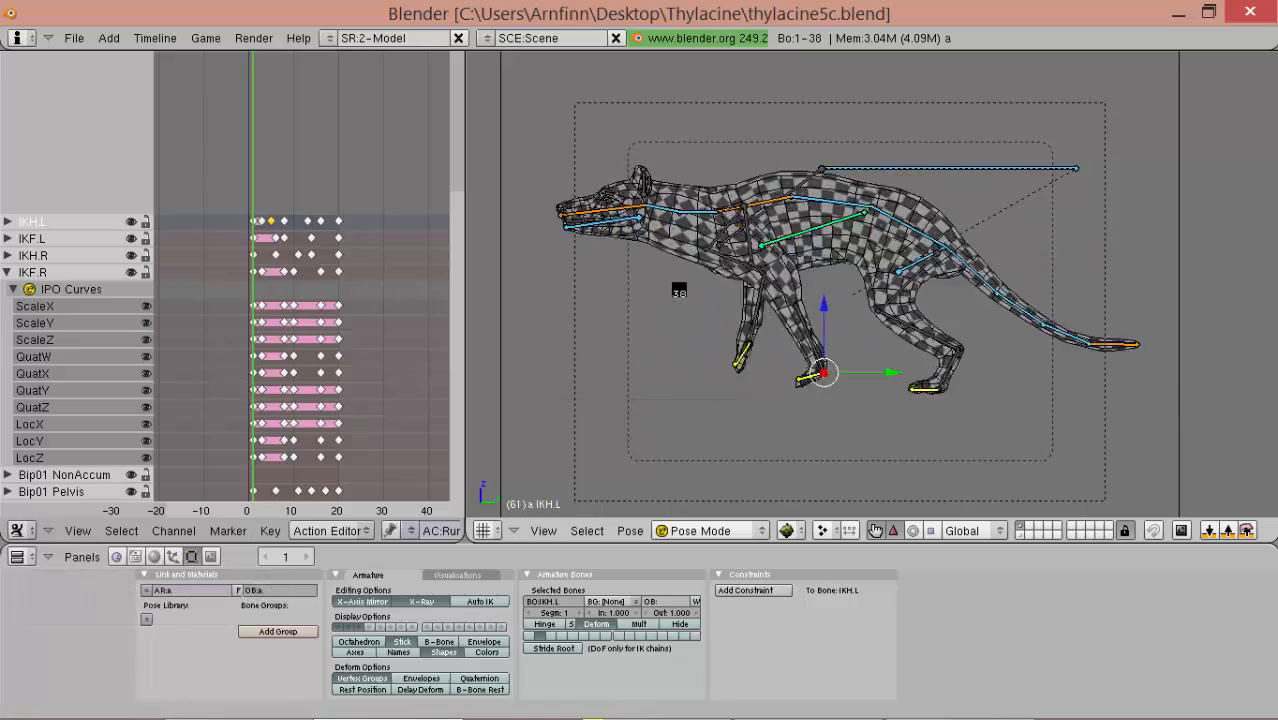
drag(823, 372, 713, 388)
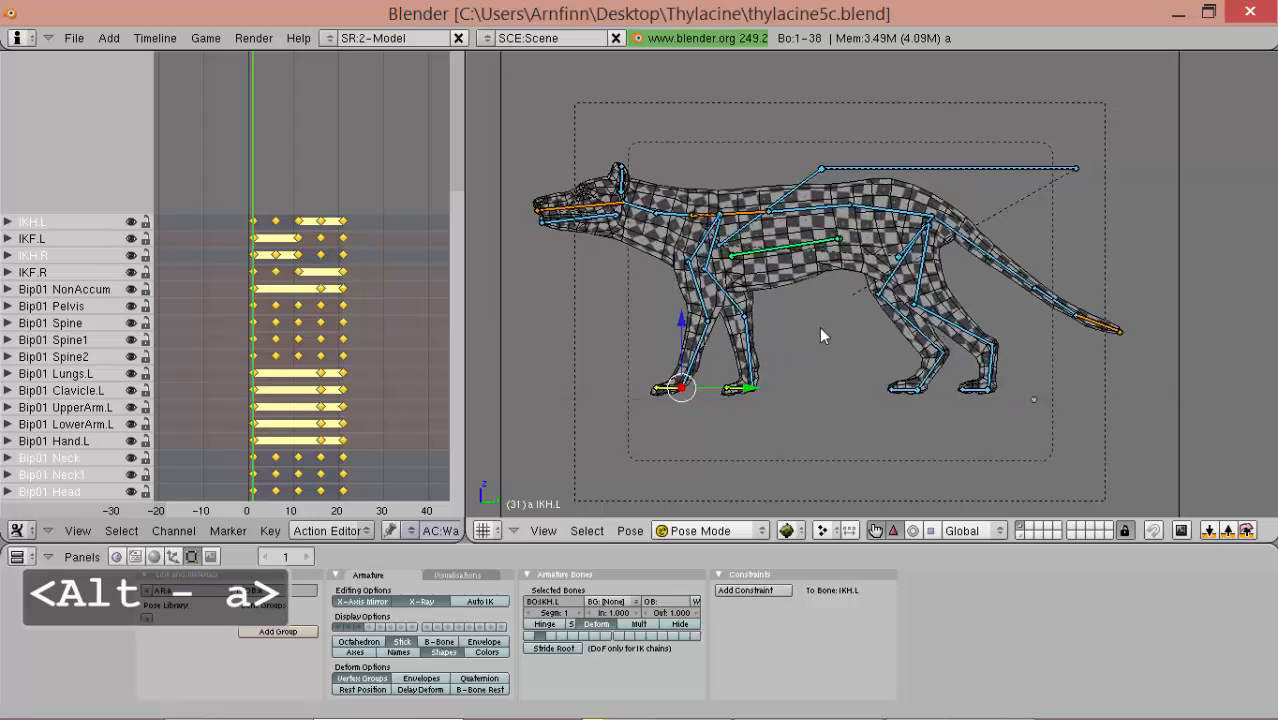
- Preview the Walk_Ahead and Trot_Ahead cycles, then return to Run_Ahead at frame 1
key(alt+a)
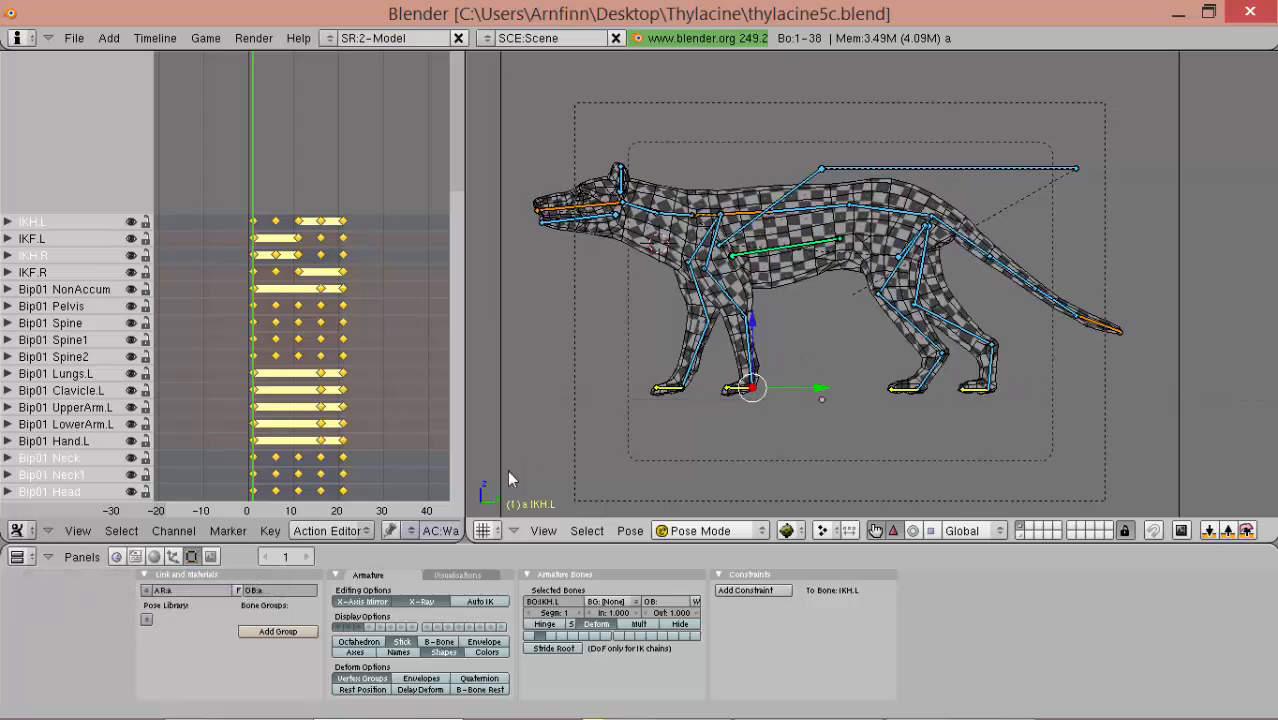
key(alt+a)
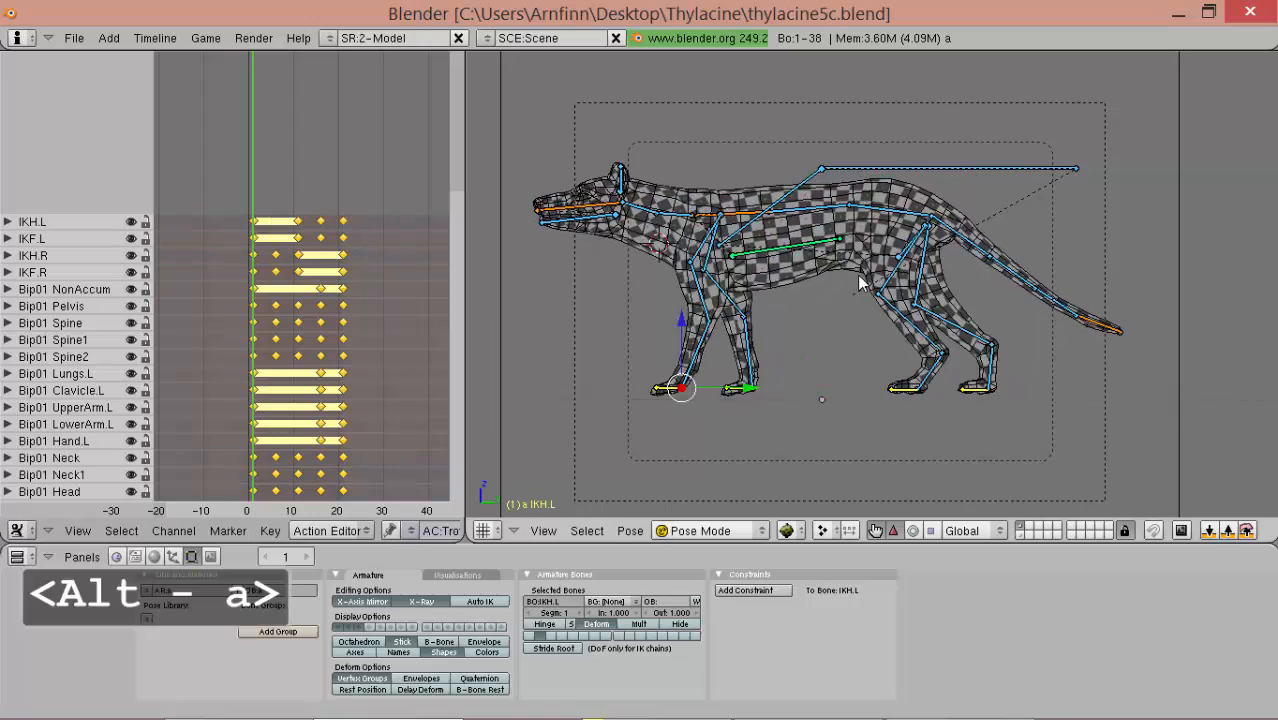
key(alt+a)
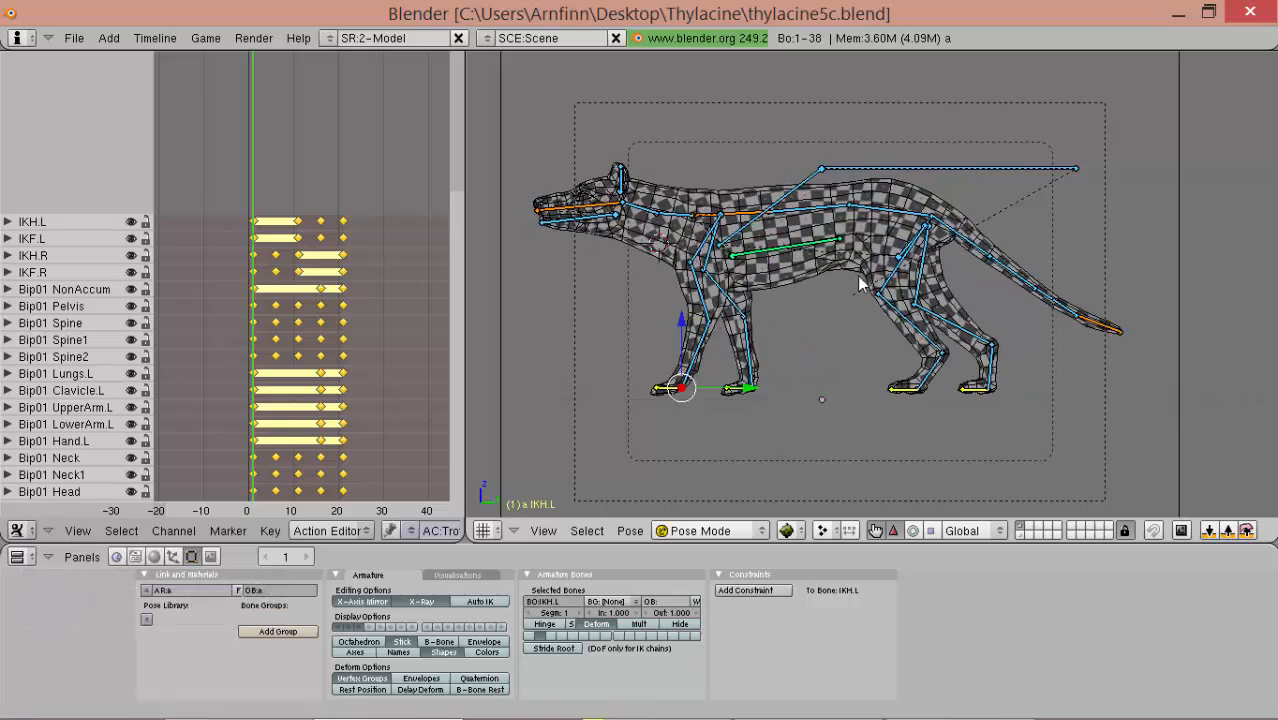
key(alt+a)
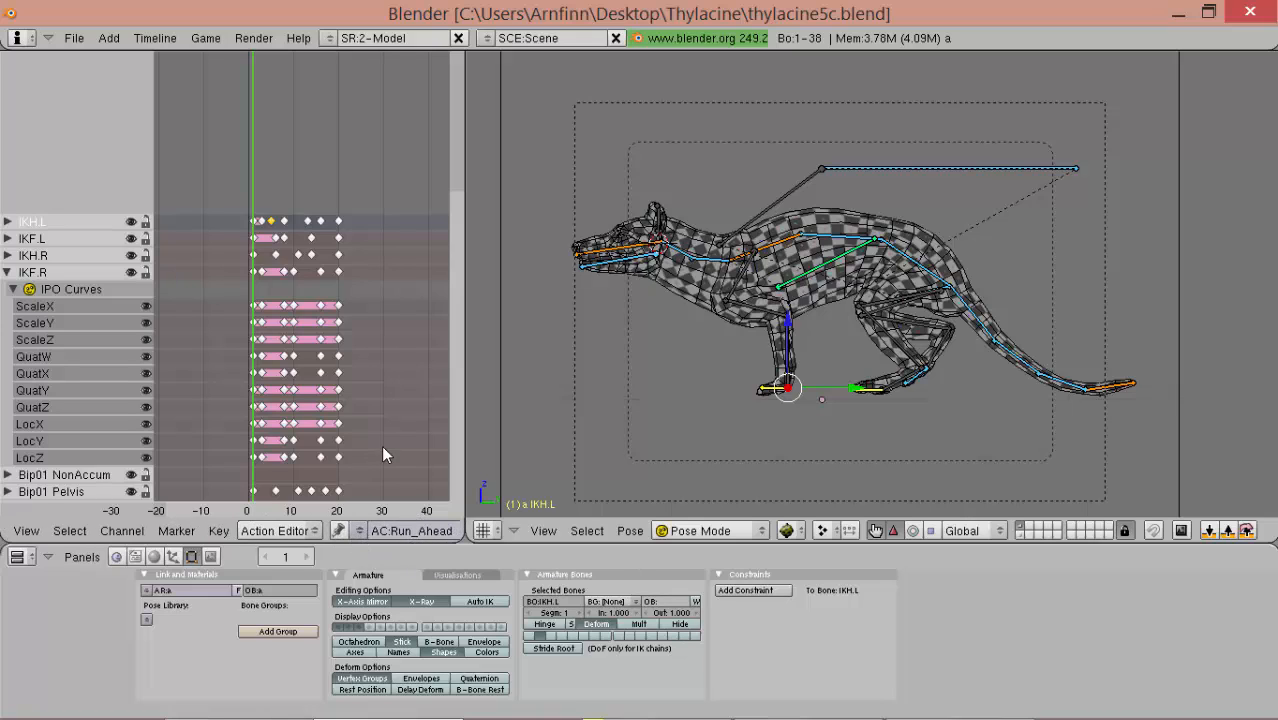
mouse_move(359, 530)
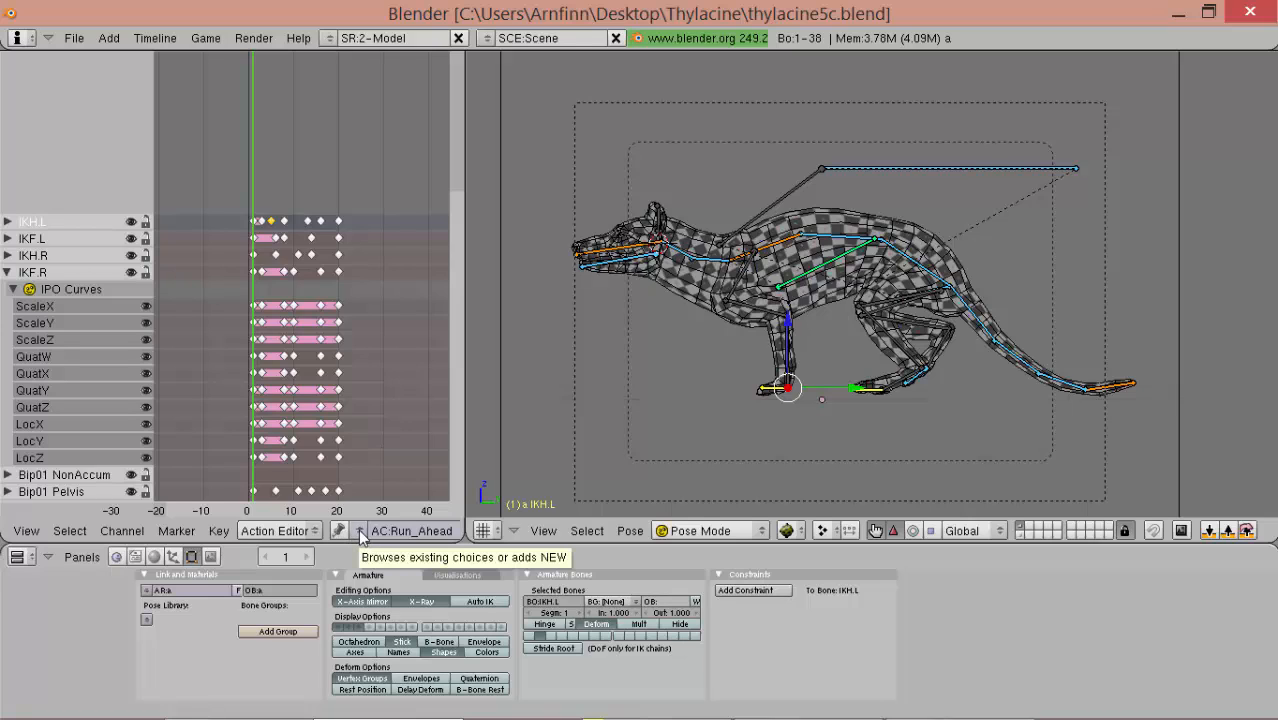
mouse_move(612, 310)
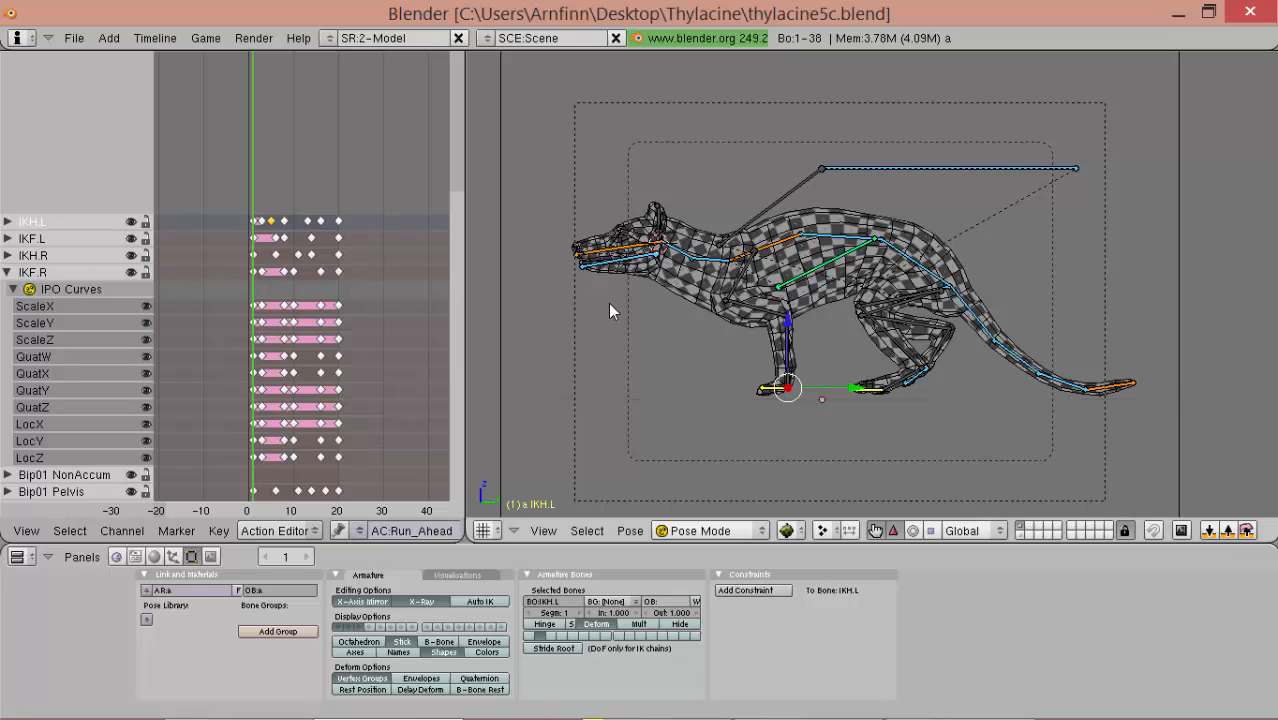
mouse_move(645, 315)
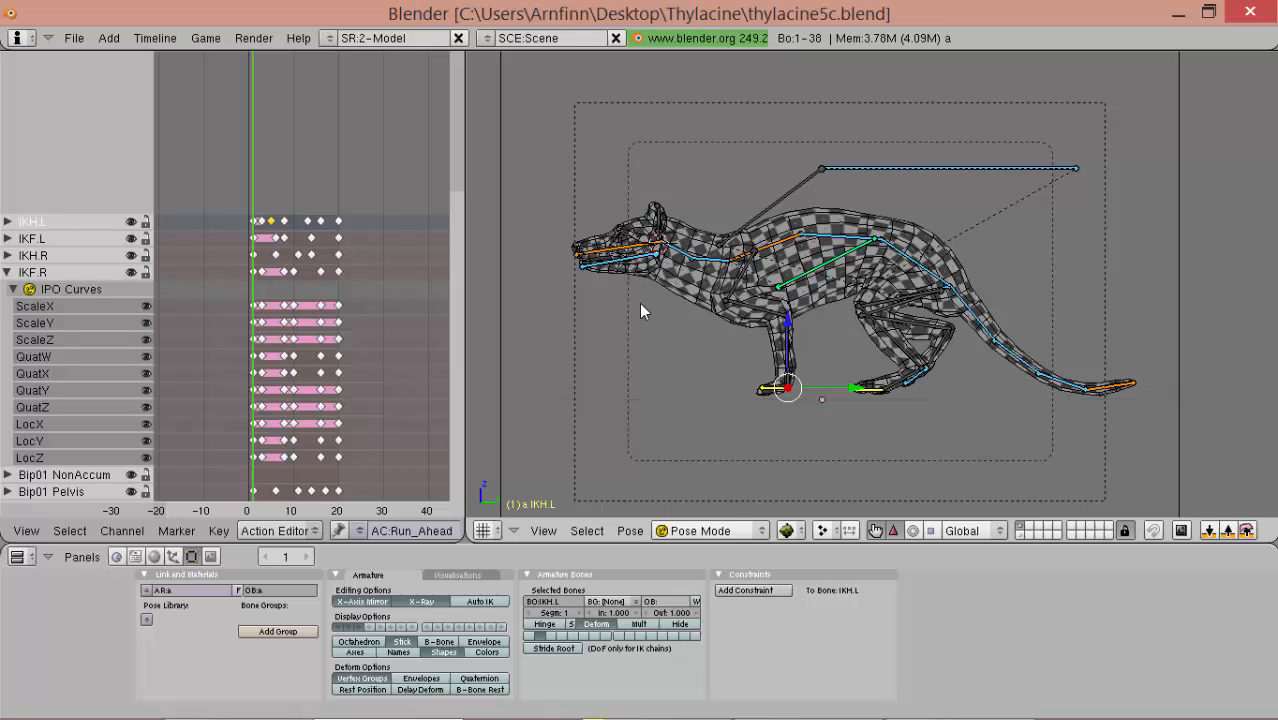
mouse_move(677, 322)
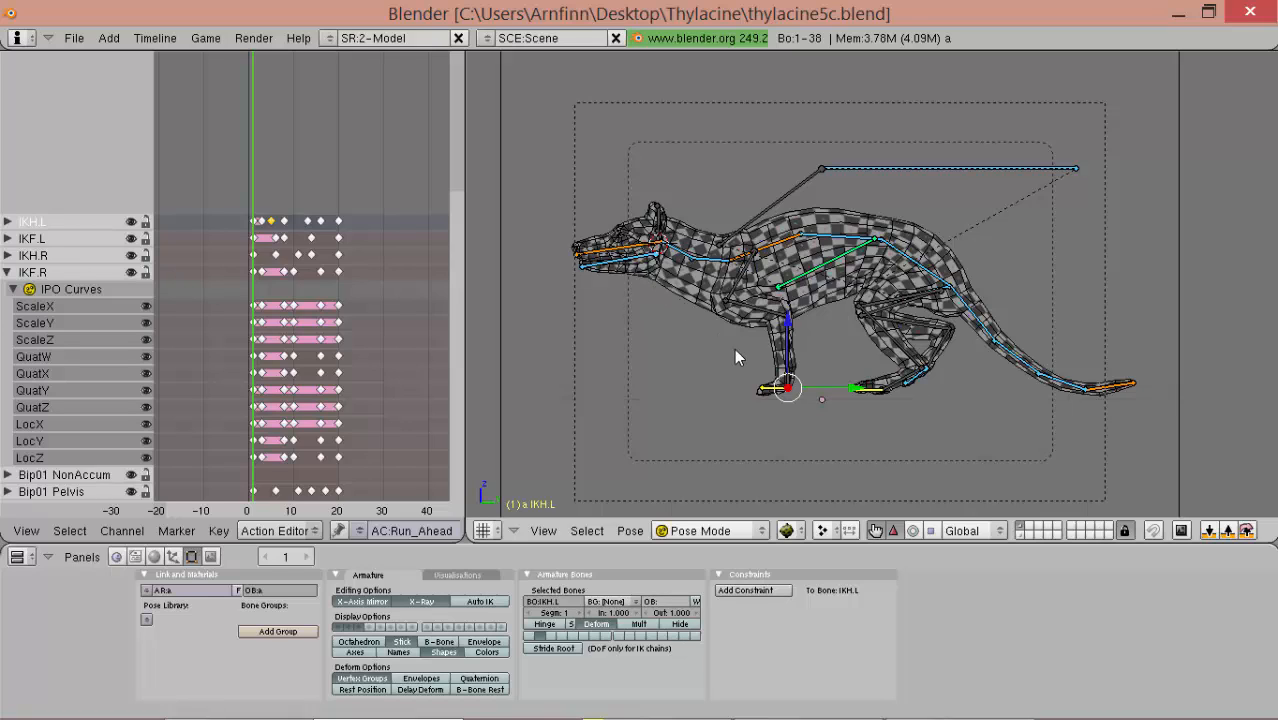
mouse_move(723, 351)
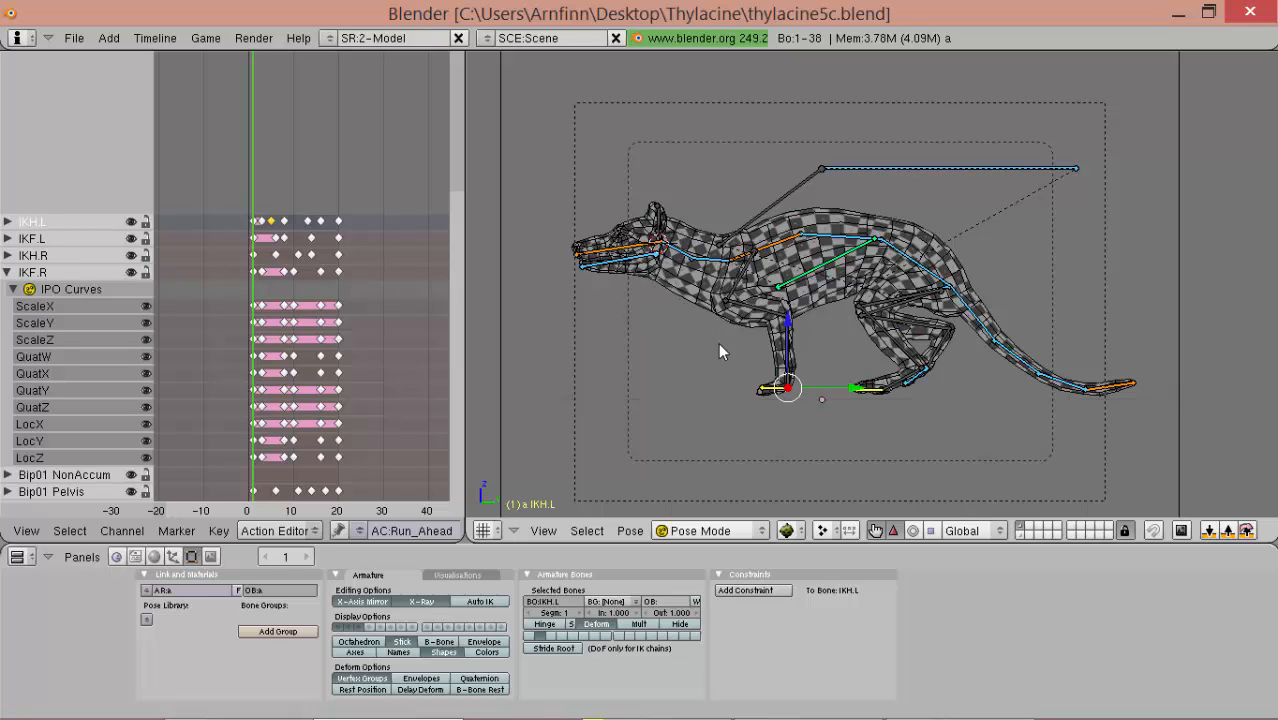